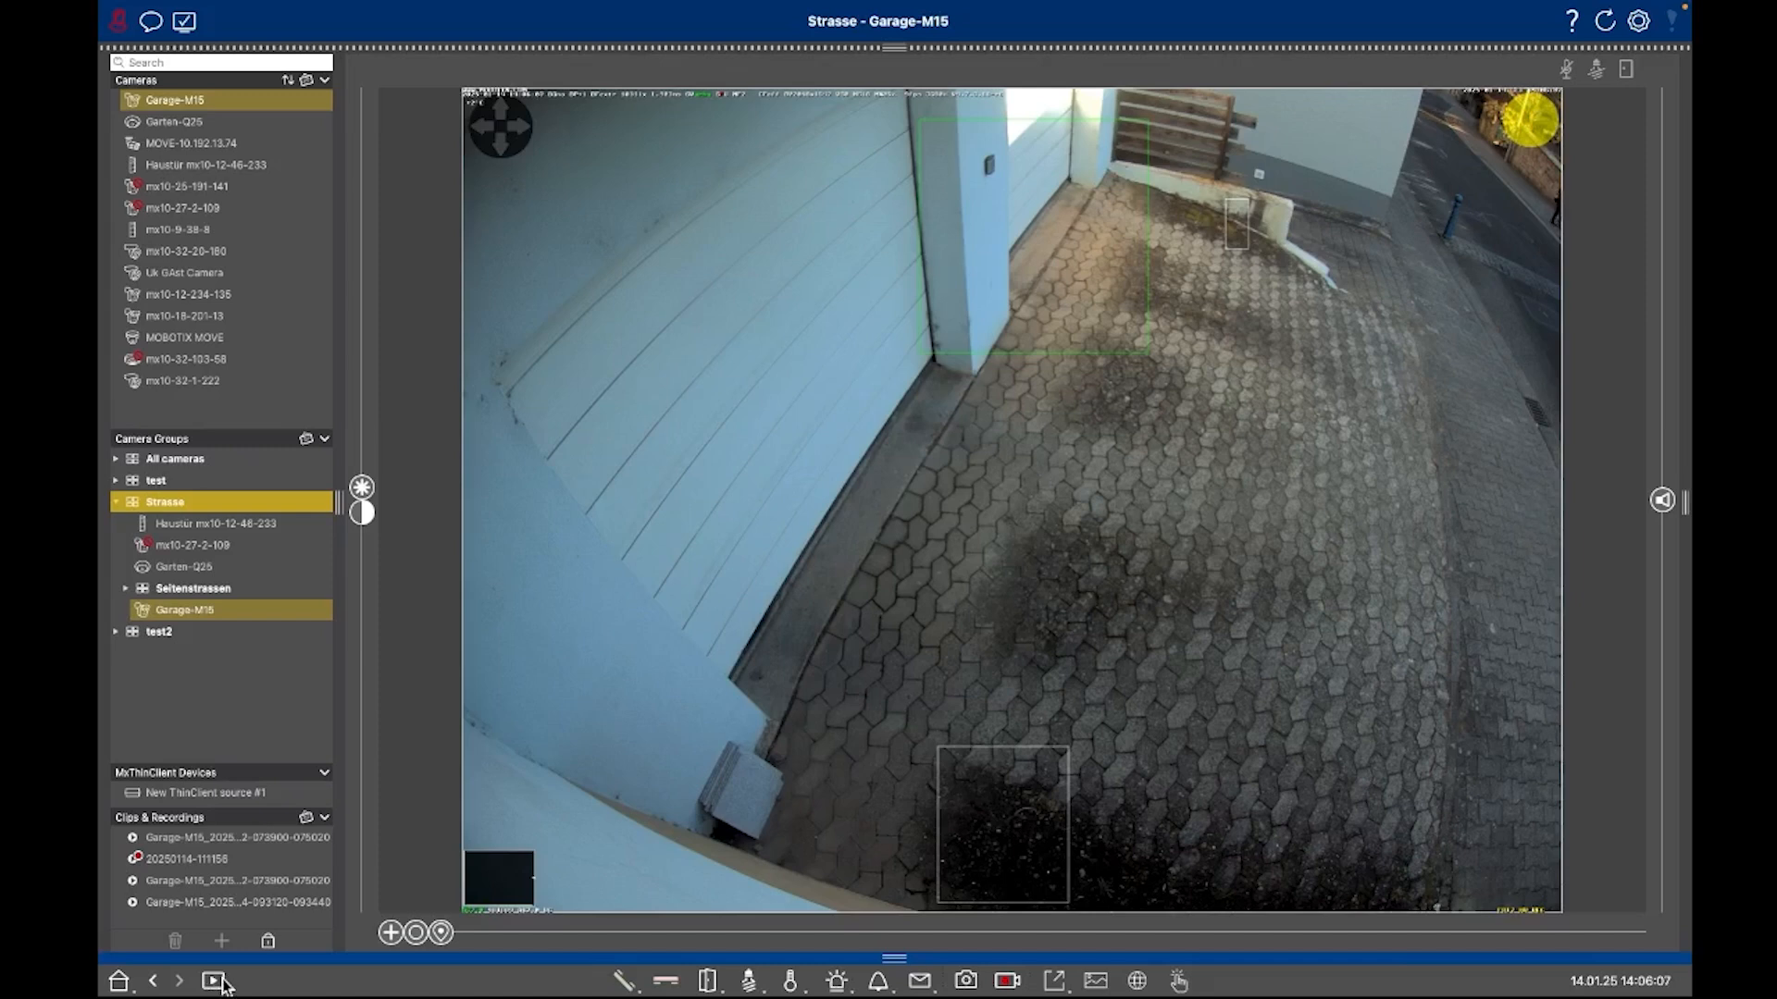
mouse_move(215, 981)
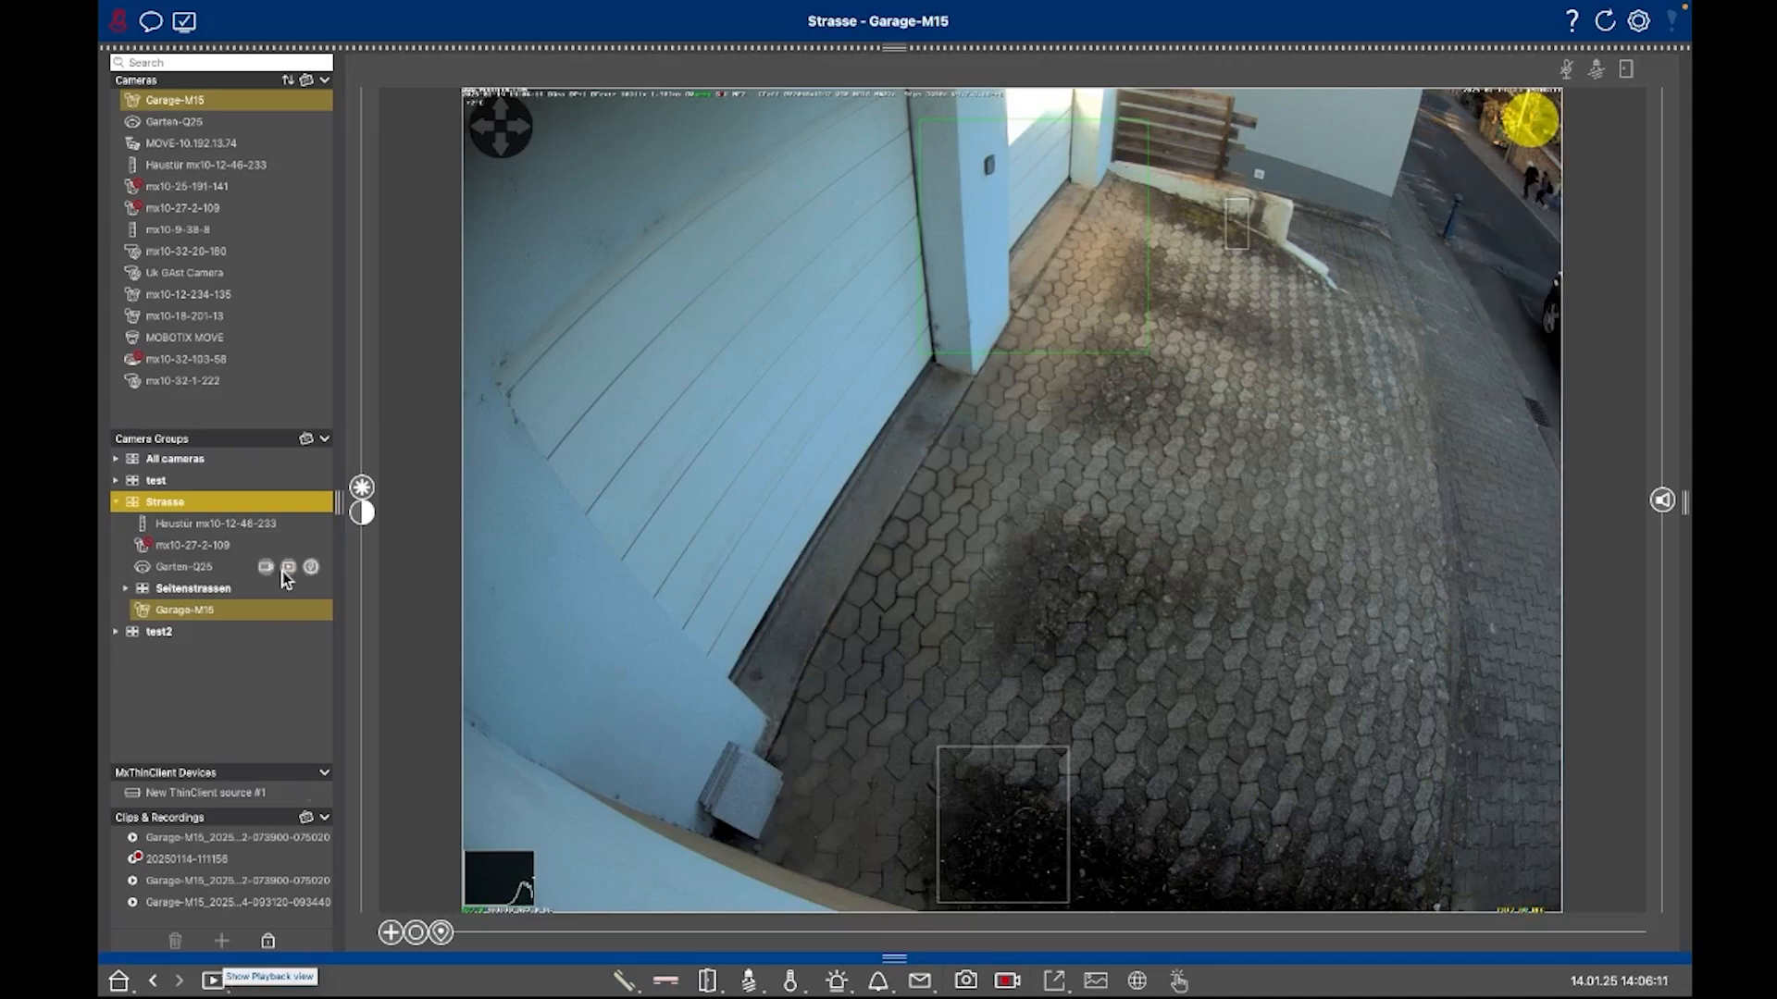
mouse_move(266, 100)
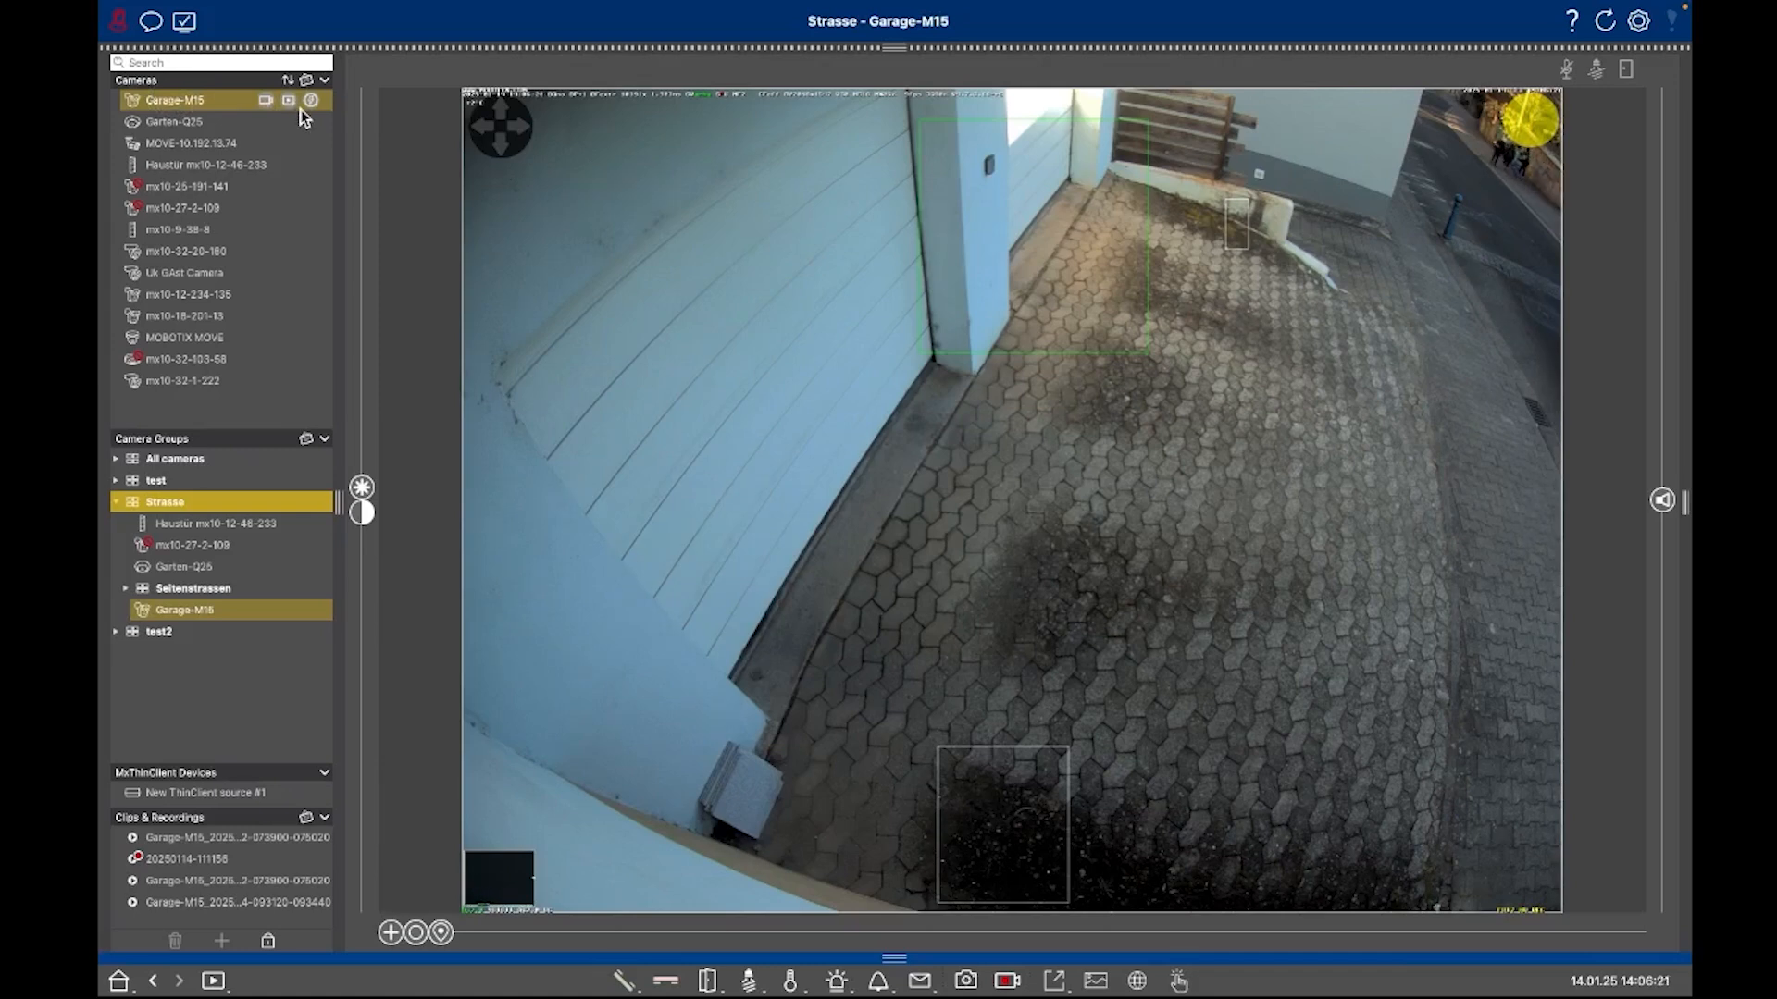
mouse_move(885, 592)
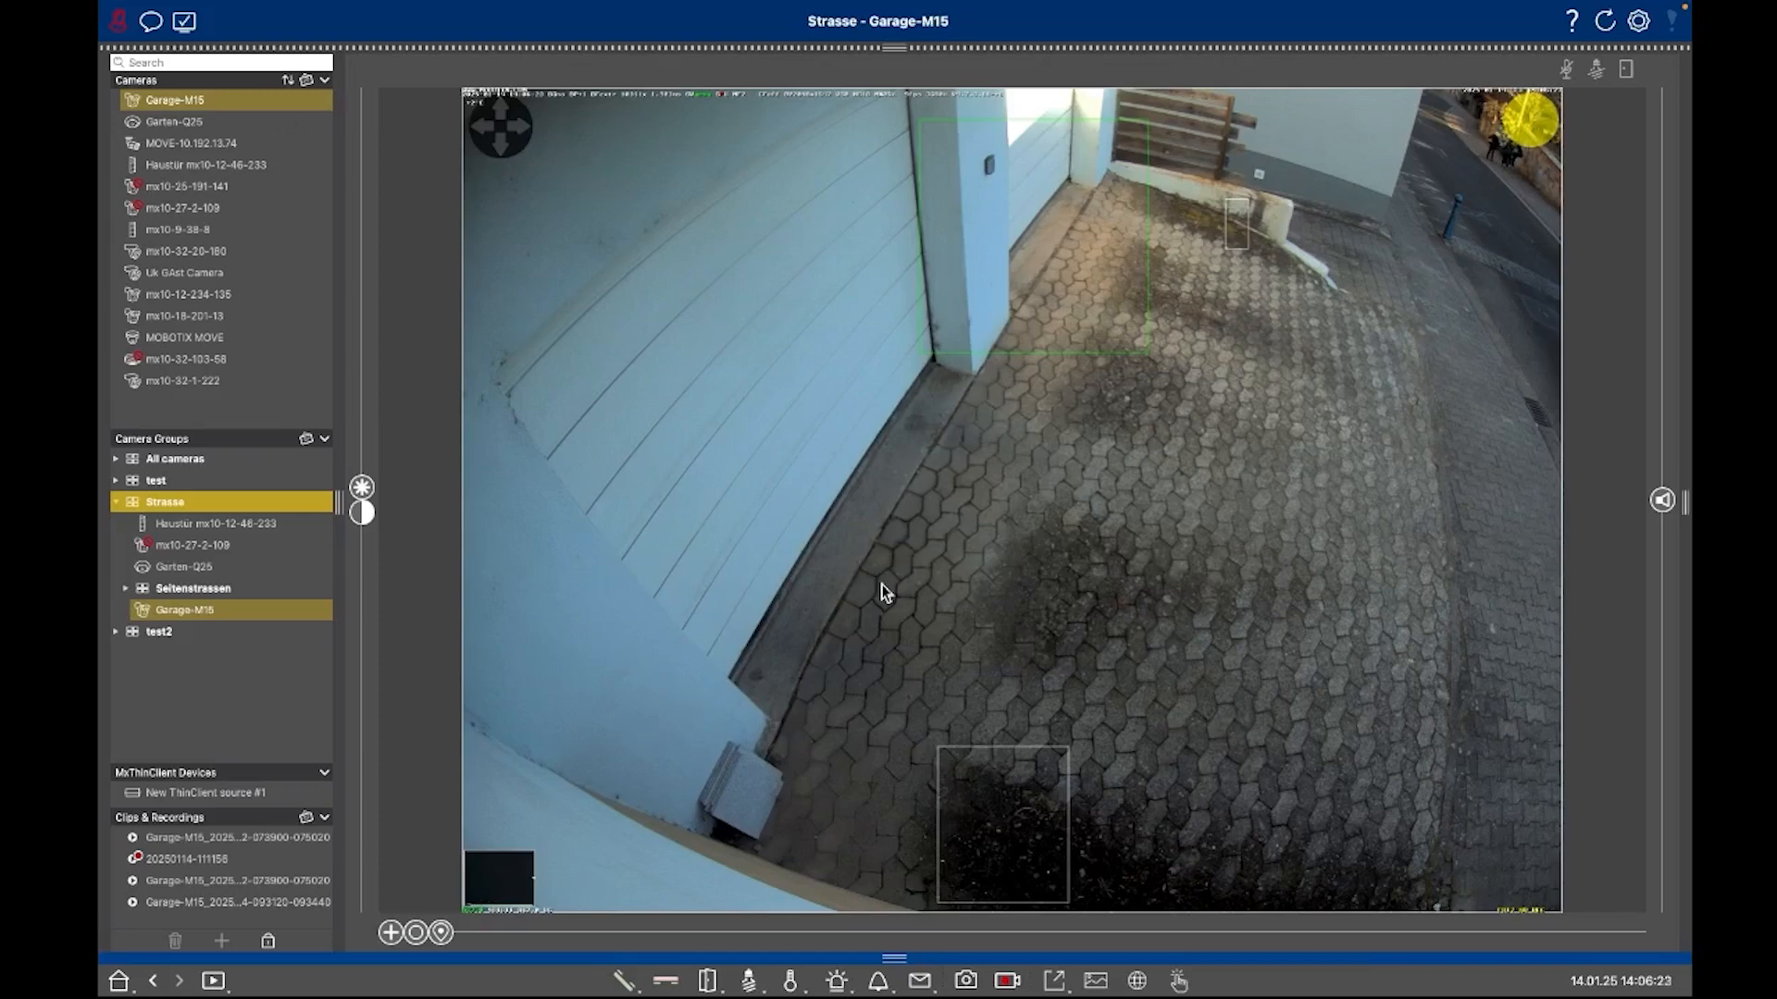
mouse_move(877, 981)
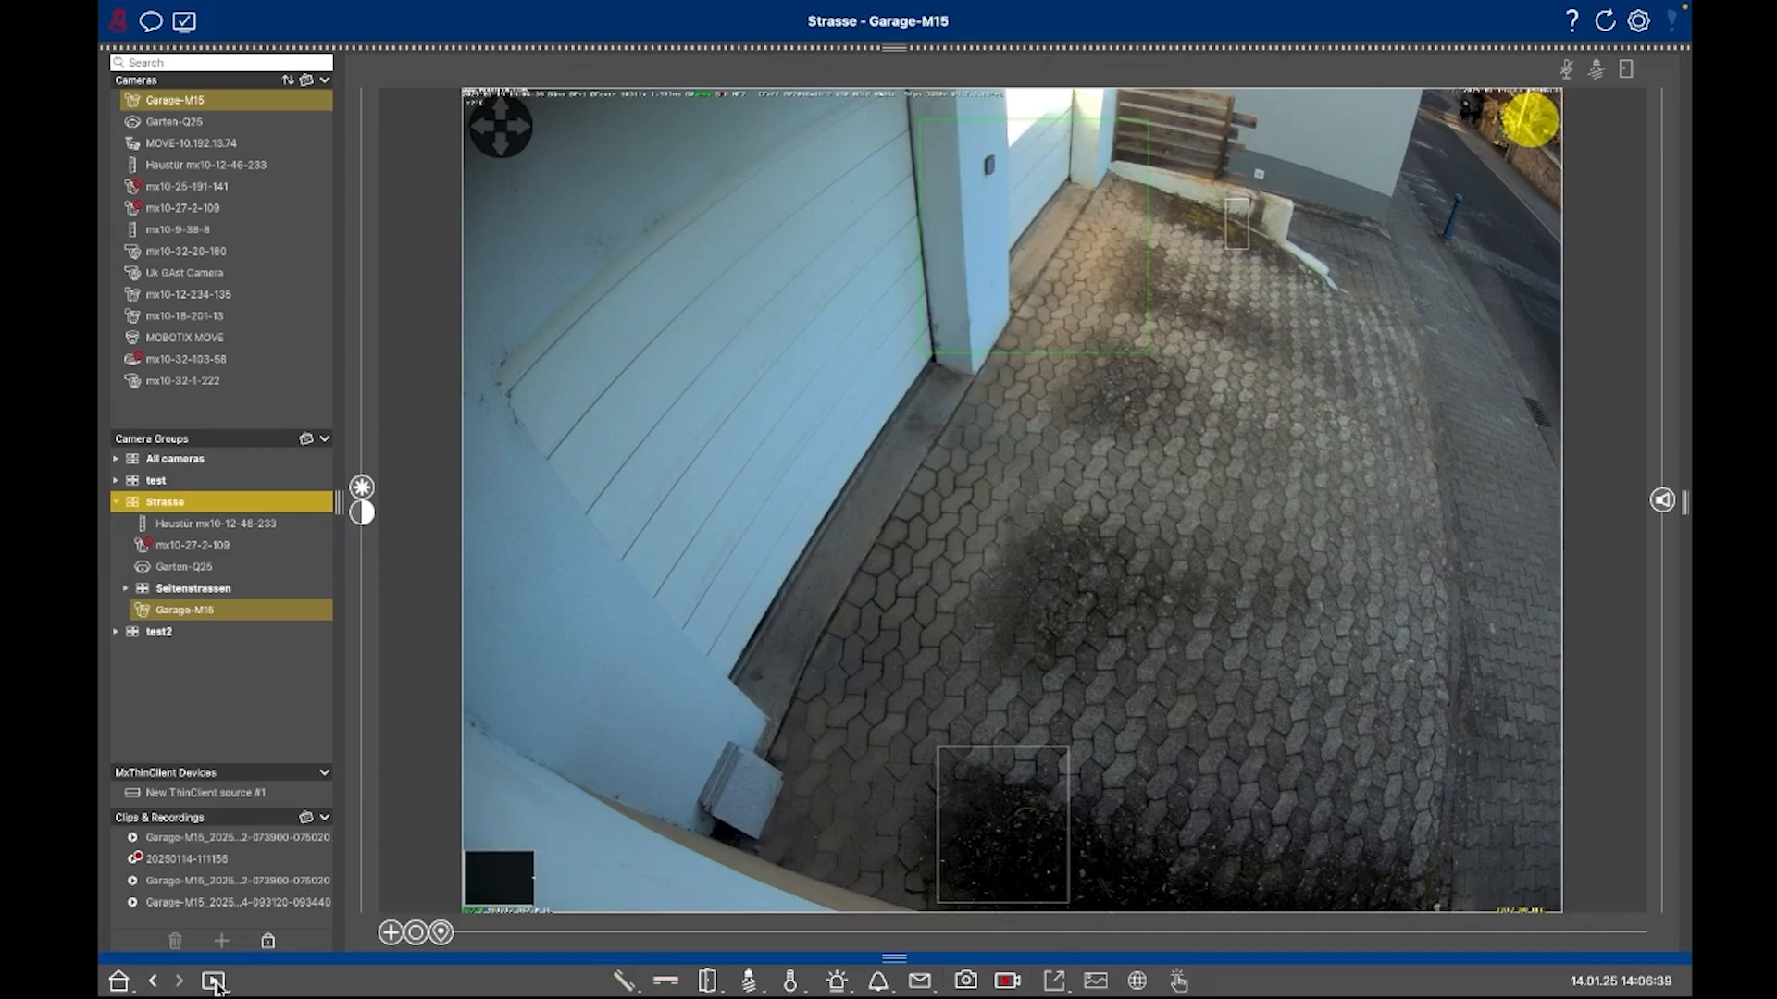
Switch the Garage-M15 view from live image to recorded playback at 14:05:20.
left_click(215, 981)
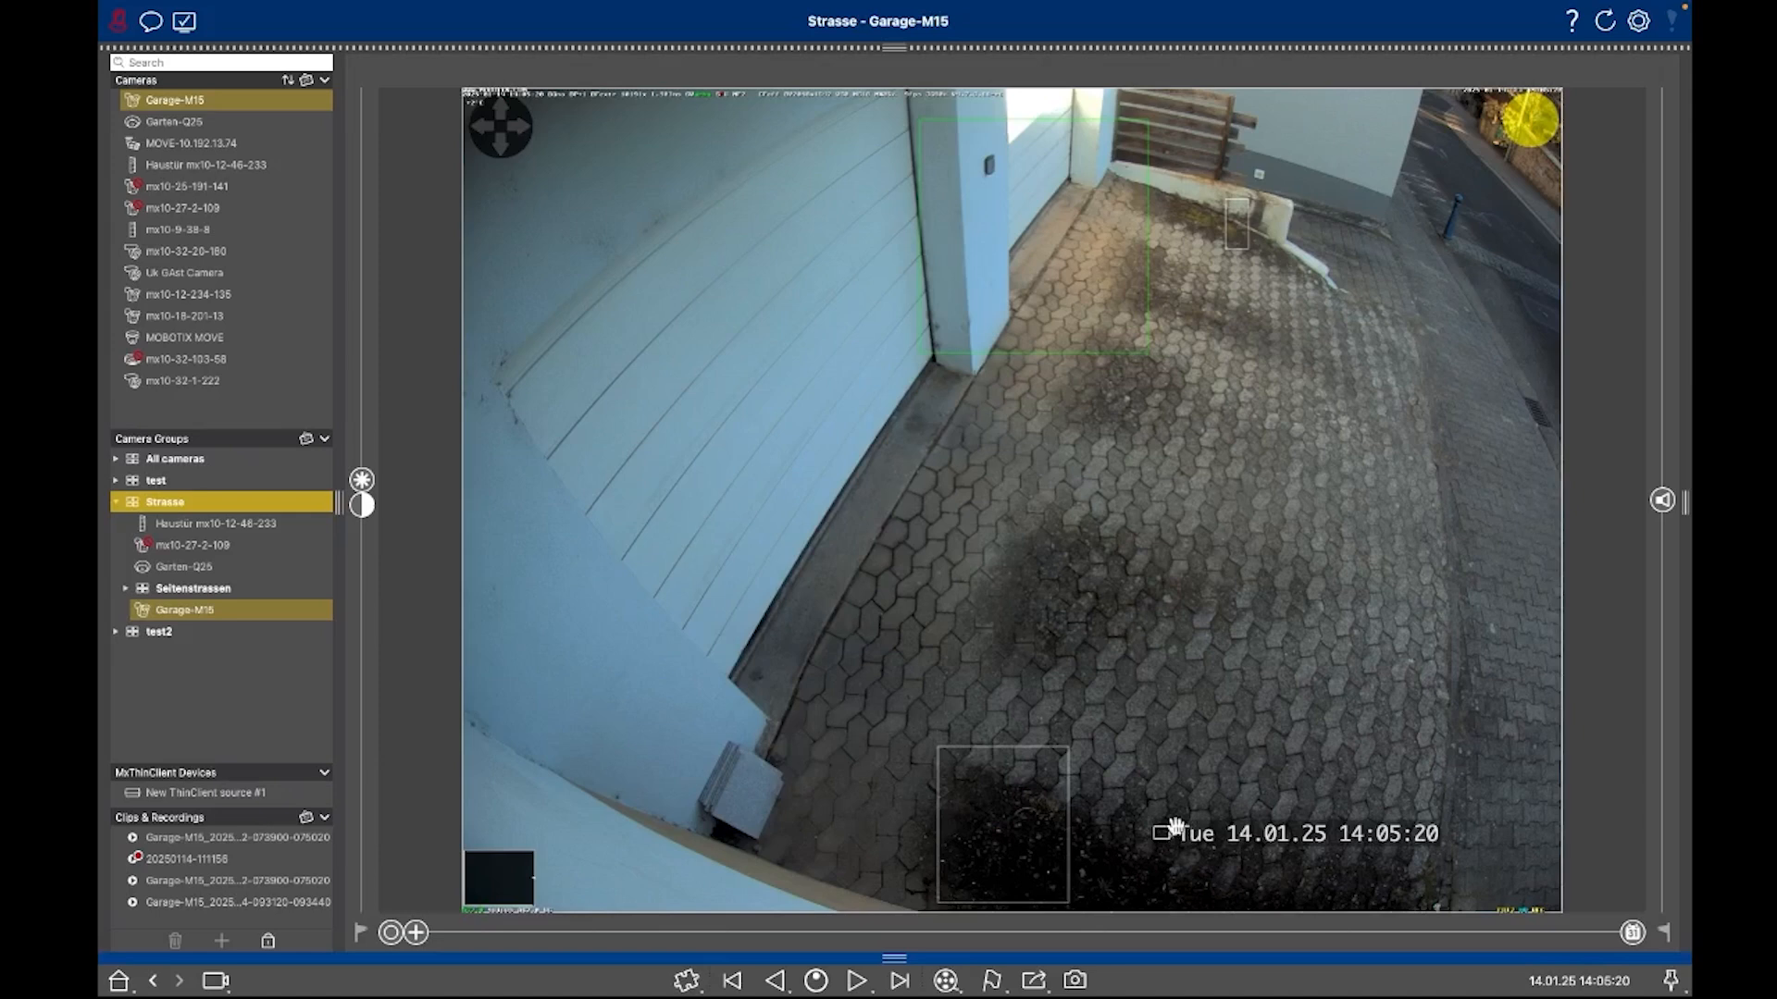
mouse_move(1164, 859)
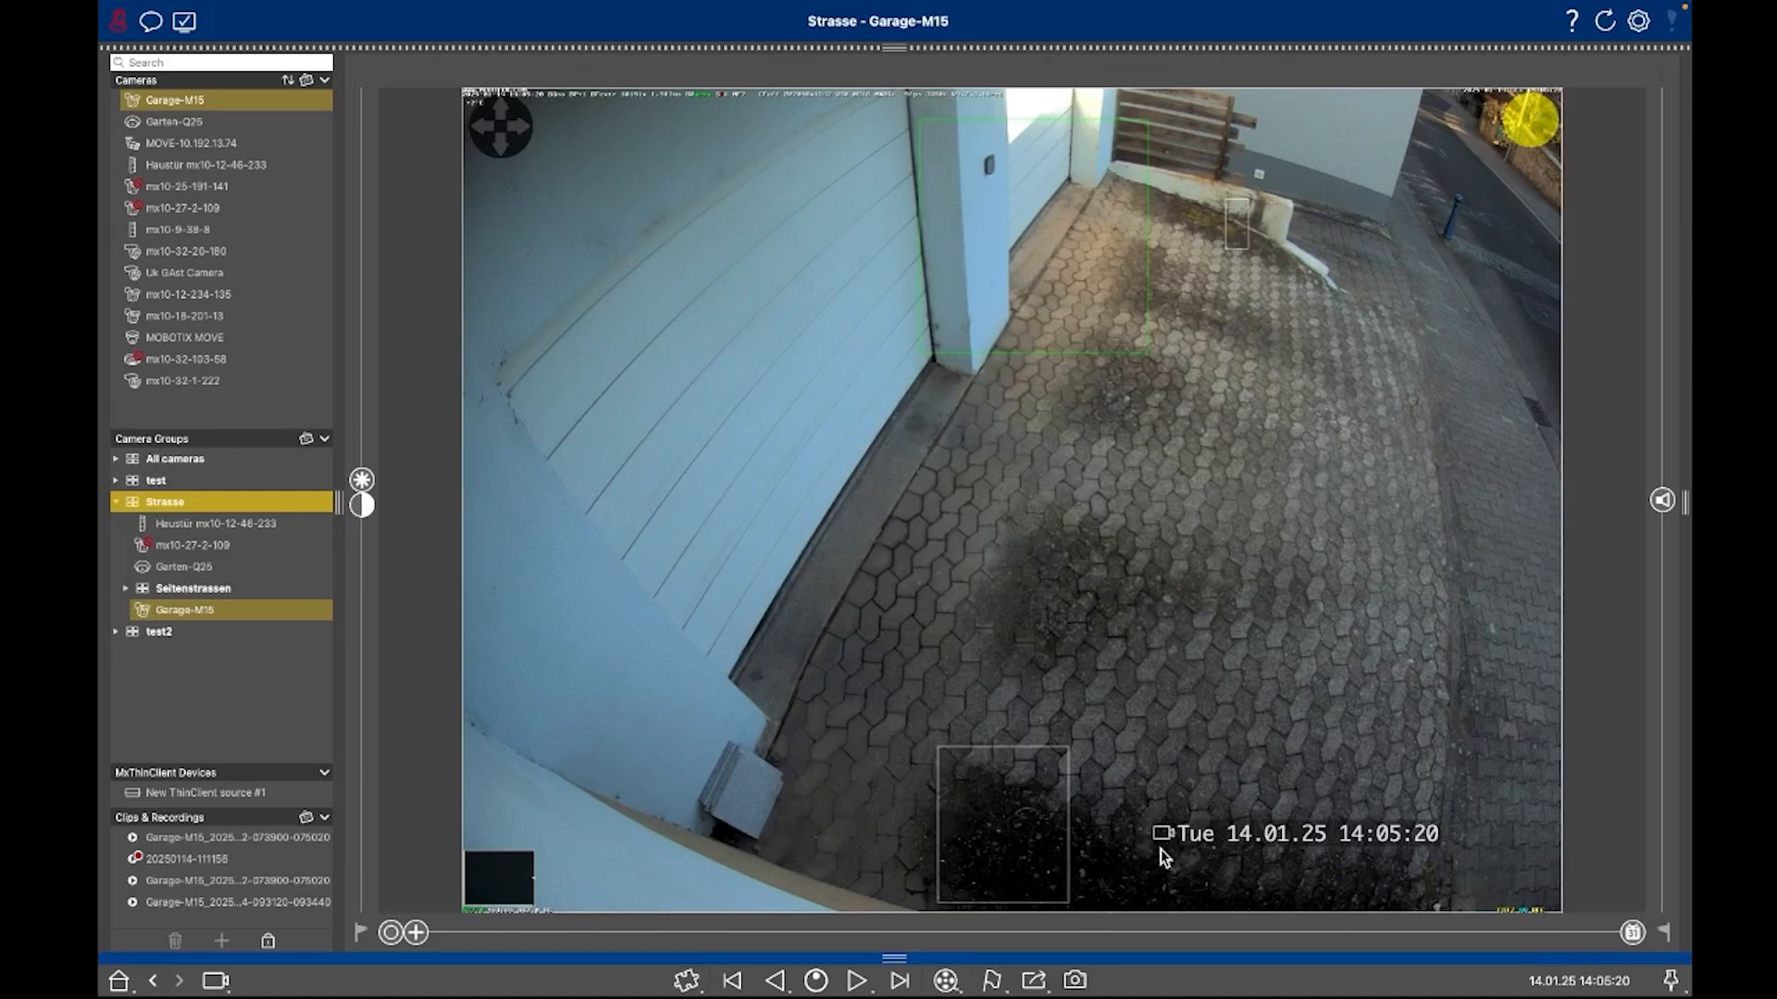
mouse_move(1150, 866)
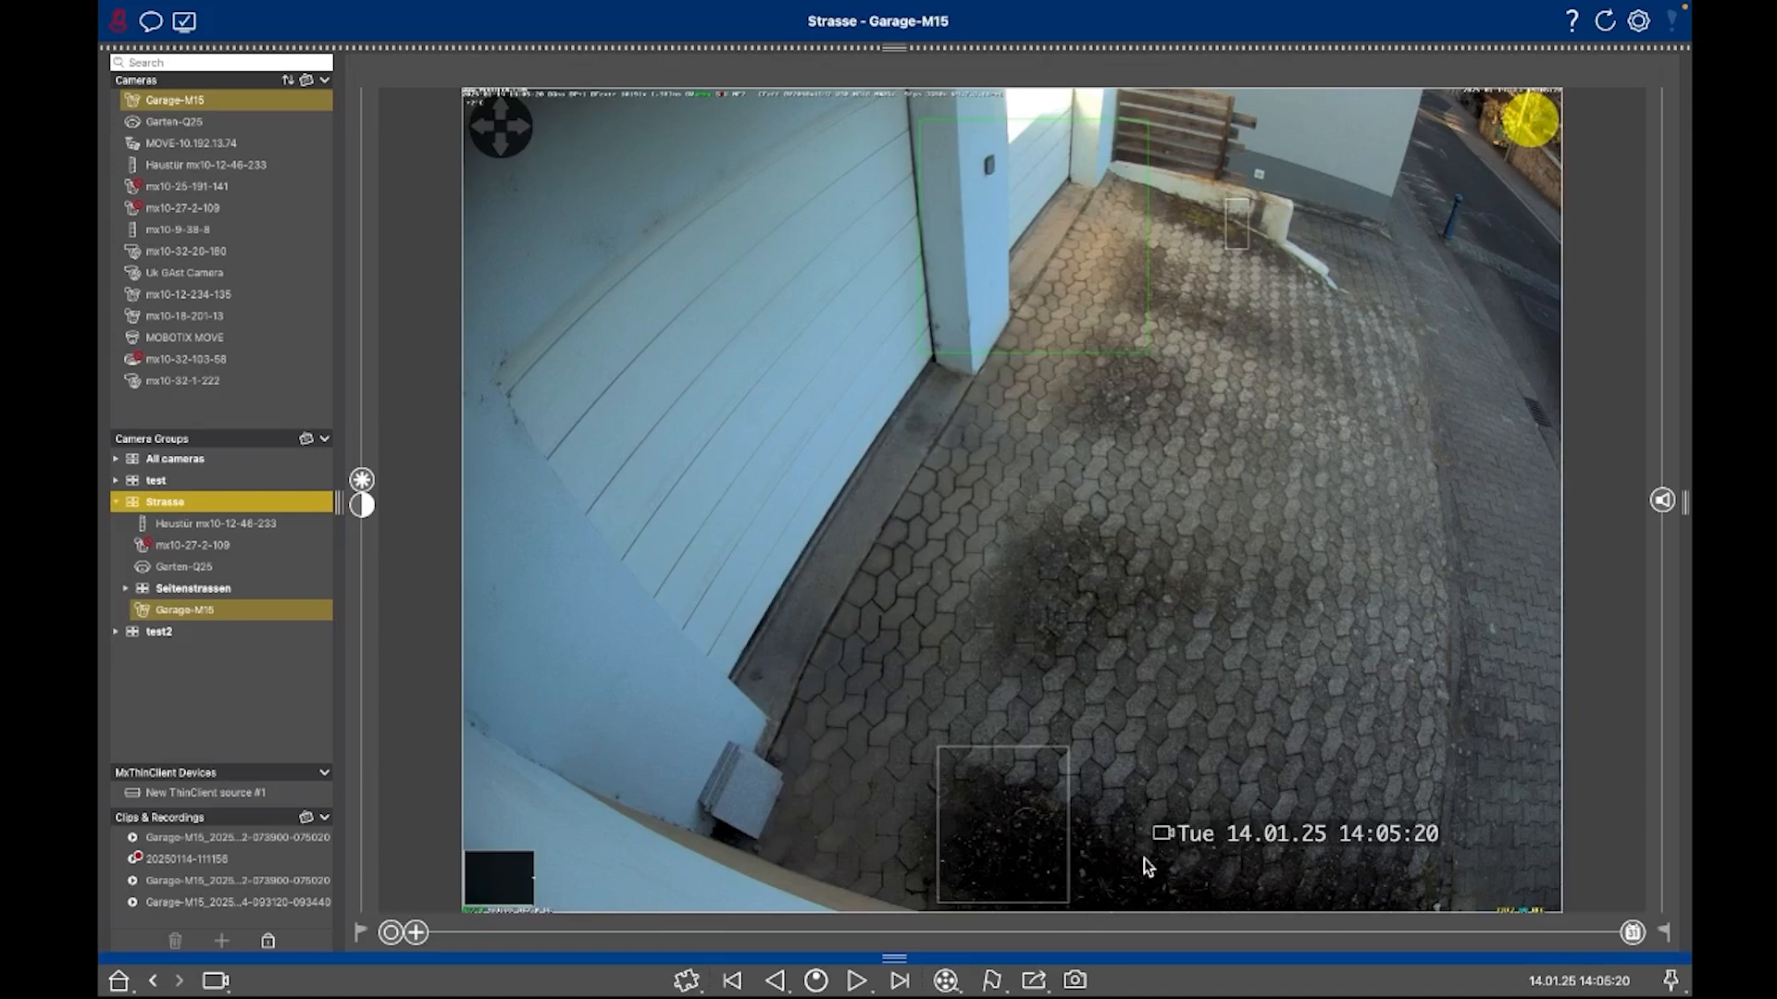
mouse_move(1053, 892)
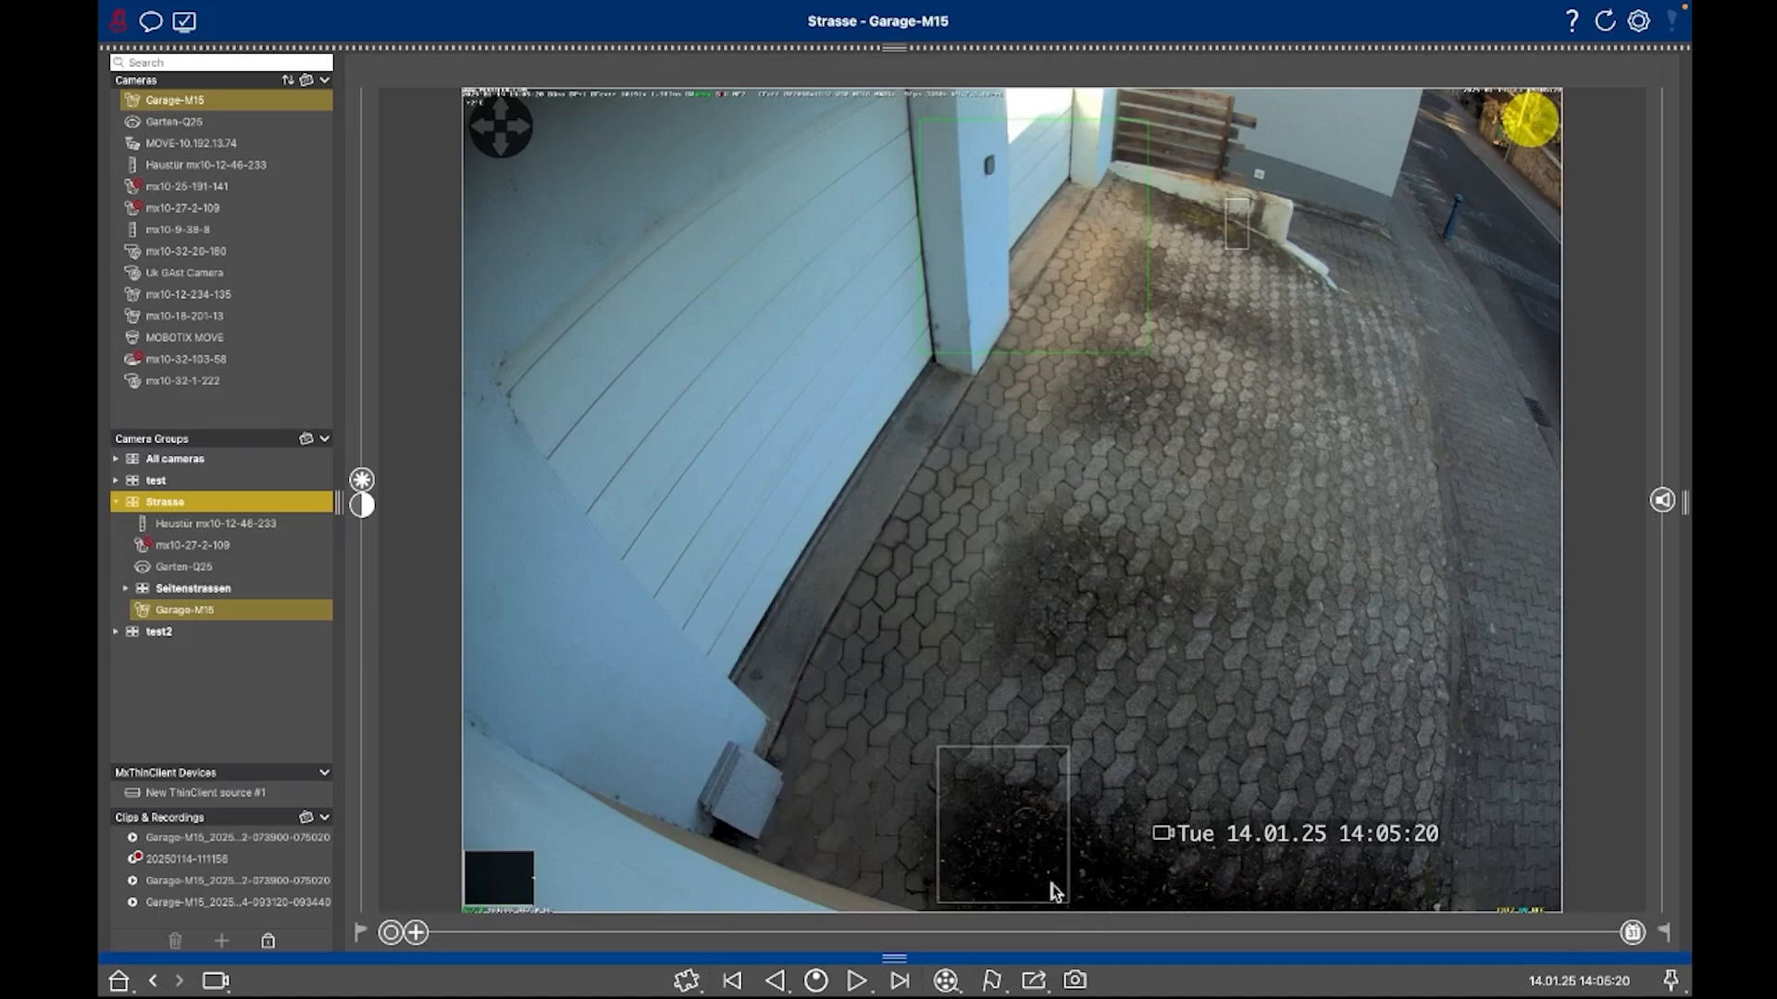
mouse_move(1168, 877)
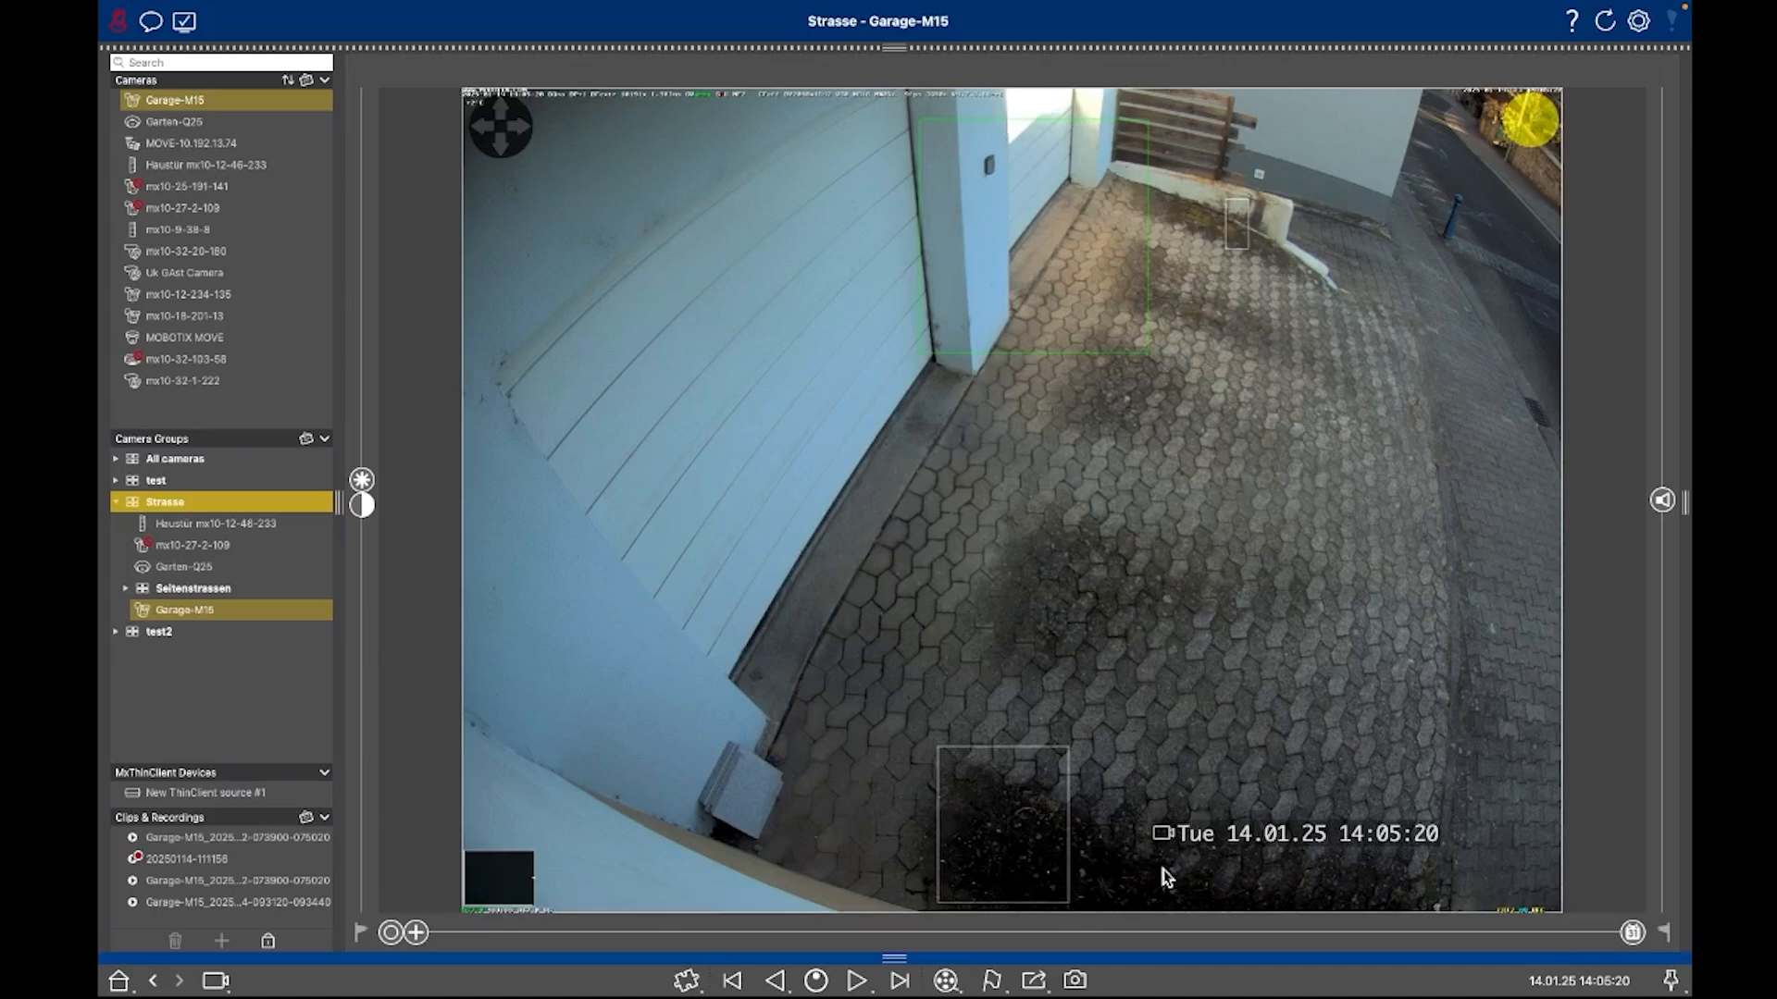
mouse_move(857, 951)
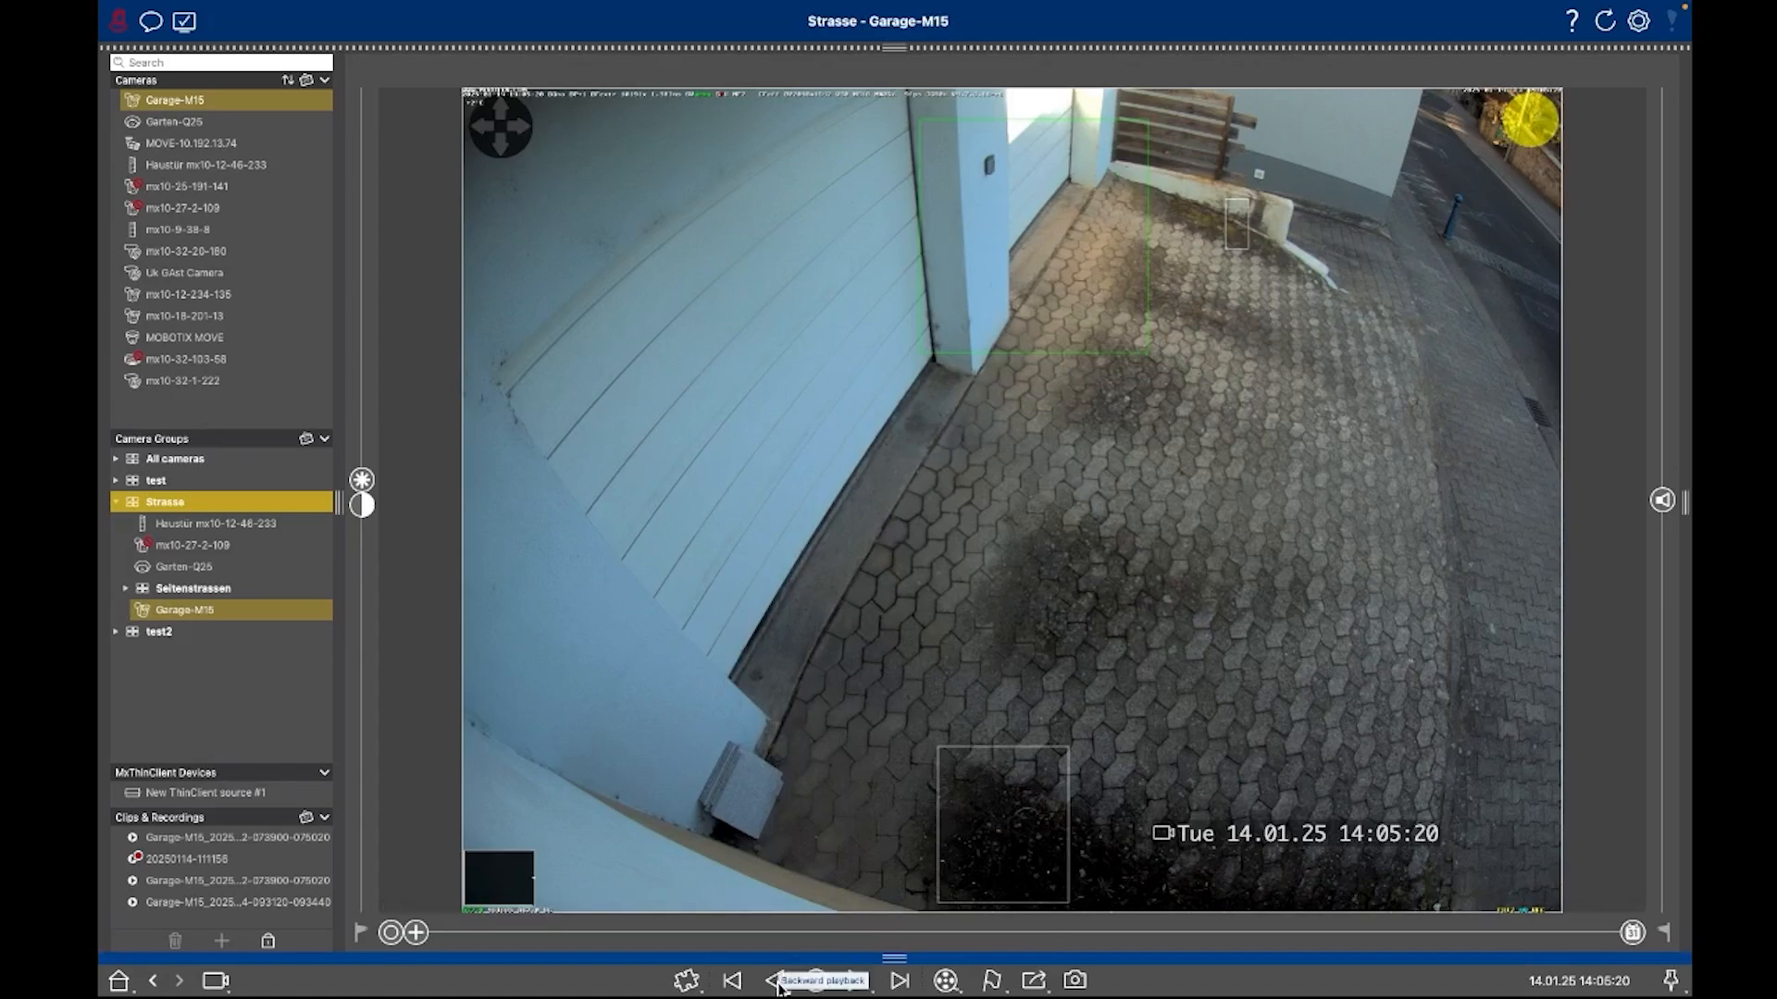
Play the recording backward to 14:04:20, forward to 14:04:30, then review the 1x playback rate options.
left_click(778, 981)
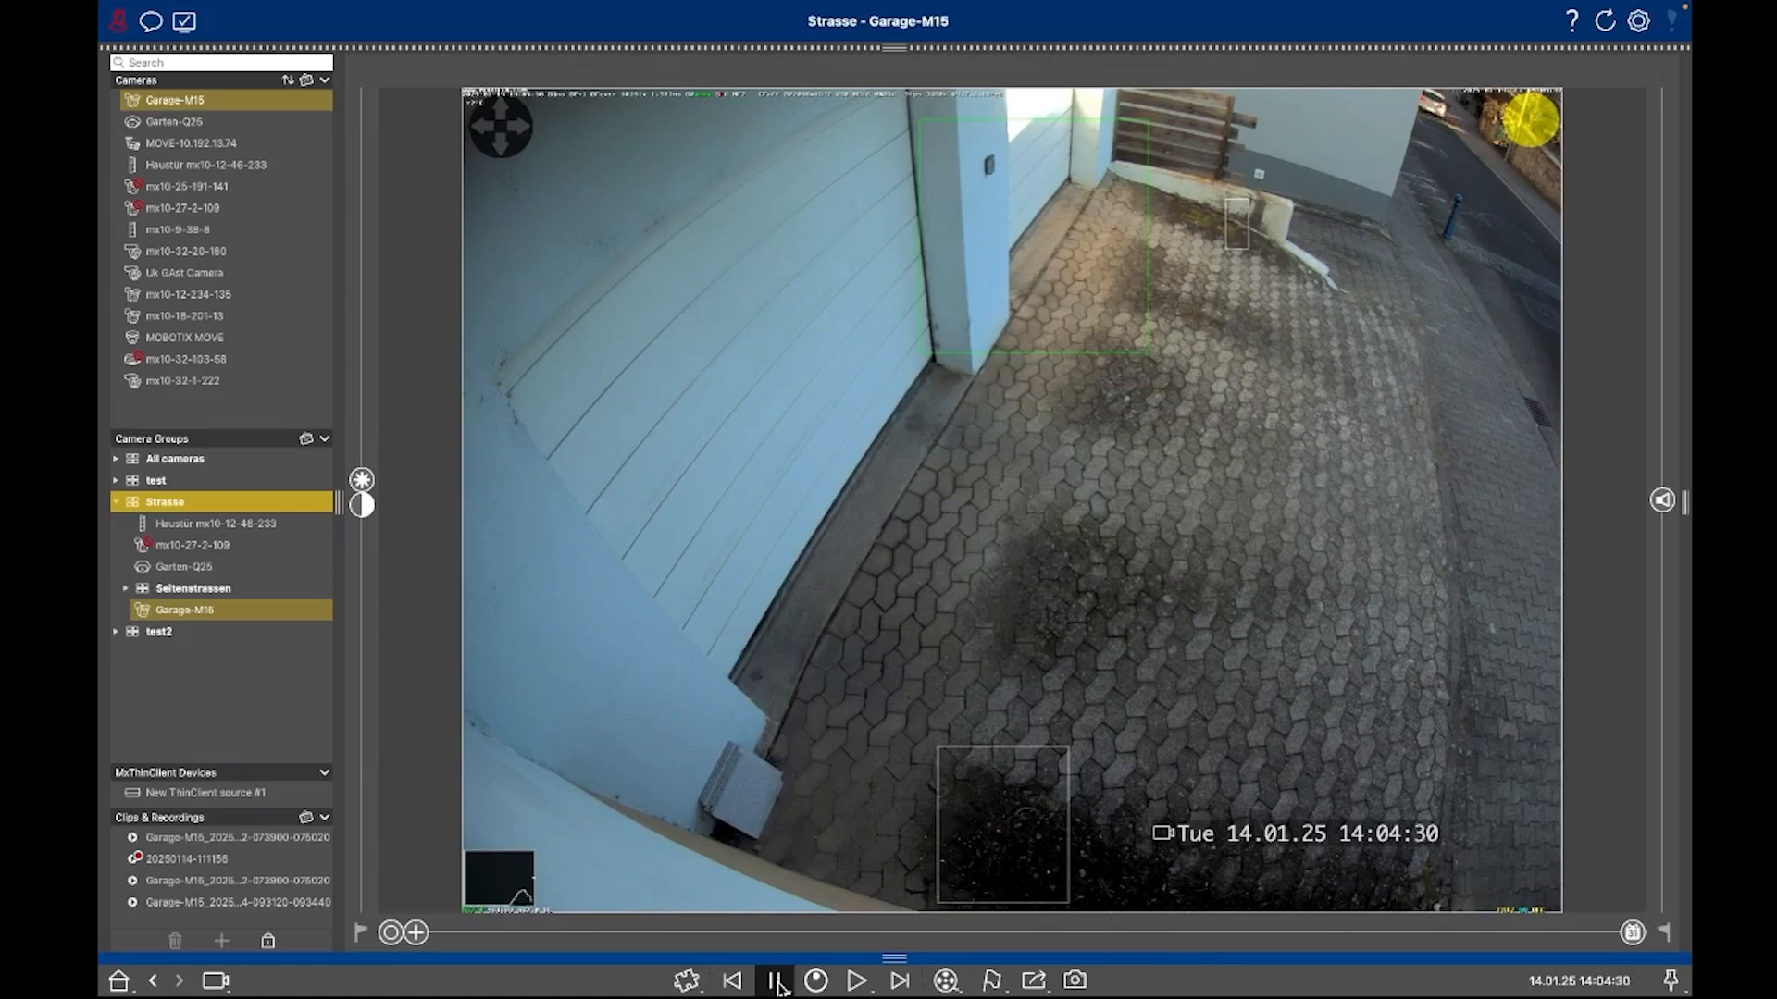
left_click(775, 981)
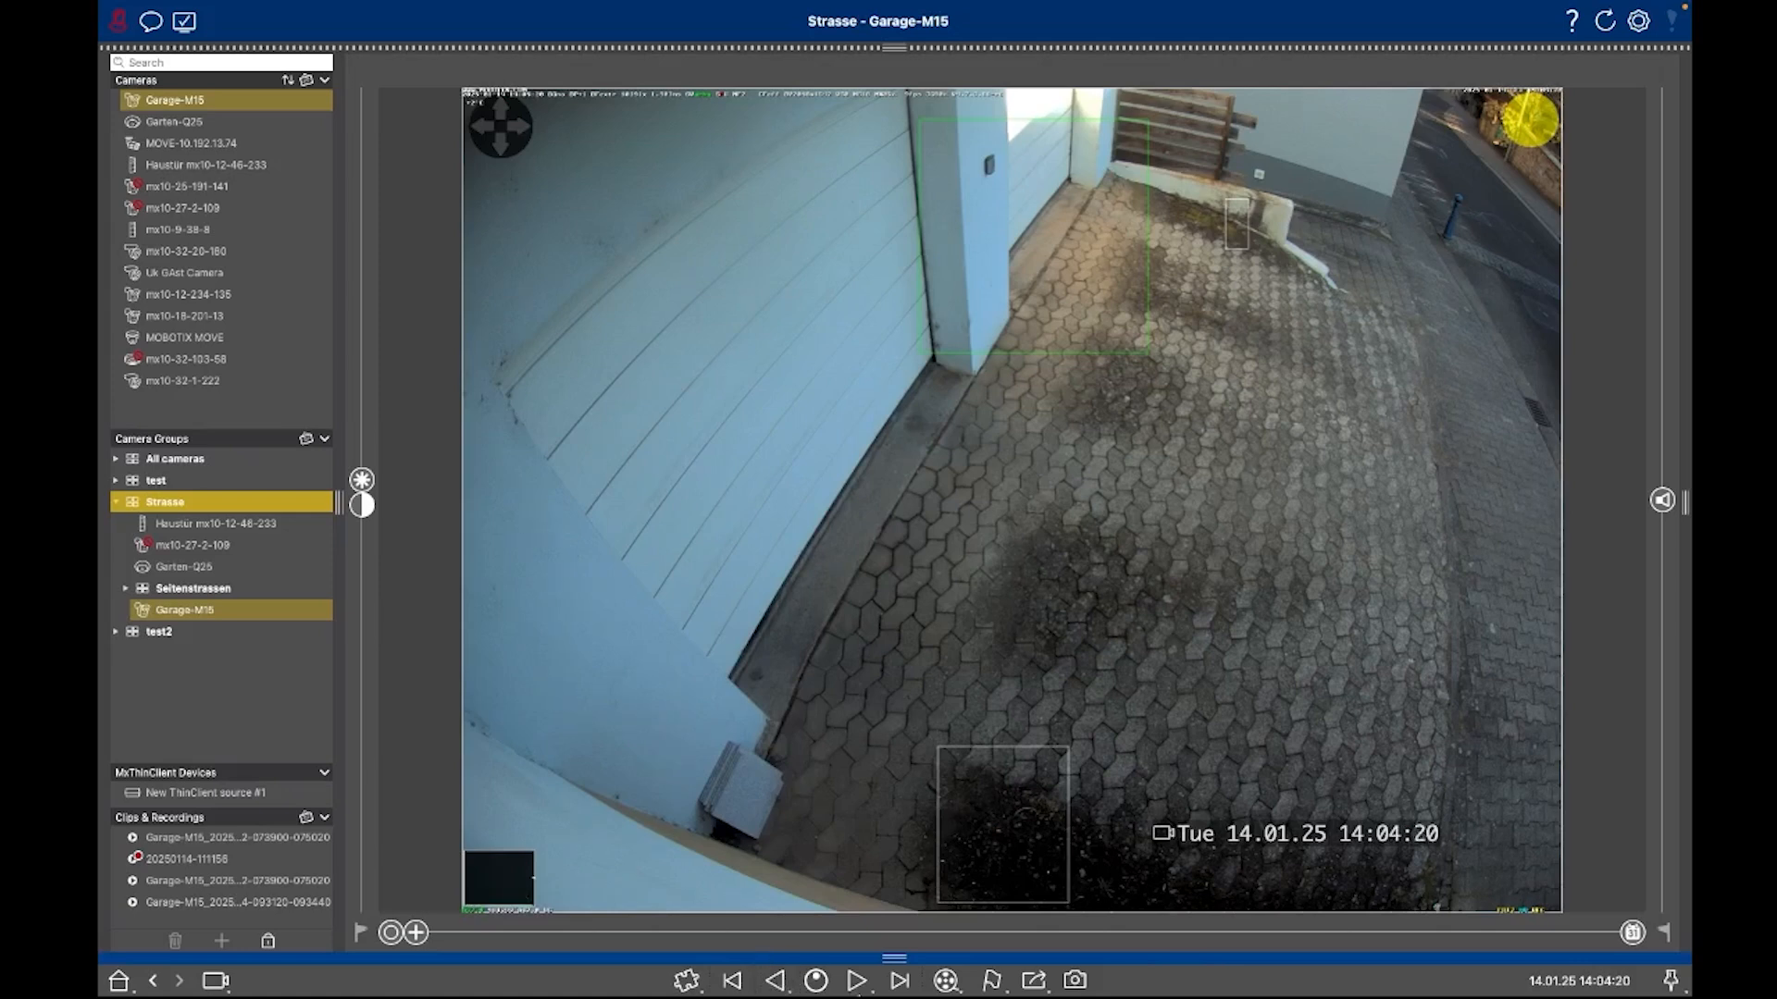
left_click(857, 981)
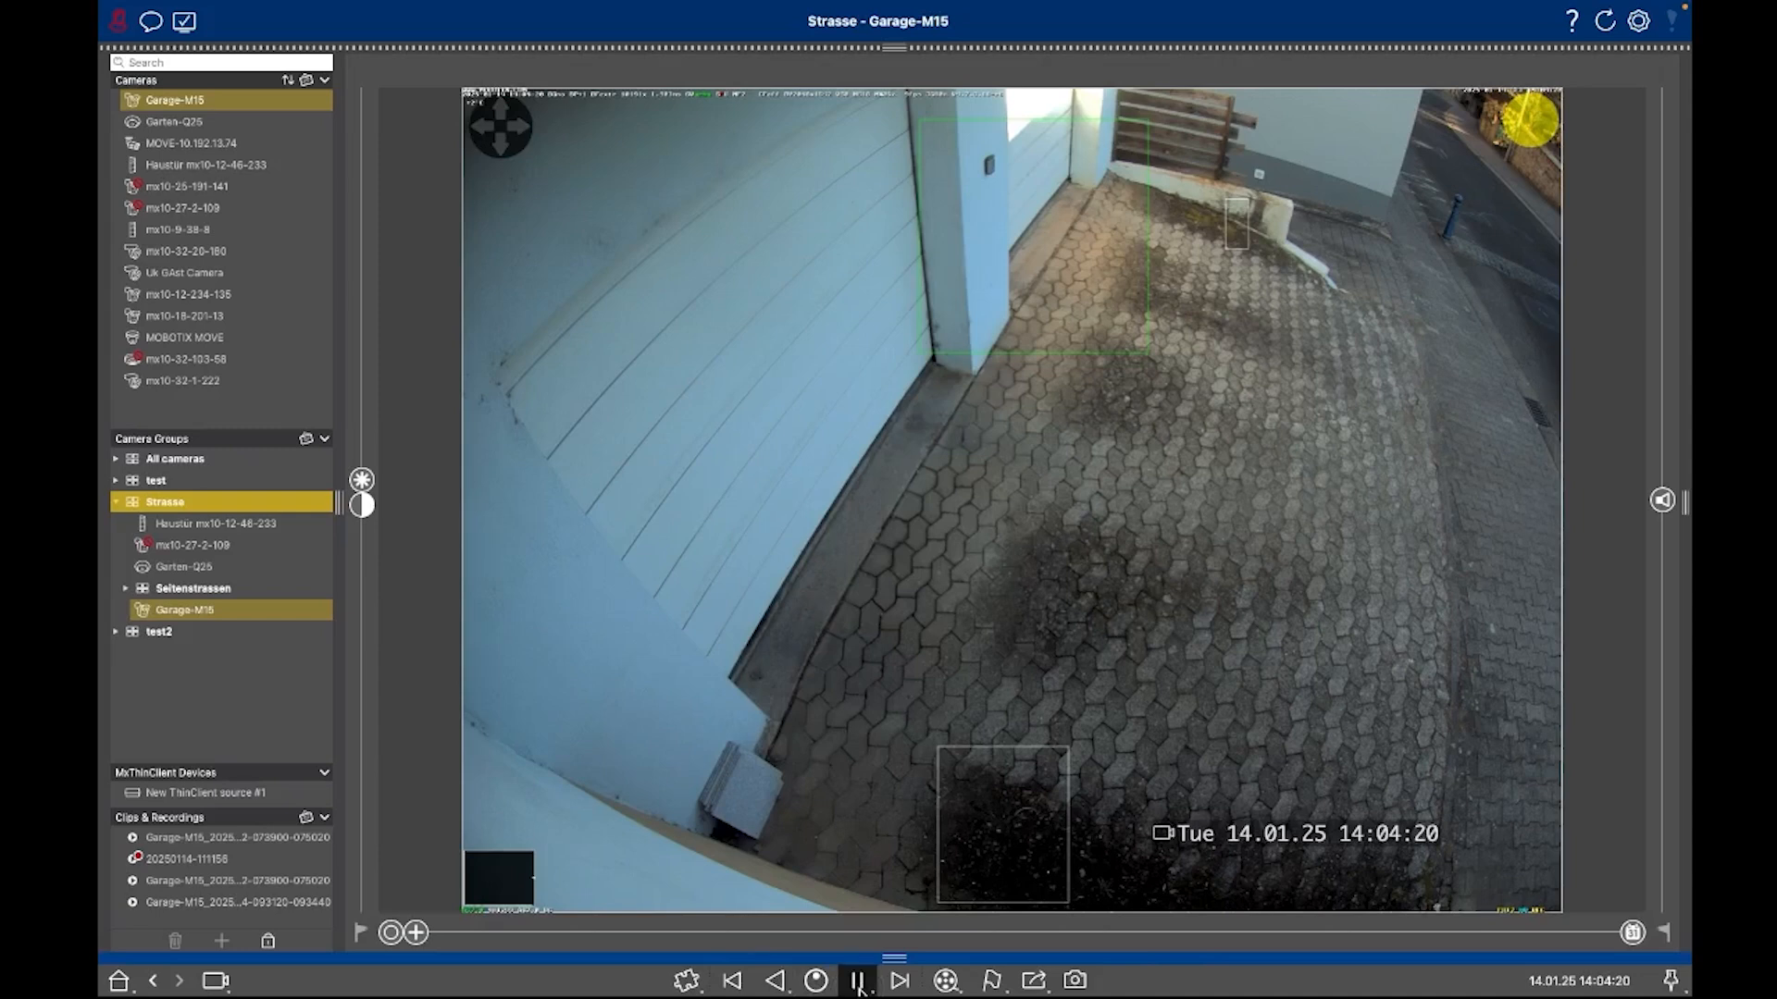
left_click(856, 981)
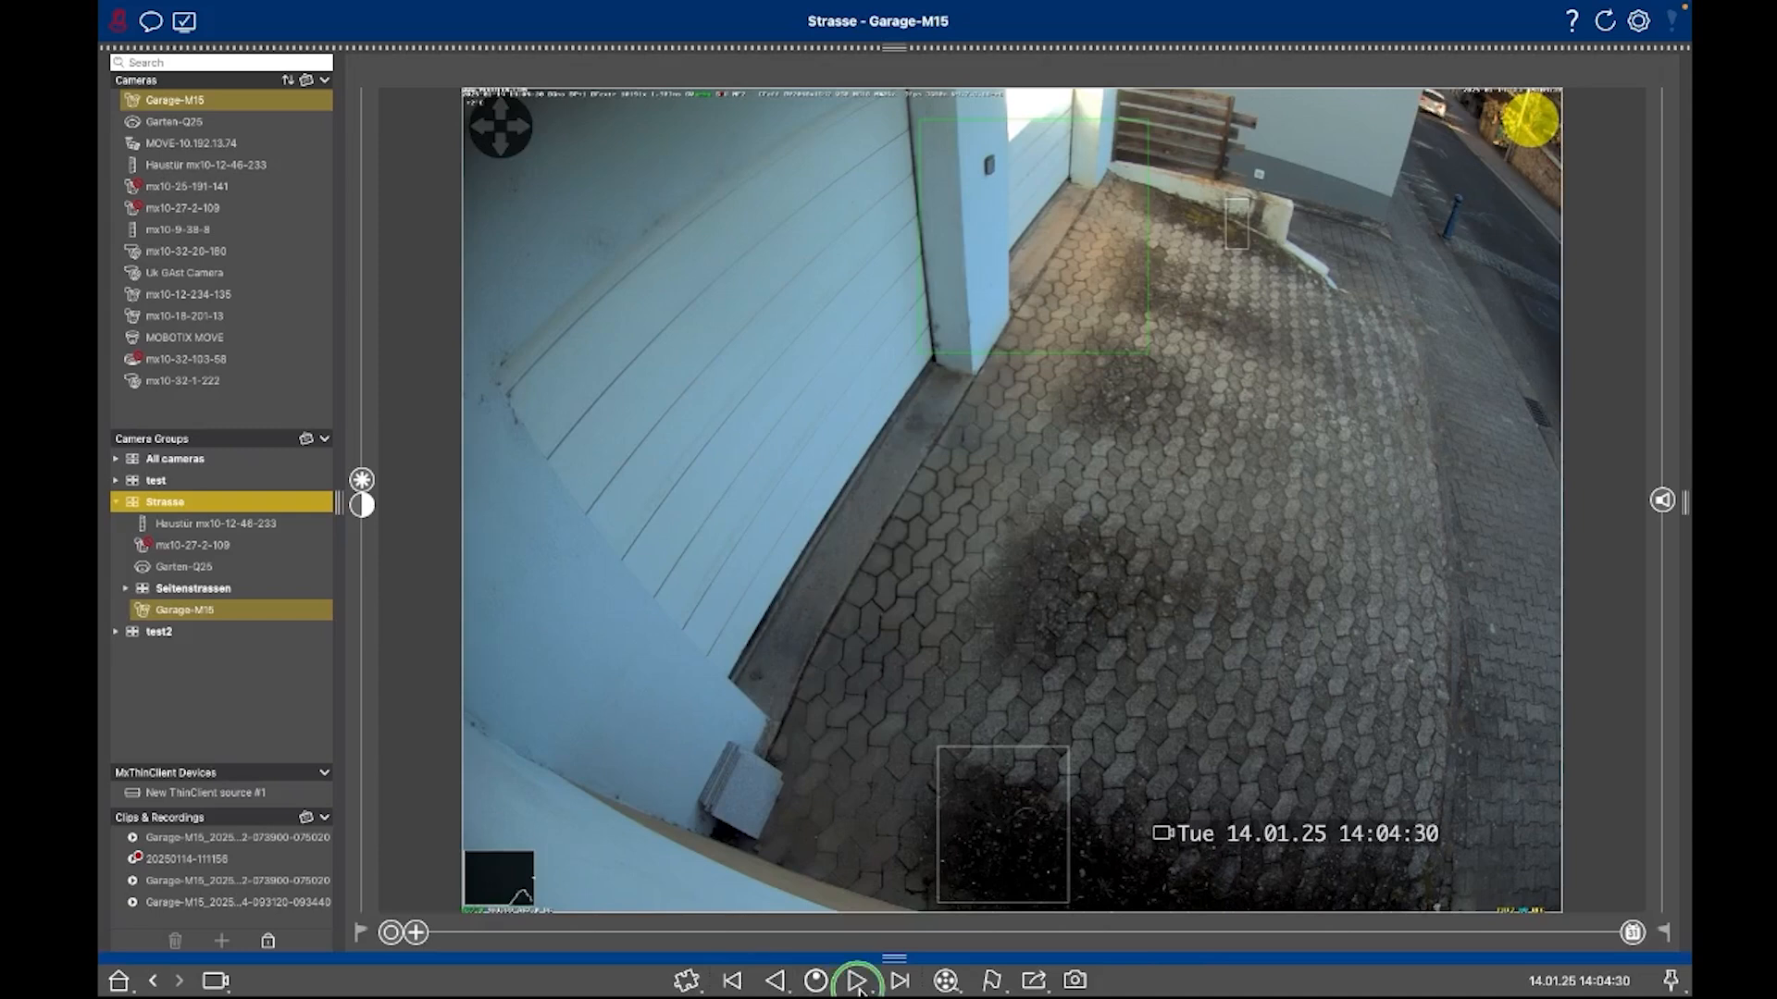
left_click(857, 981)
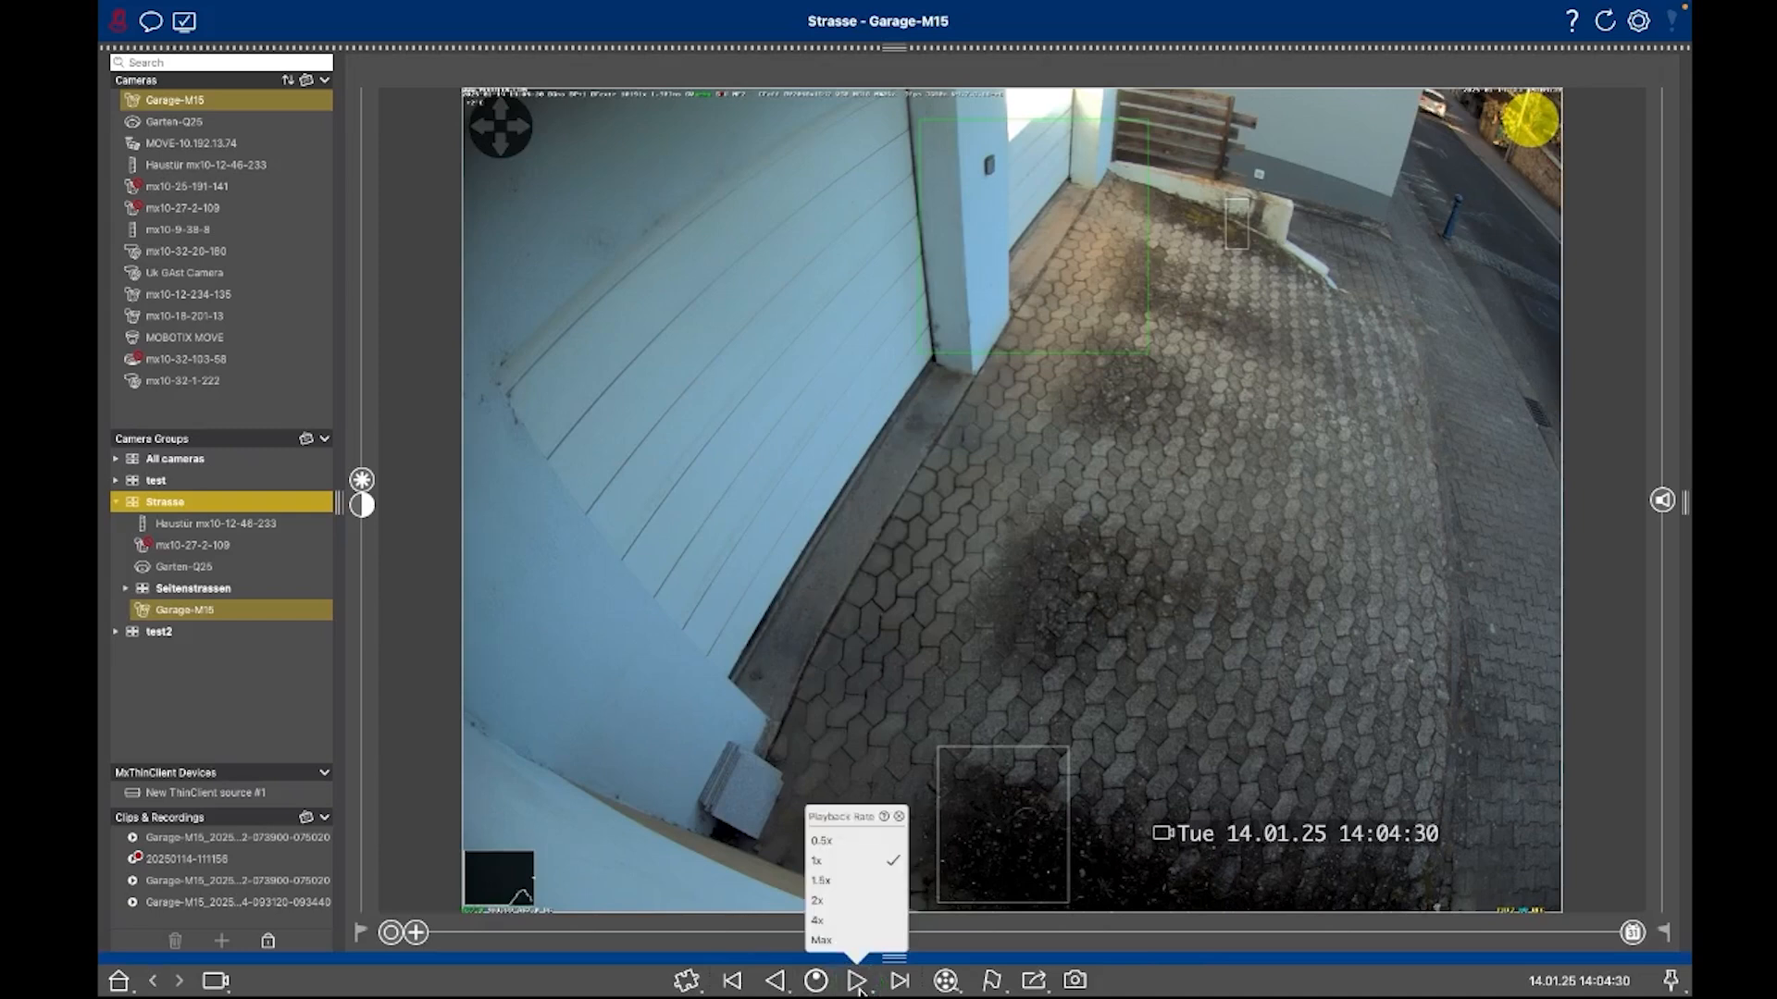
mouse_move(844, 847)
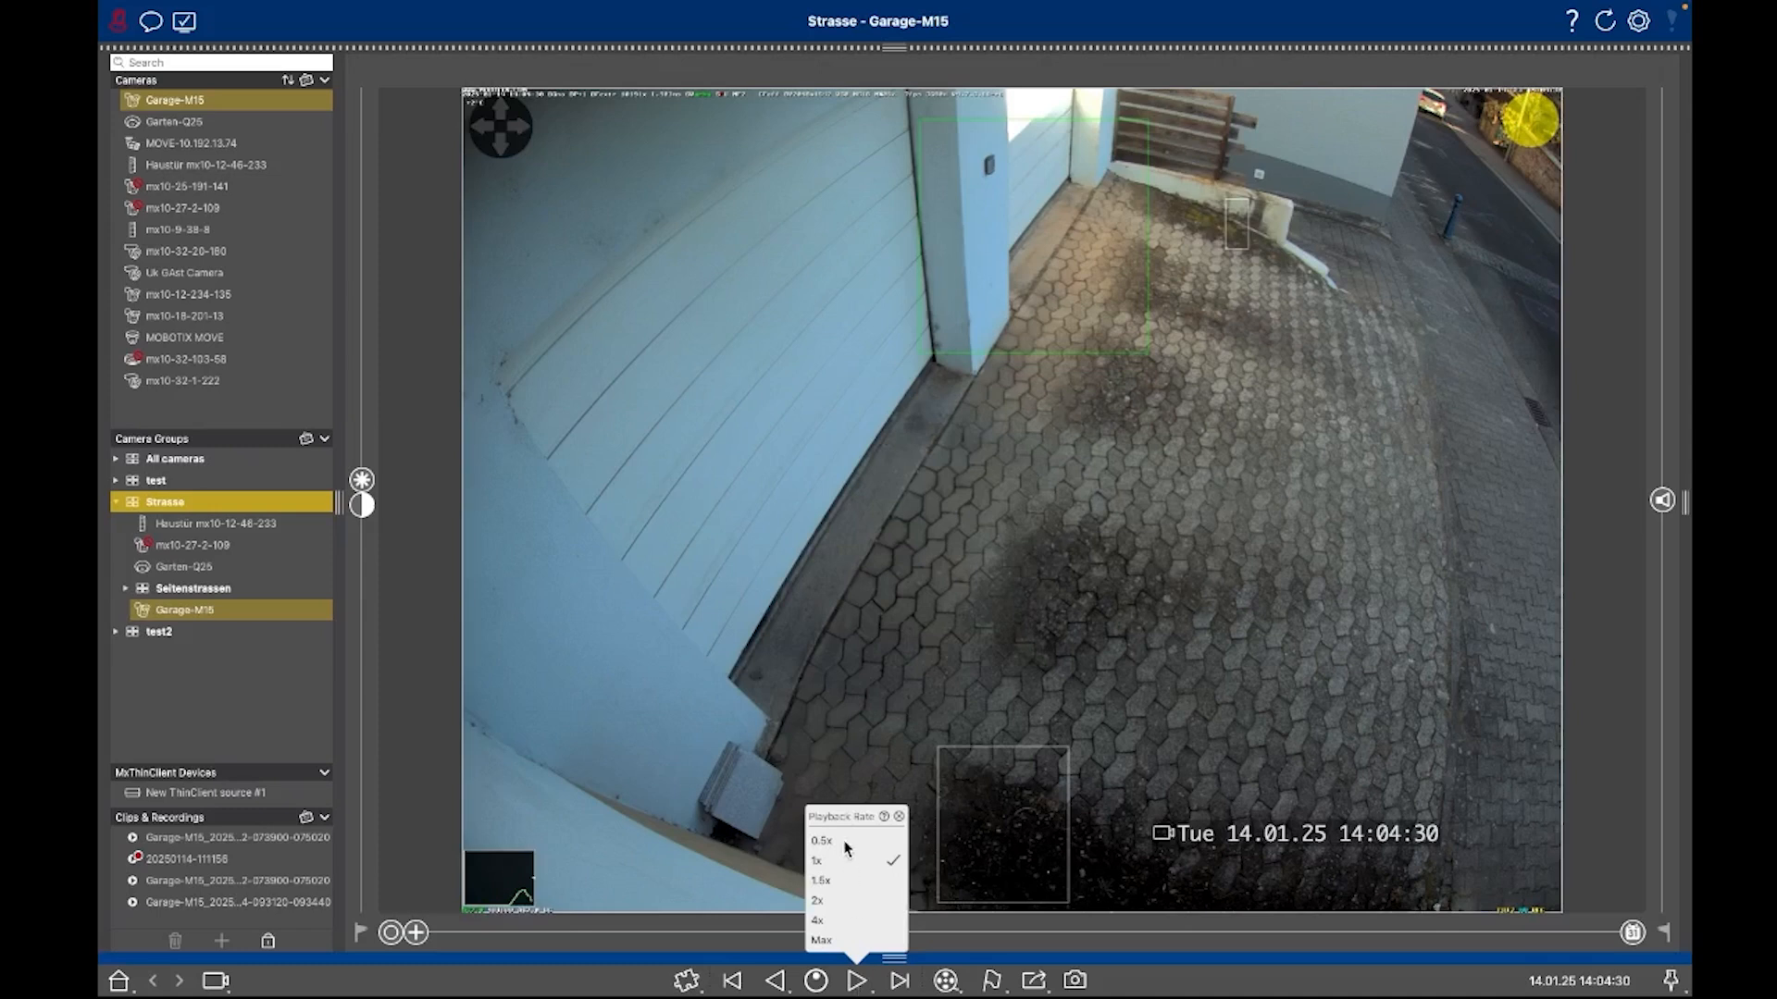
mouse_move(836, 864)
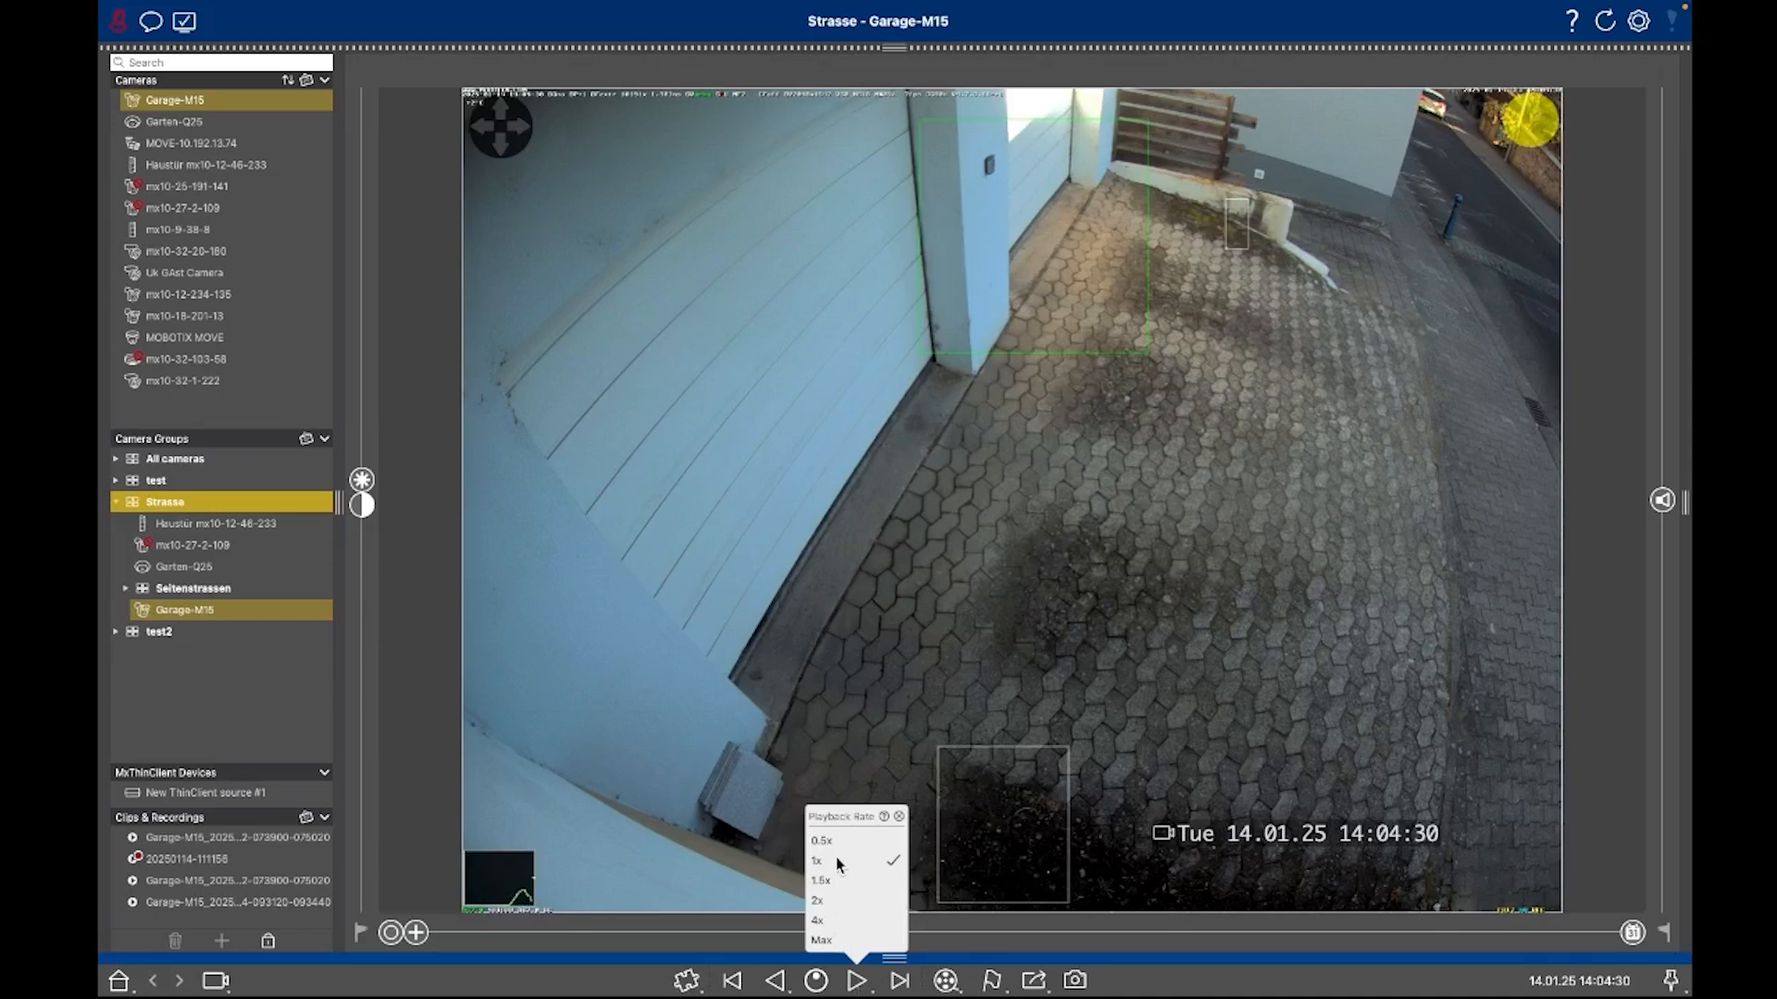
mouse_move(844, 937)
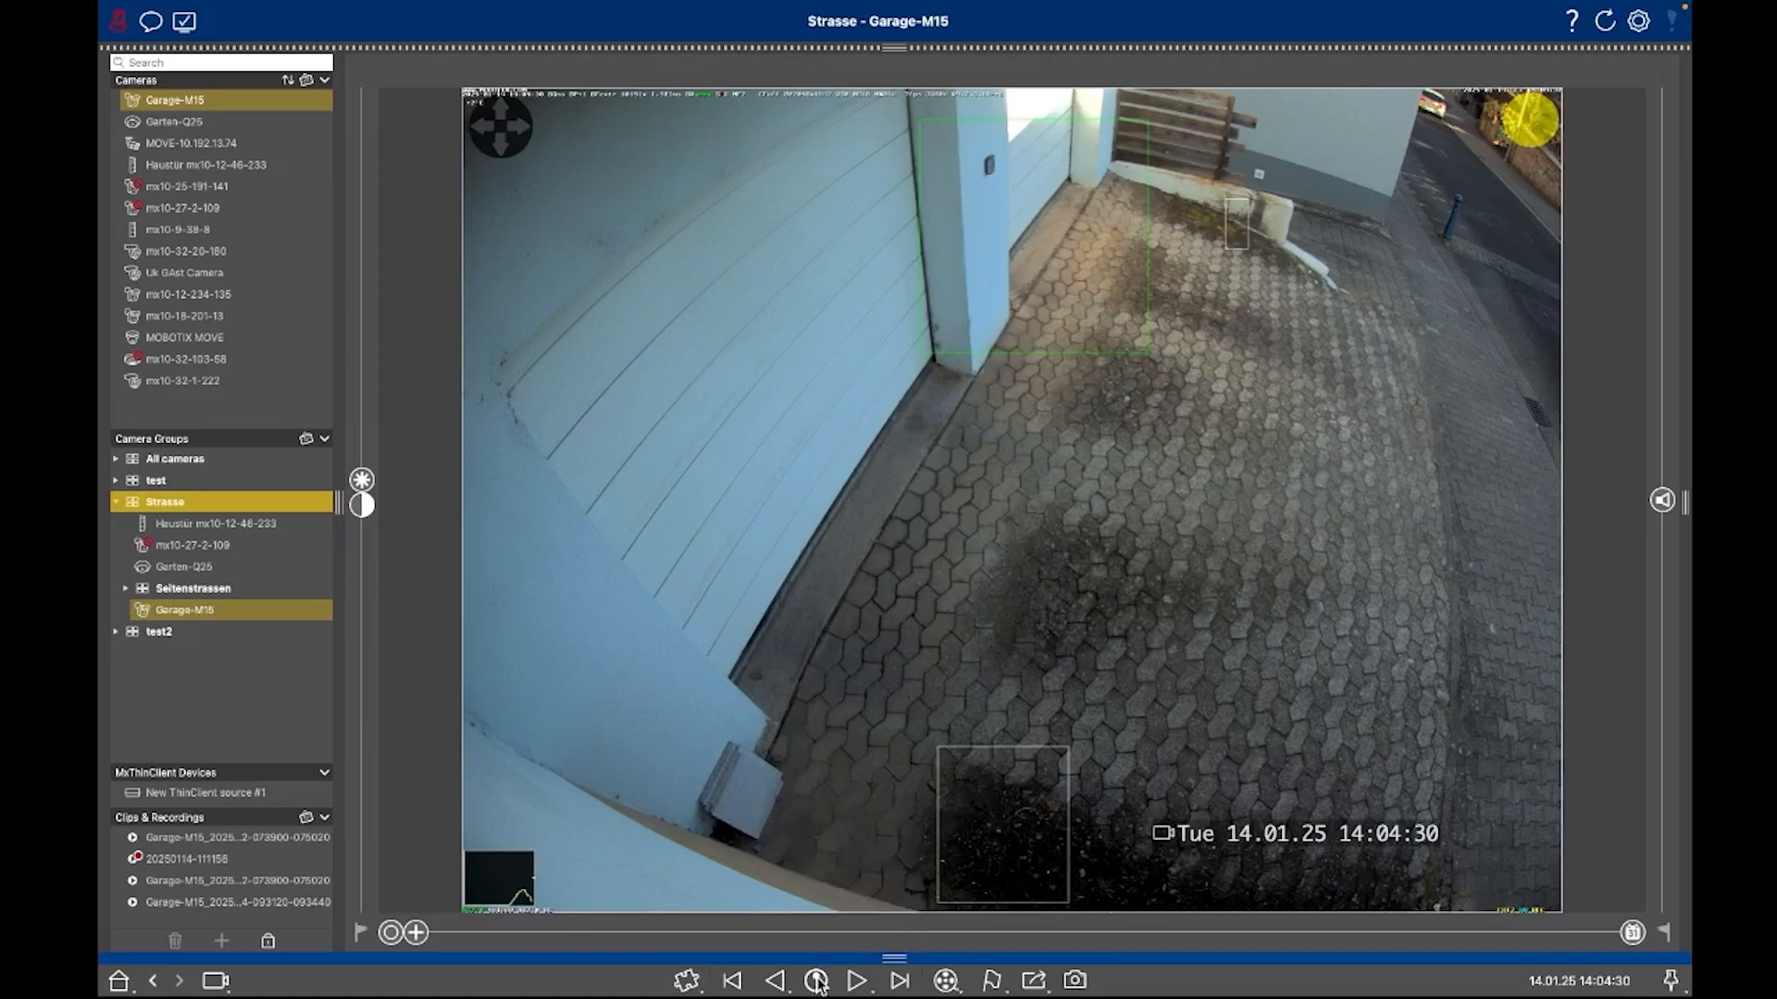
mouse_move(816, 981)
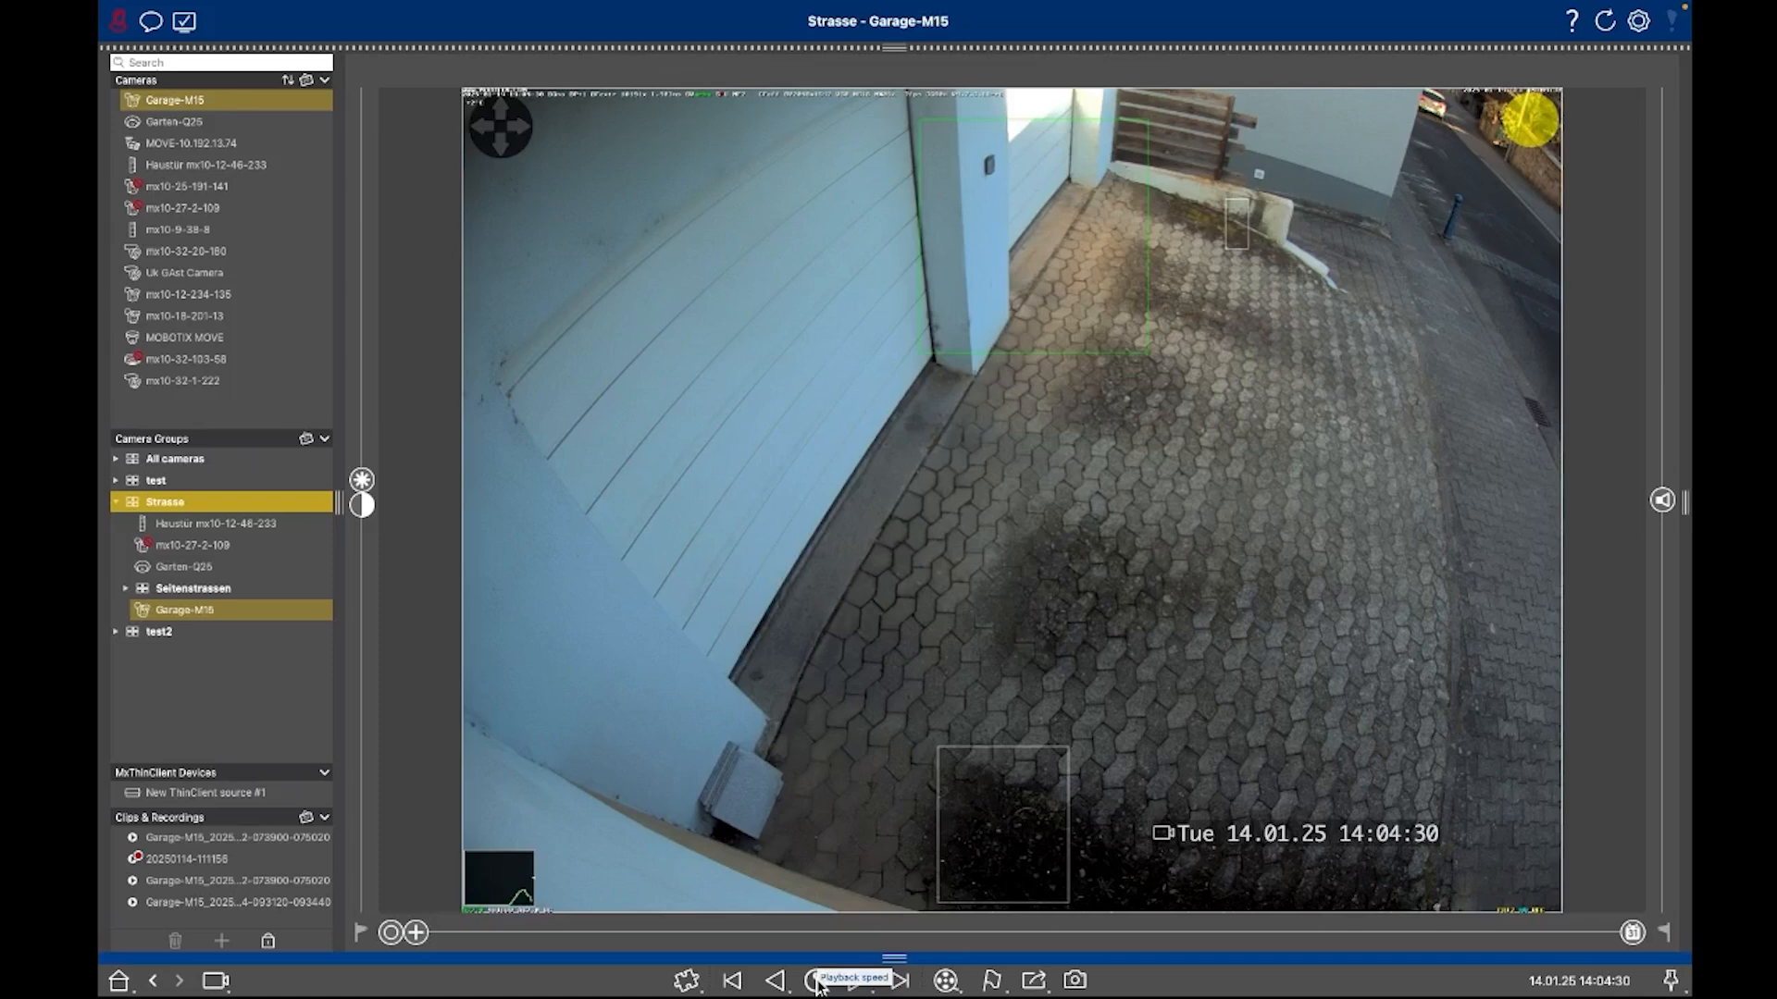
Shuttle at variable speed back to about 14:02:38 and forward, pausing at 14:02:57.
left_click(814, 981)
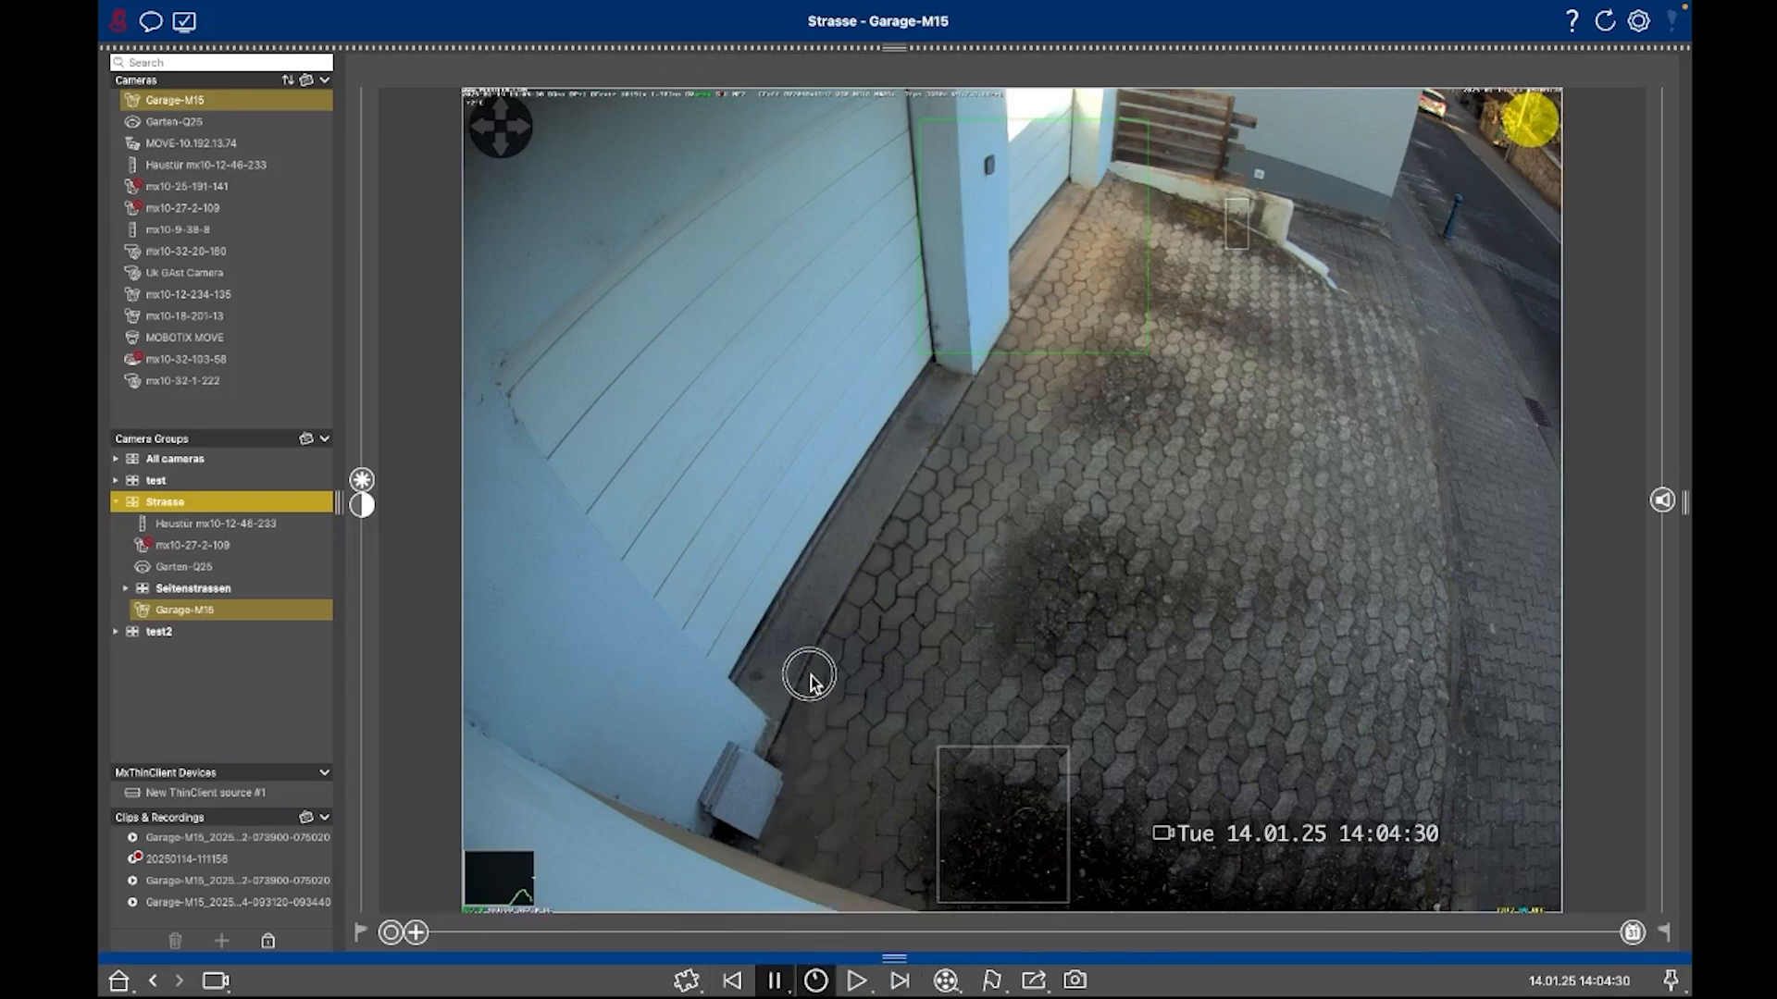
mouse_move(794, 385)
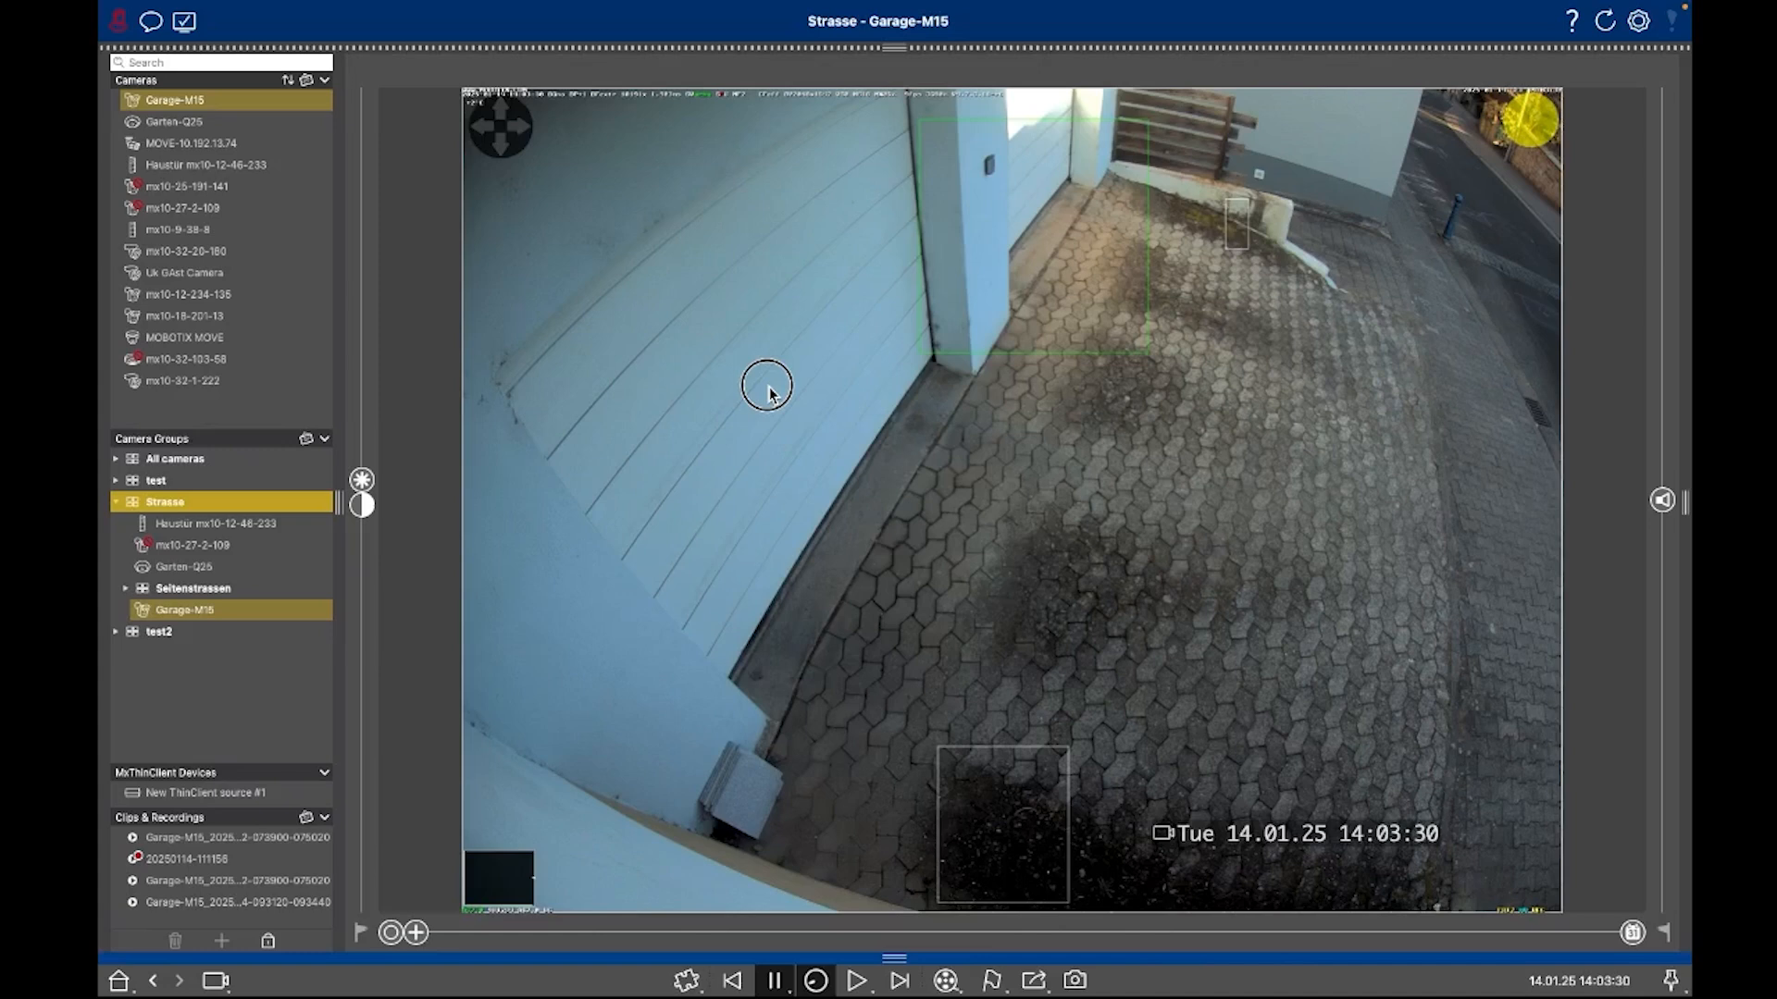
mouse_move(740, 391)
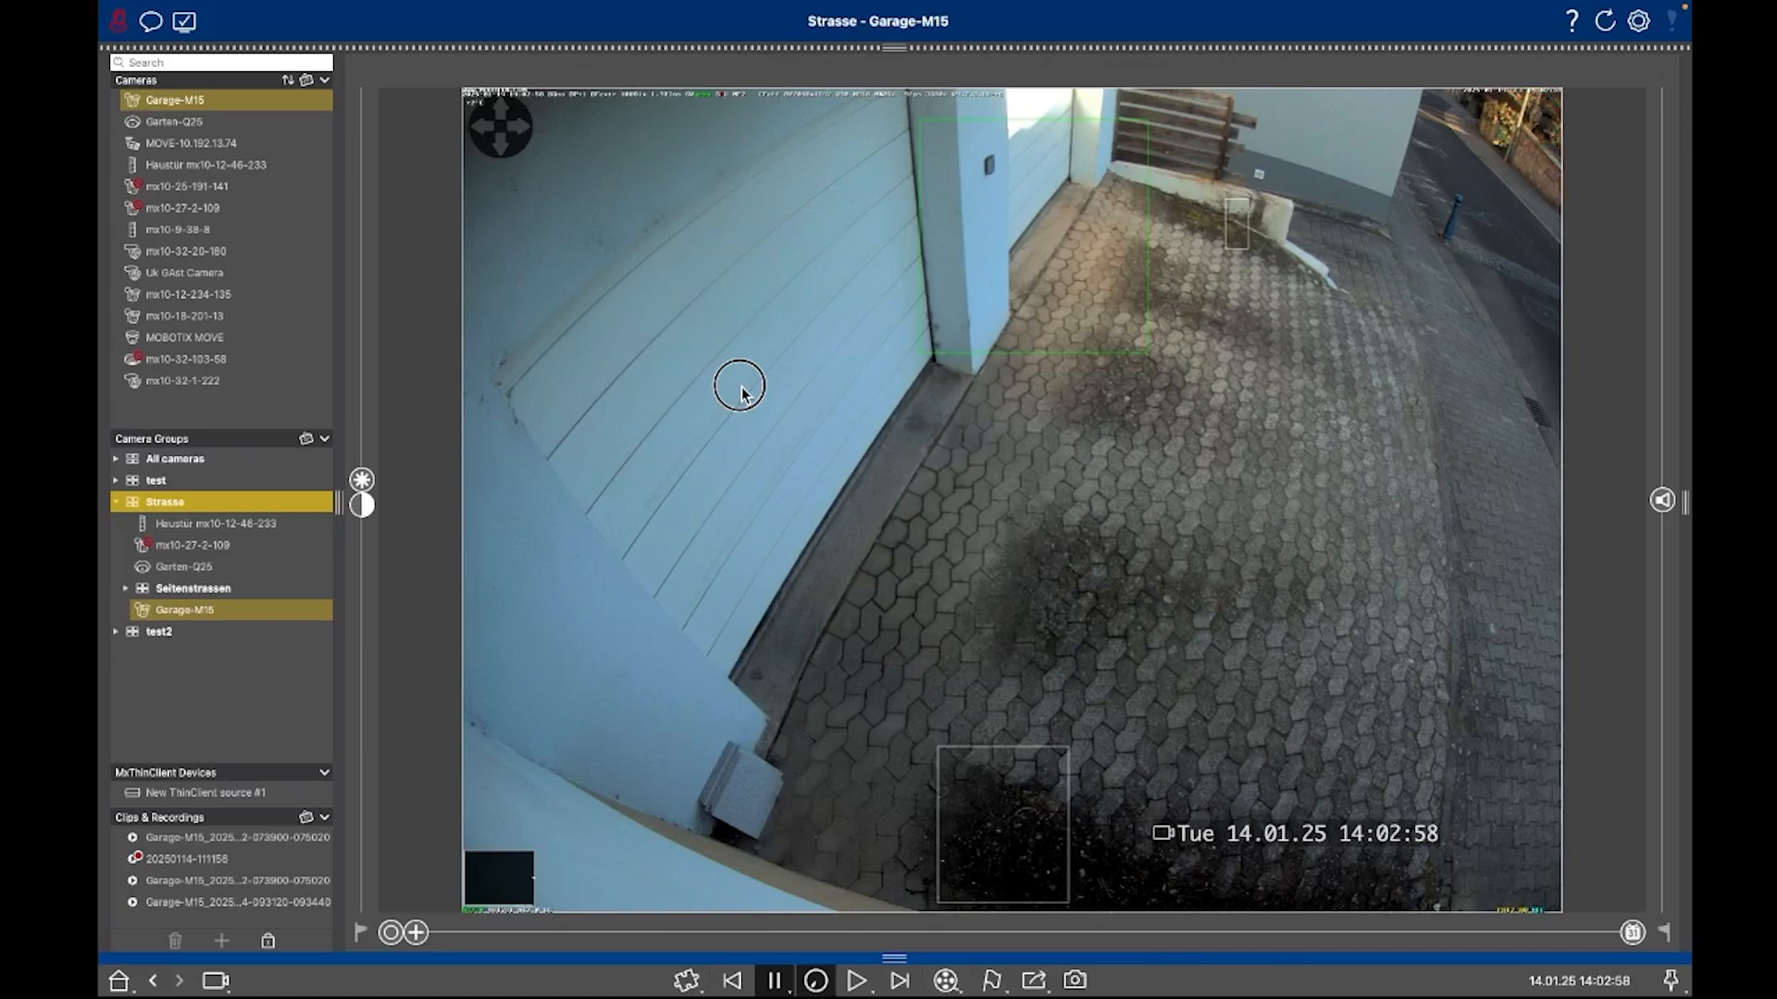
mouse_move(759, 388)
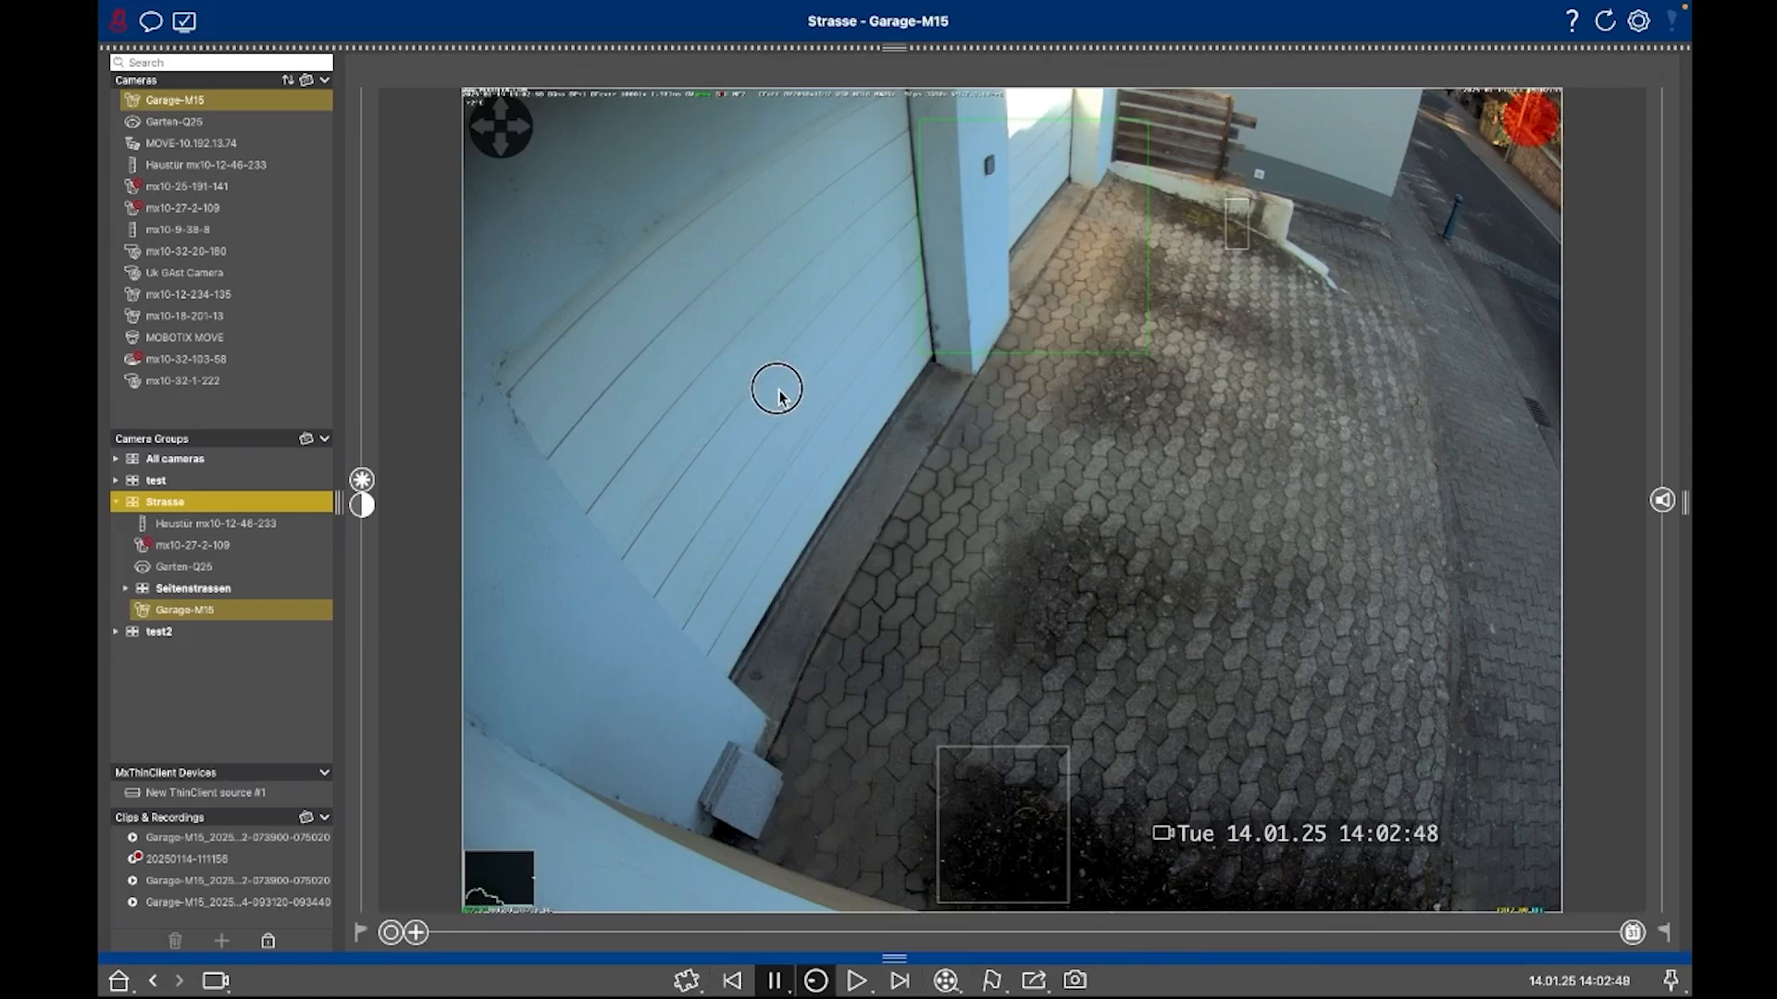
mouse_move(794, 398)
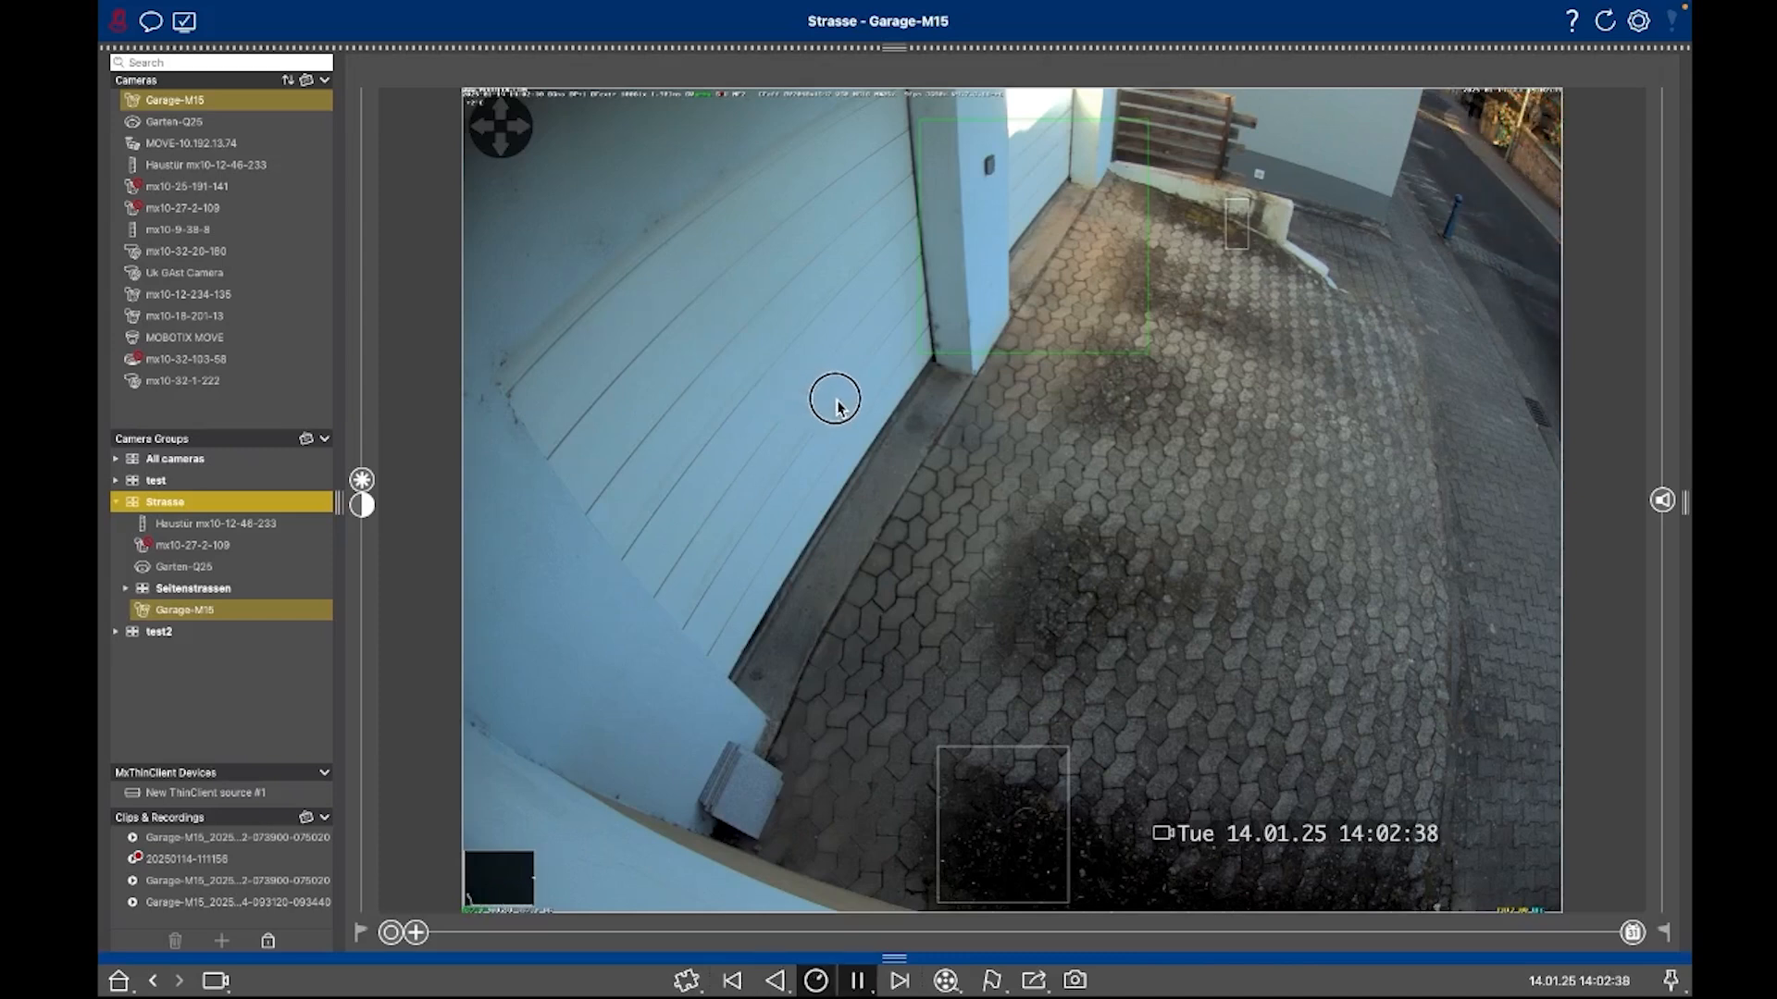
mouse_move(859, 411)
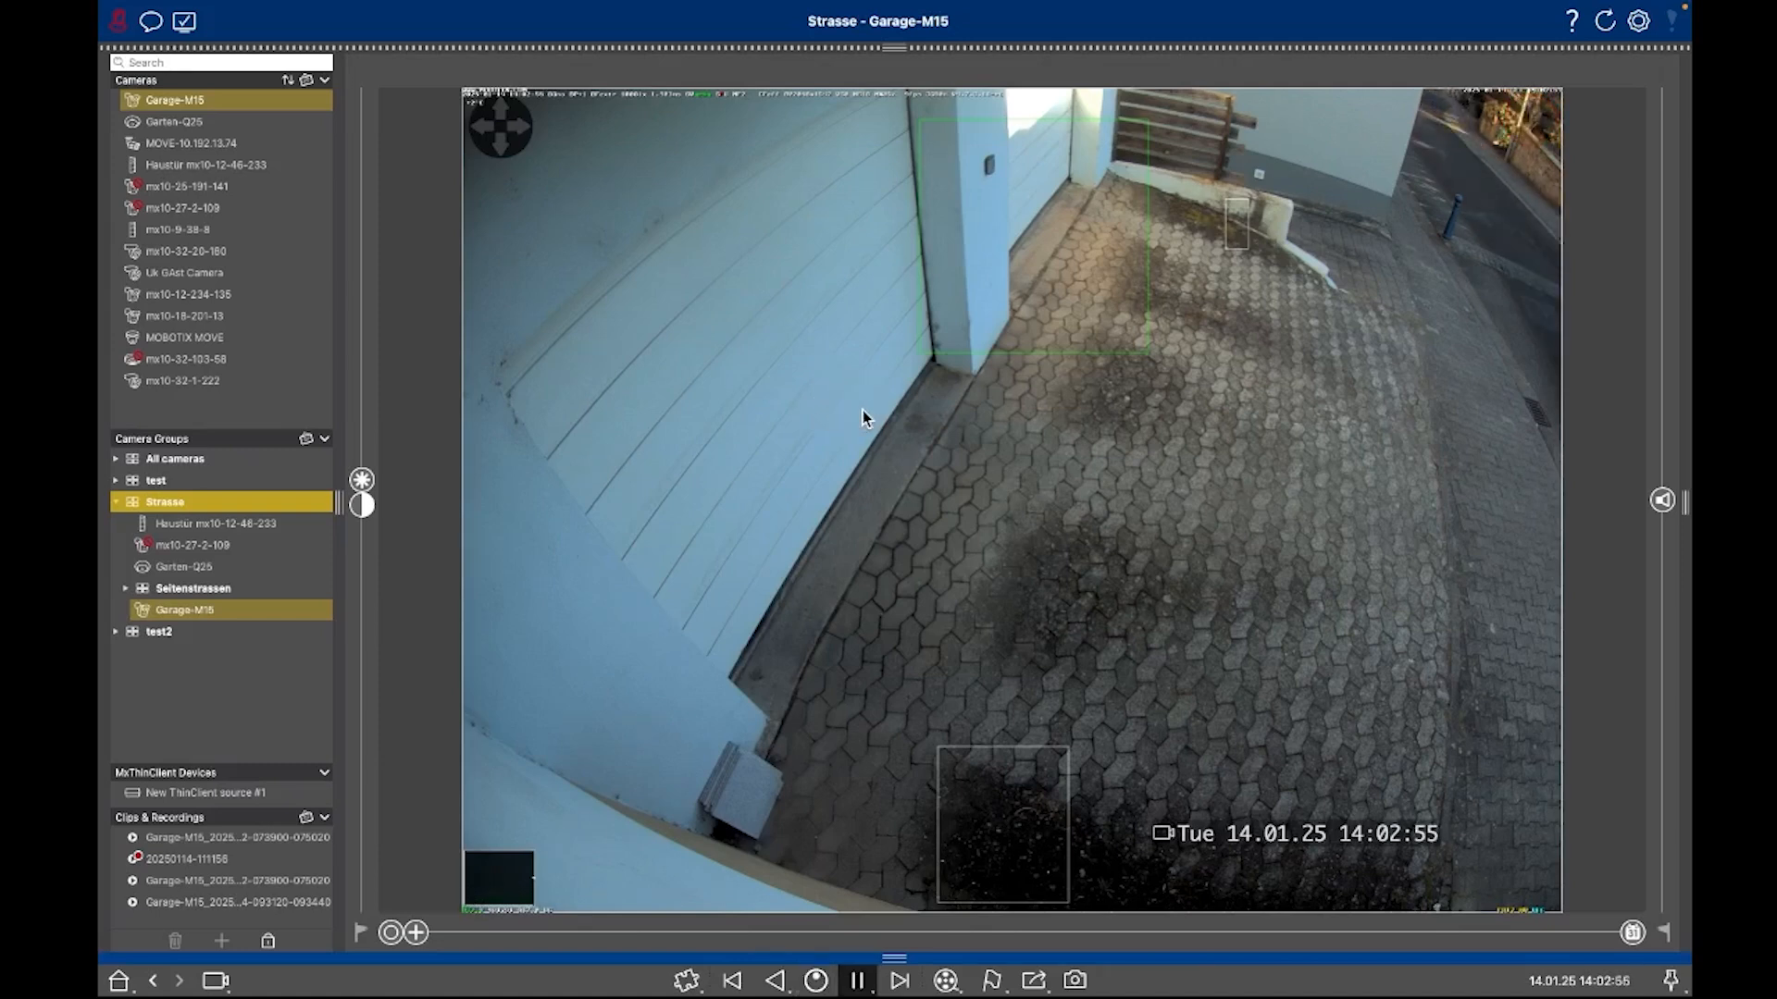
left_click(857, 981)
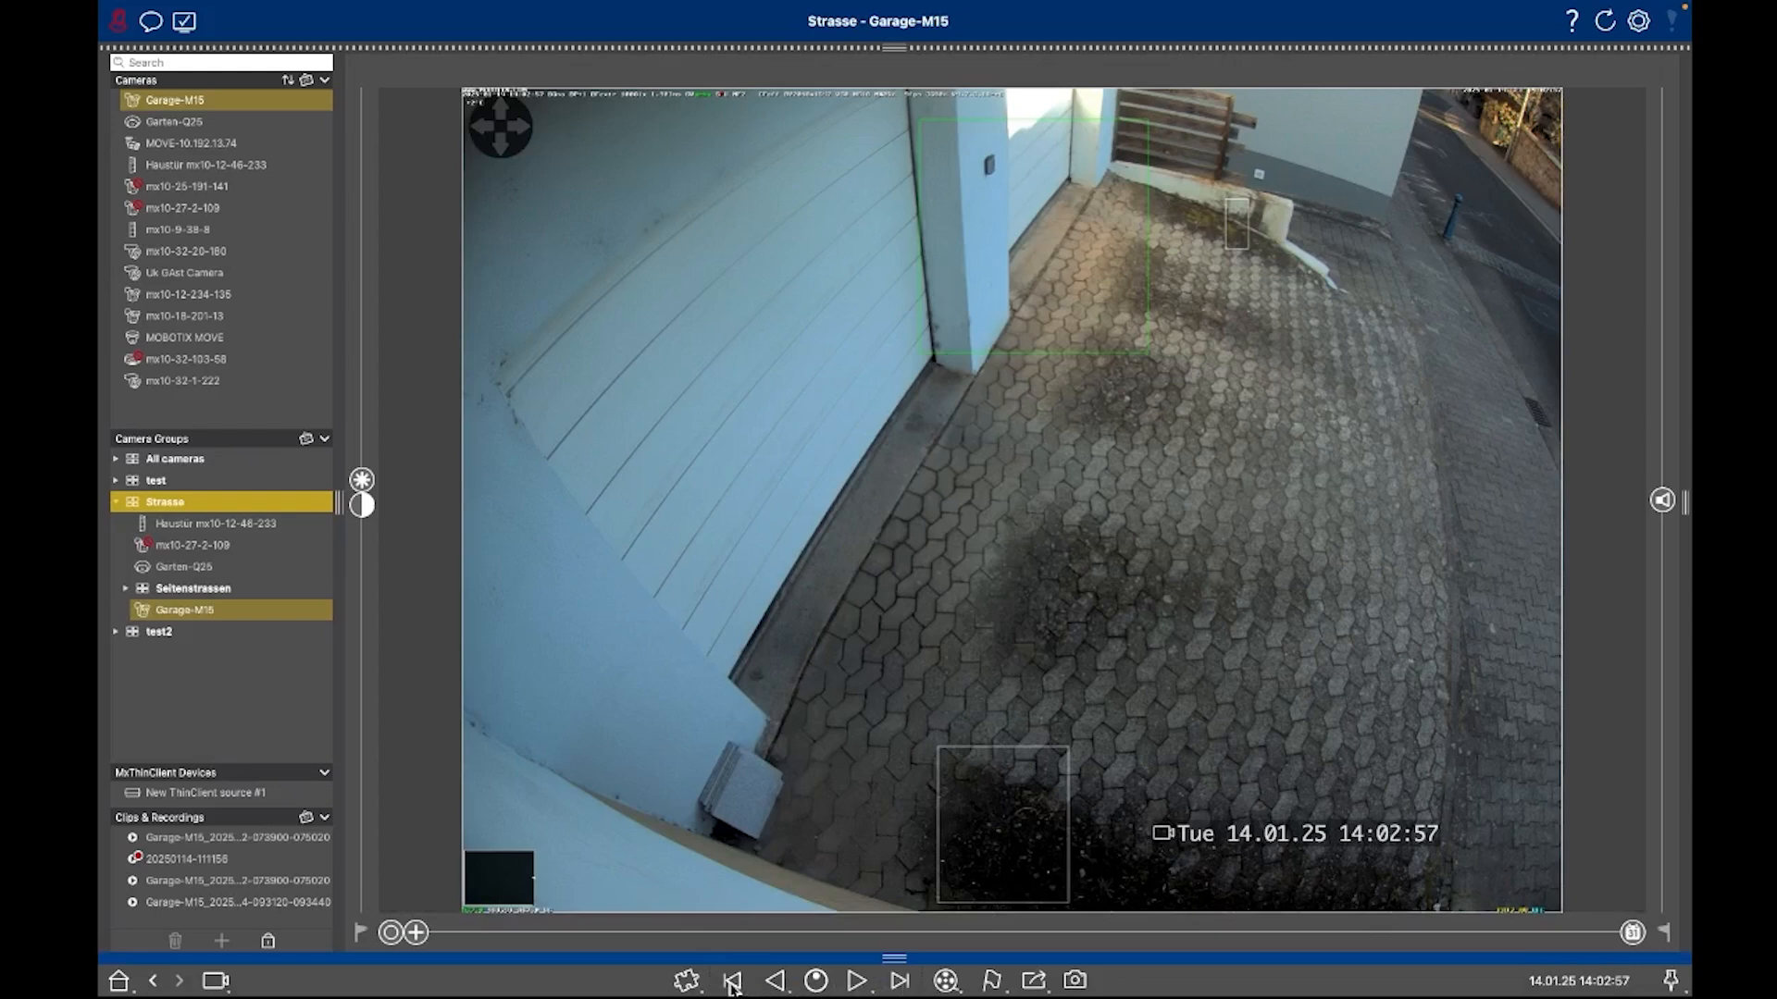
Jump to the event start at 14:02:38, play backward and forward, then step back frame by frame to 14:02:44.
left_click(732, 981)
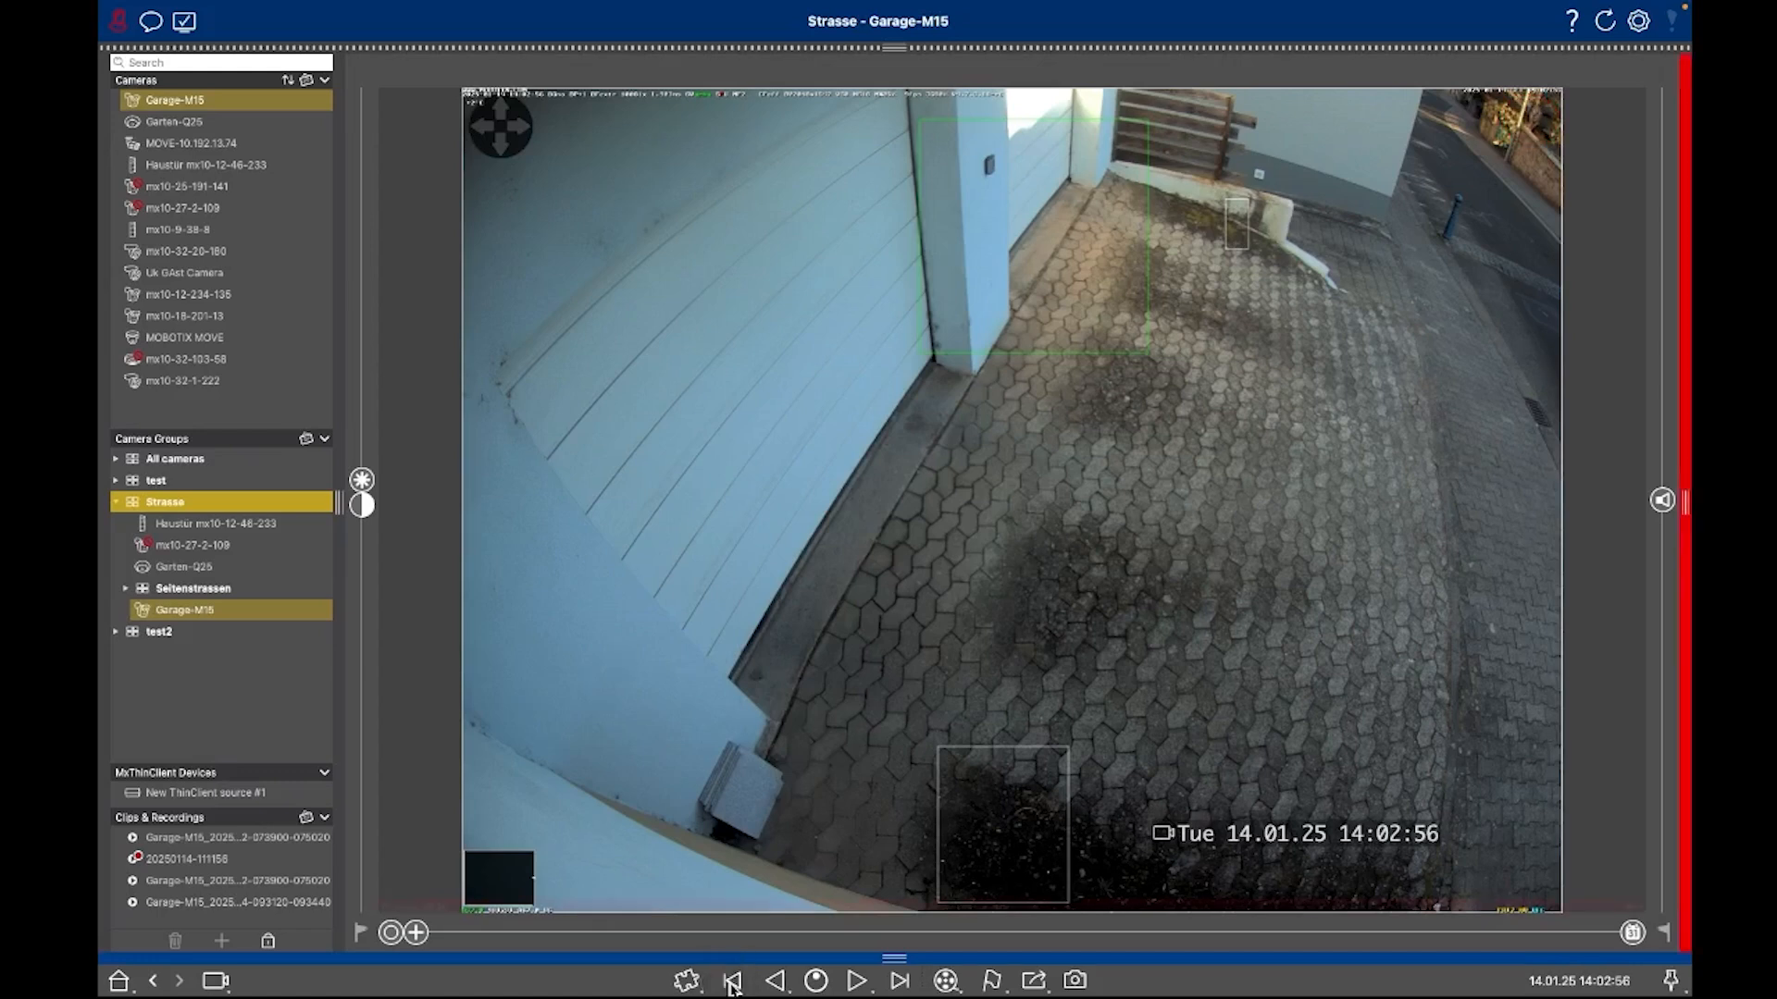
left_click(775, 981)
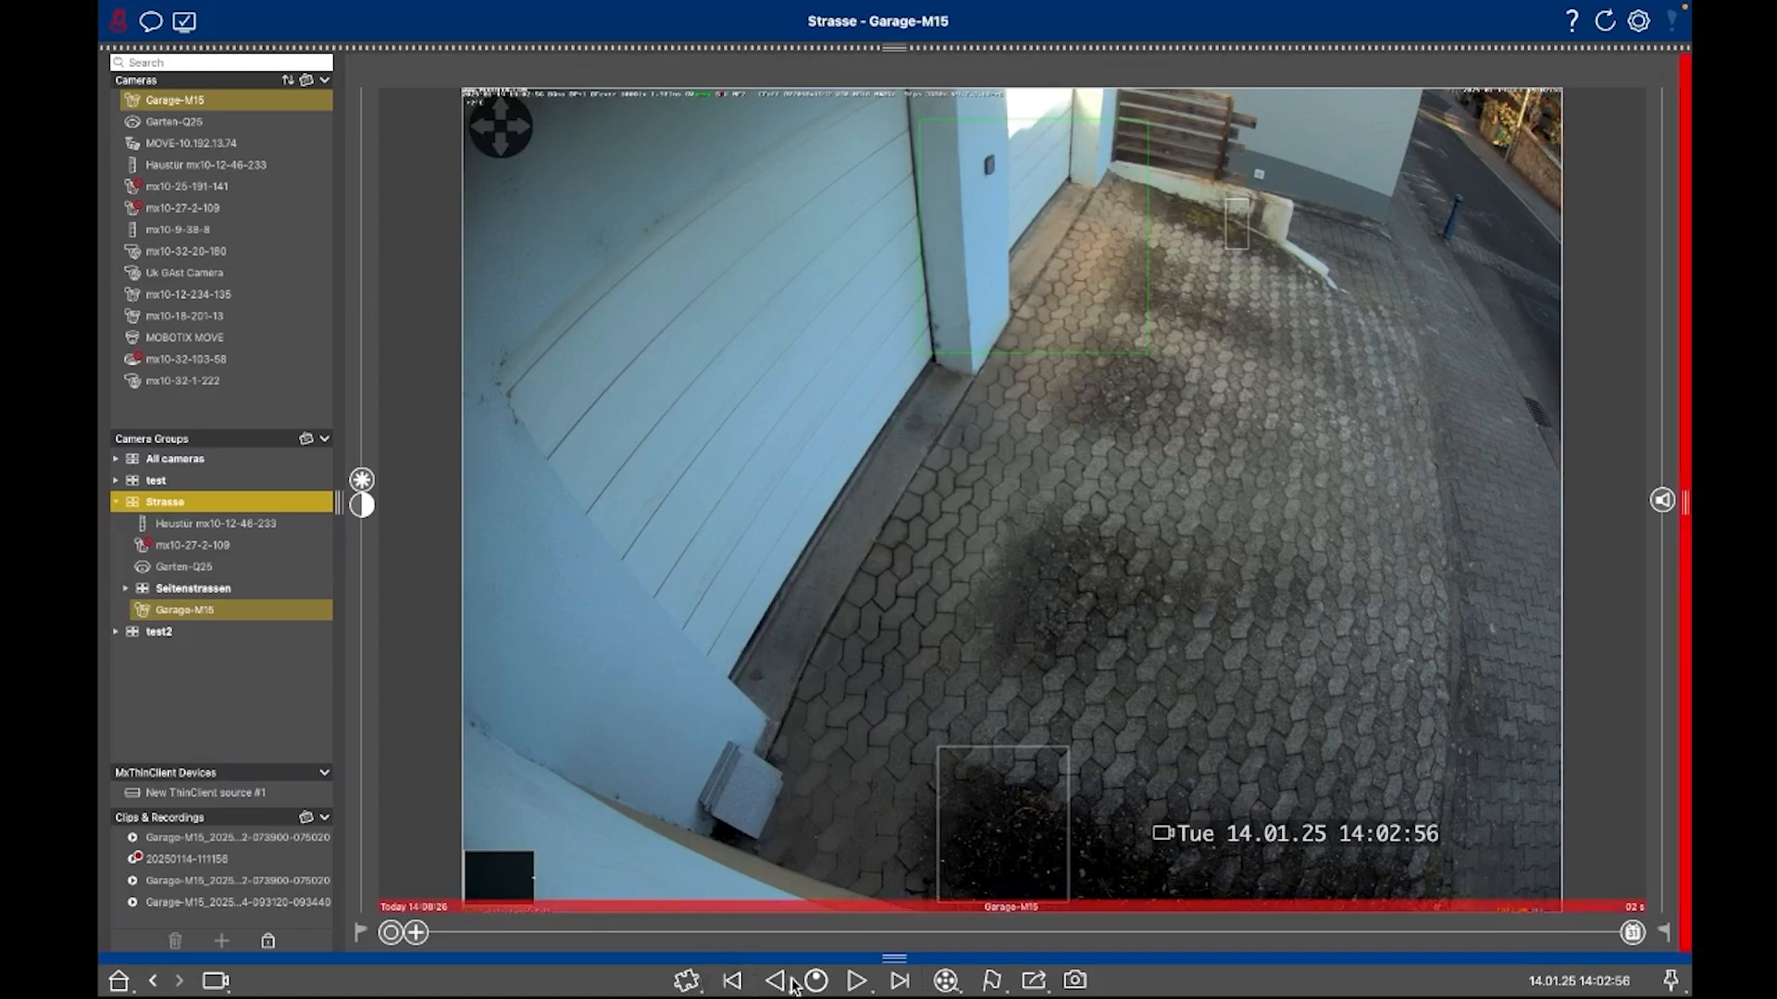
left_click(775, 981)
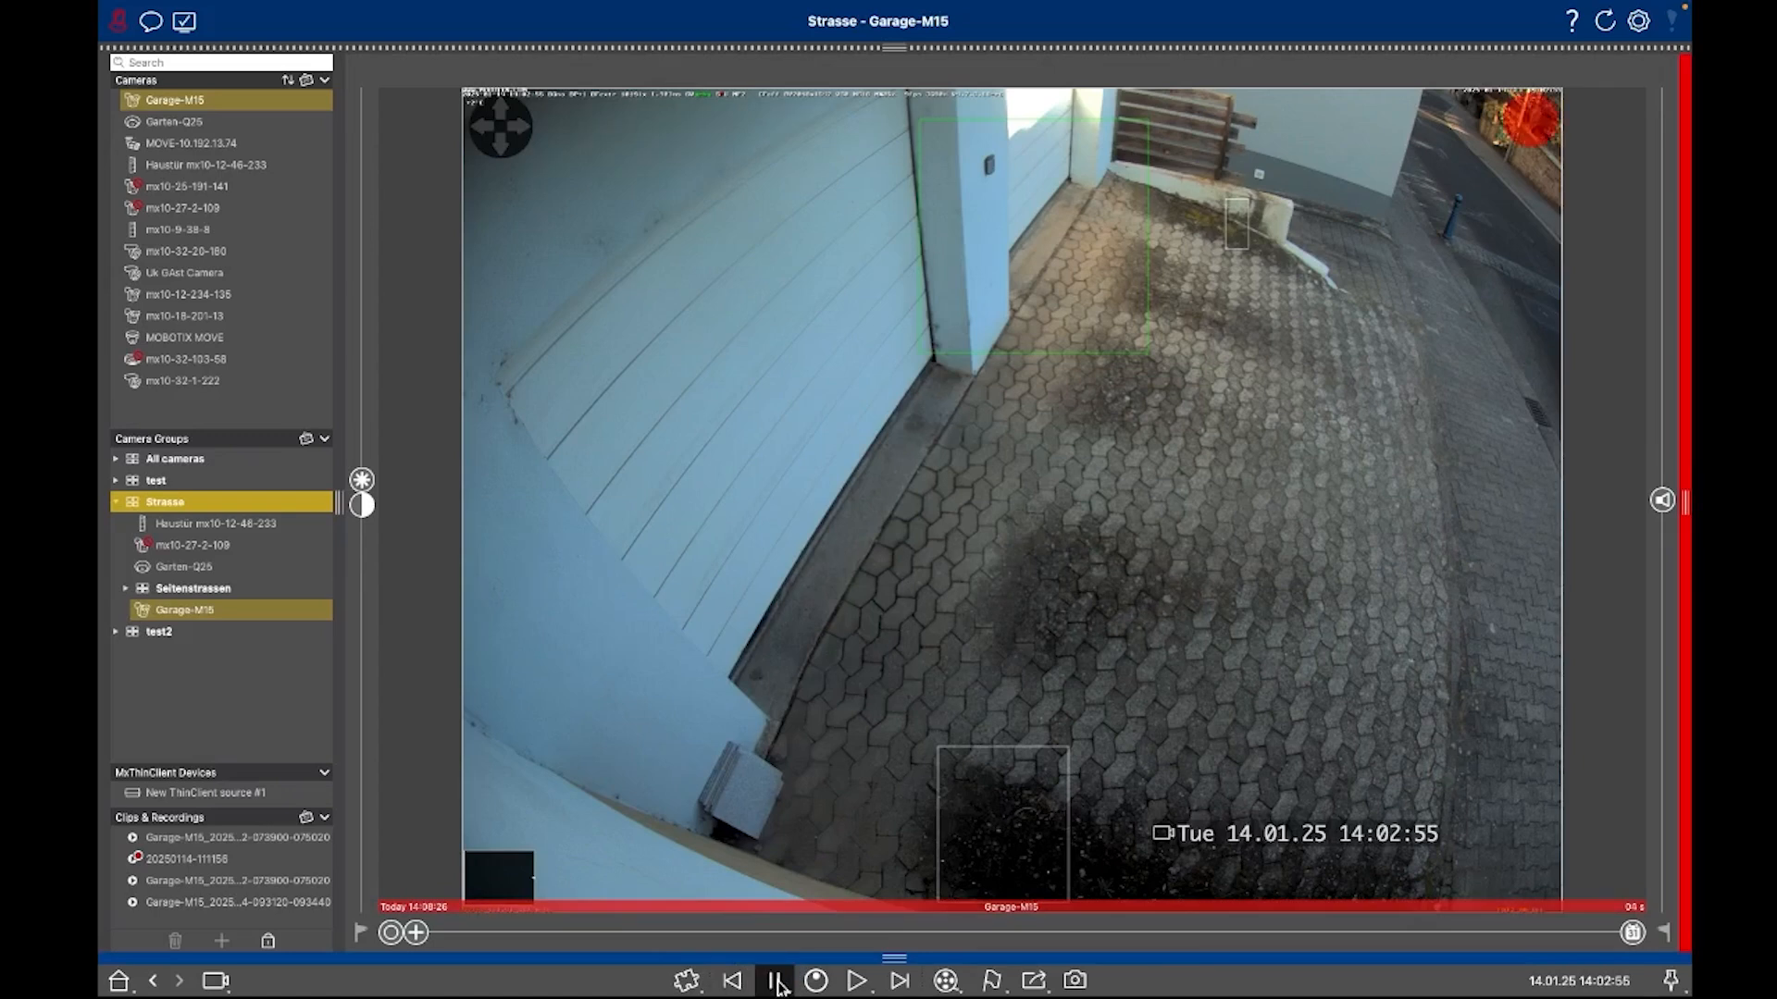
left_click(816, 980)
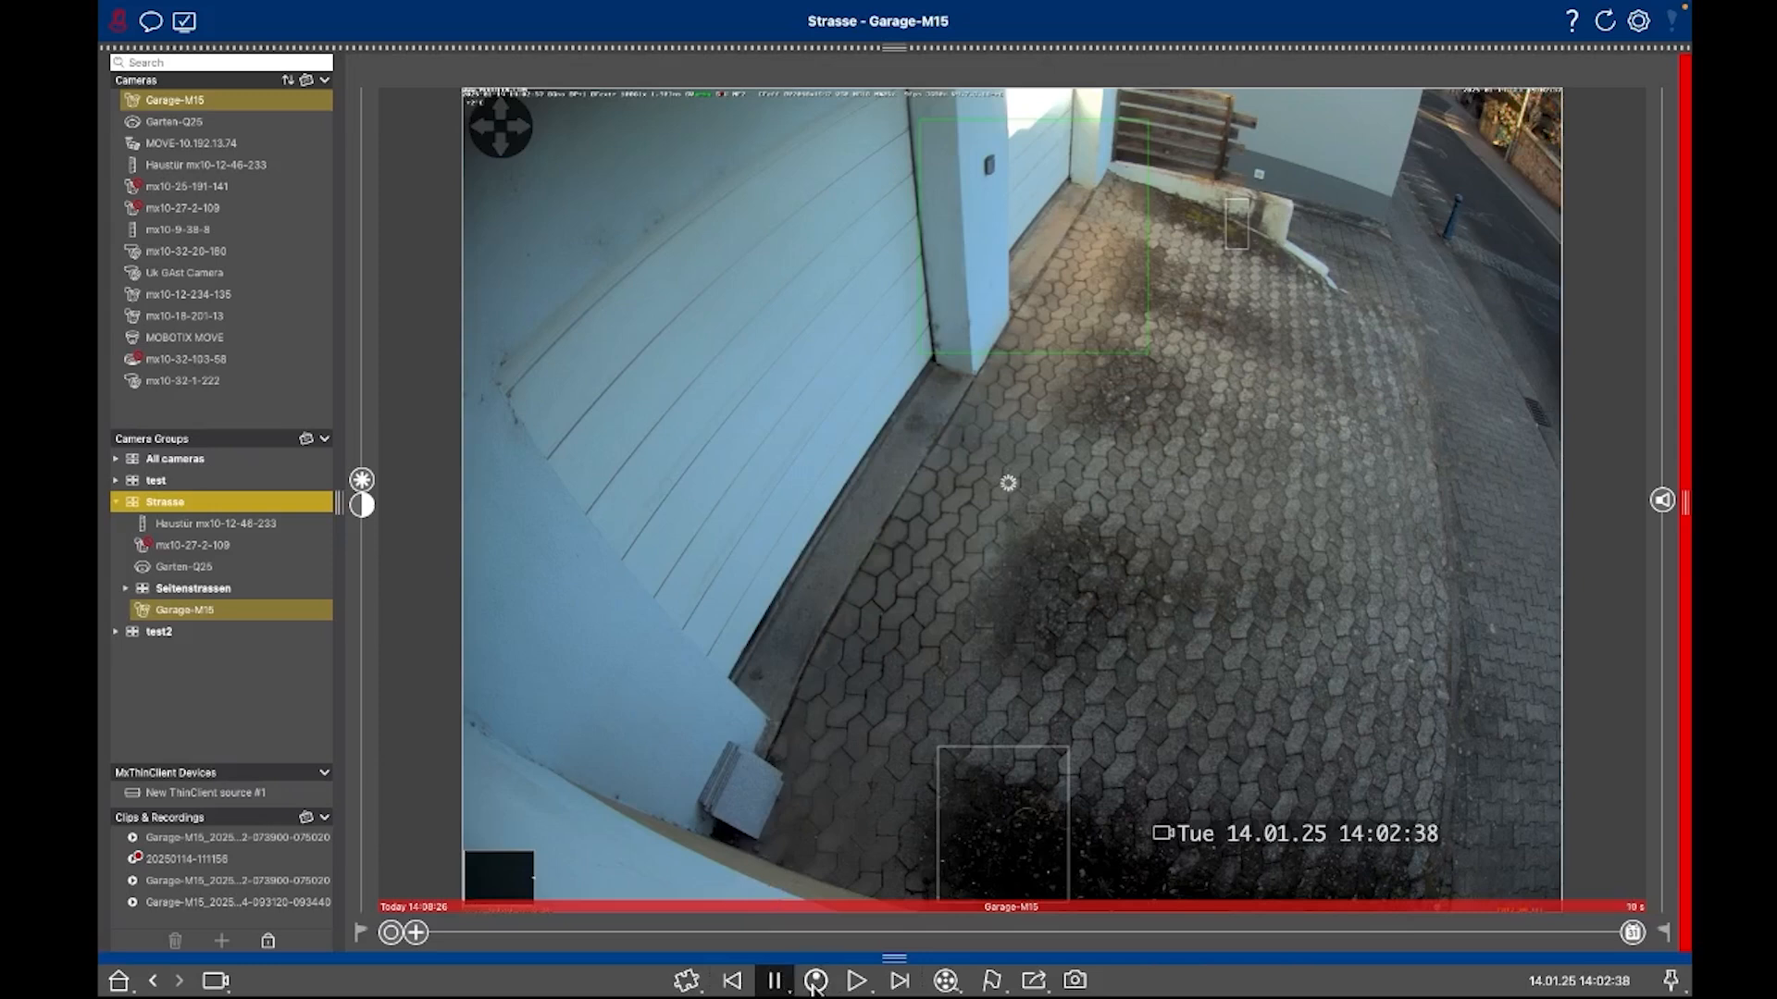
left_click(775, 981)
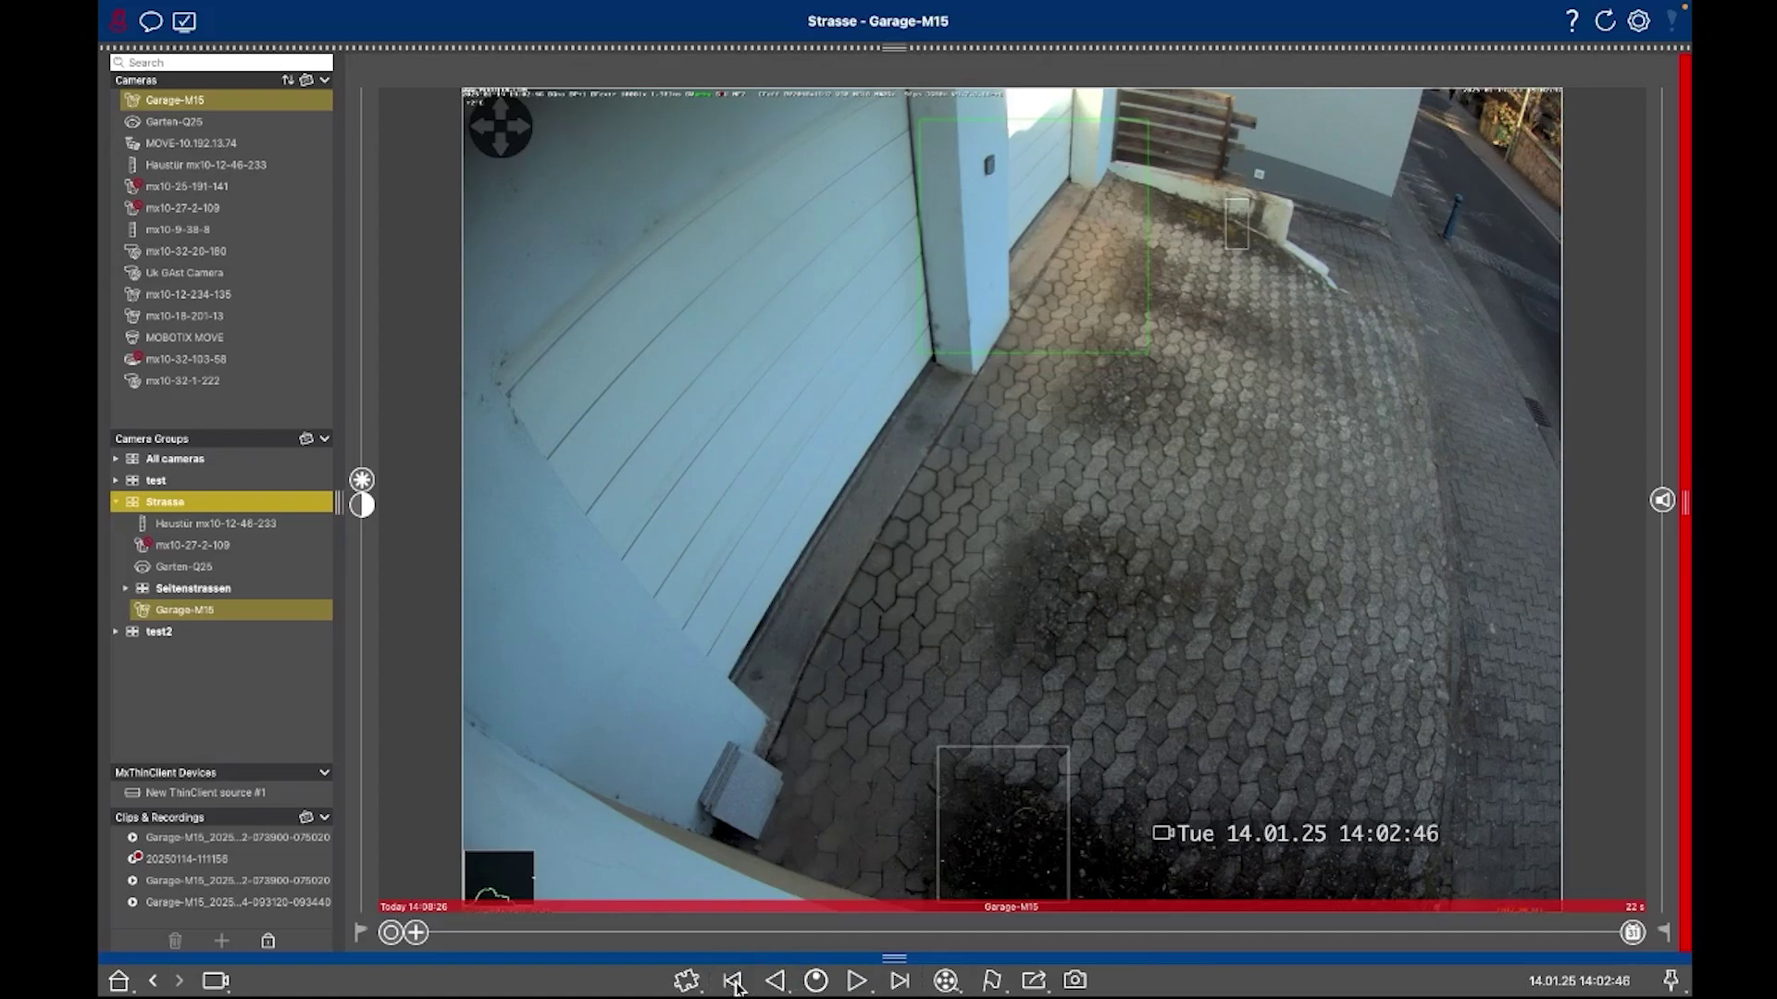
left_click(733, 981)
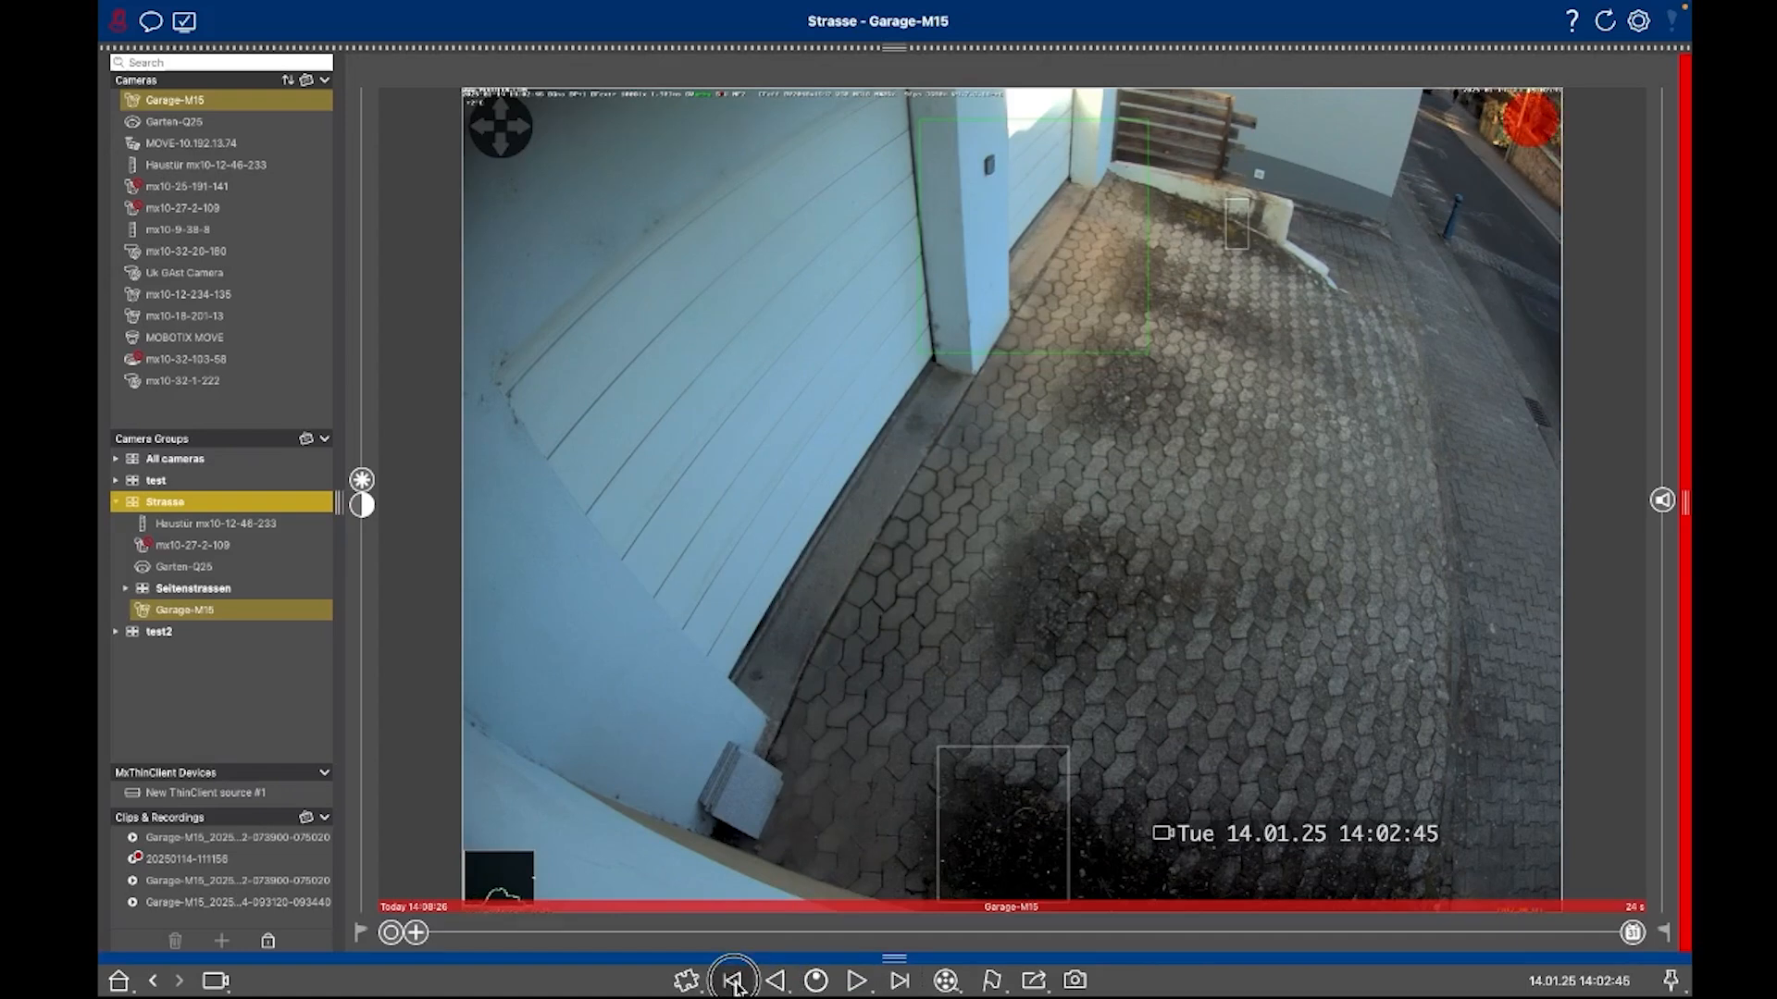
left_click(735, 981)
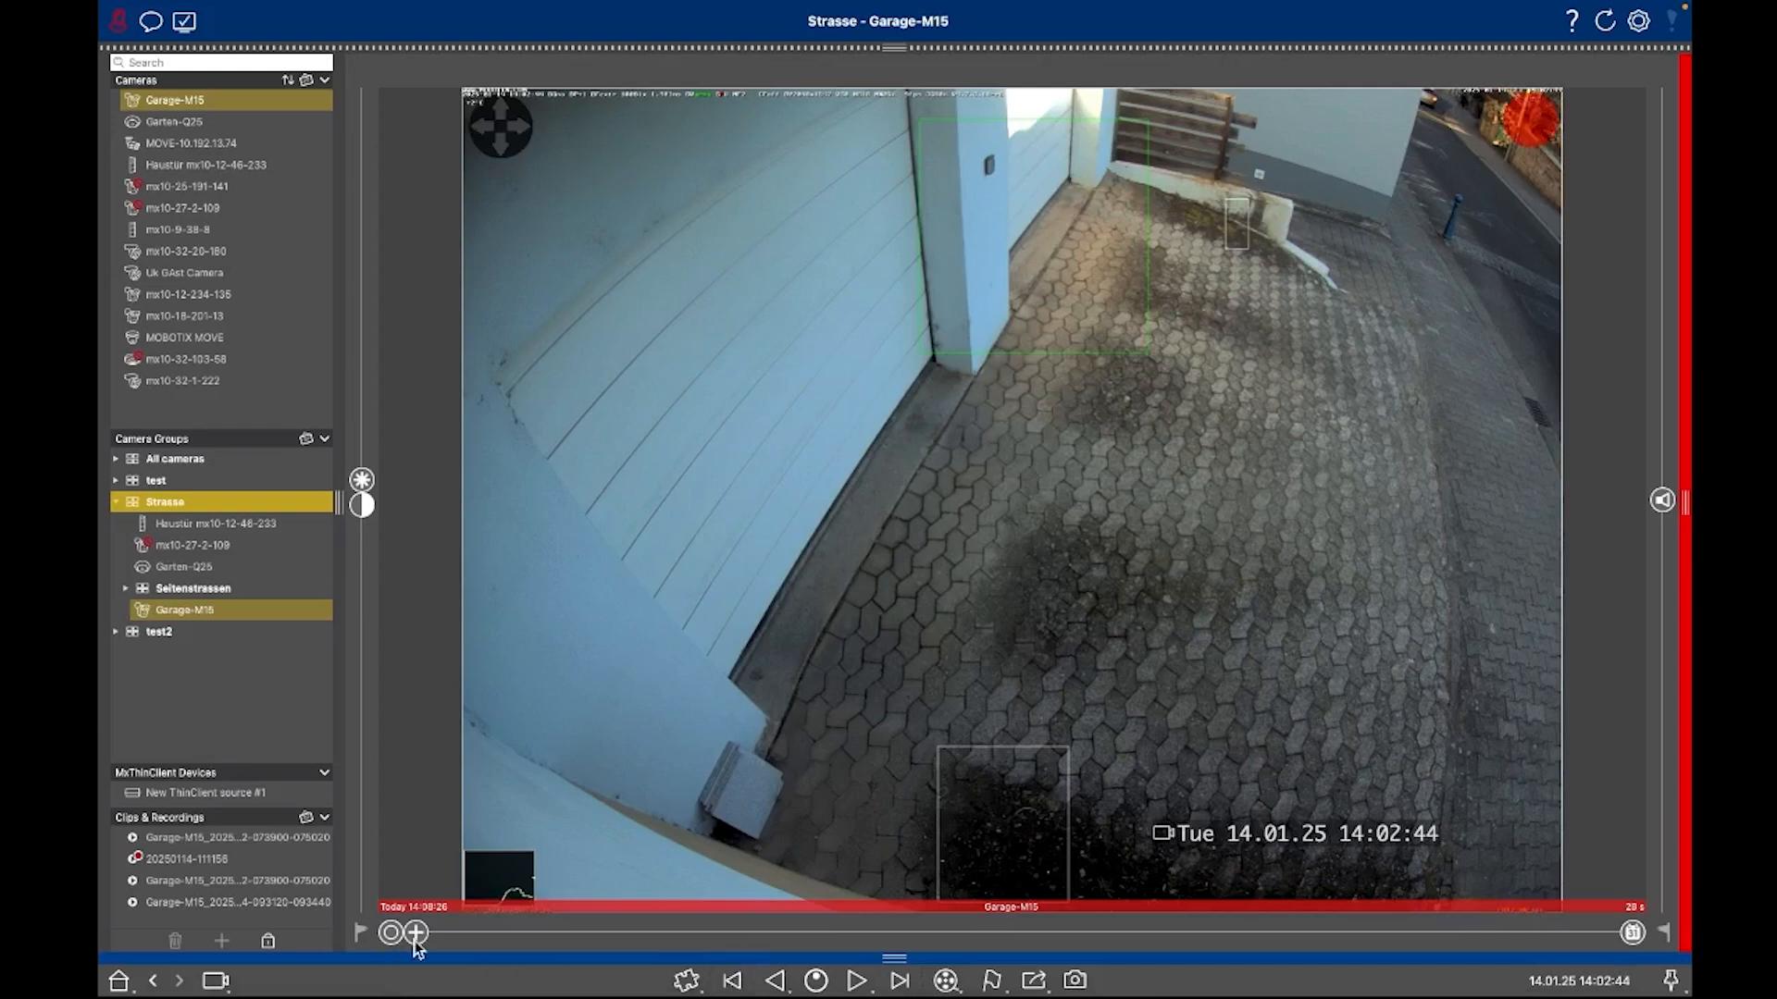
Zoom into the image, step back two frames to 14:02:42, and reset to the full camera view.
left_click(412, 931)
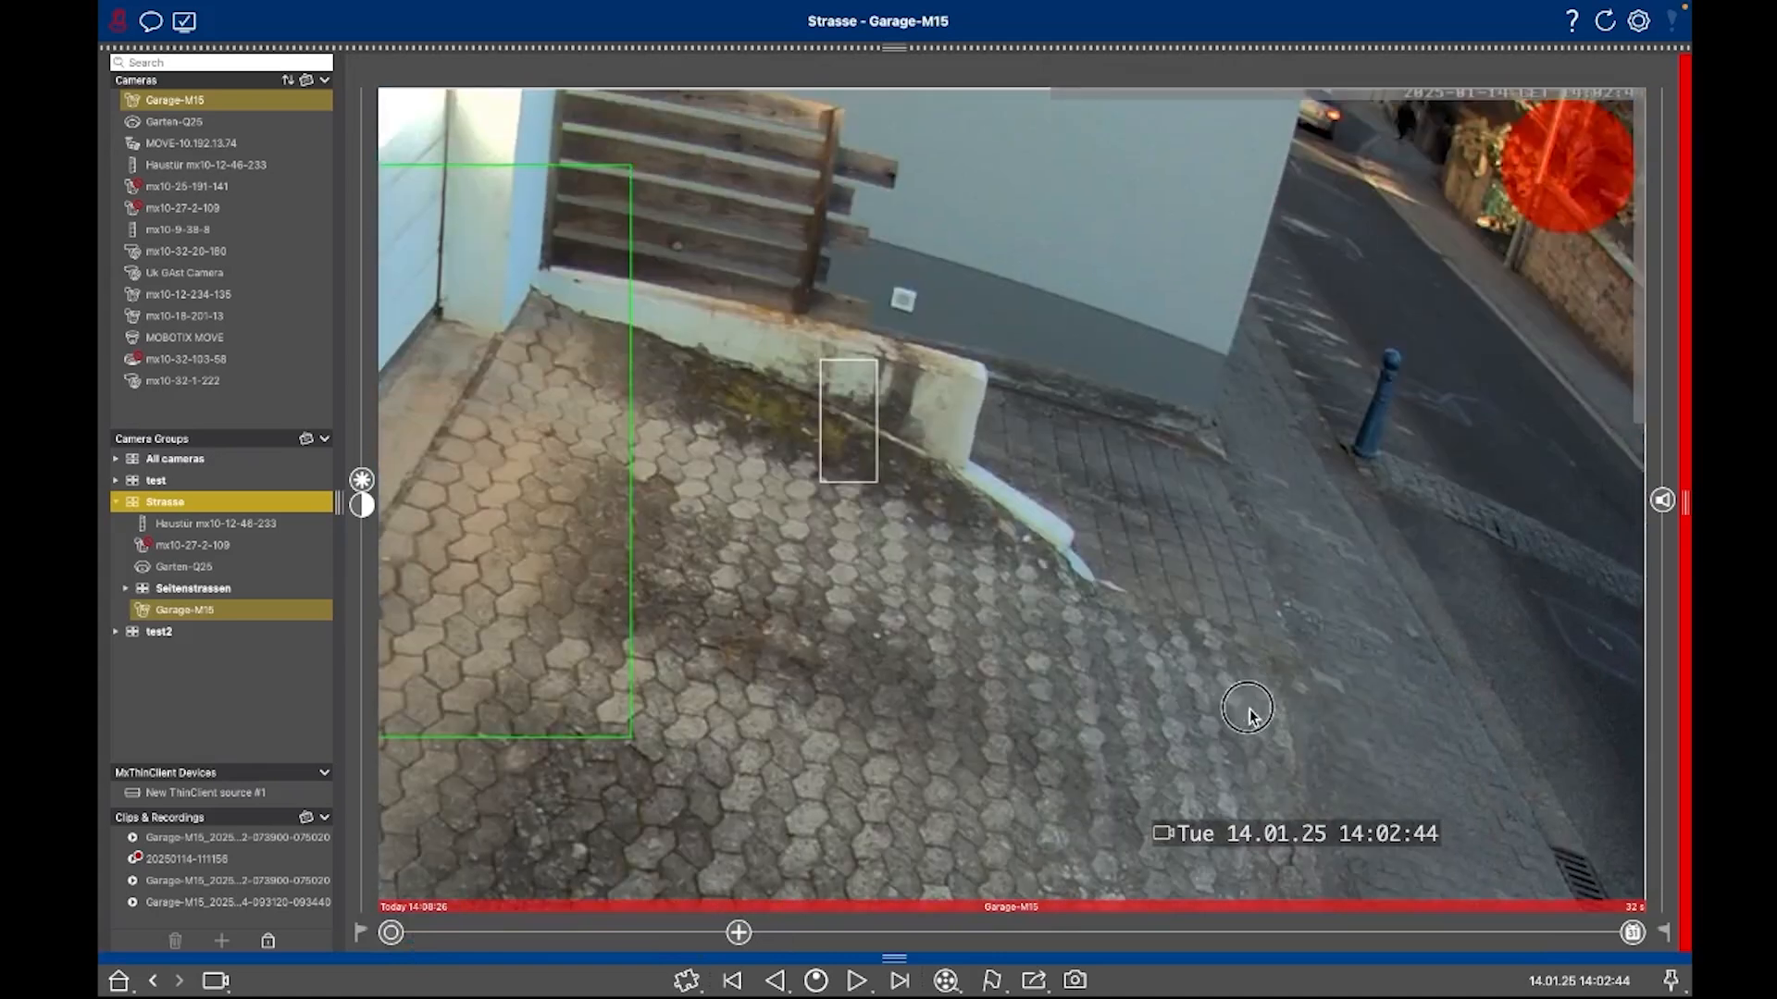
mouse_move(844, 810)
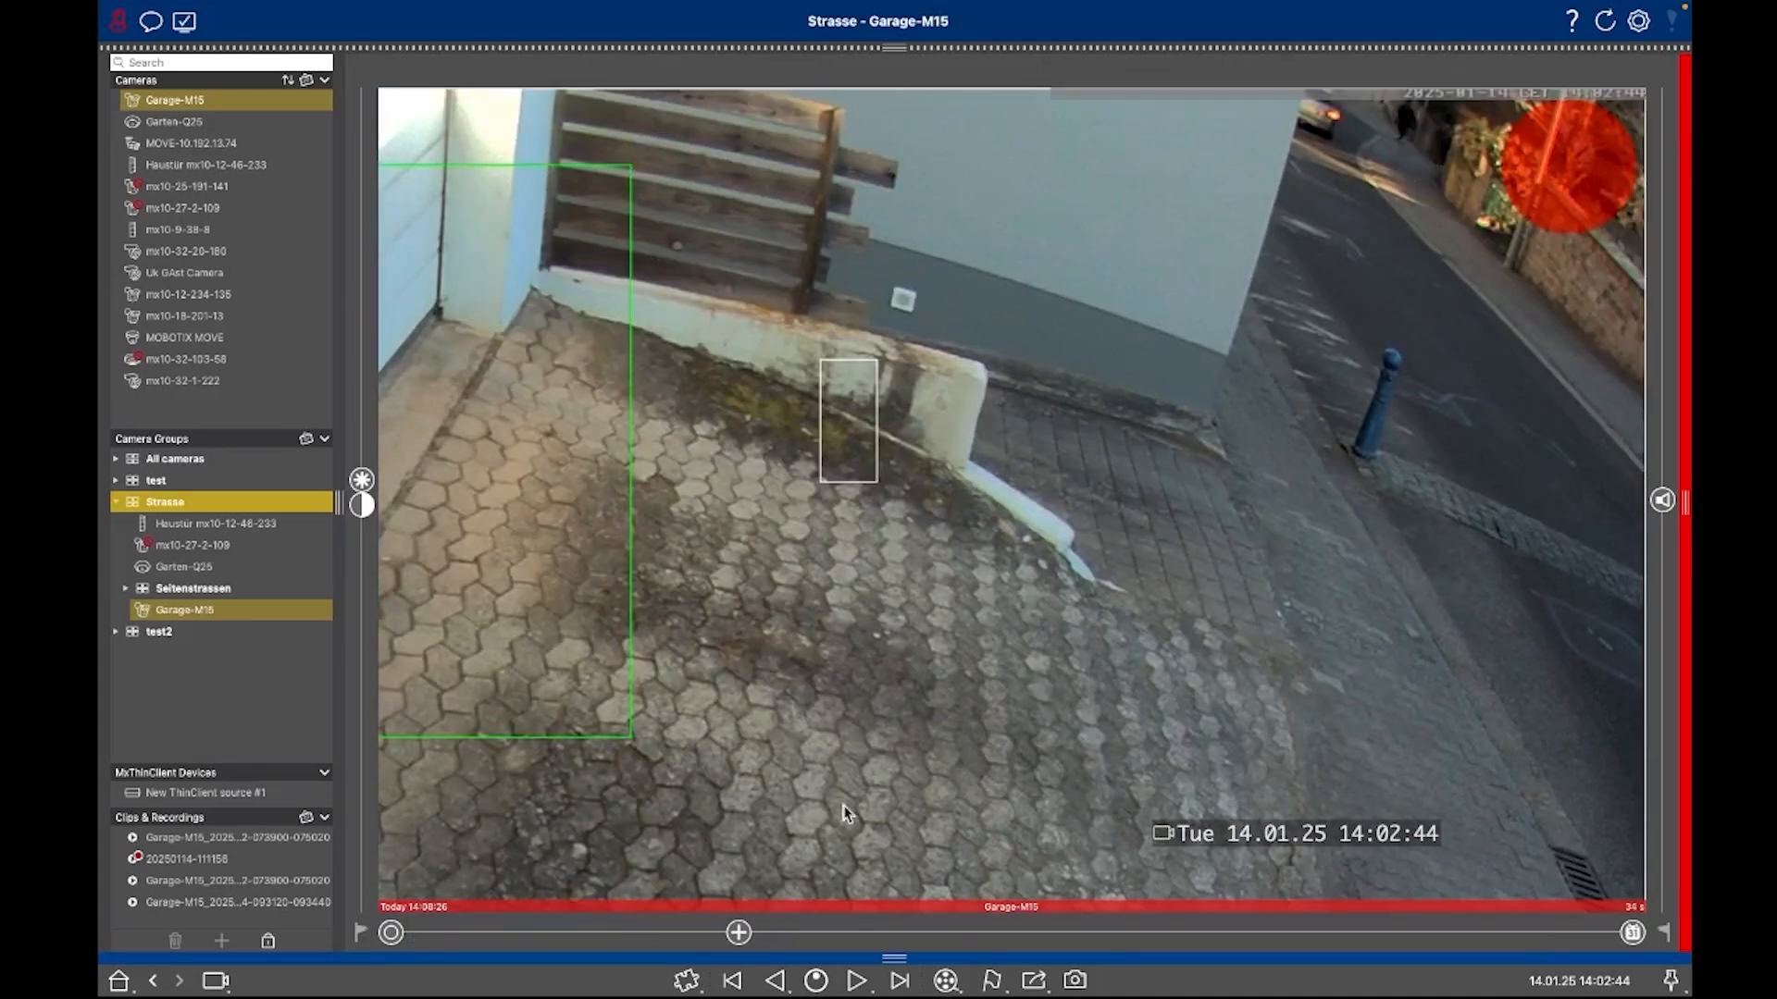
left_click(733, 981)
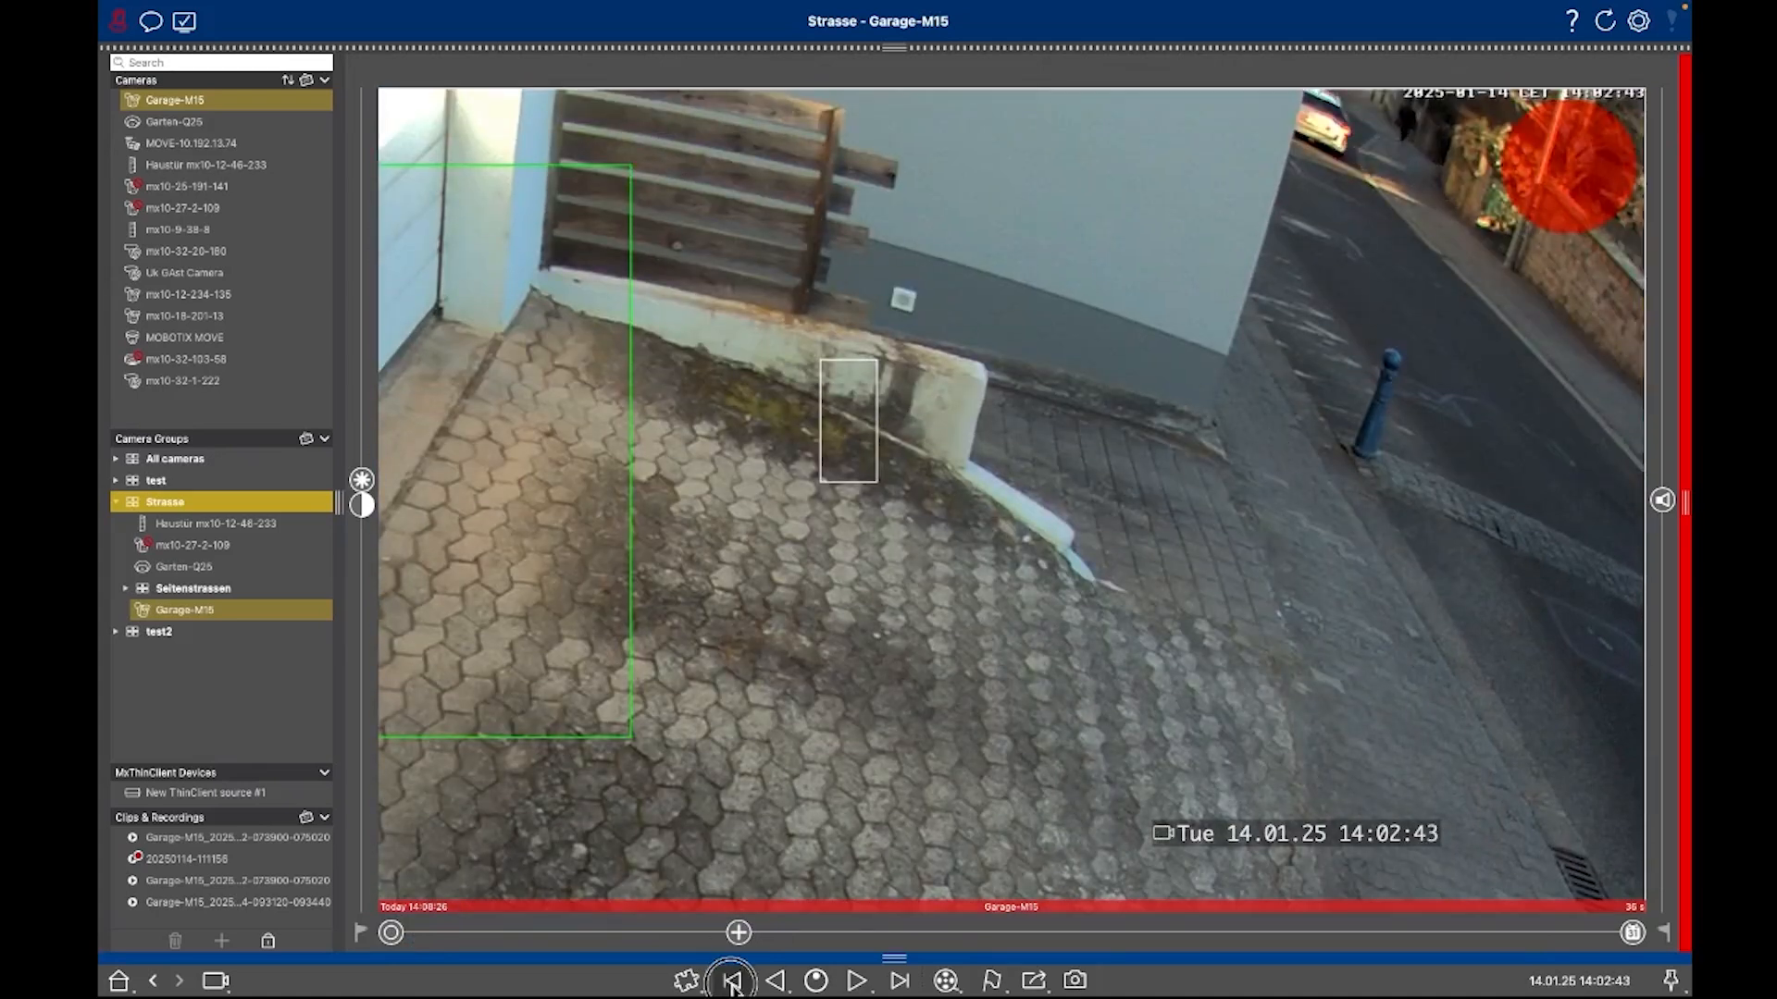
left_click(735, 981)
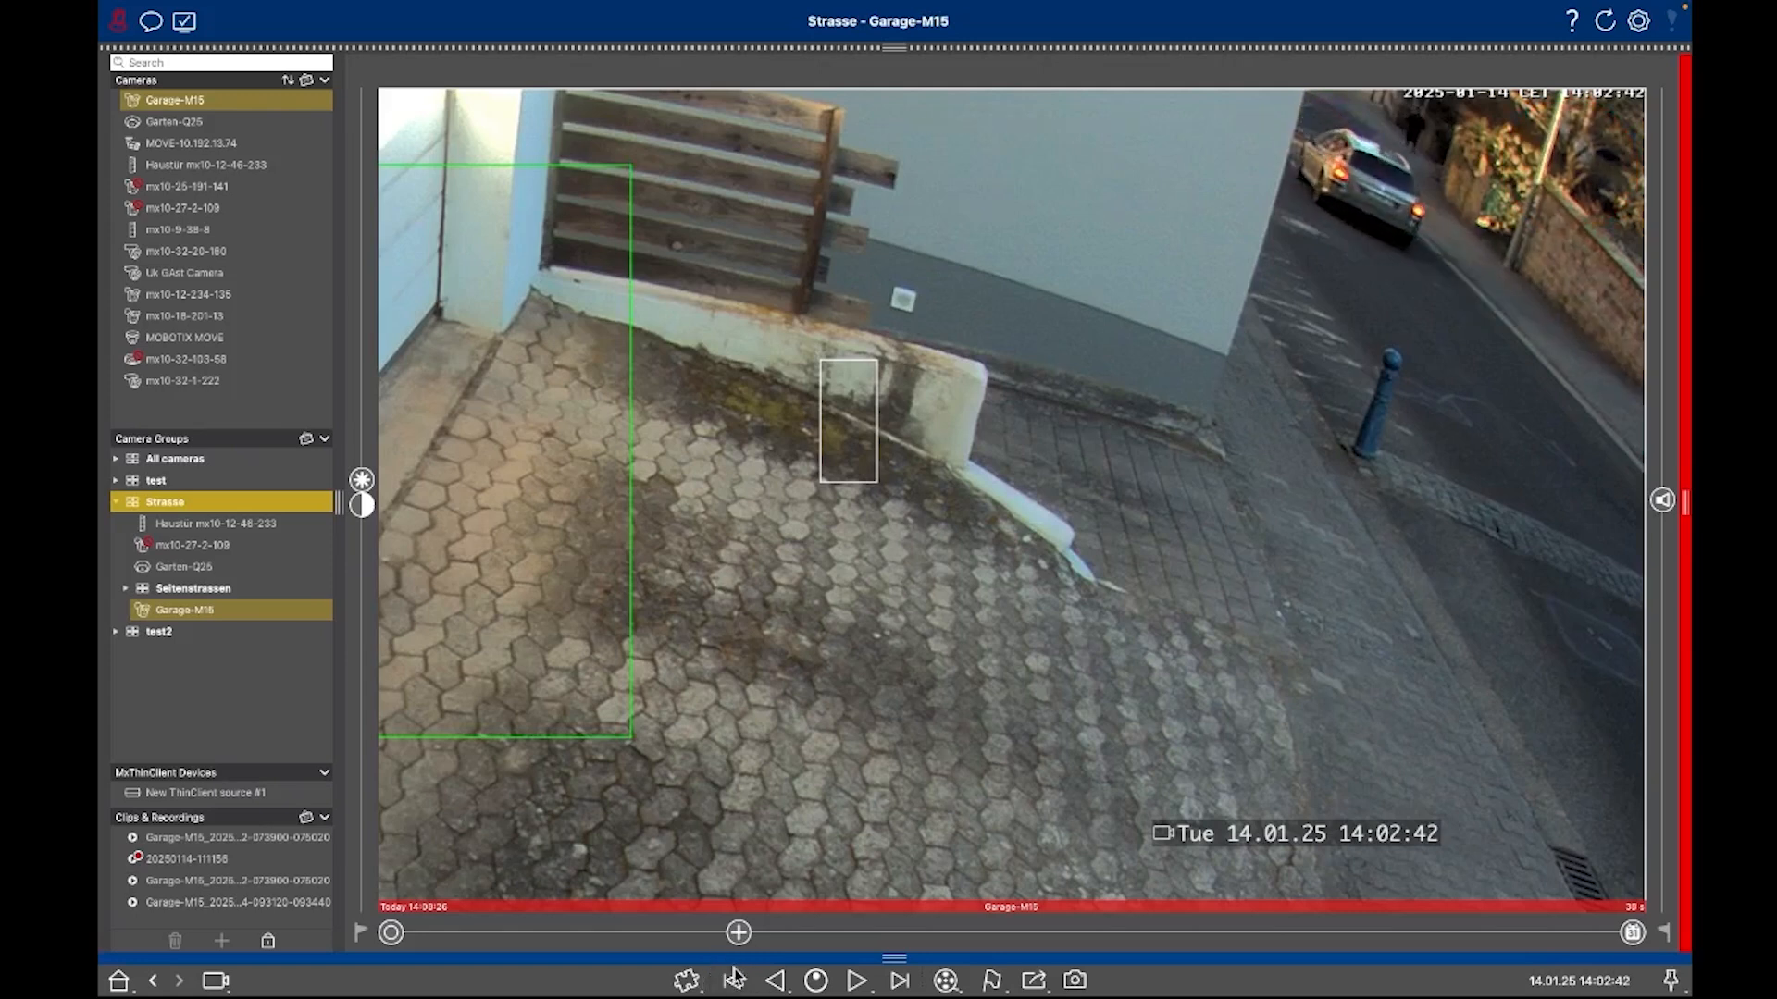
left_click(393, 933)
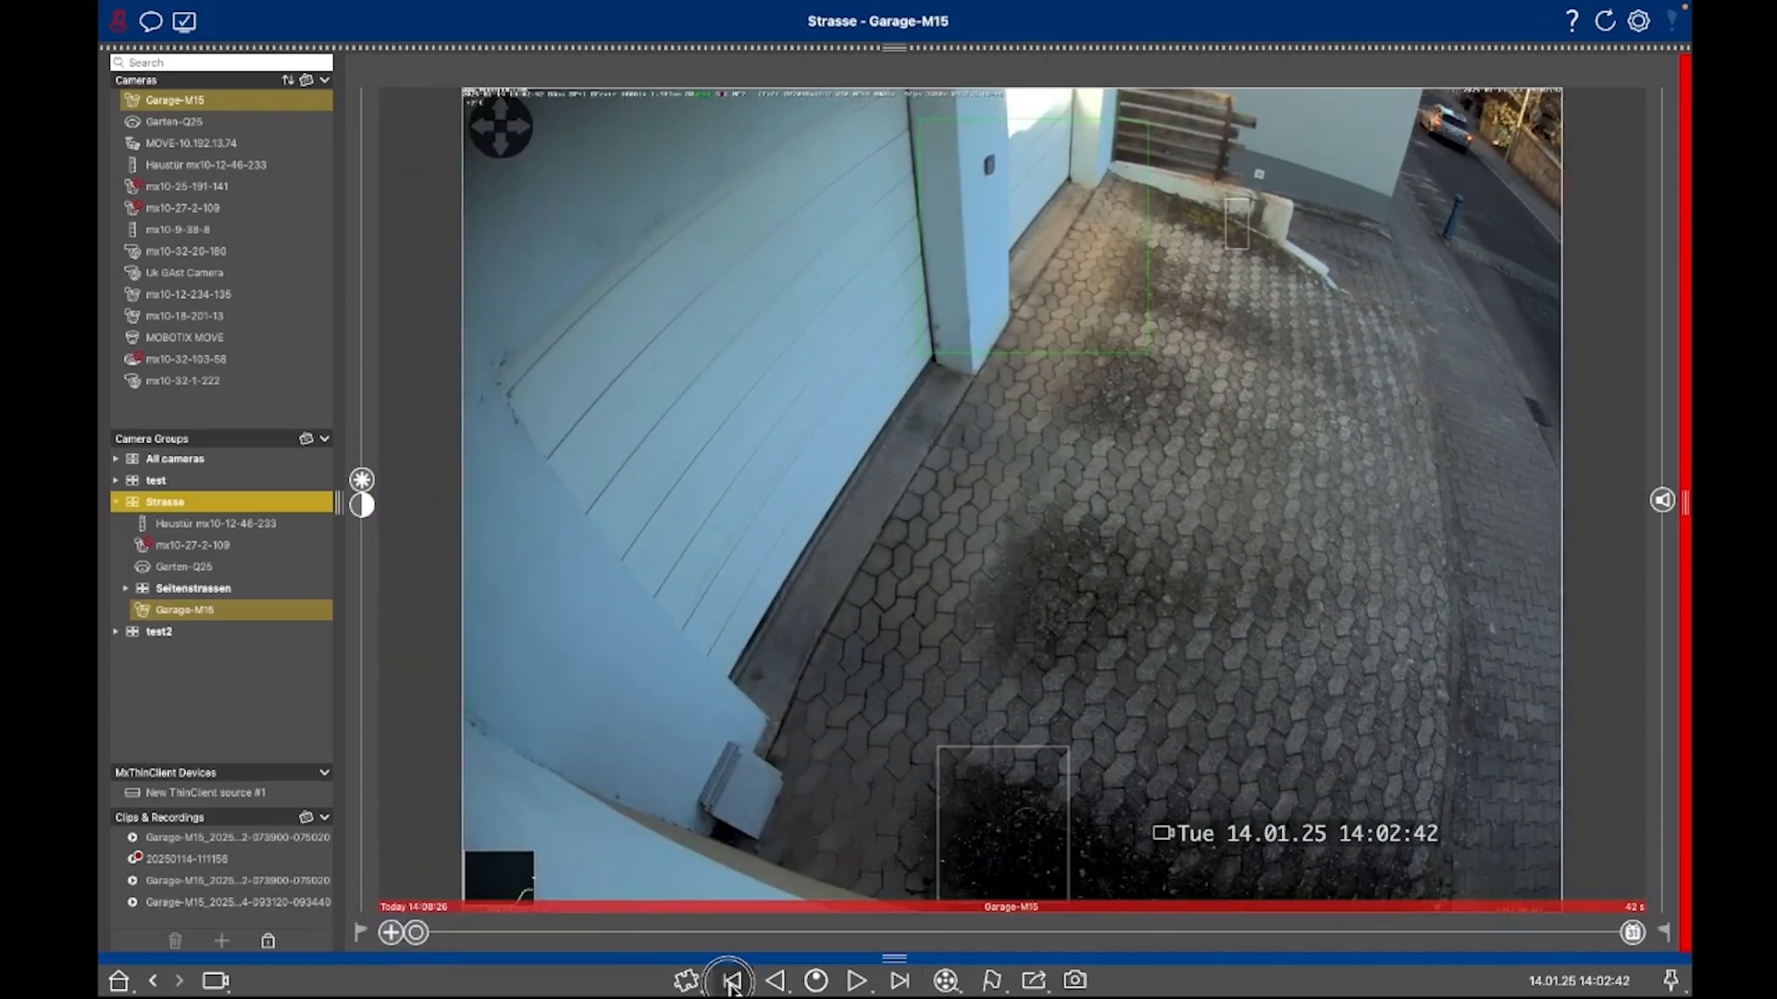
Step back one more frame and switch the playback mode to Event Recording.
left_click(730, 981)
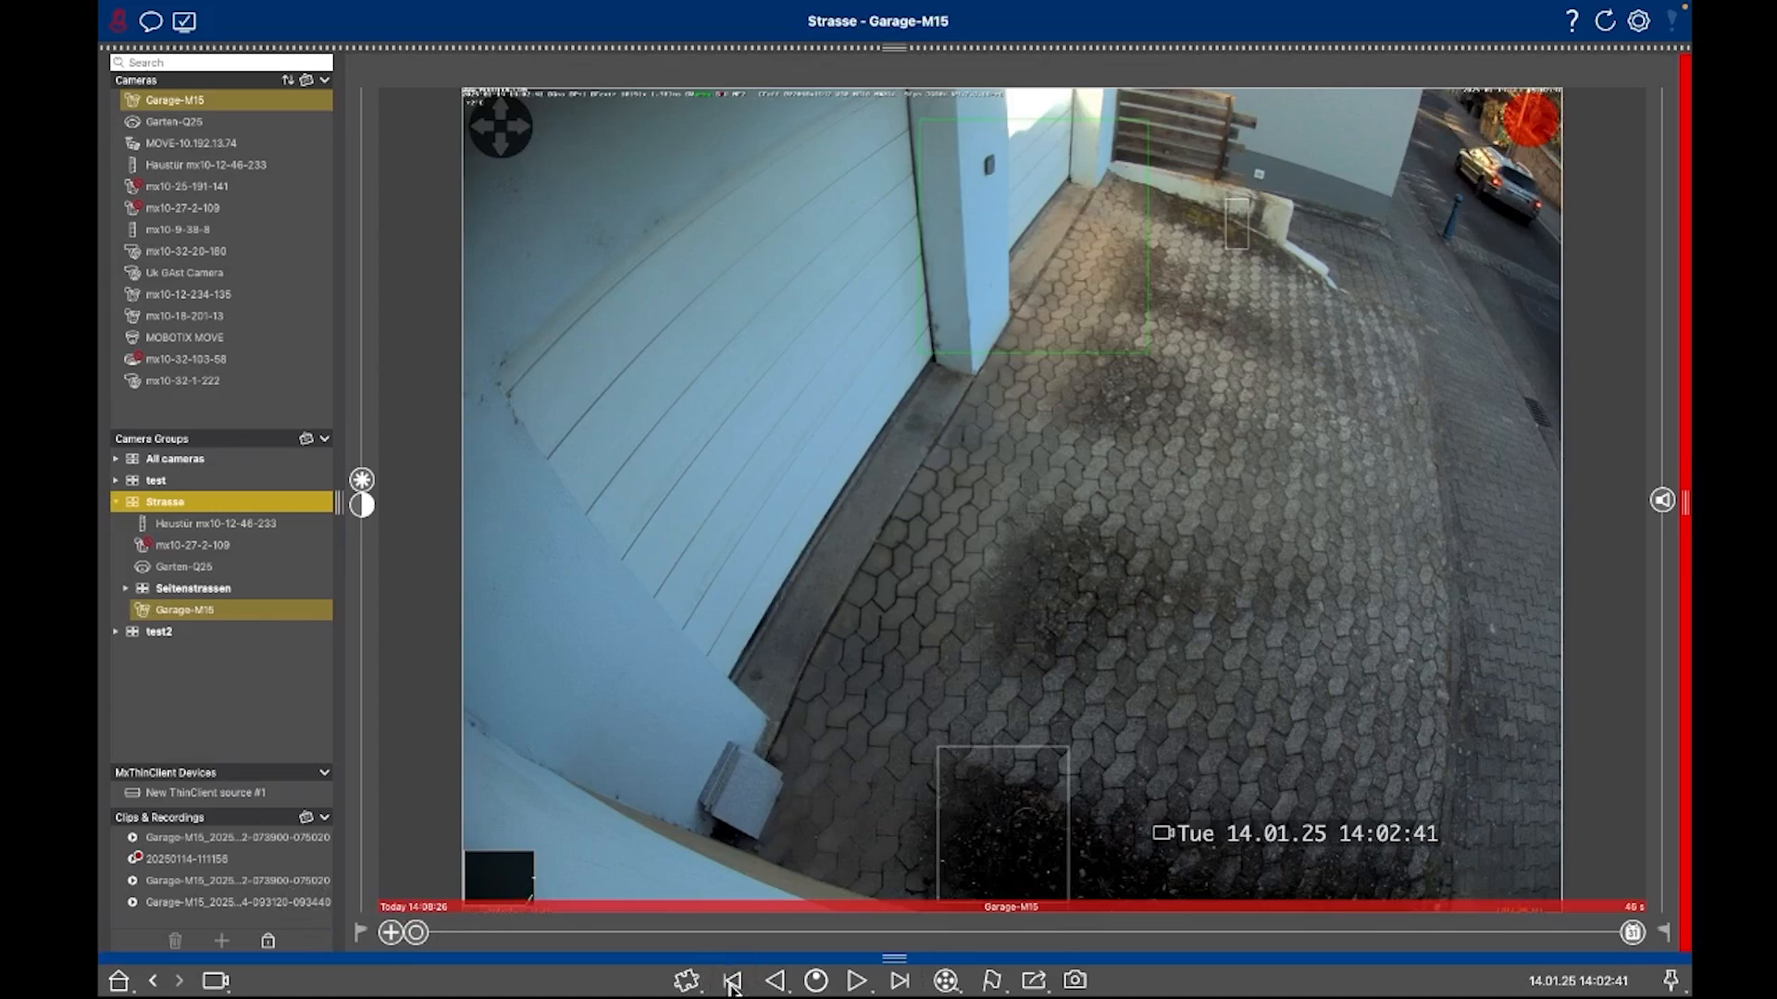
mouse_move(946, 981)
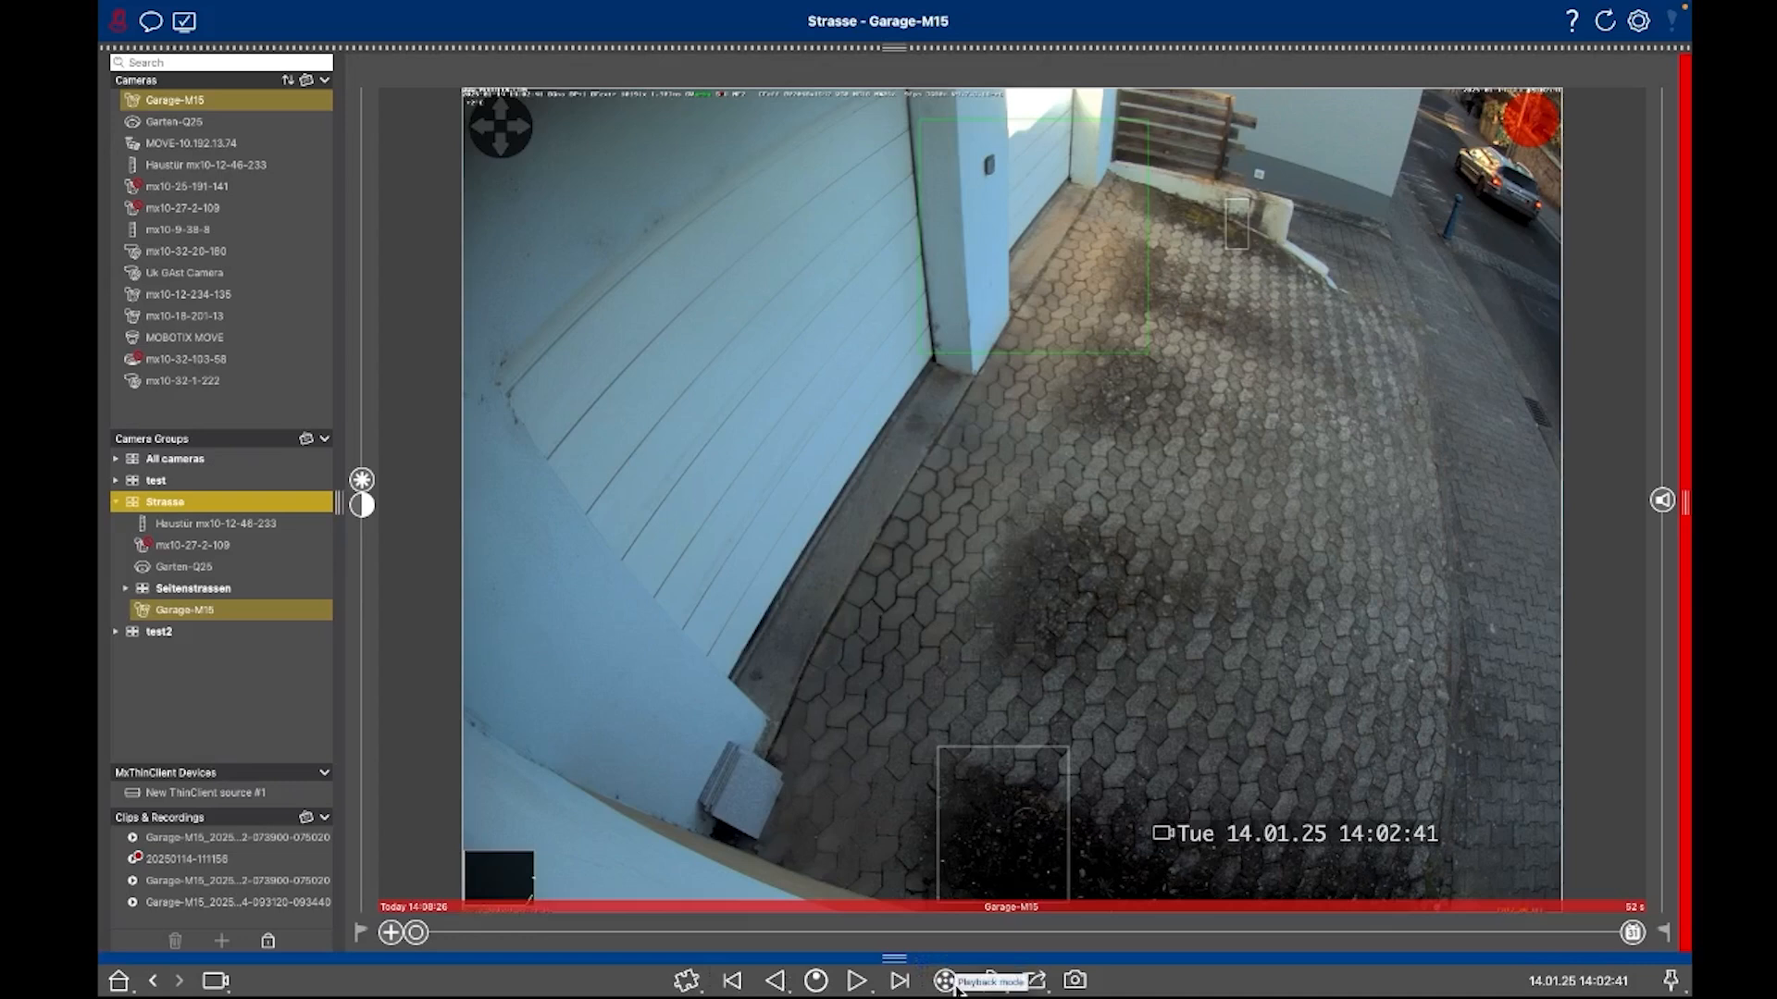
left_click(946, 981)
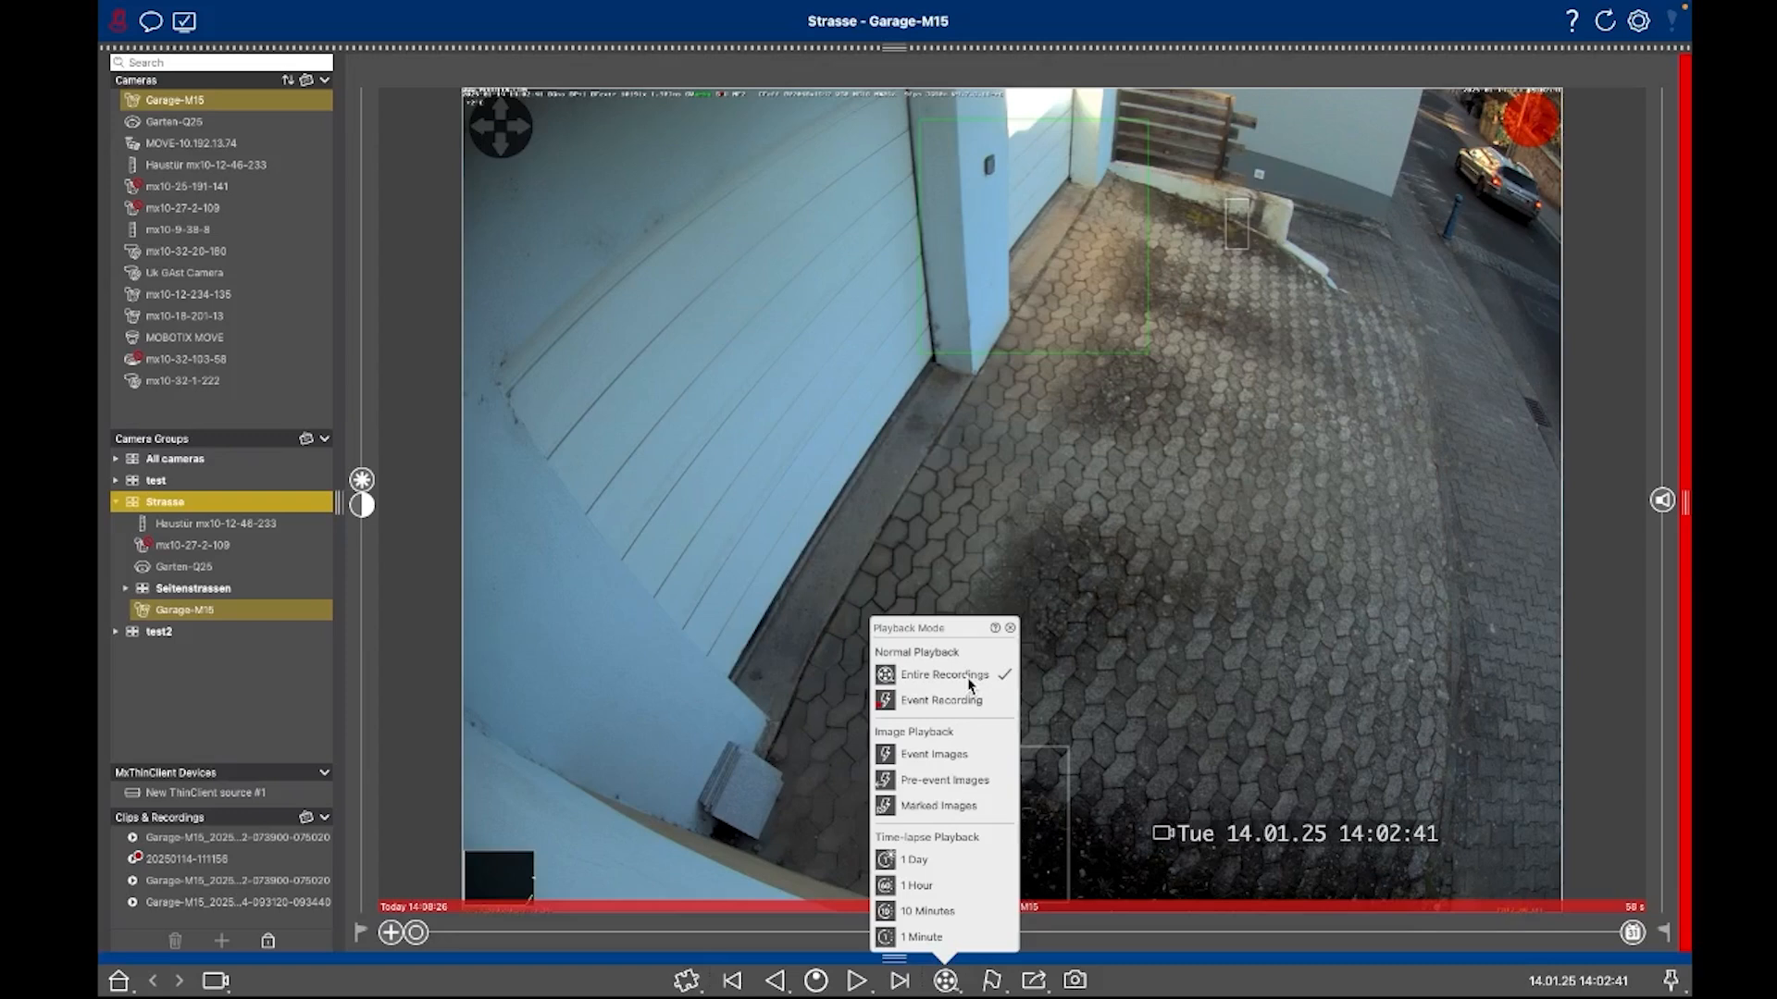
mouse_move(955, 714)
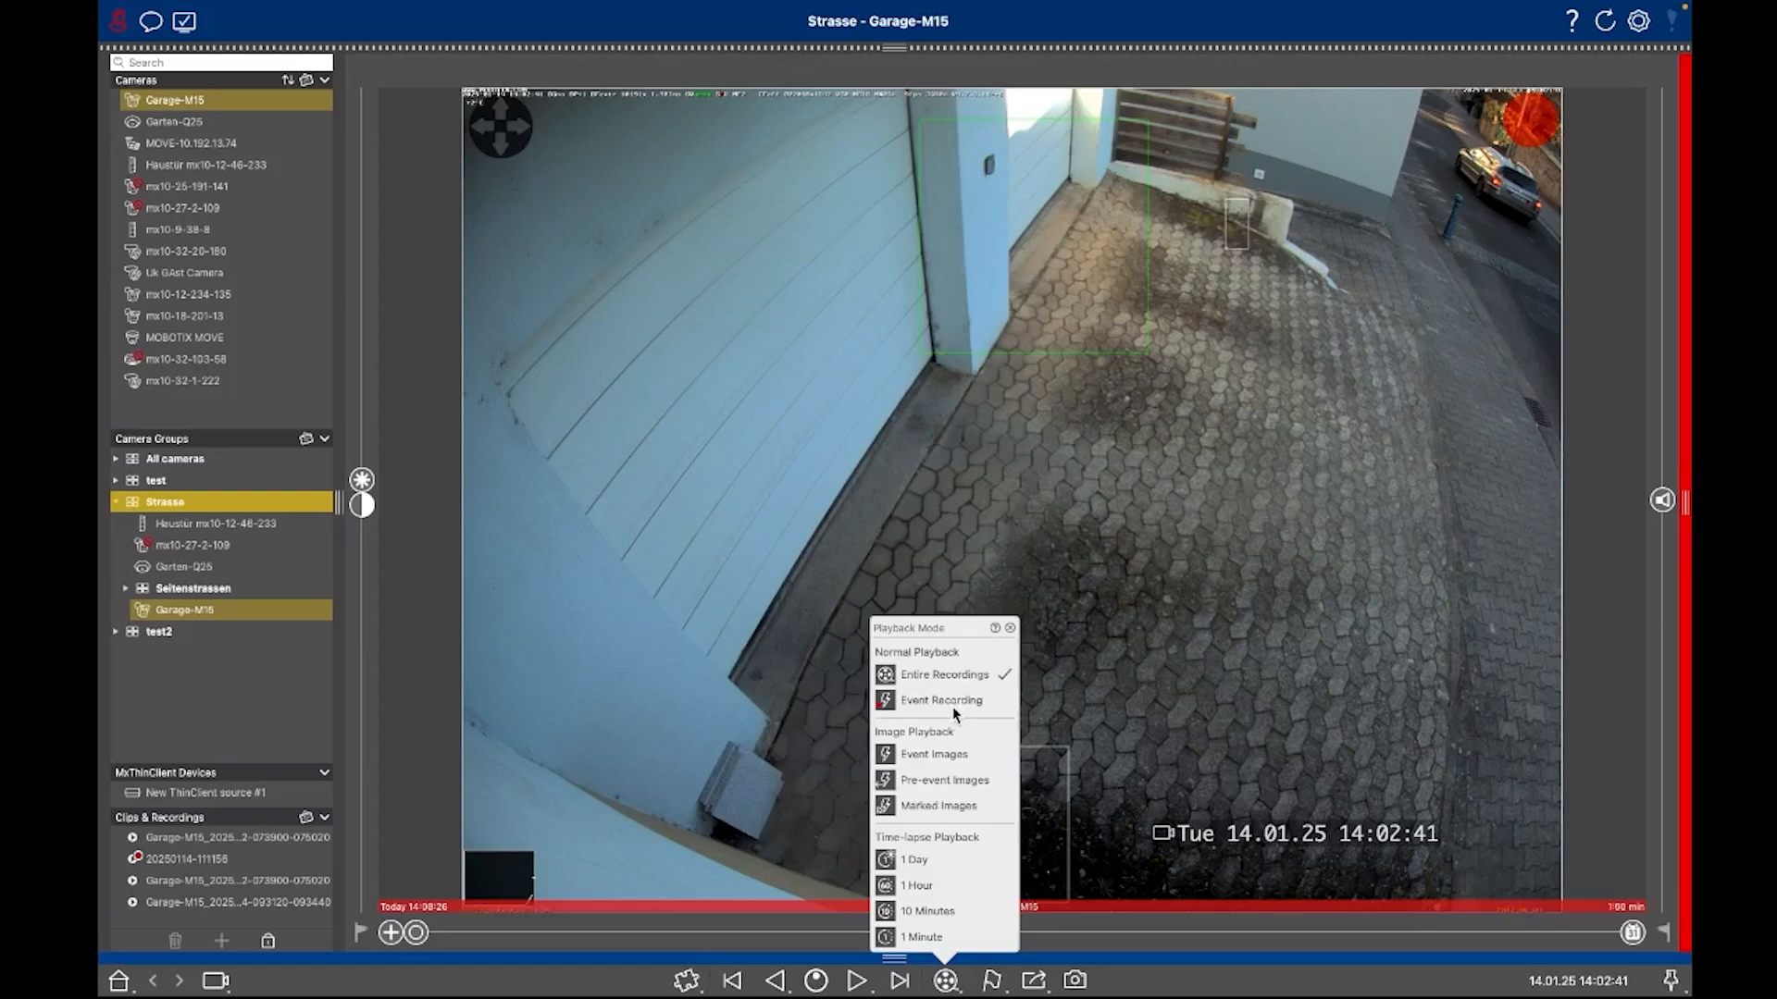
mouse_move(935, 766)
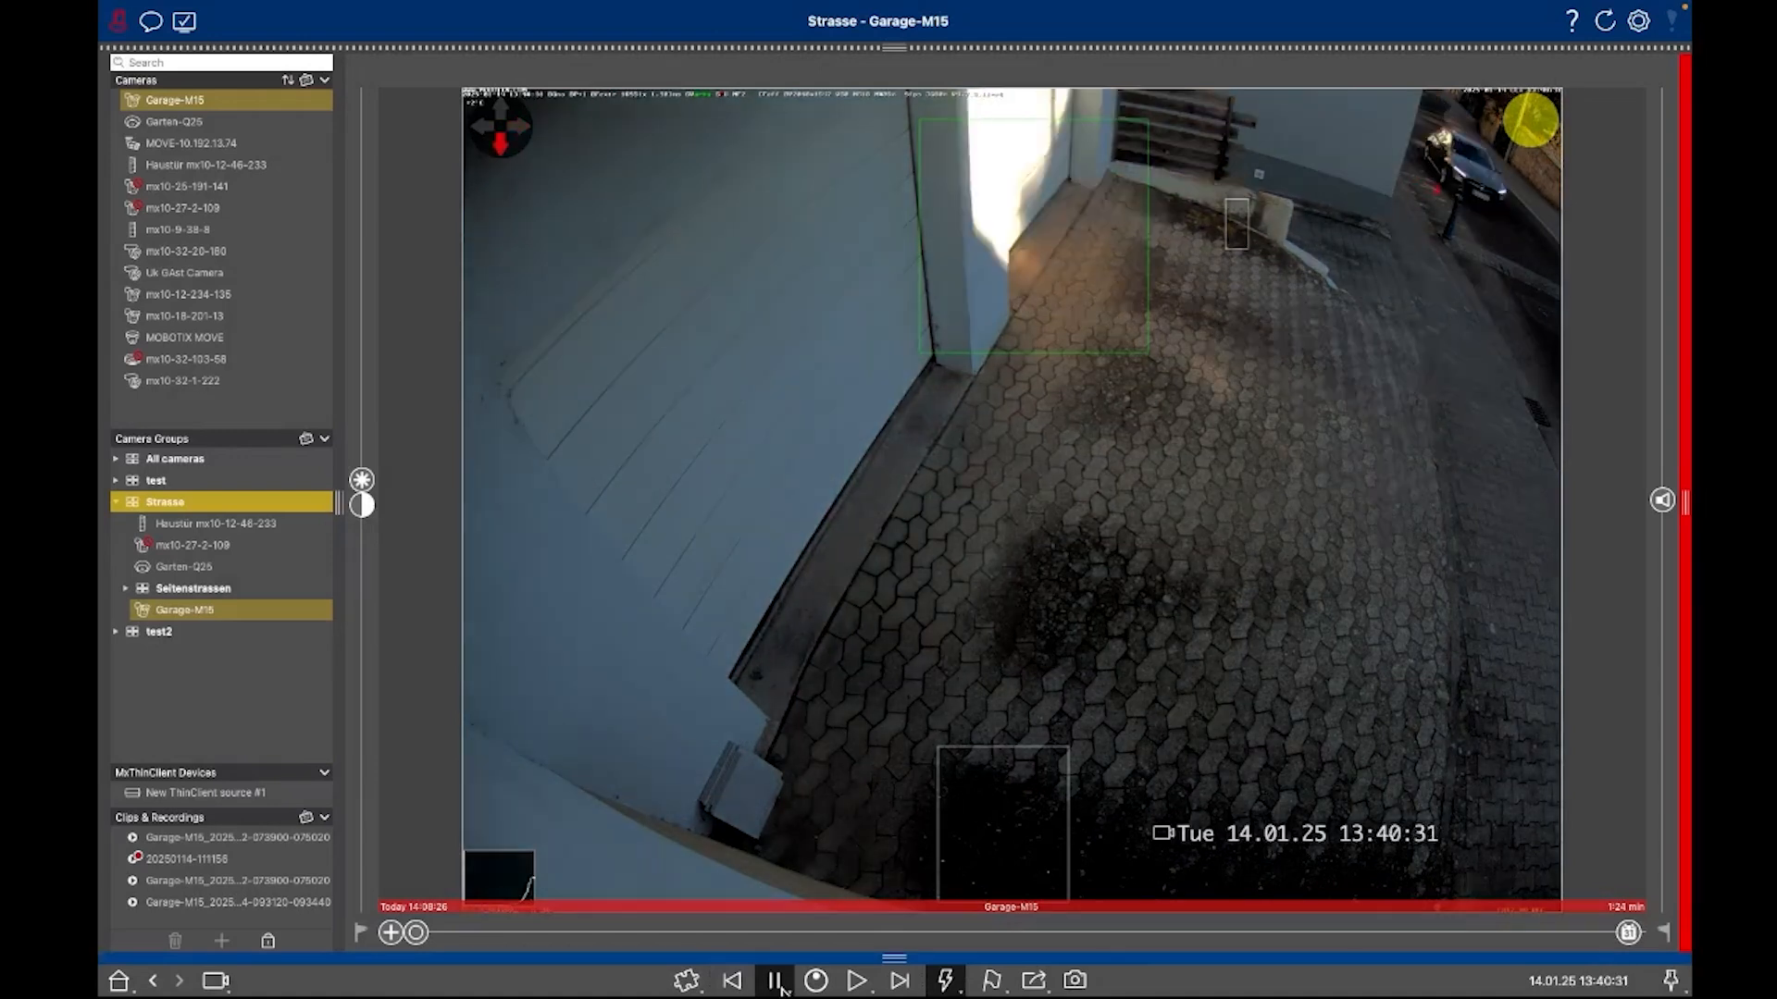
Play through the earlier event recordings and pause at 13:31:00.
left_click(777, 981)
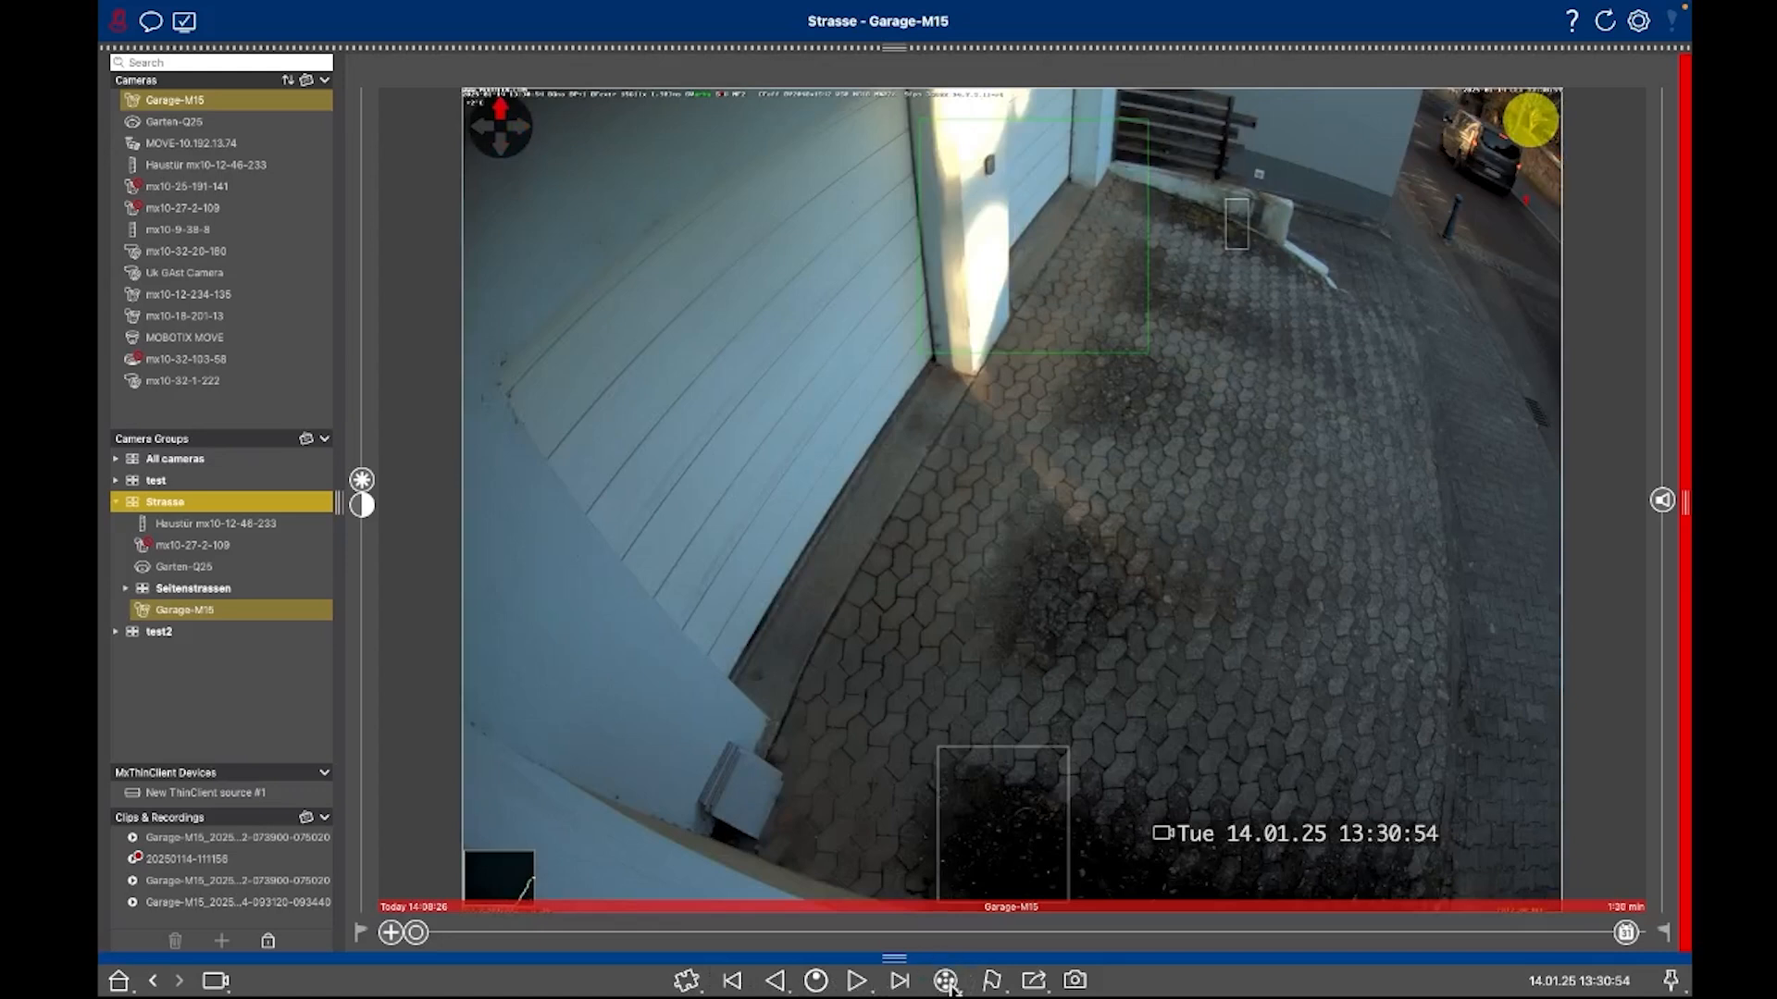
left_click(857, 981)
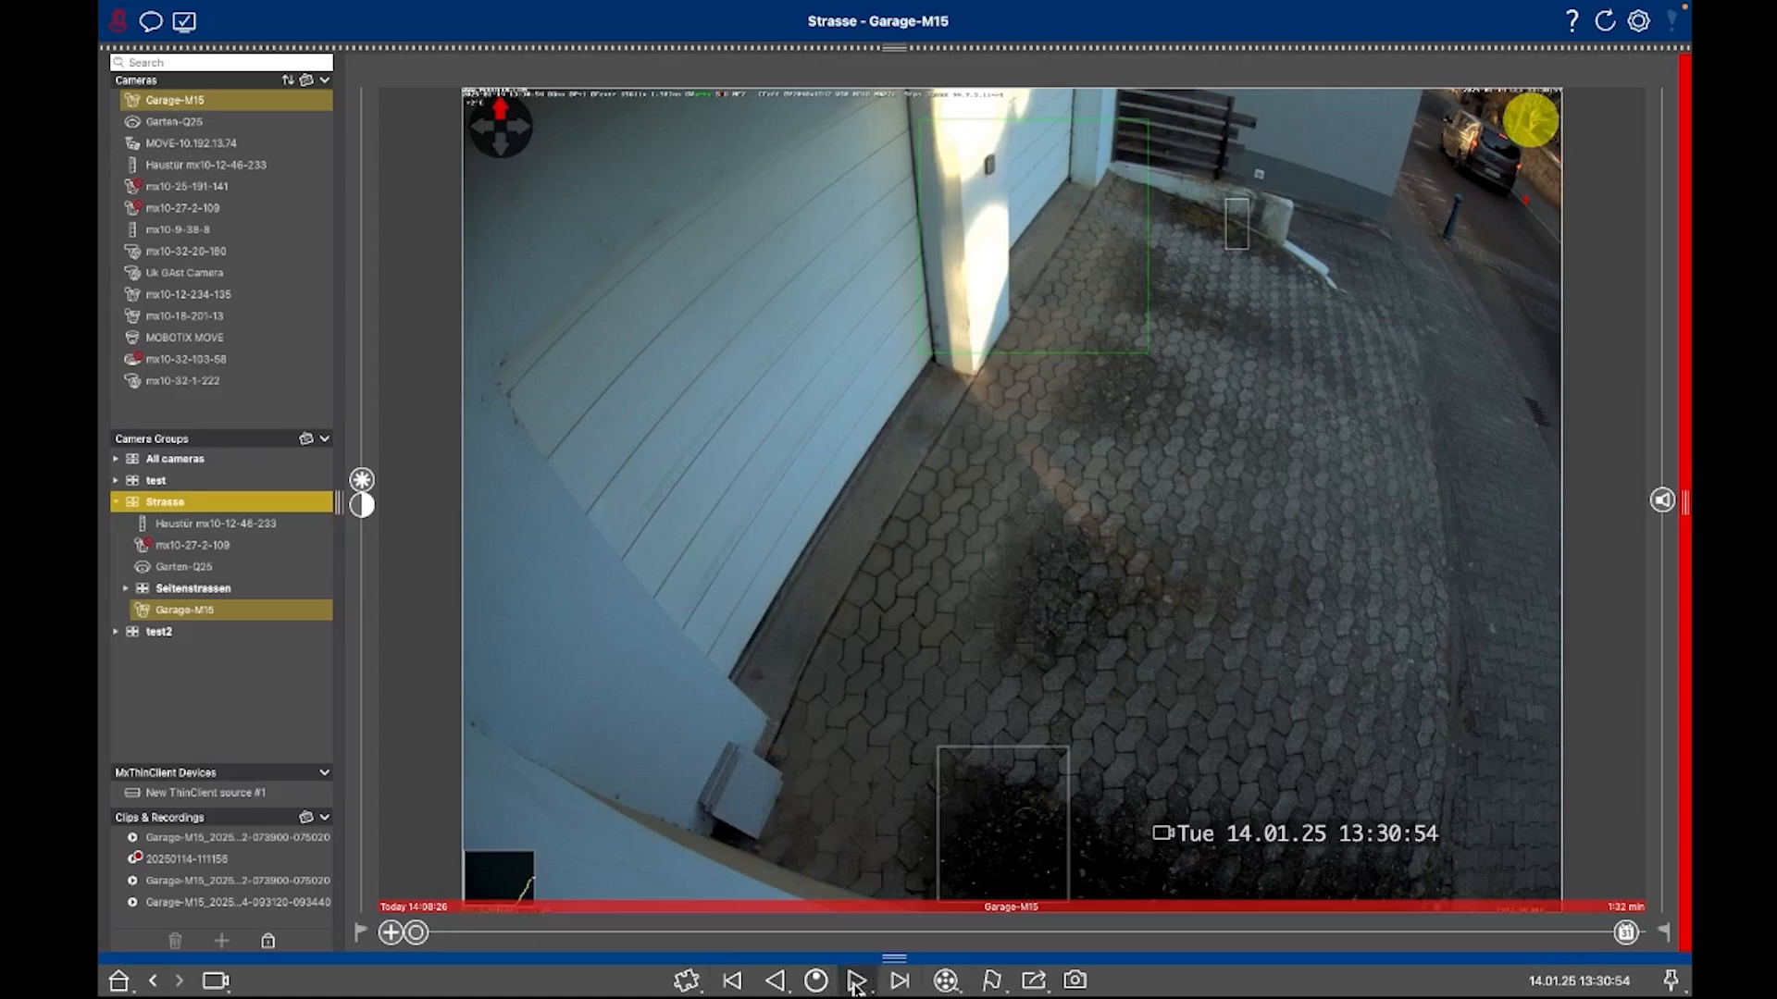
left_click(857, 981)
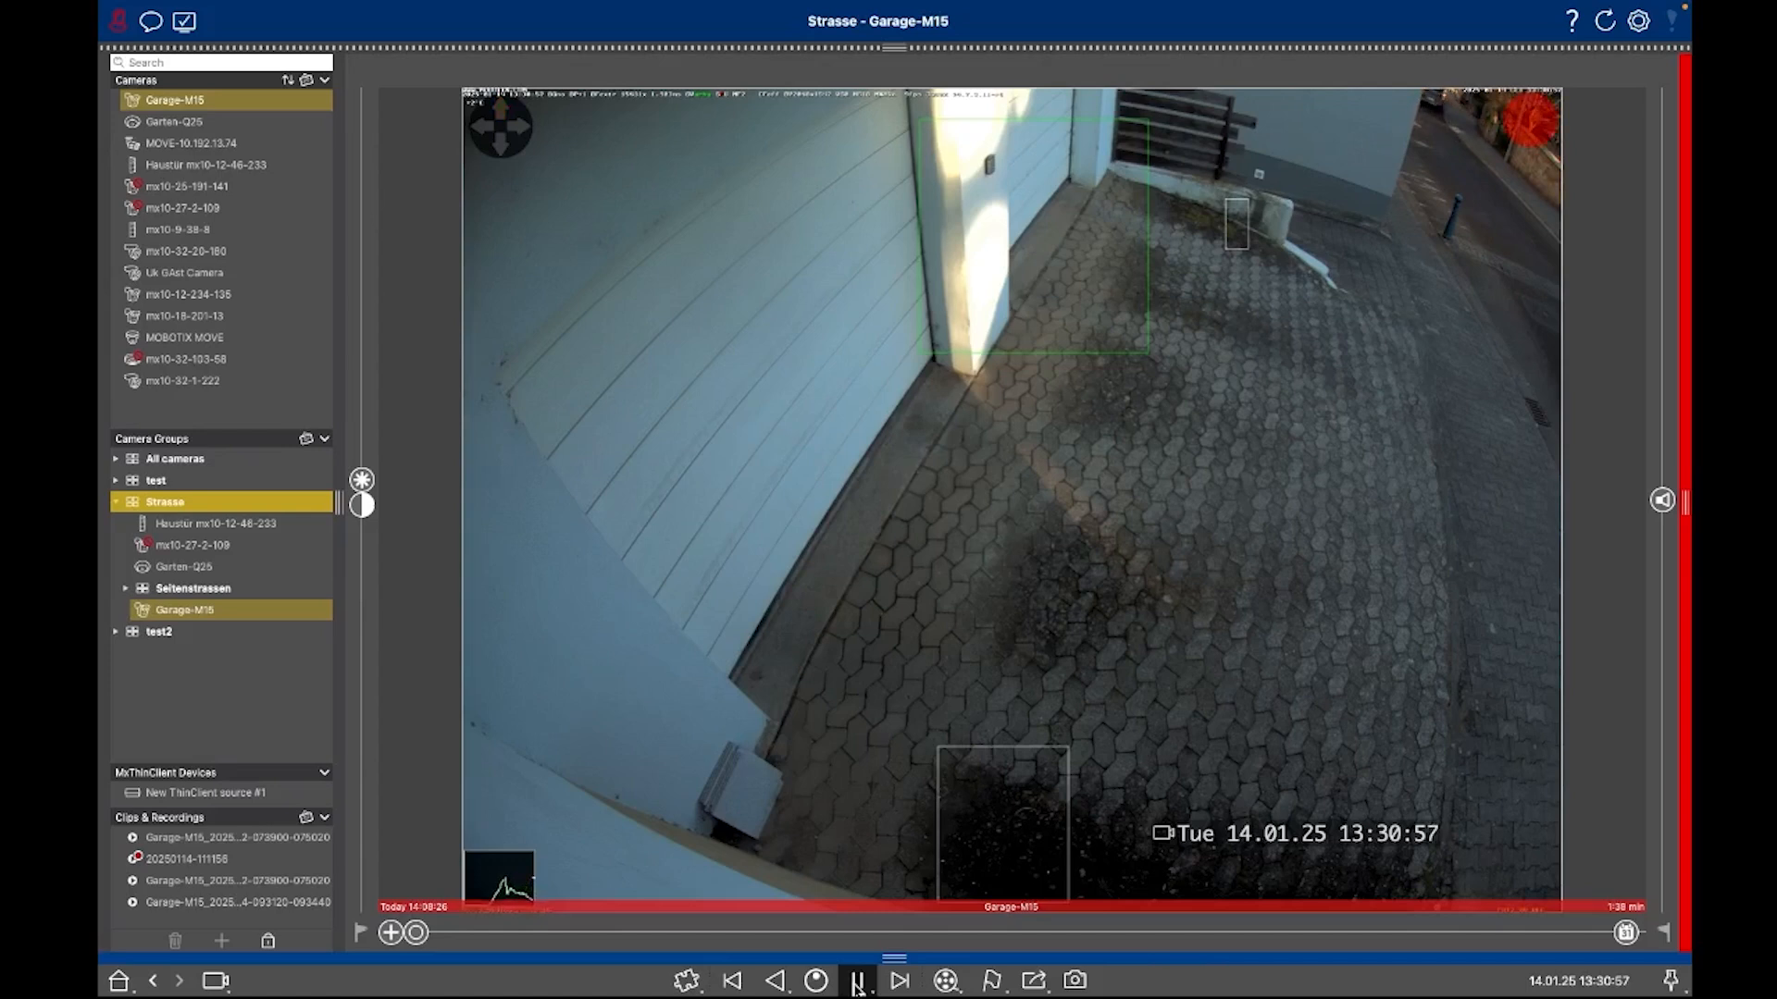
left_click(857, 981)
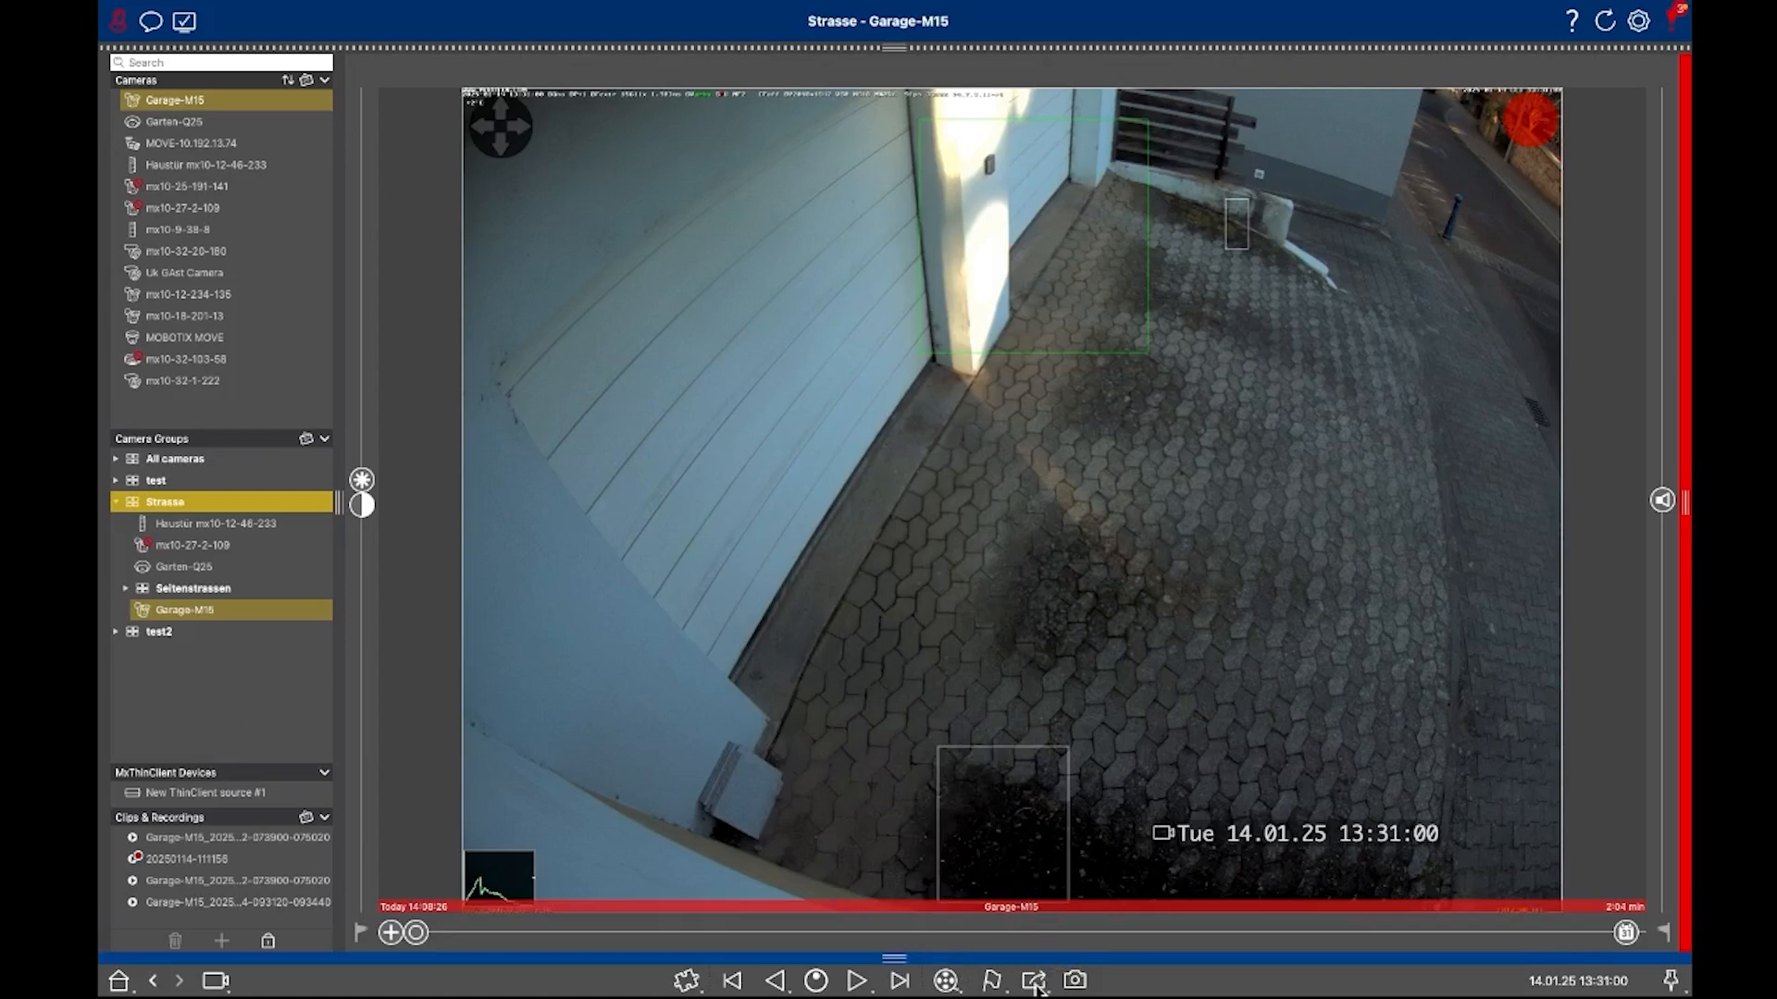
Start an export of the Garage-M15 clip with the MOBOTIX MXG profile.
left_click(1032, 981)
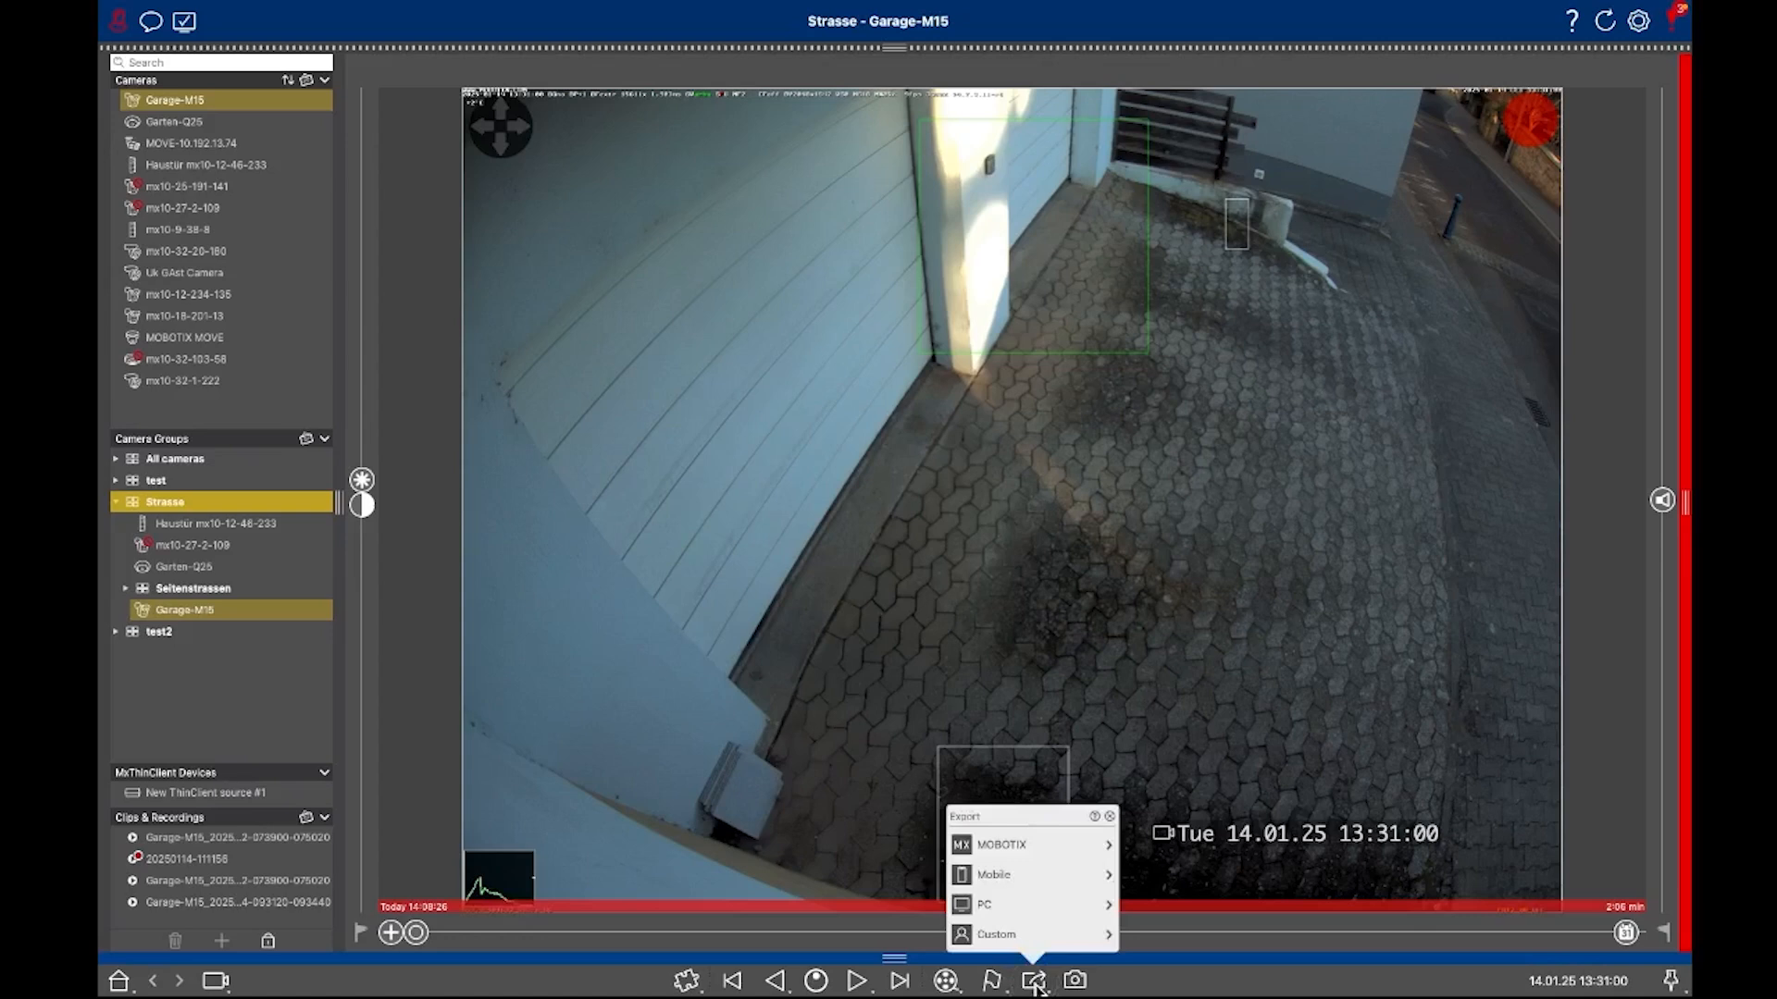
mouse_move(1027, 880)
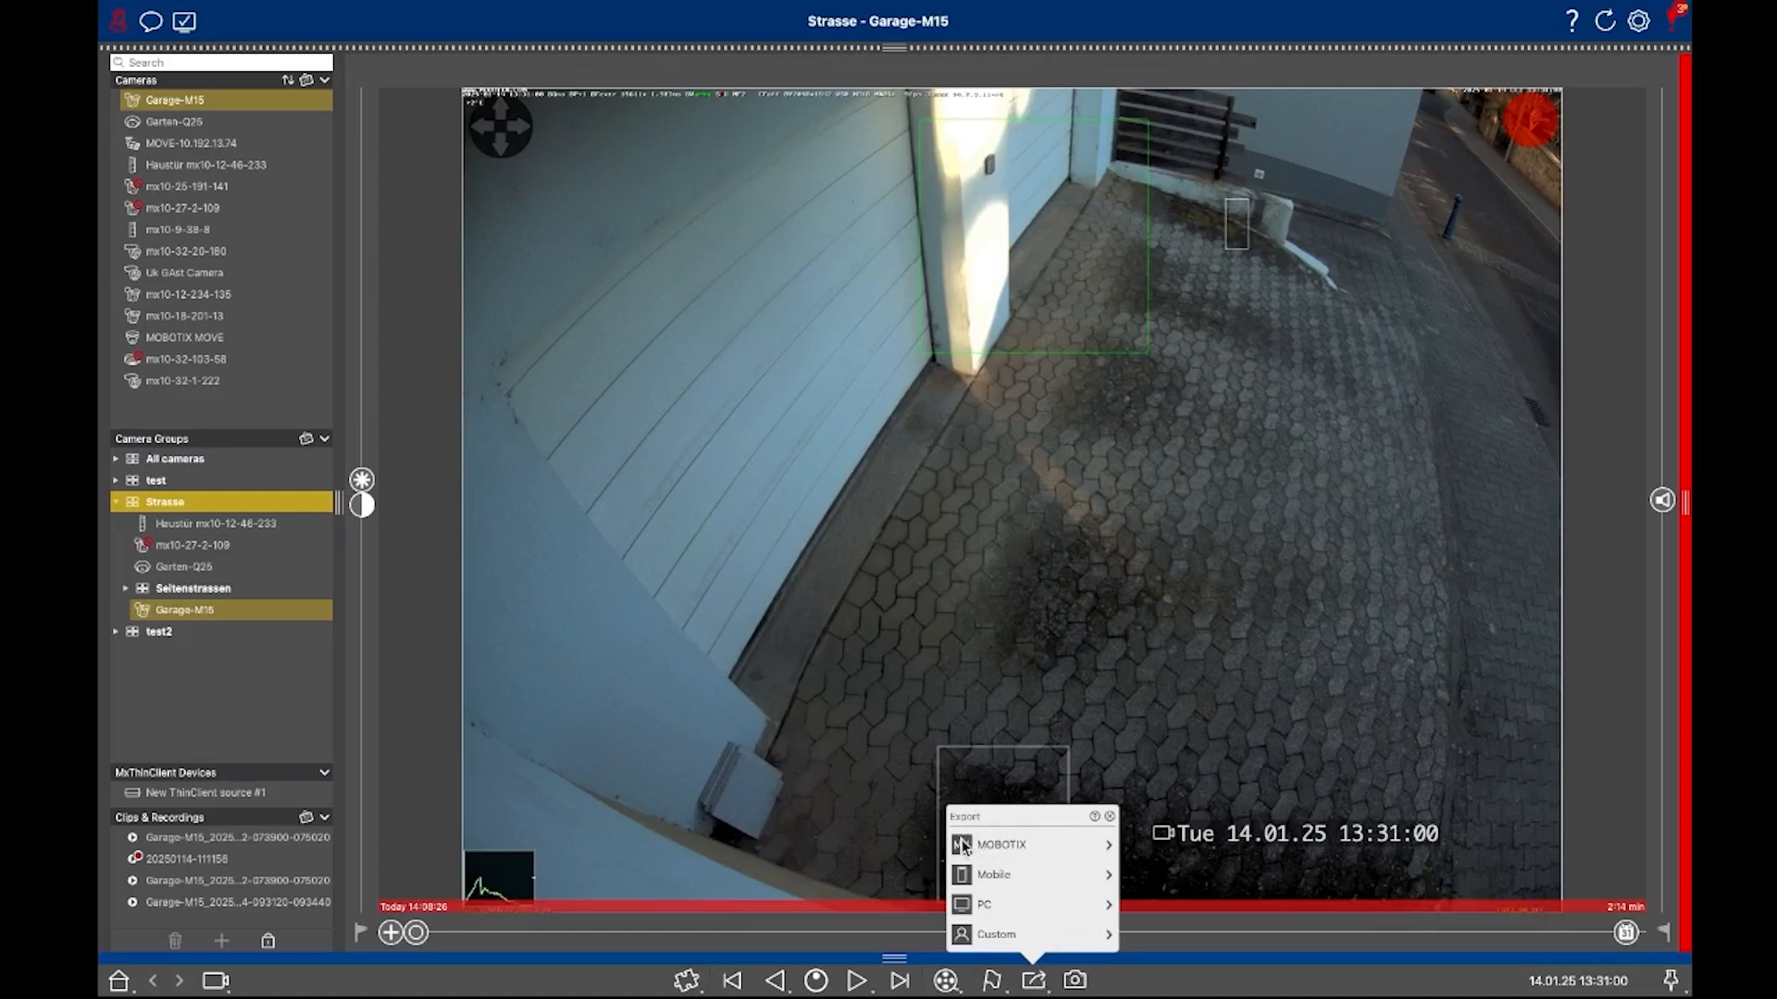
mouse_move(981, 905)
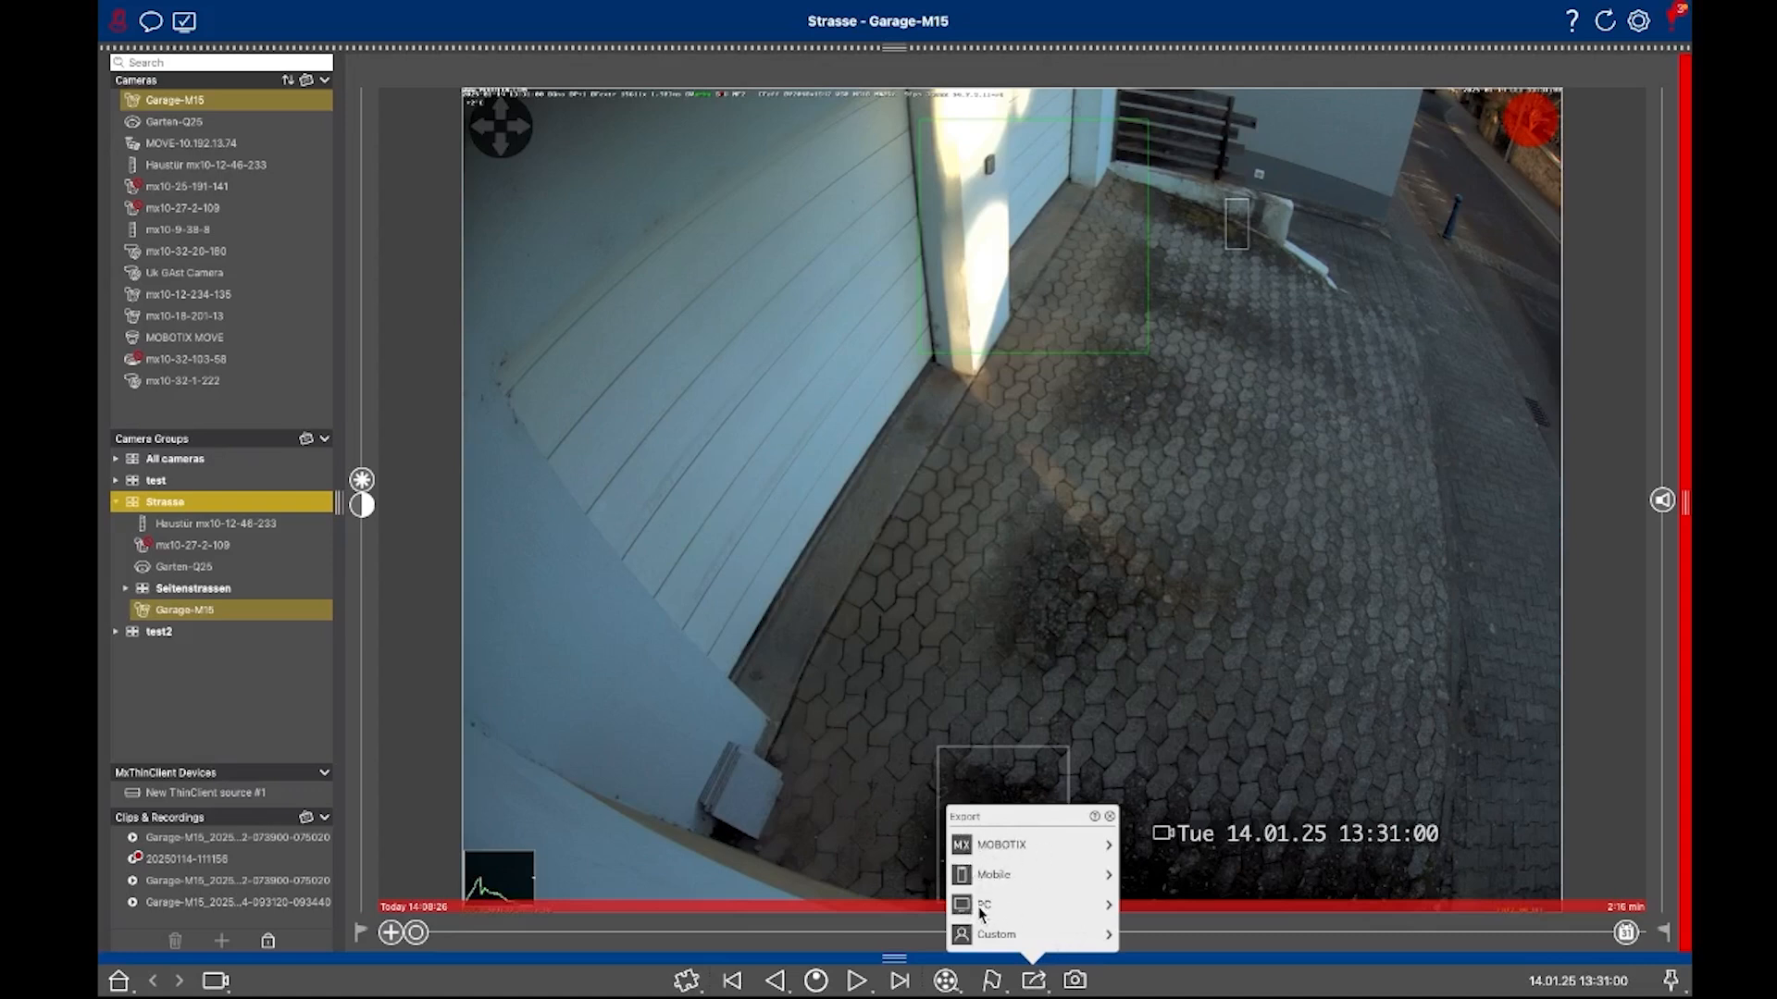
mouse_move(1001, 844)
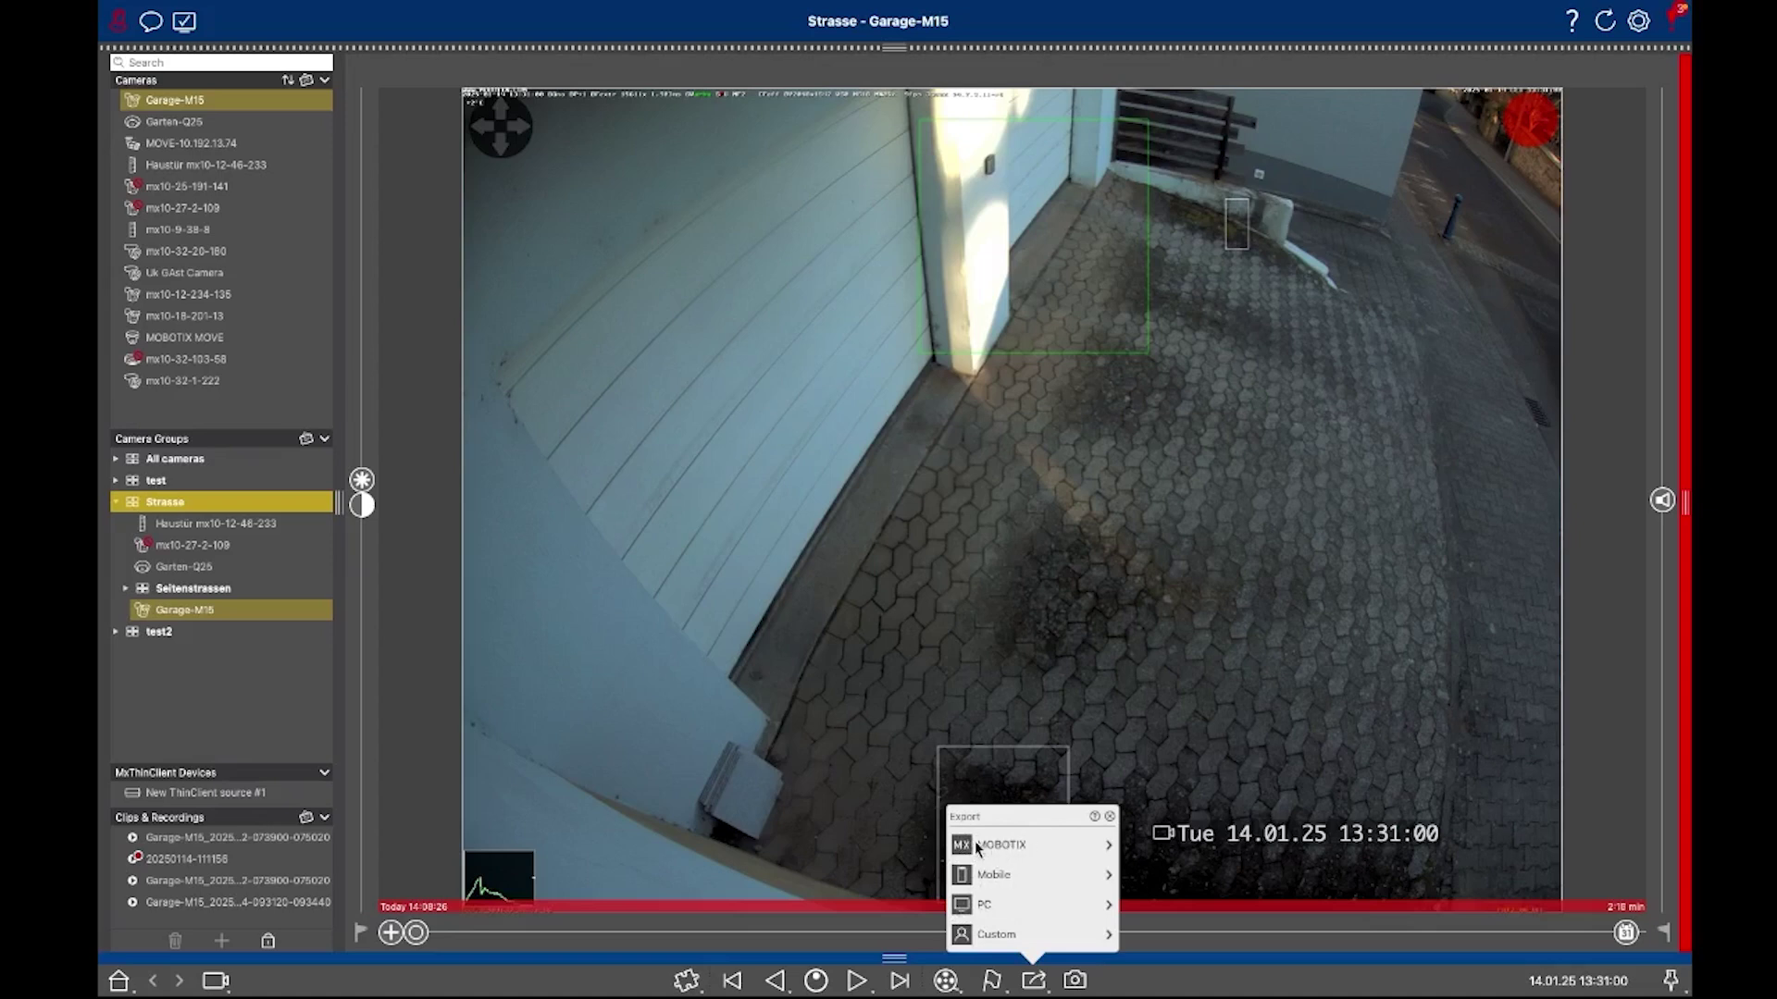
mouse_move(992, 854)
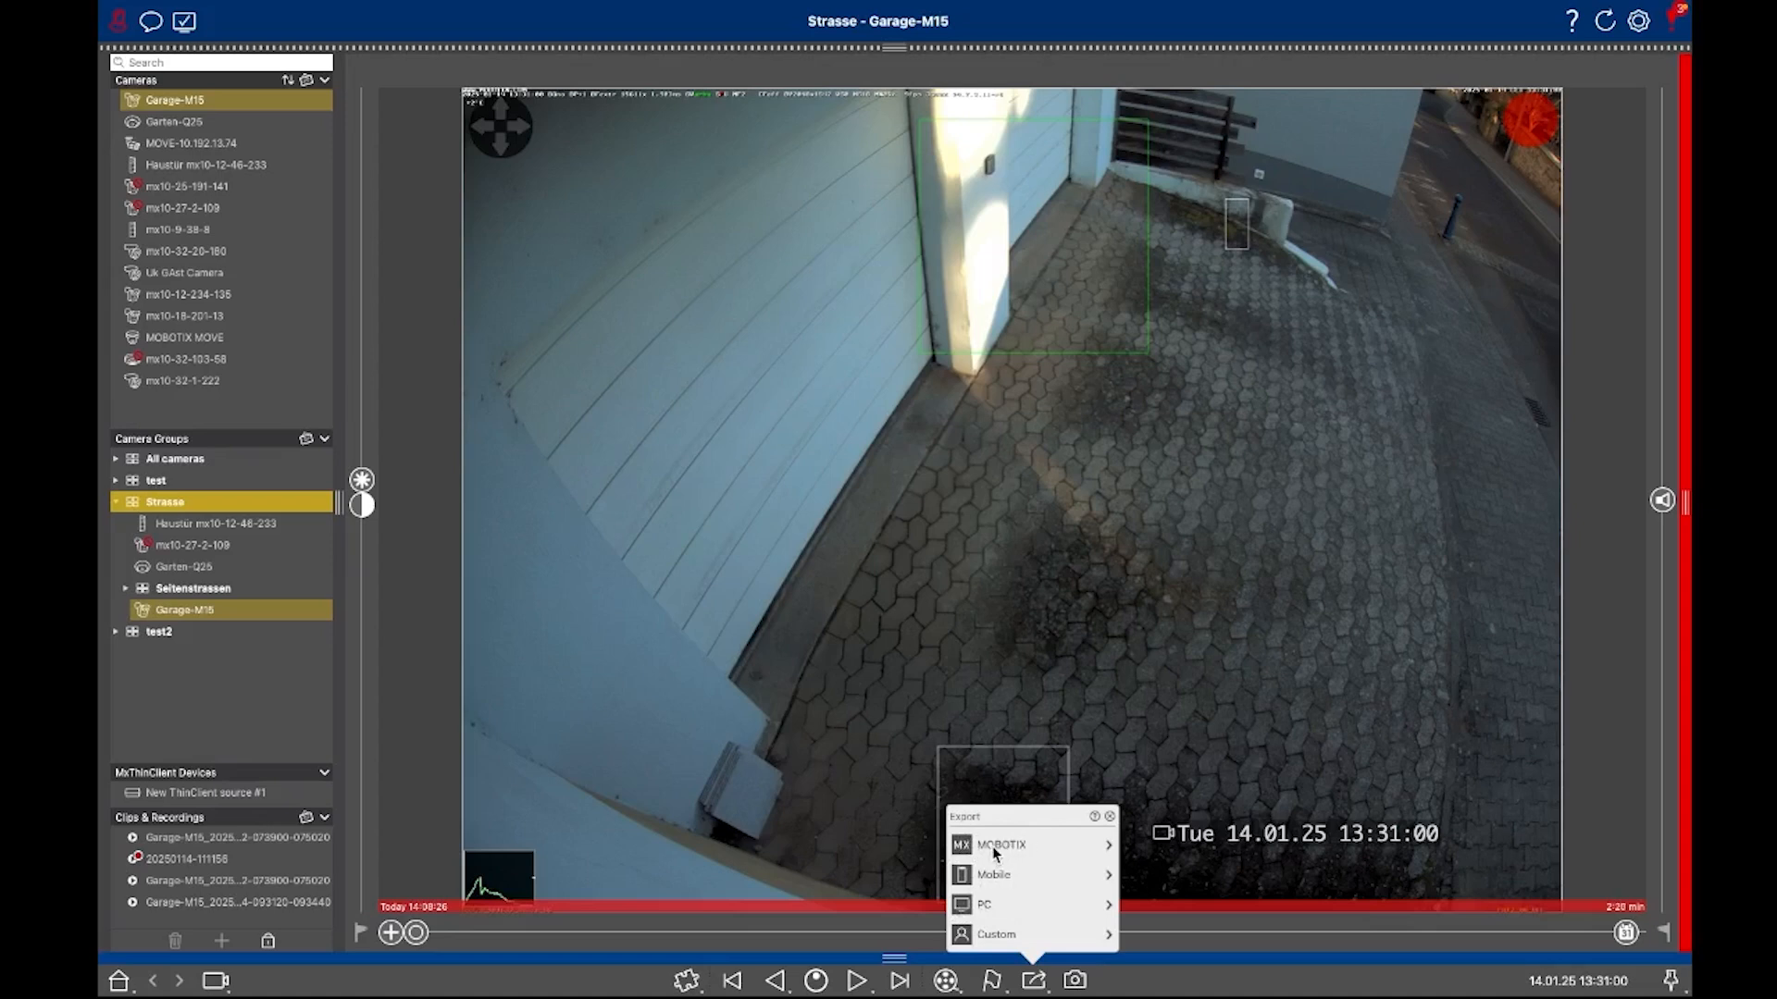
mouse_move(1116, 851)
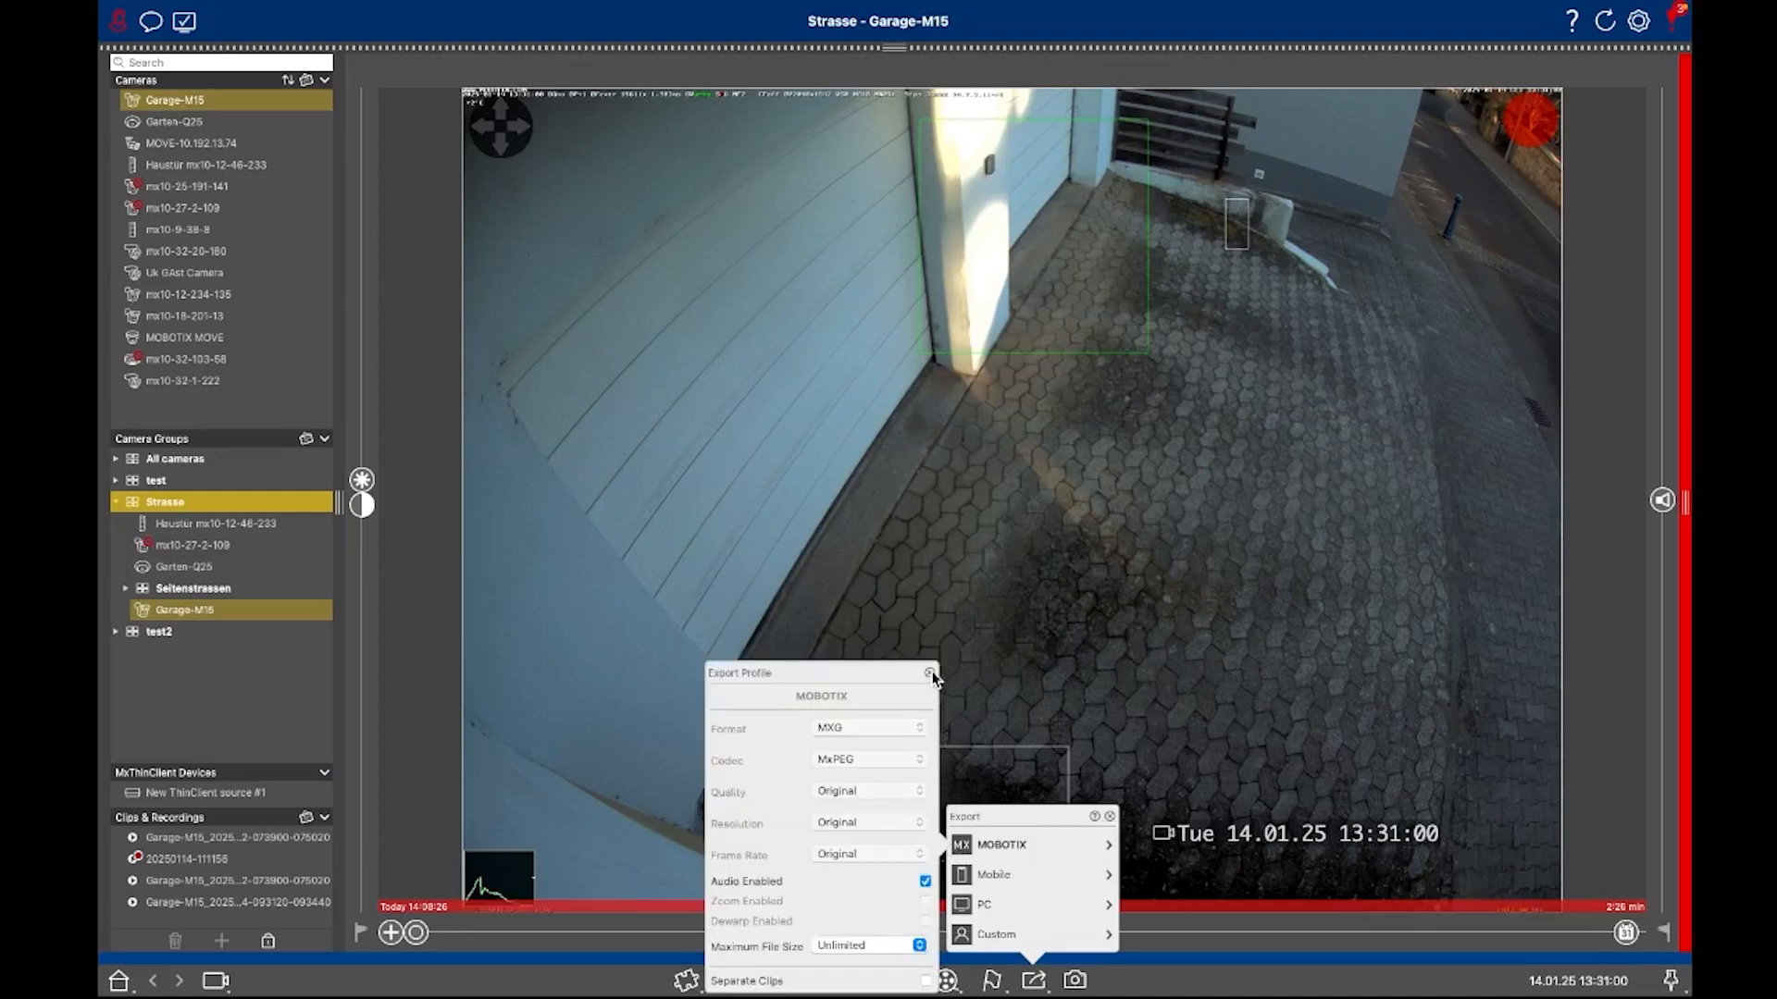
left_click(929, 673)
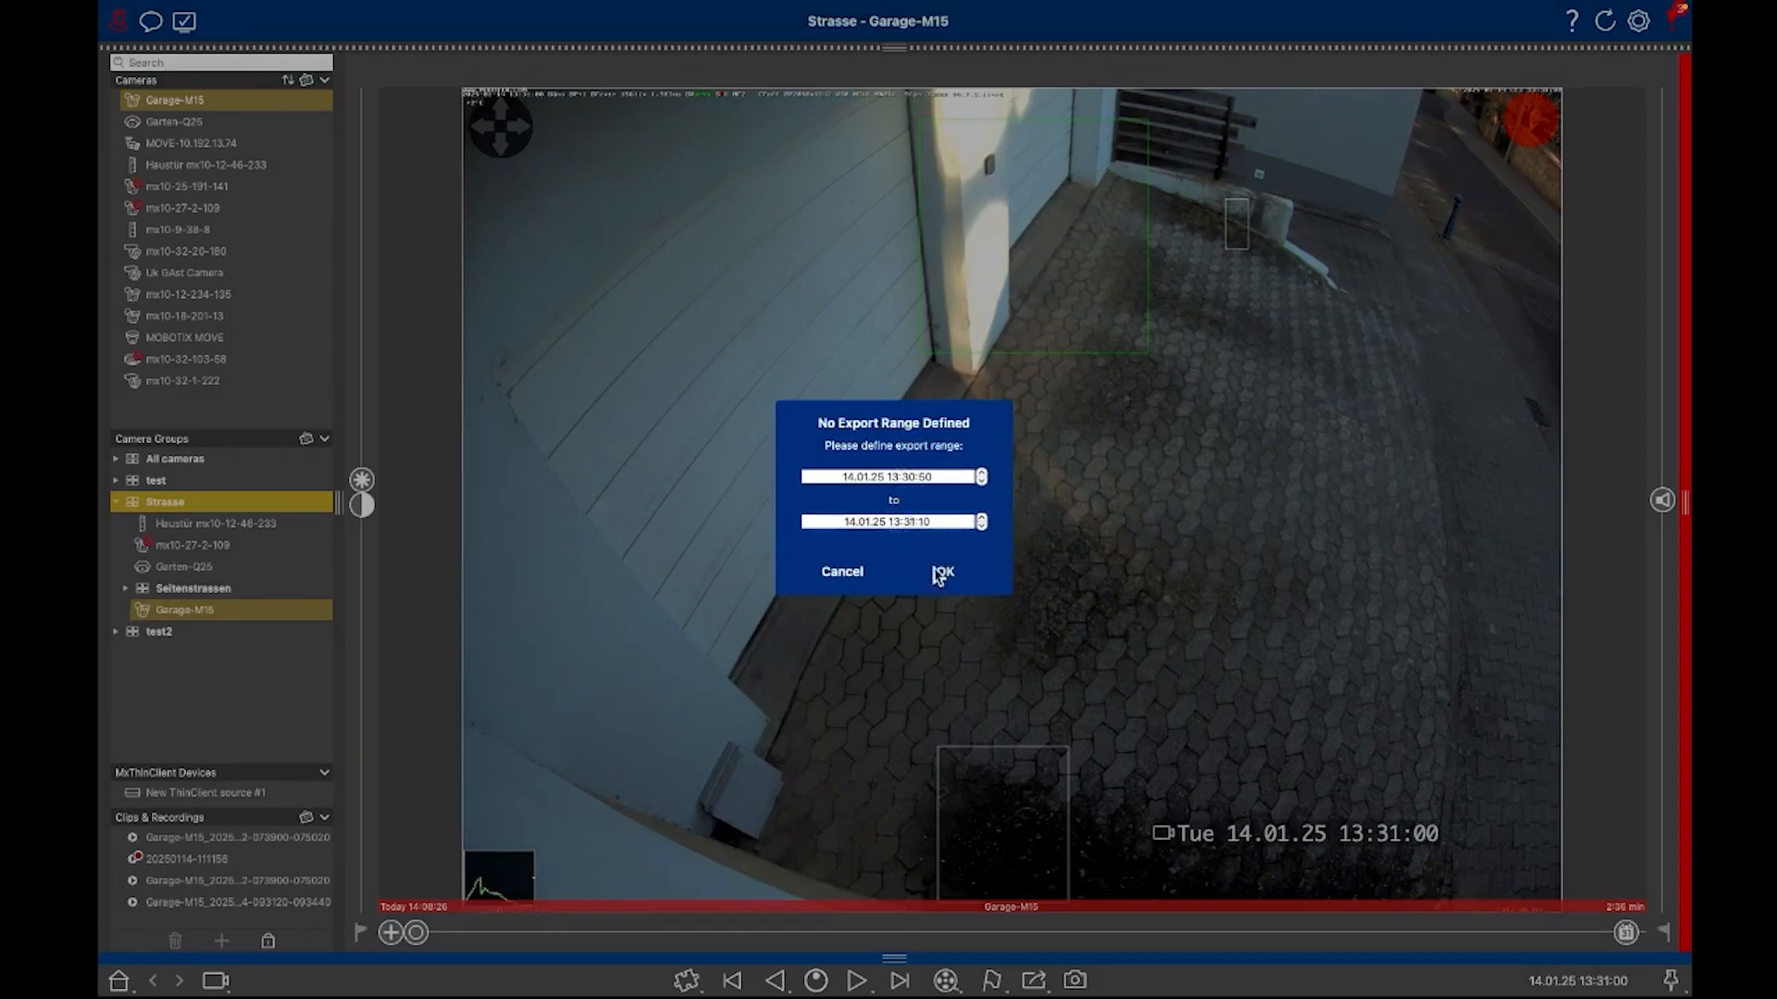
Extend the export range end to 13:45:10 and confirm, bringing up the Desktop save dialog.
left_click(977, 516)
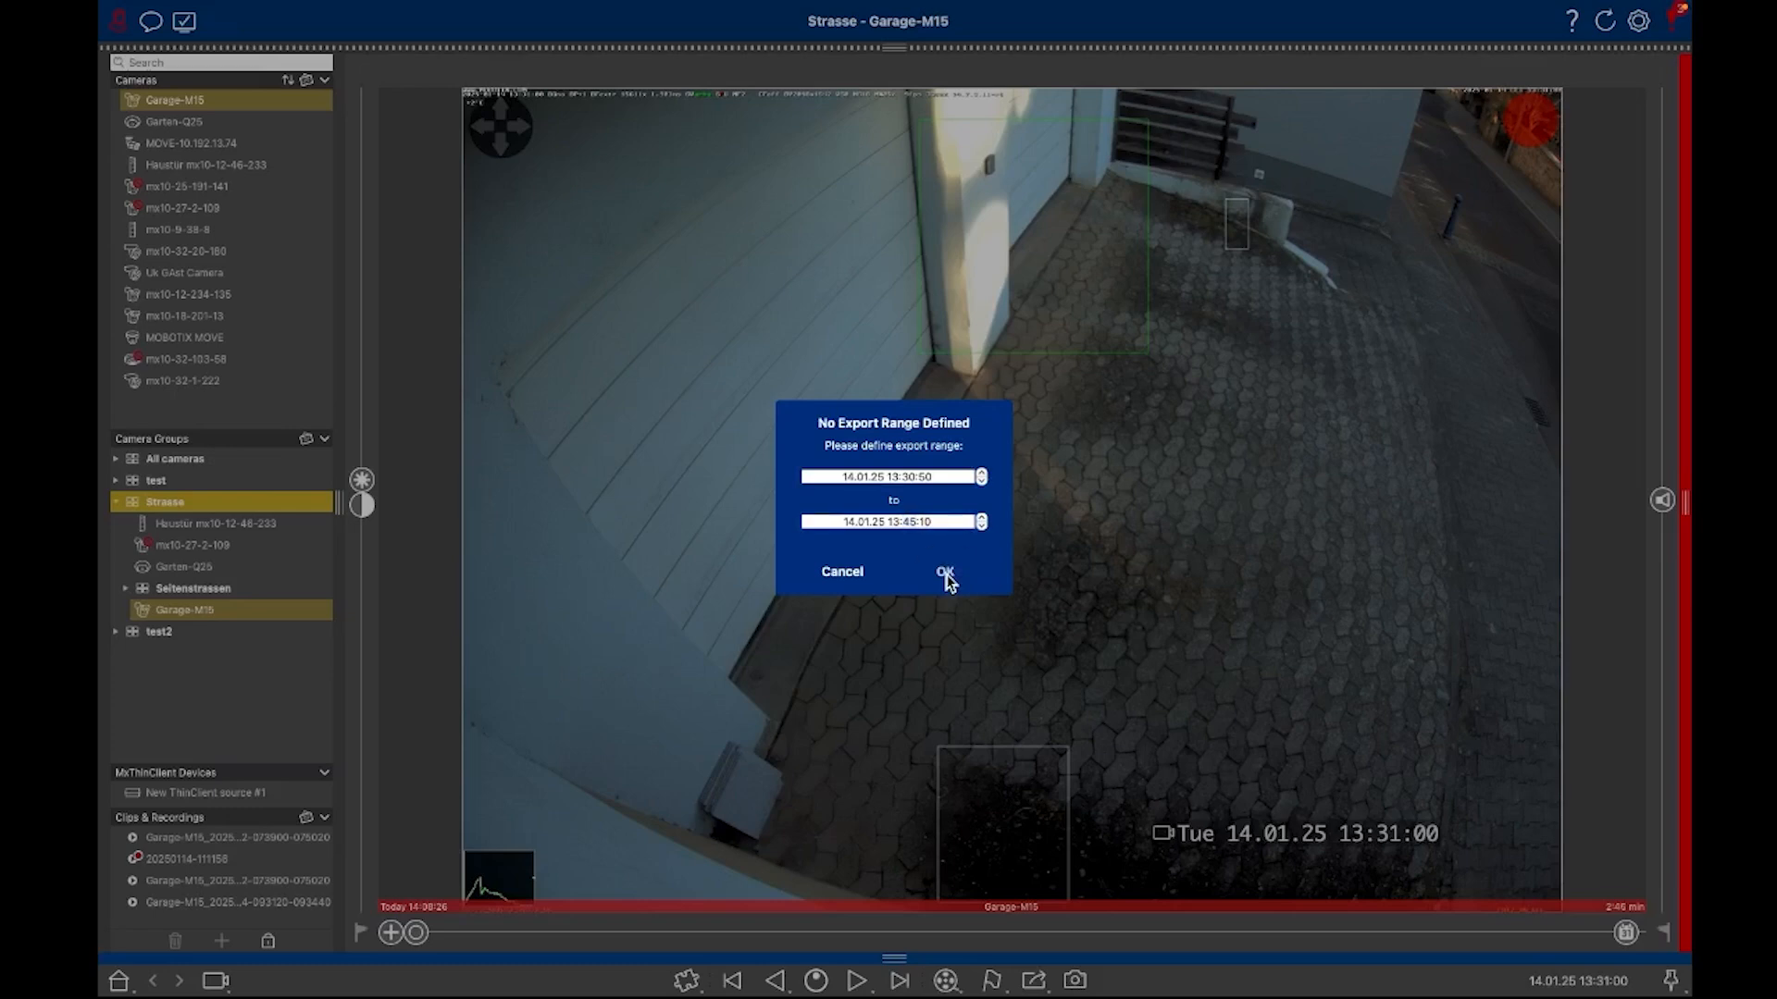
left_click(946, 572)
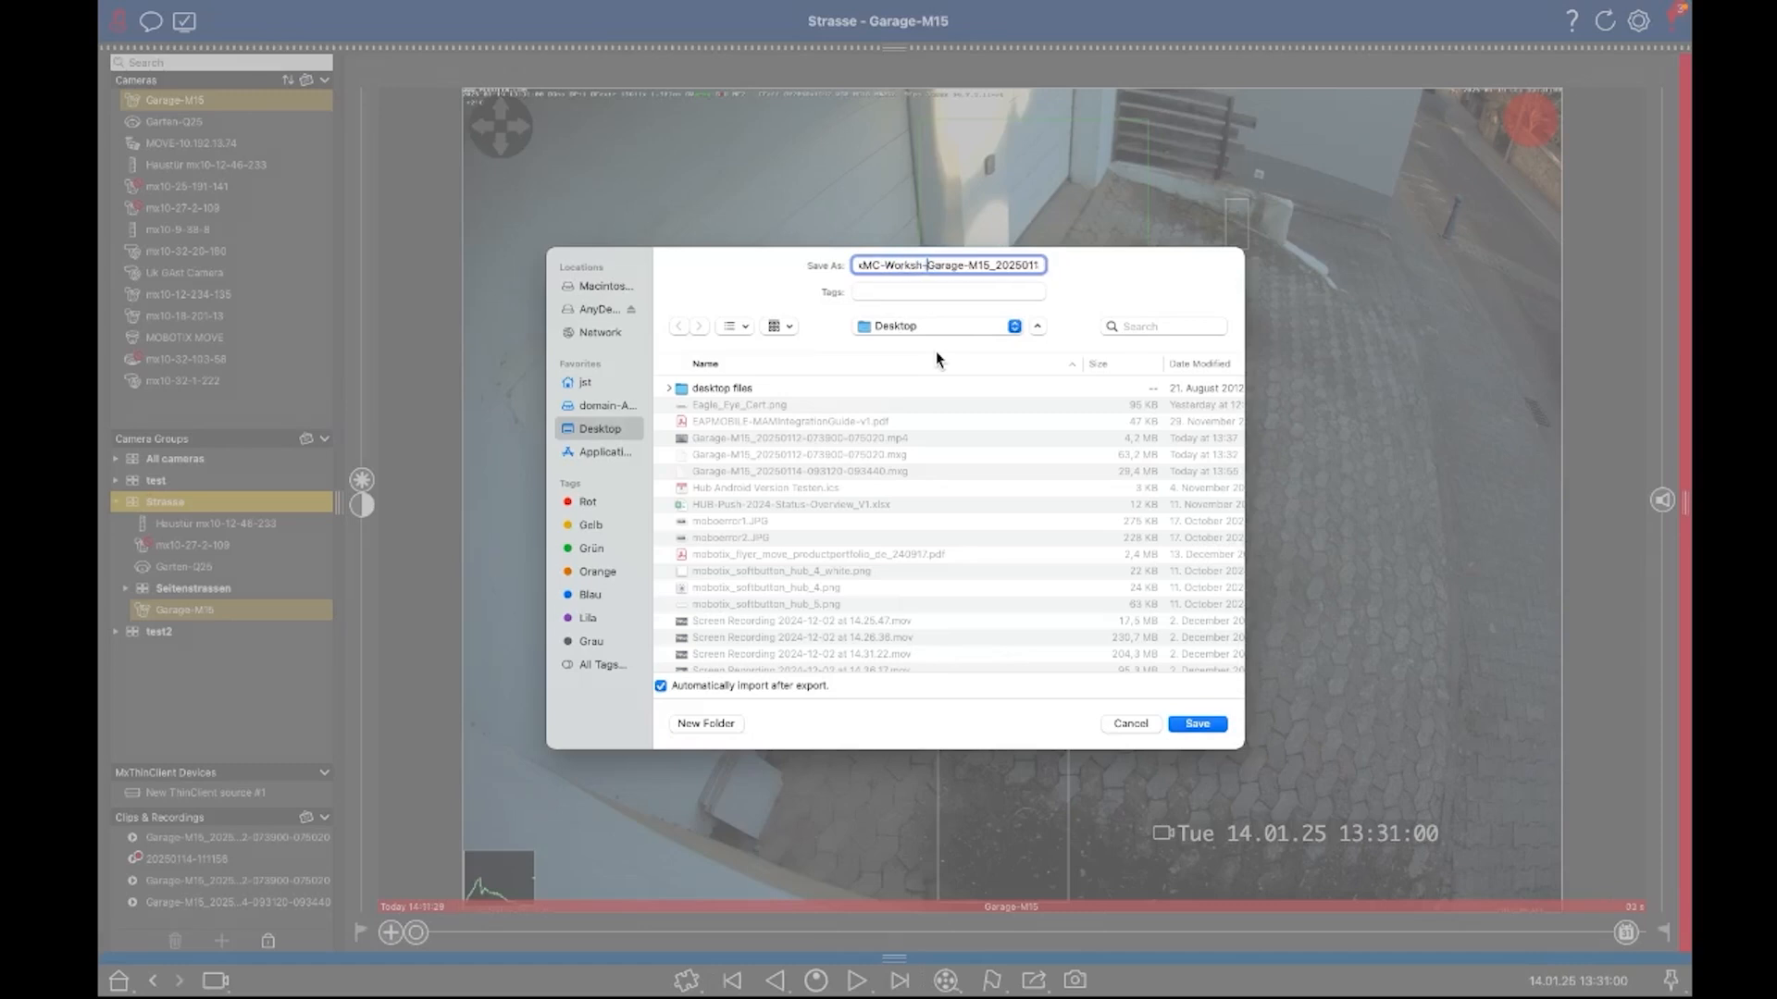
left_click(1195, 723)
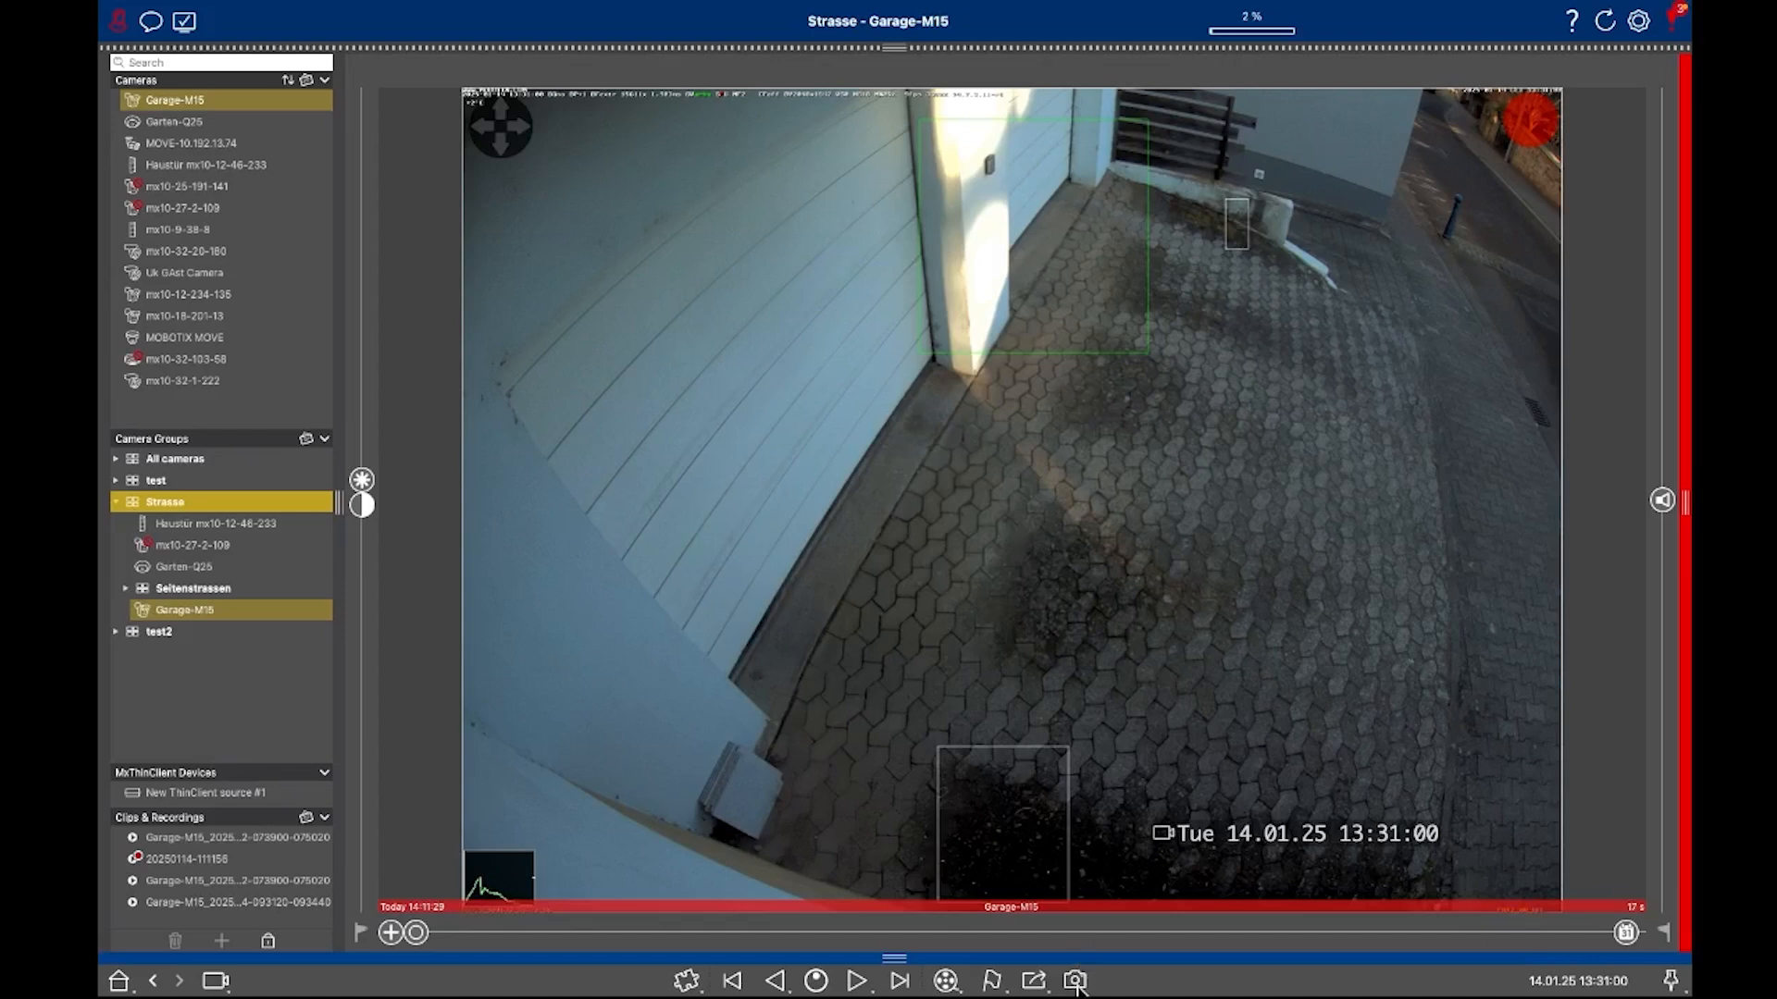
mouse_move(1074, 981)
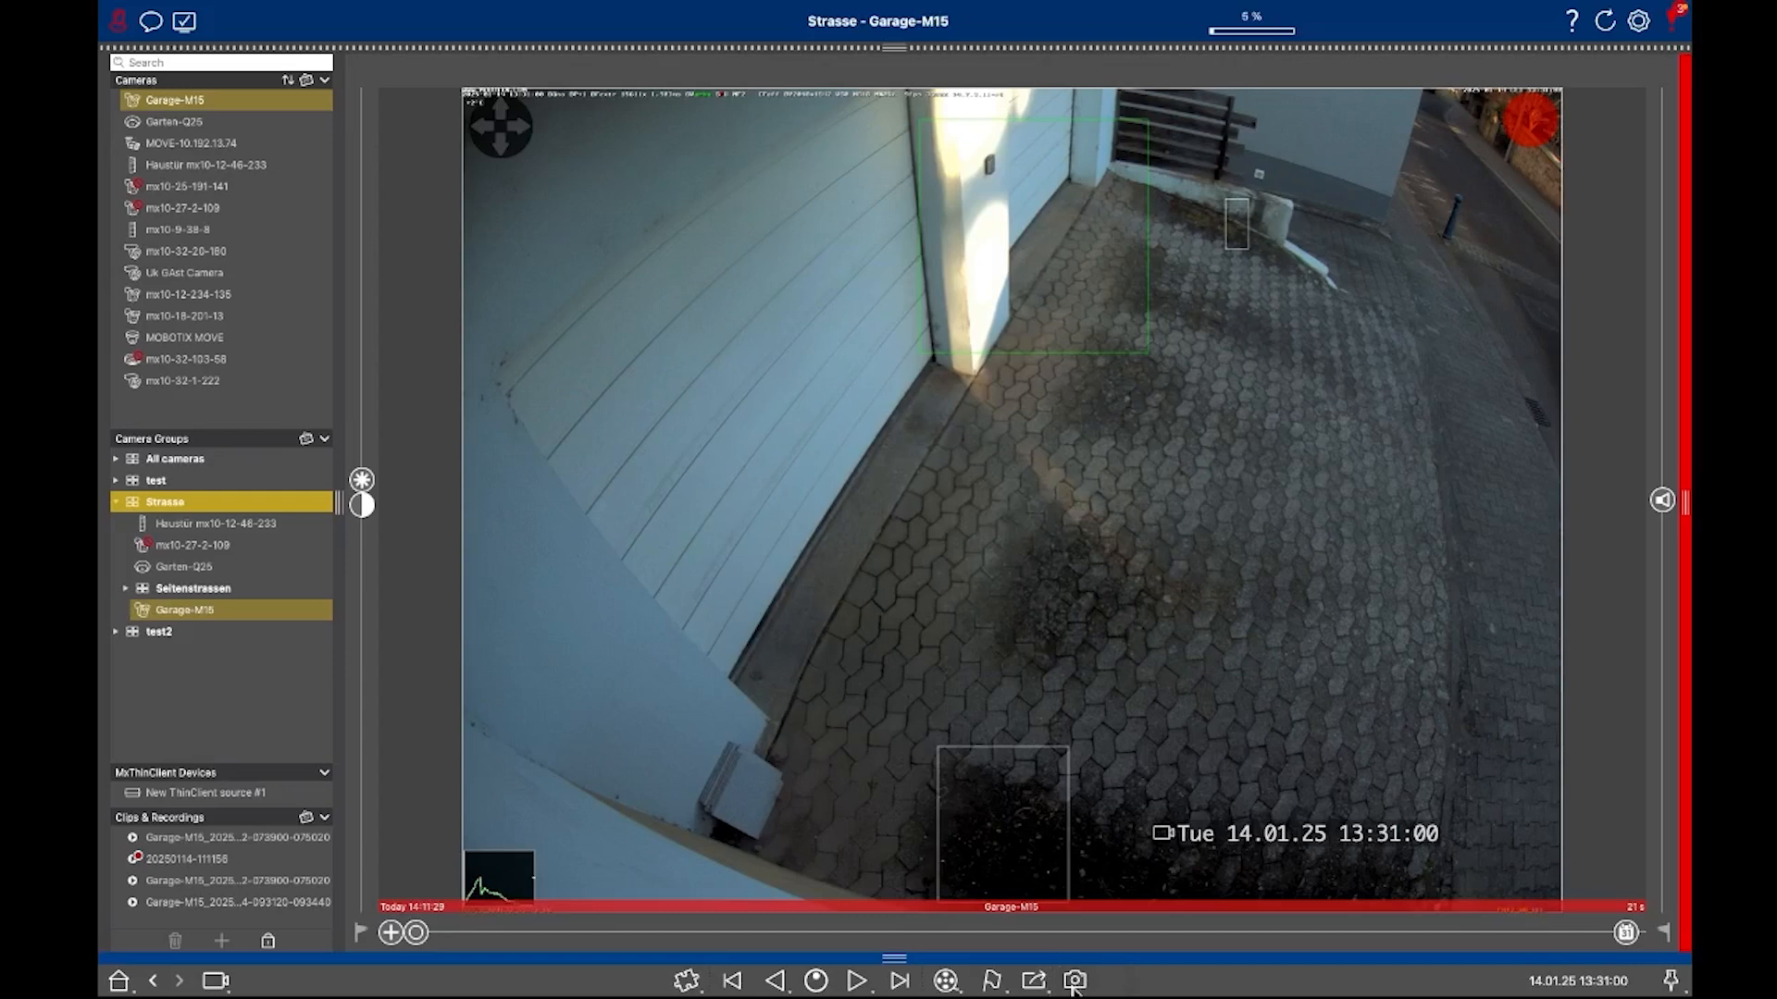
mouse_move(1288, 309)
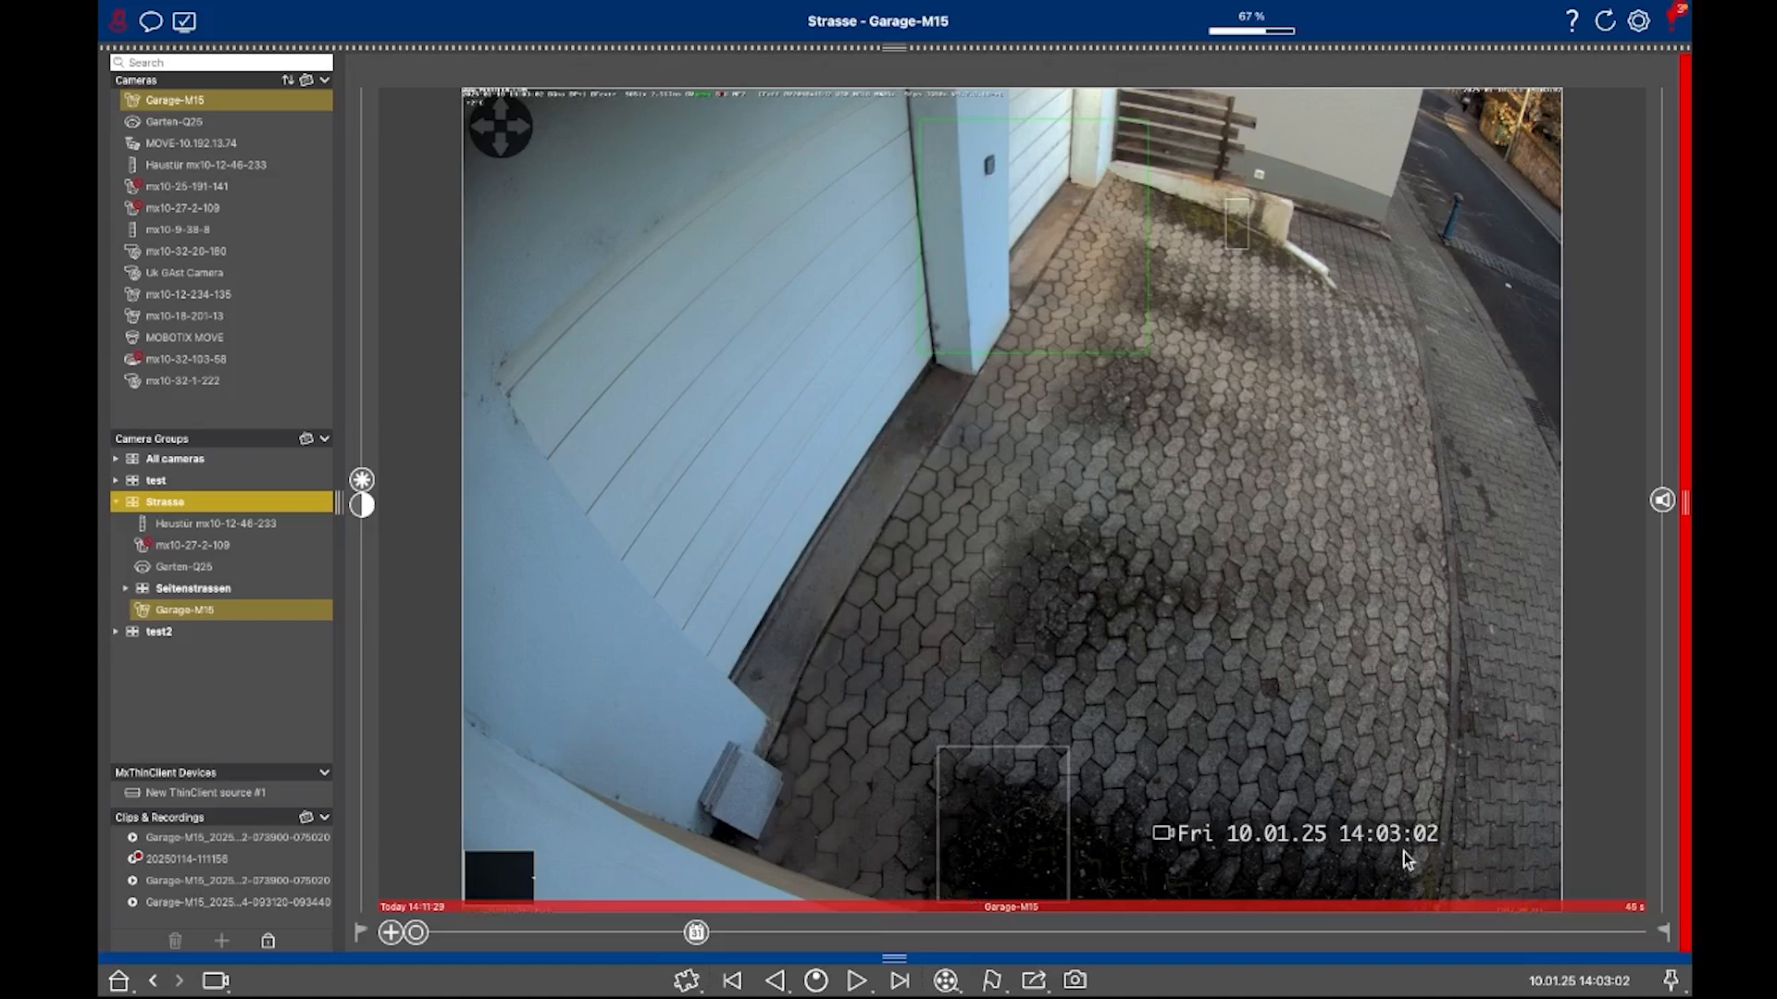
mouse_move(976, 946)
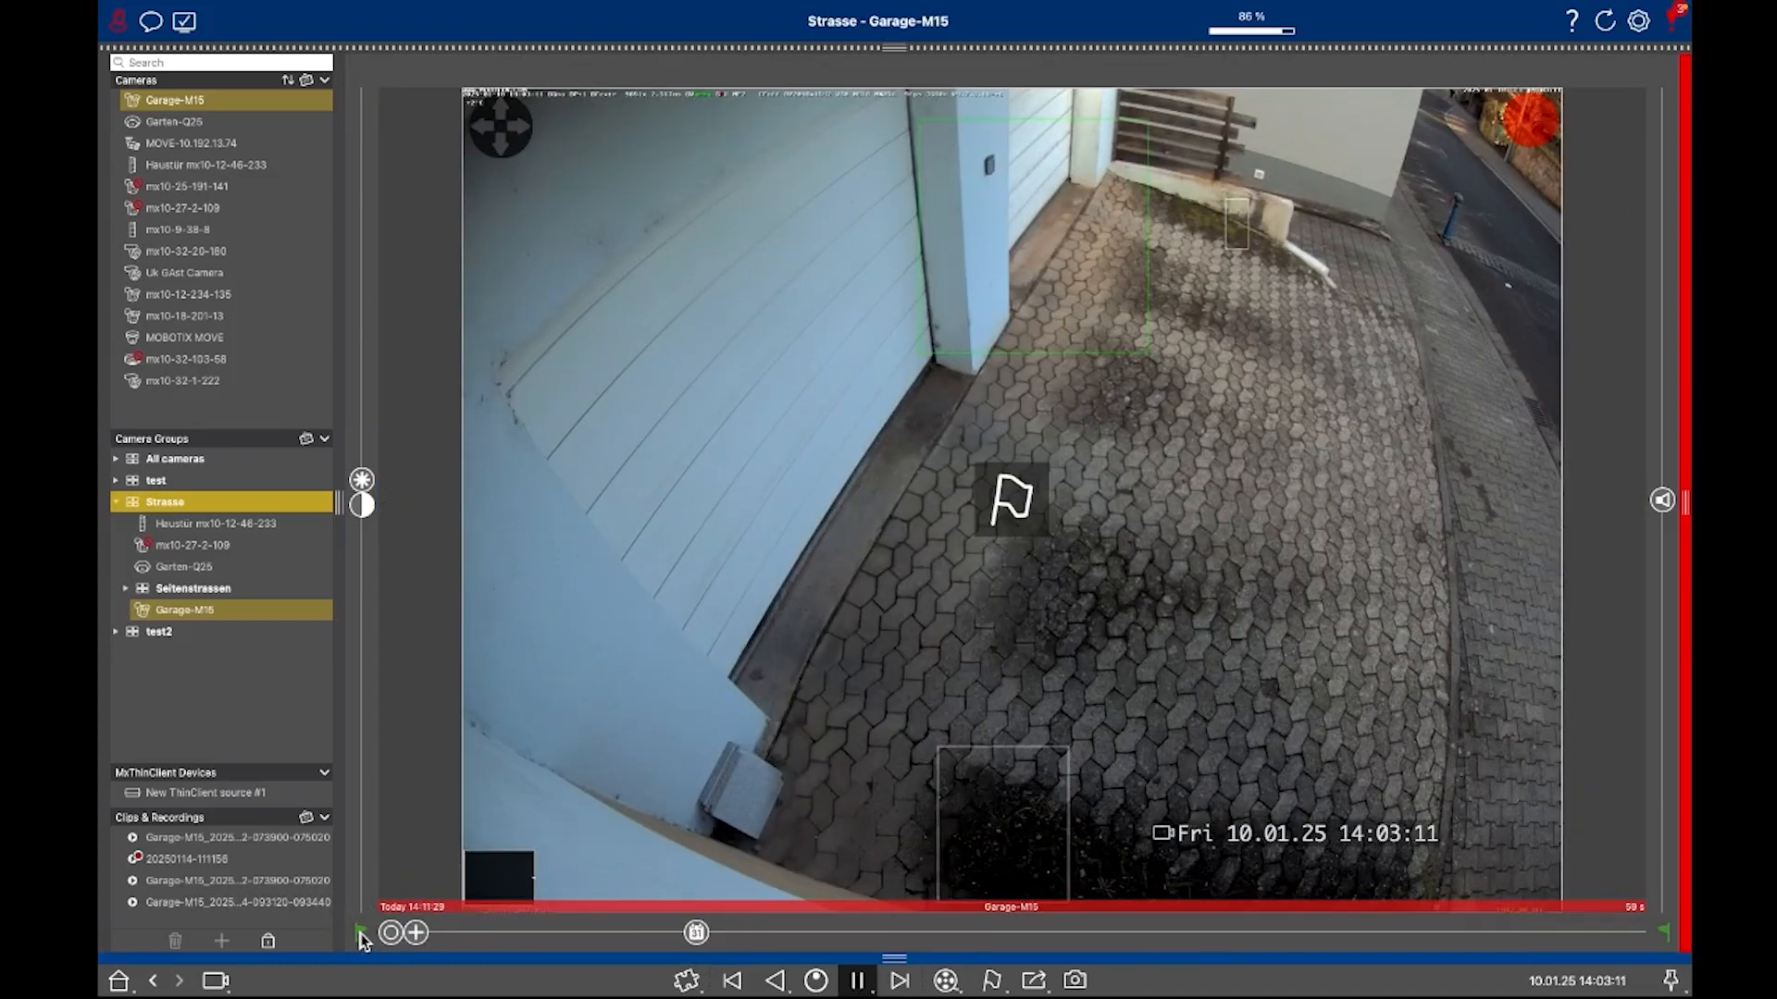
Play the Garage-M15 recording from Fri 10.01.25 while the export climbs to 98%.
left_click(857, 981)
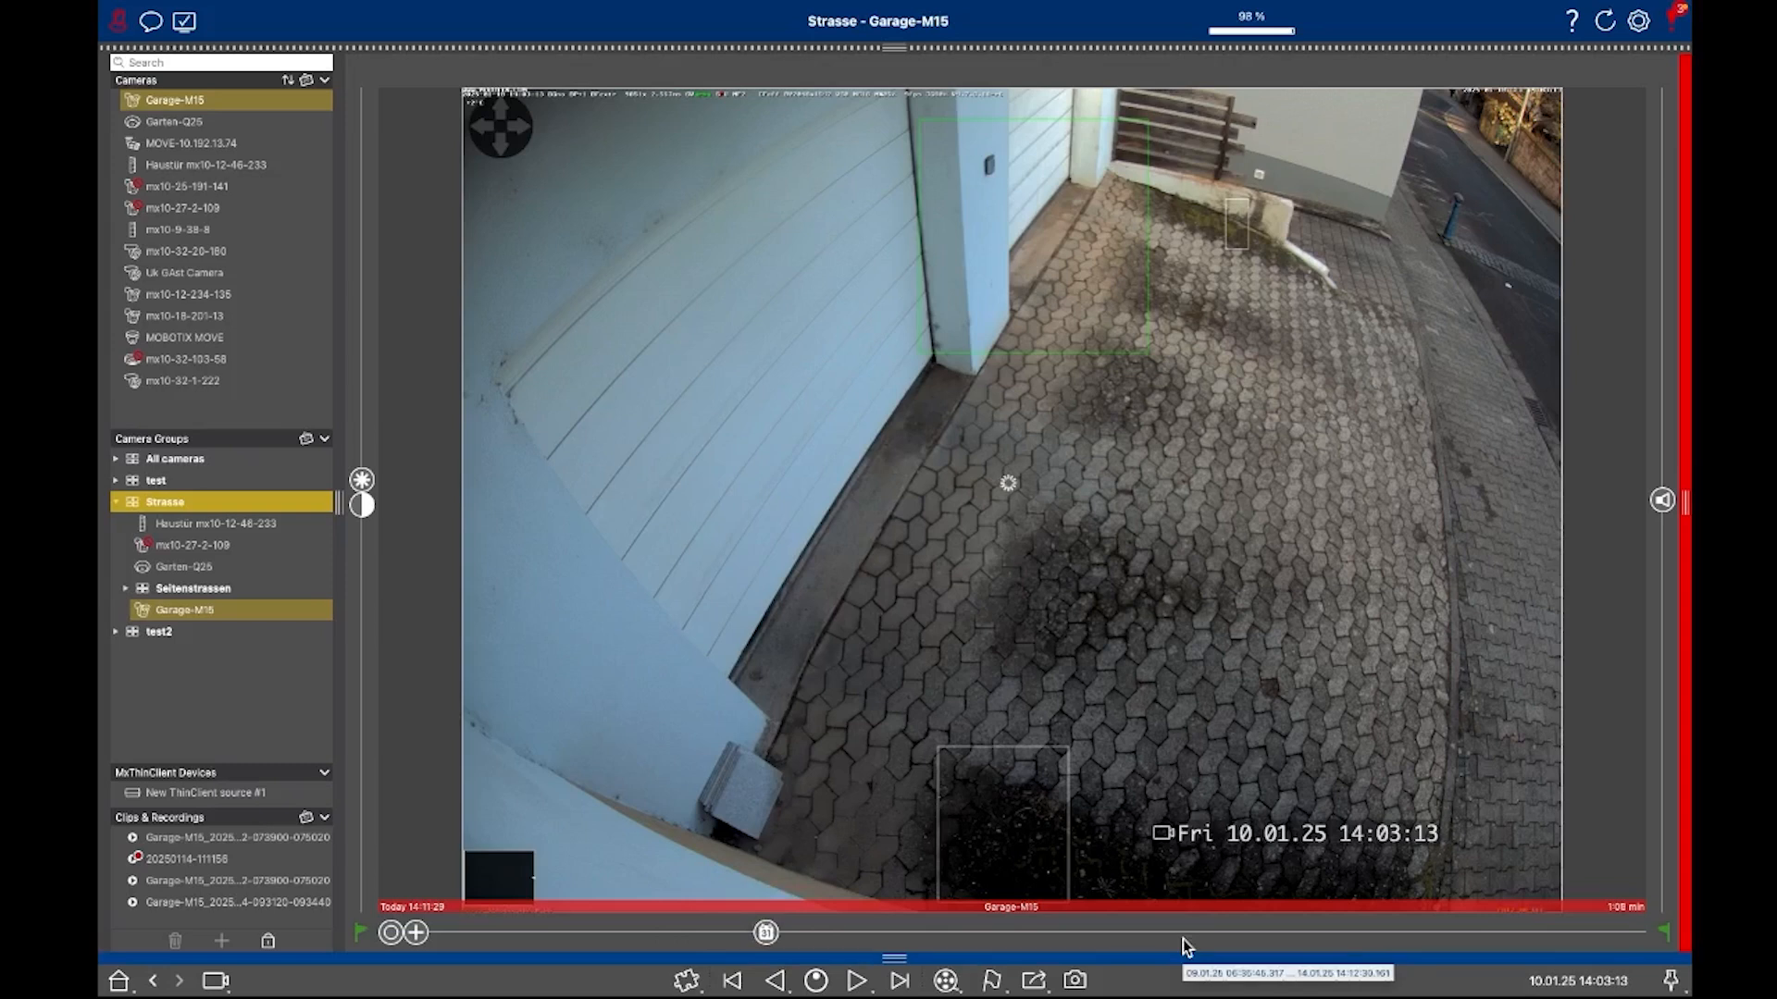
mouse_move(1592, 894)
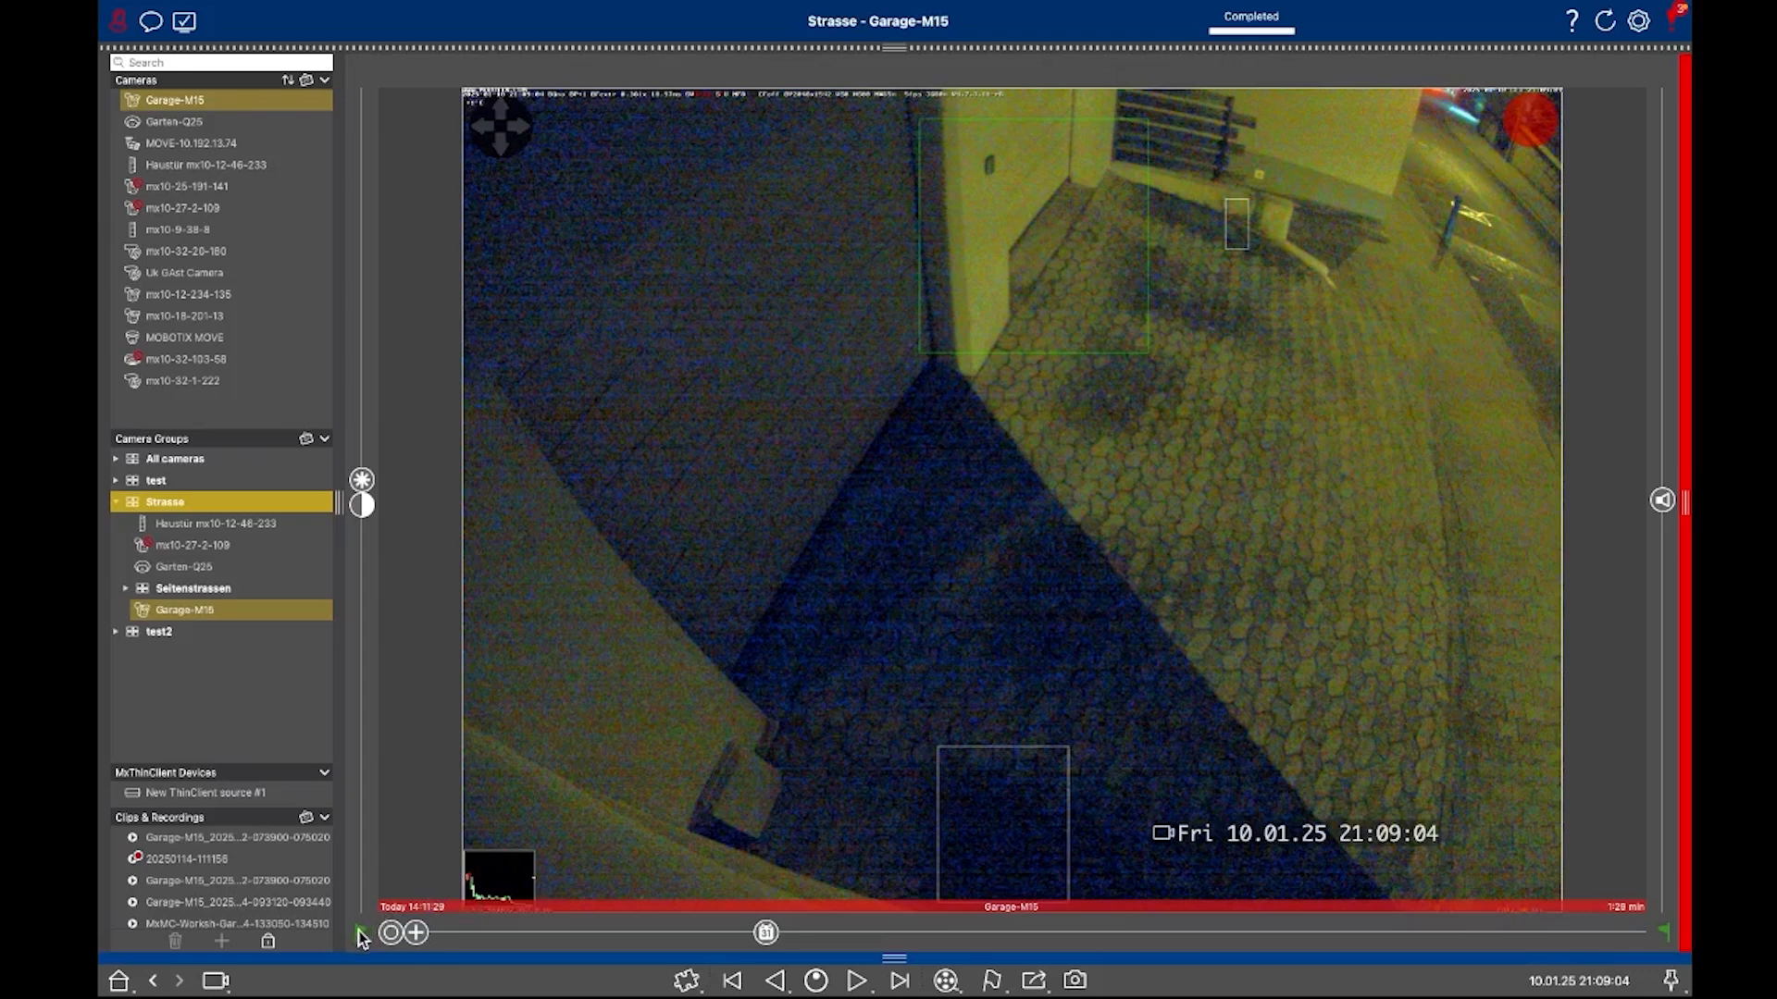
mouse_move(1212, 872)
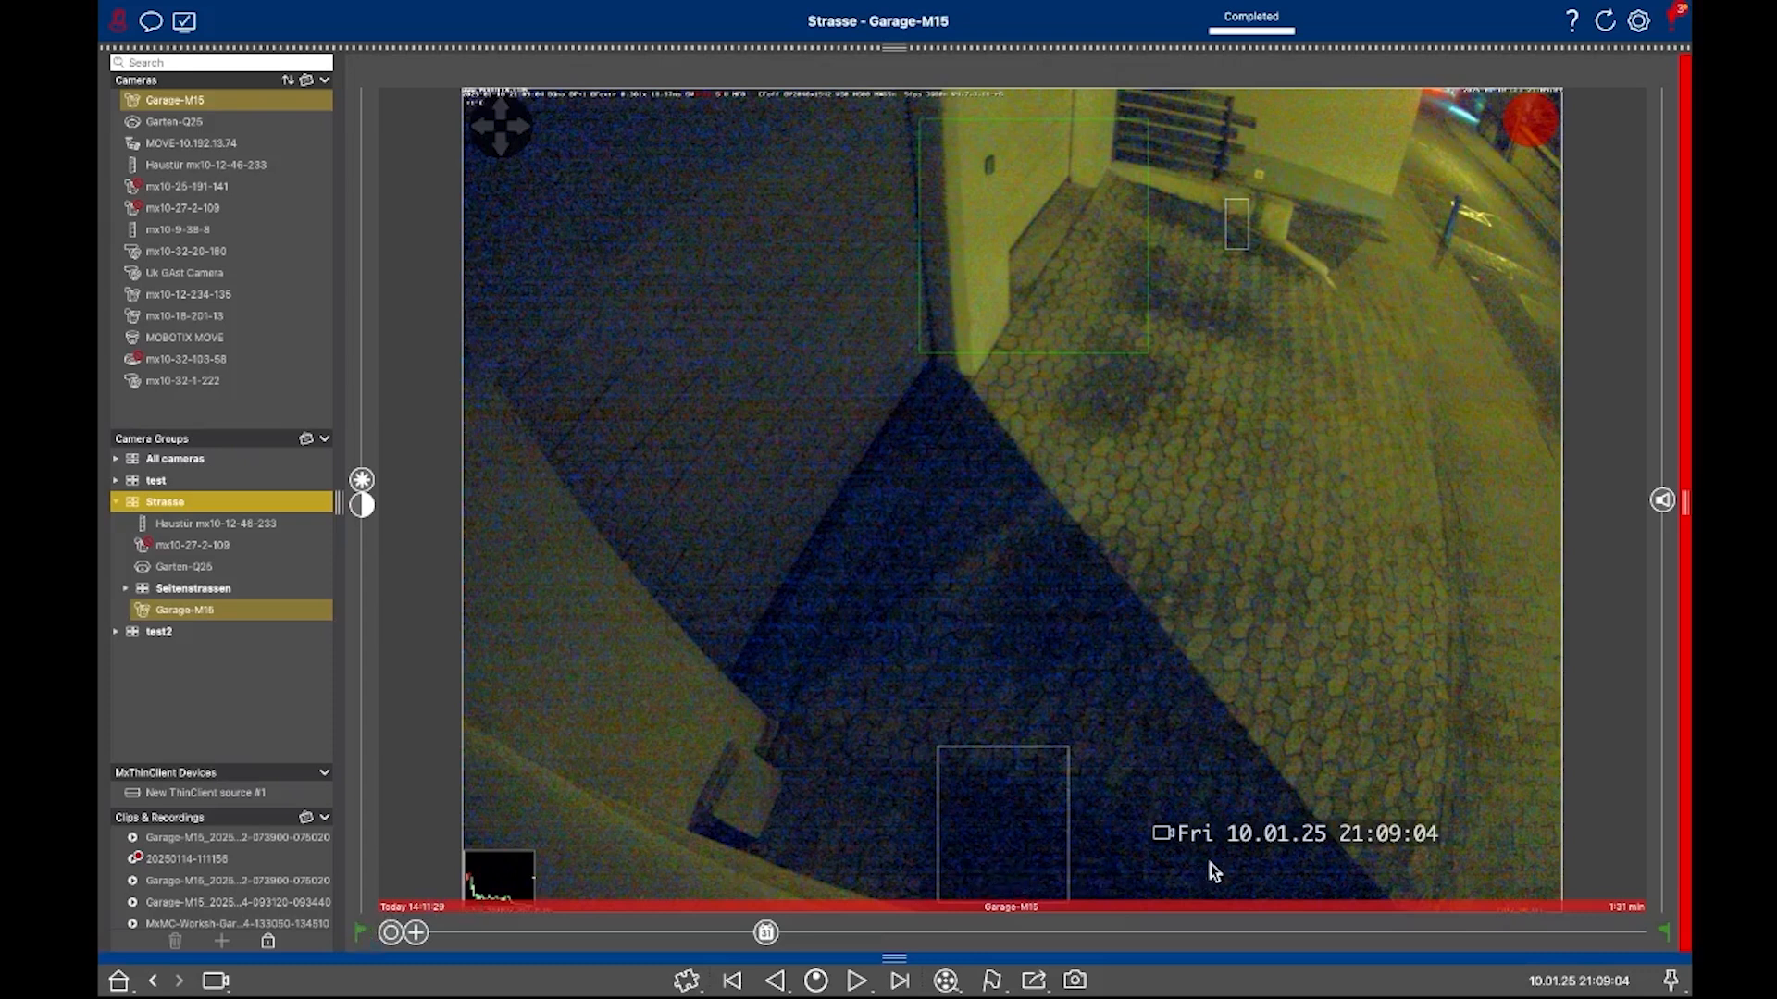
mouse_move(1671, 938)
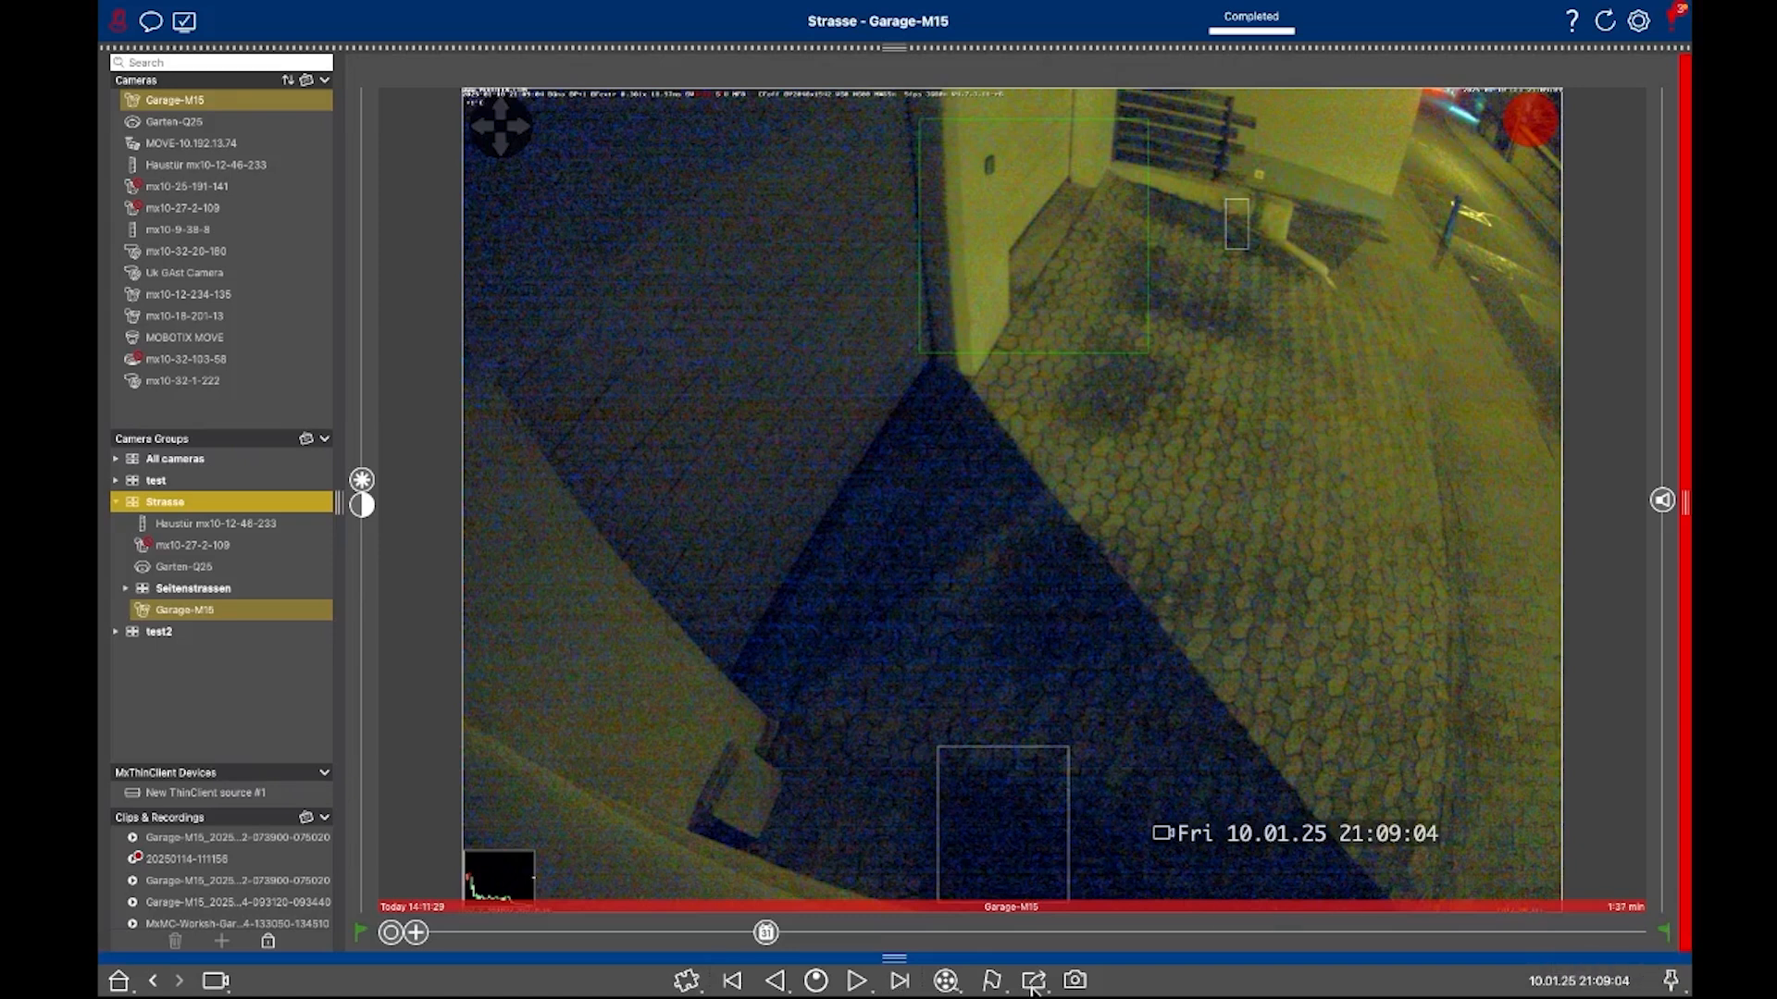
left_click(1033, 981)
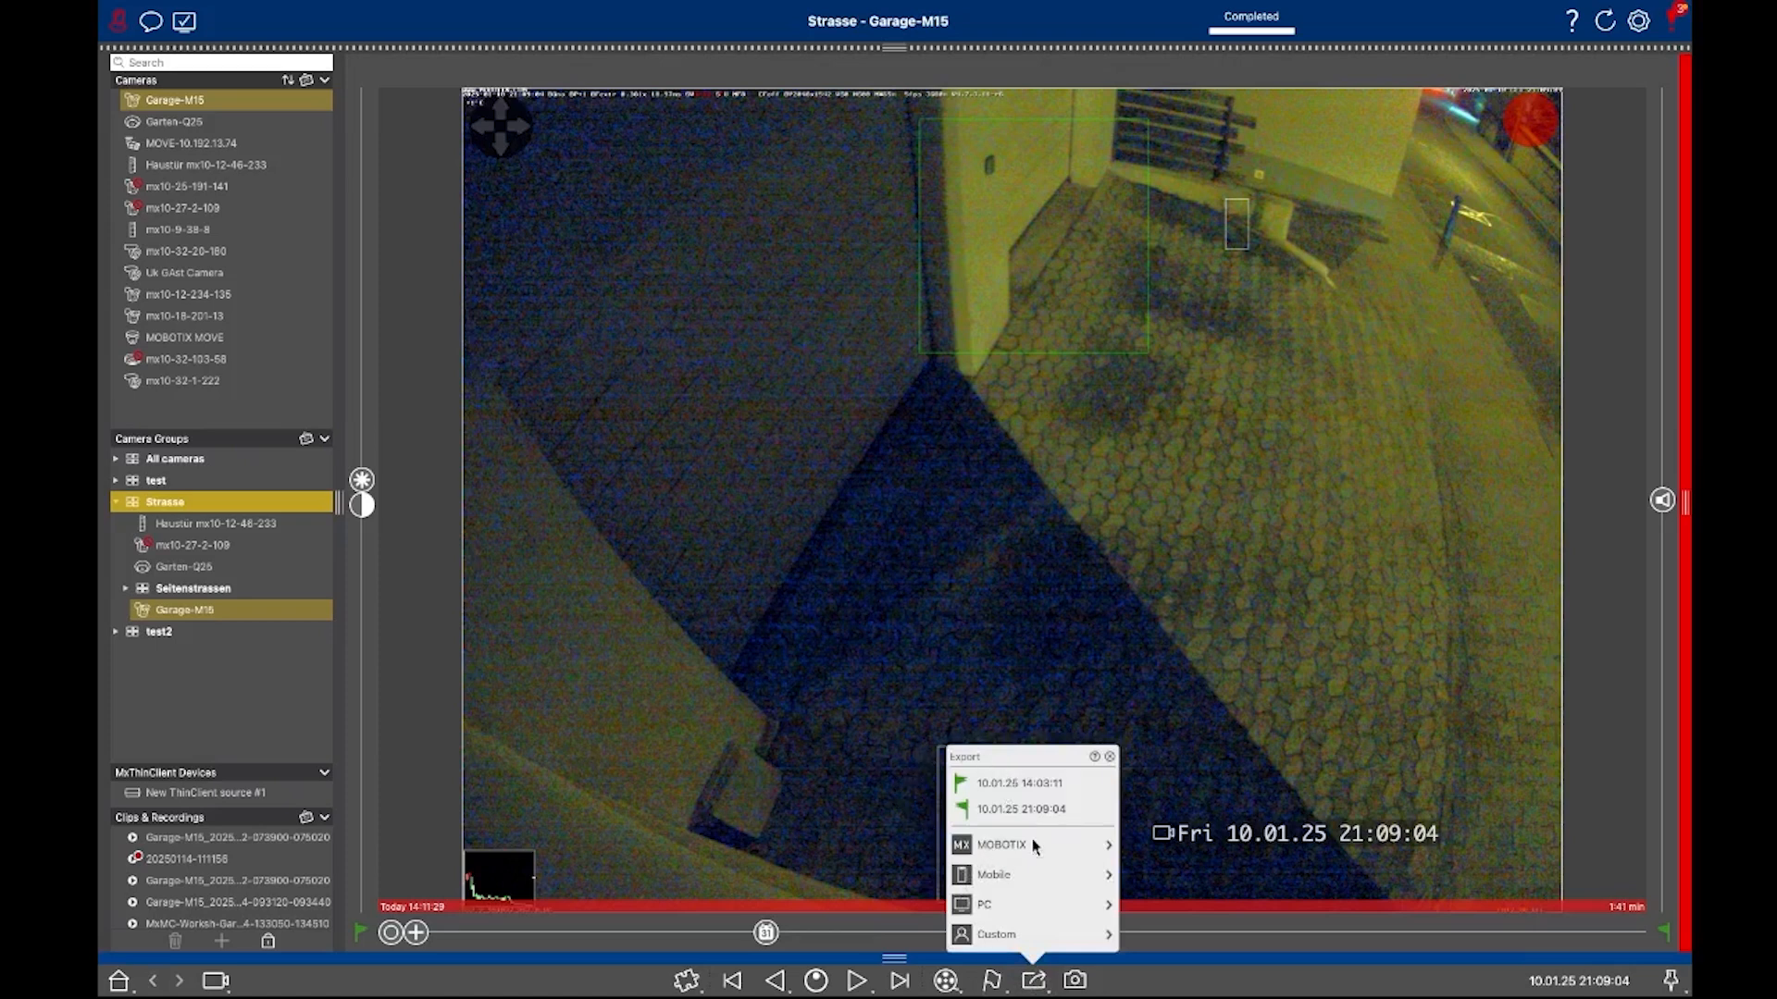
mouse_move(1014, 779)
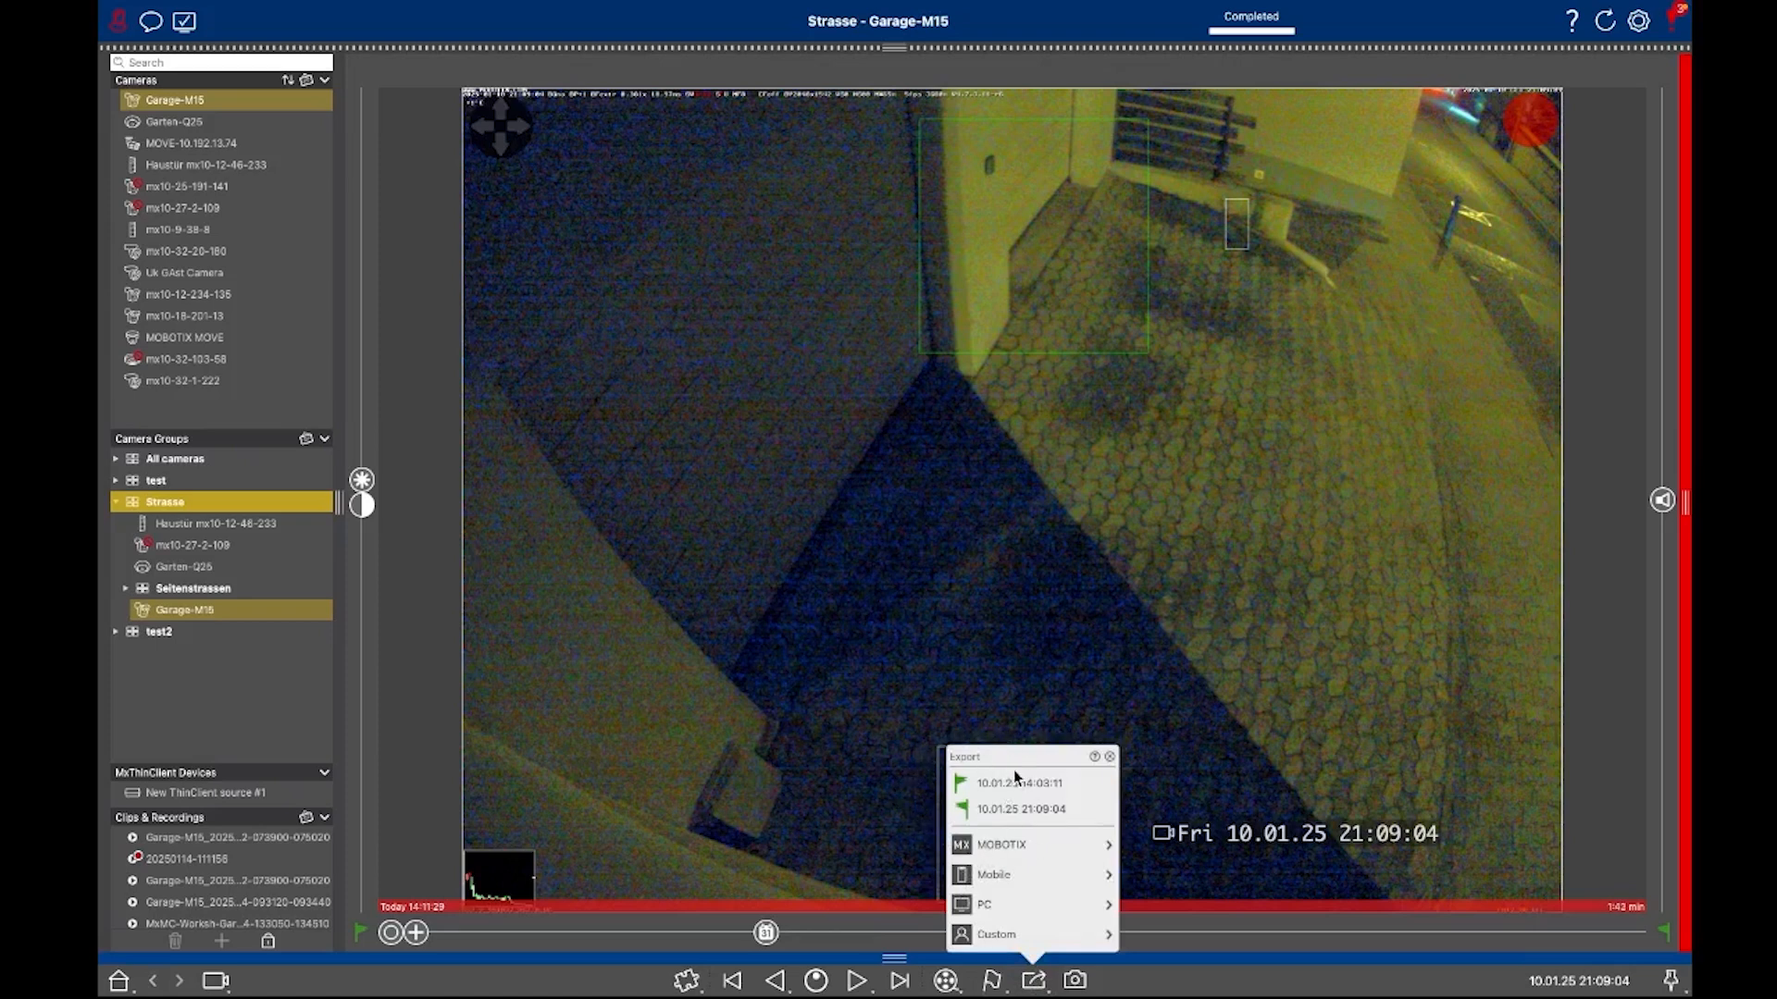
left_click(1108, 756)
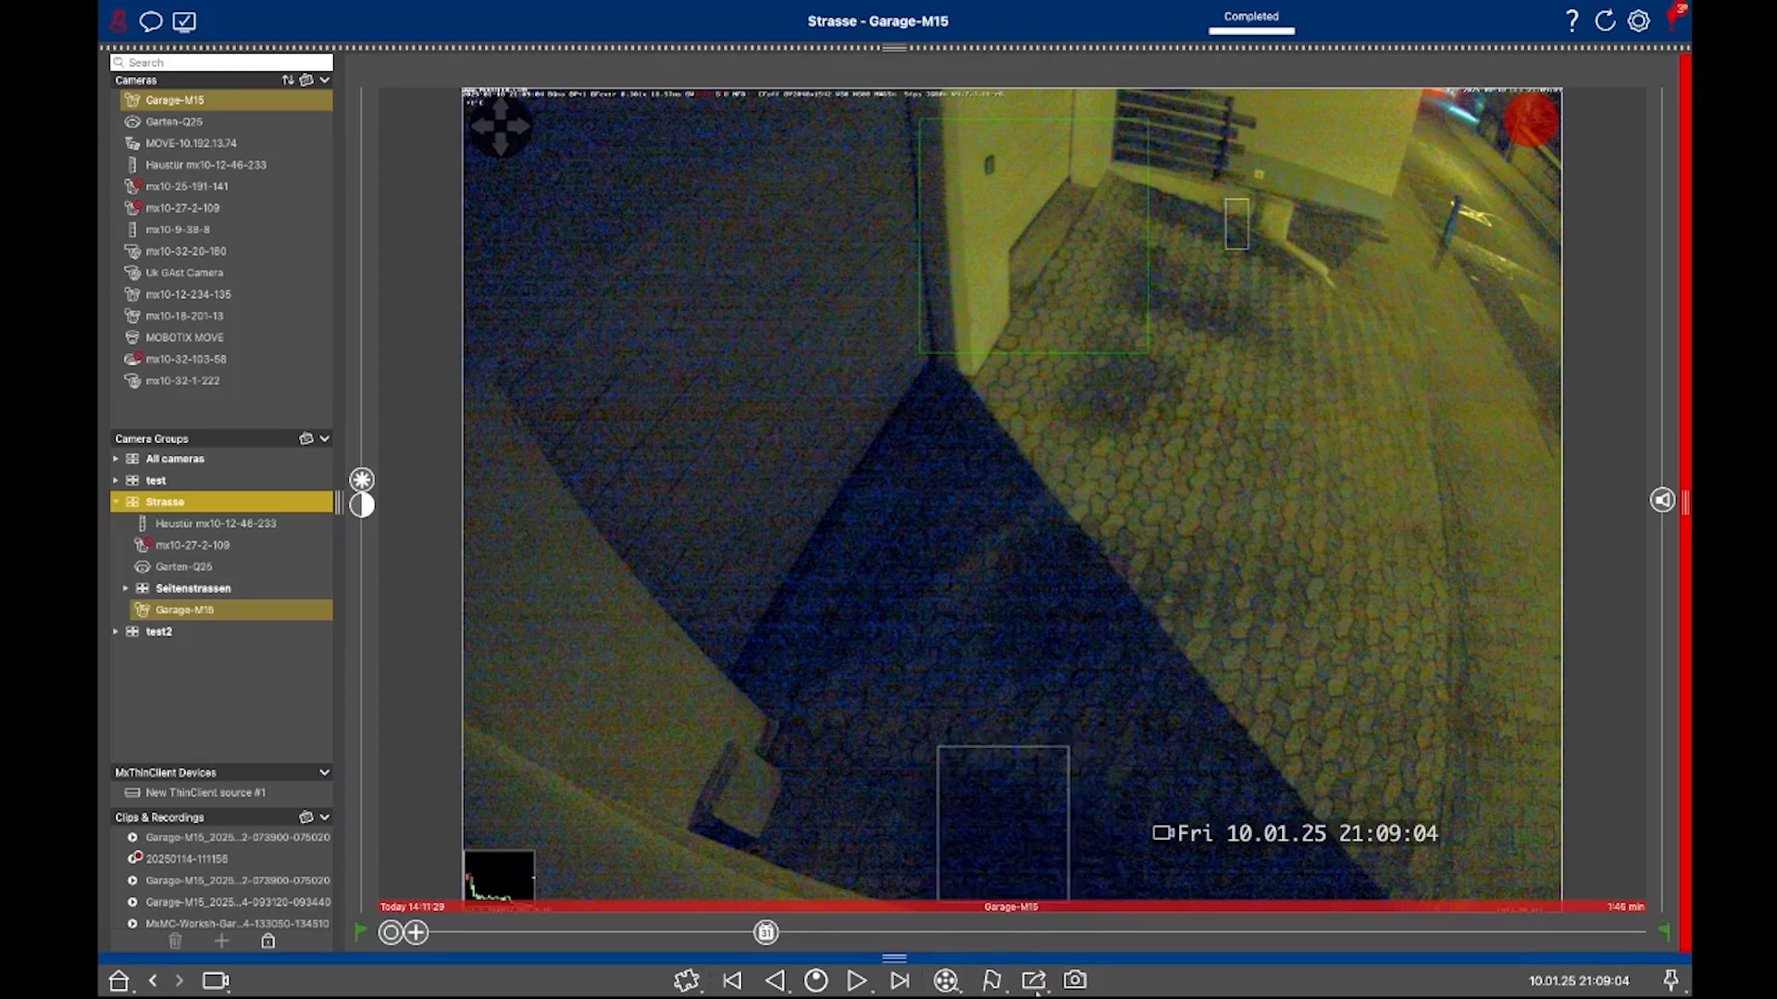
left_click(1033, 981)
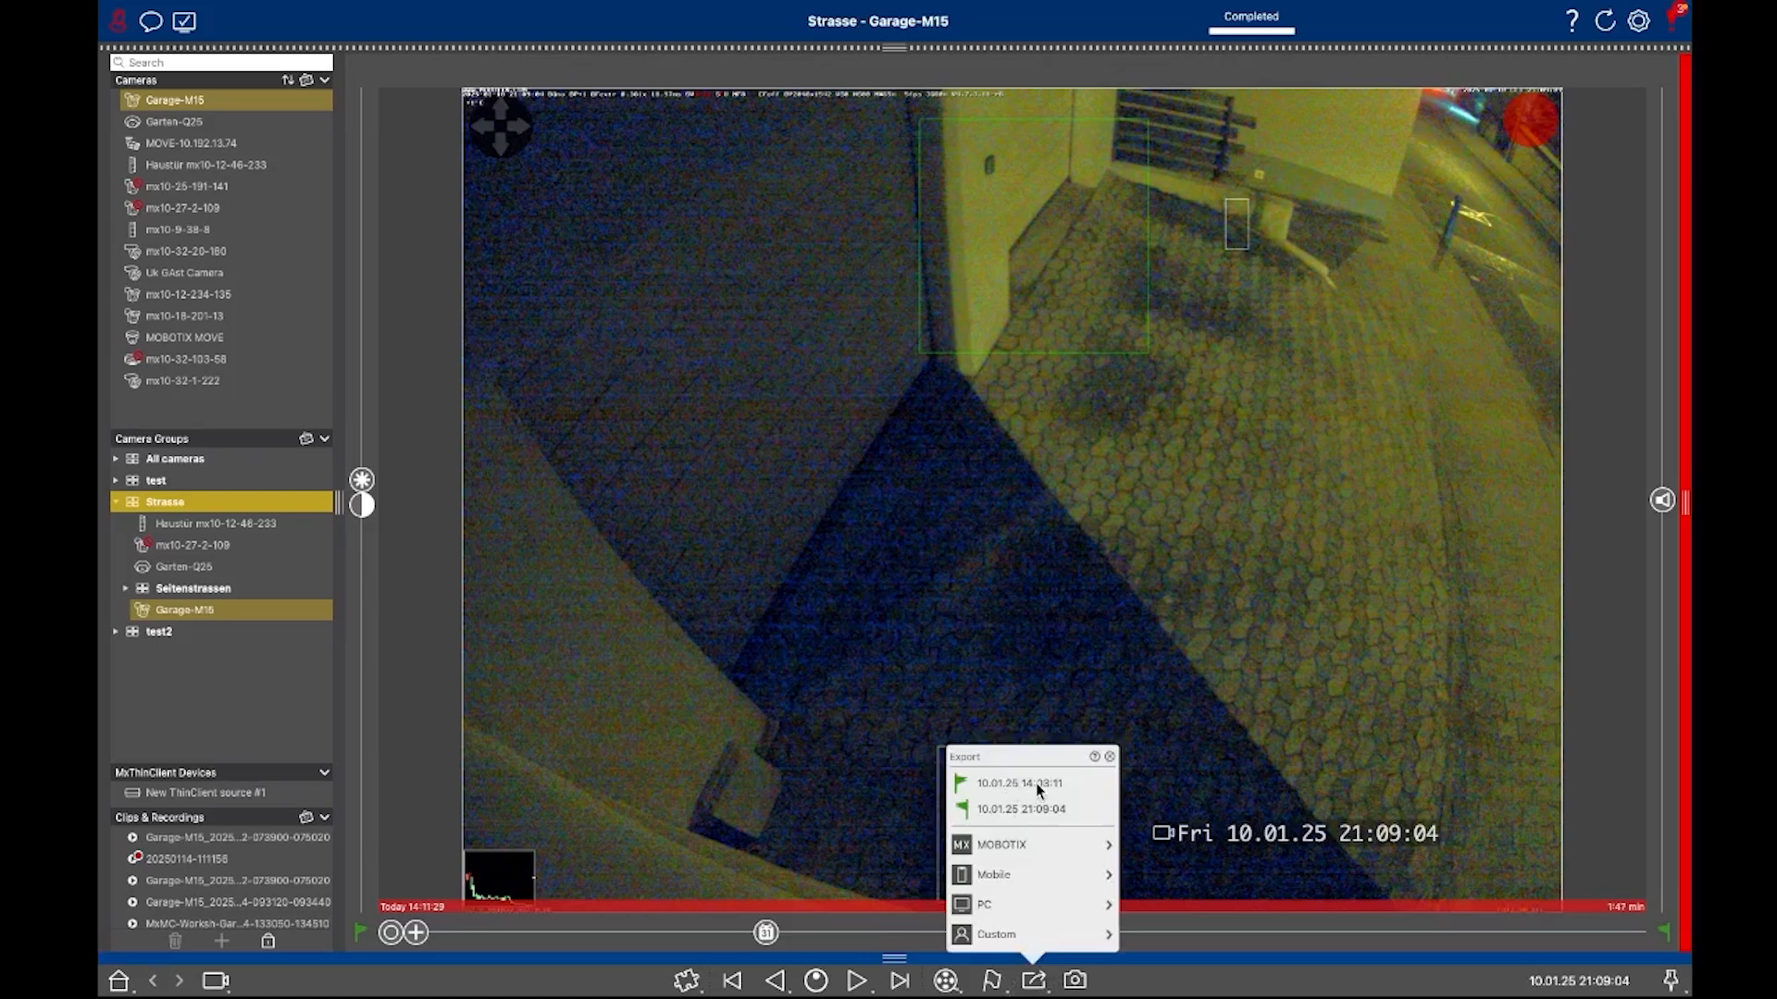
mouse_move(994, 851)
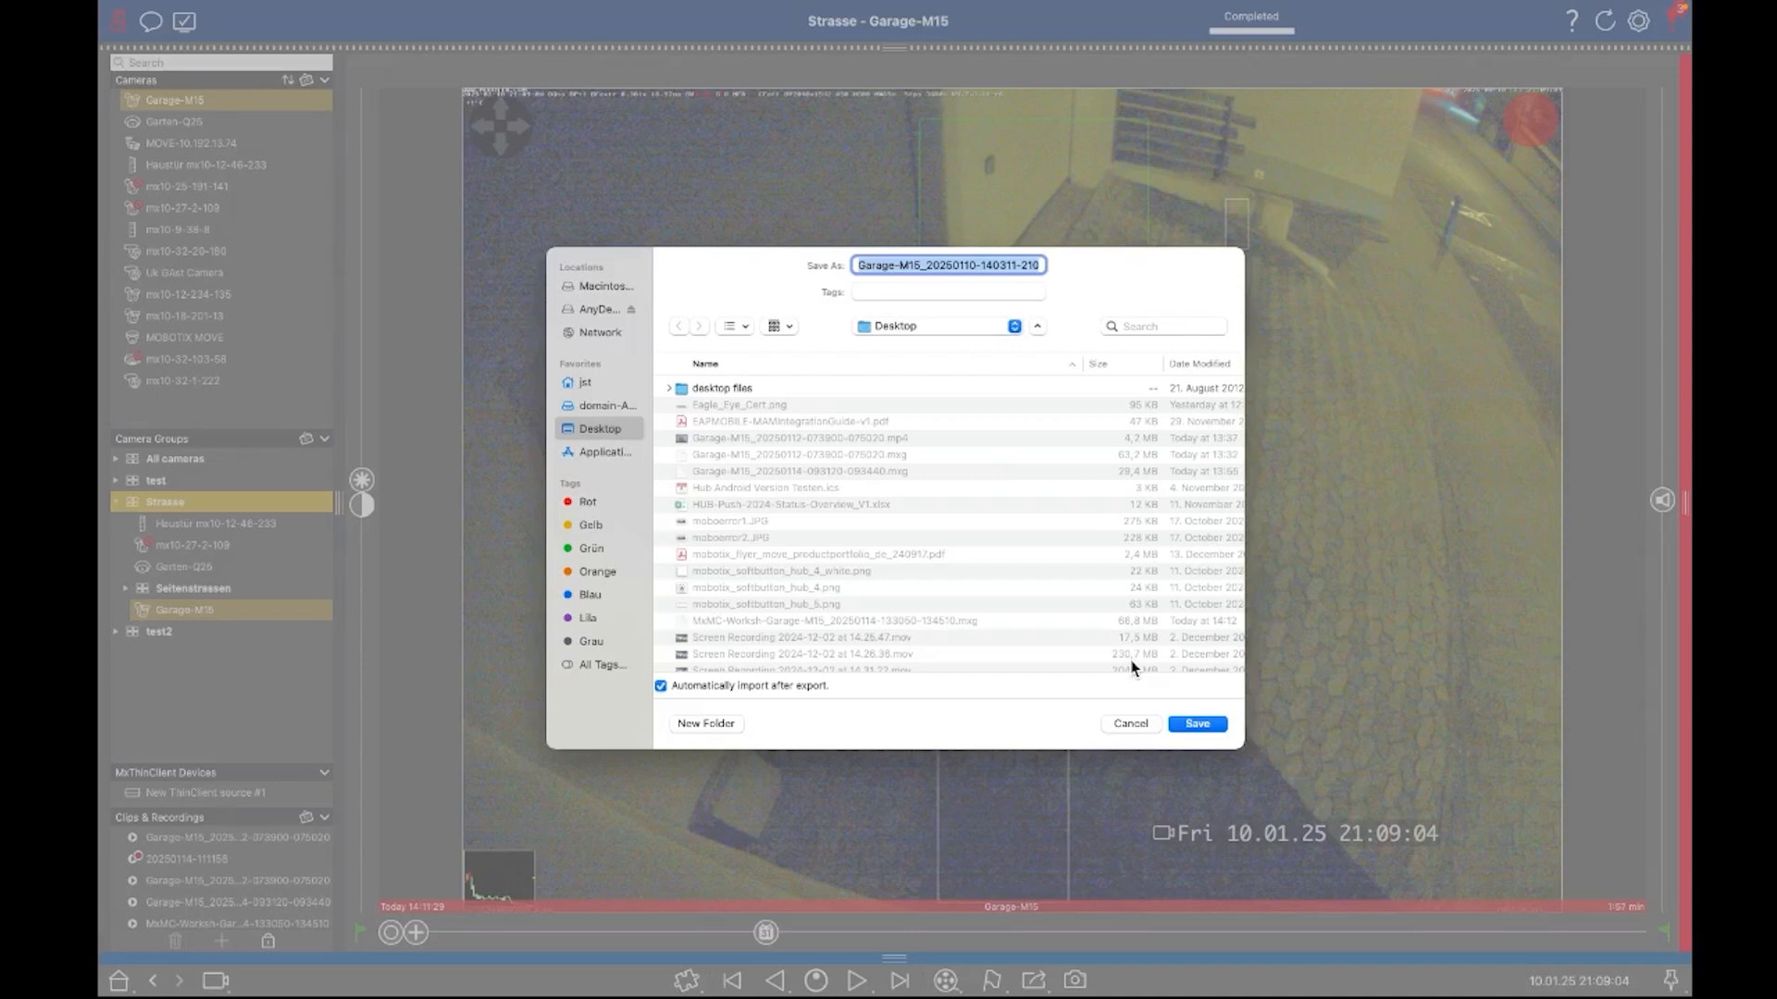
mouse_move(1148, 720)
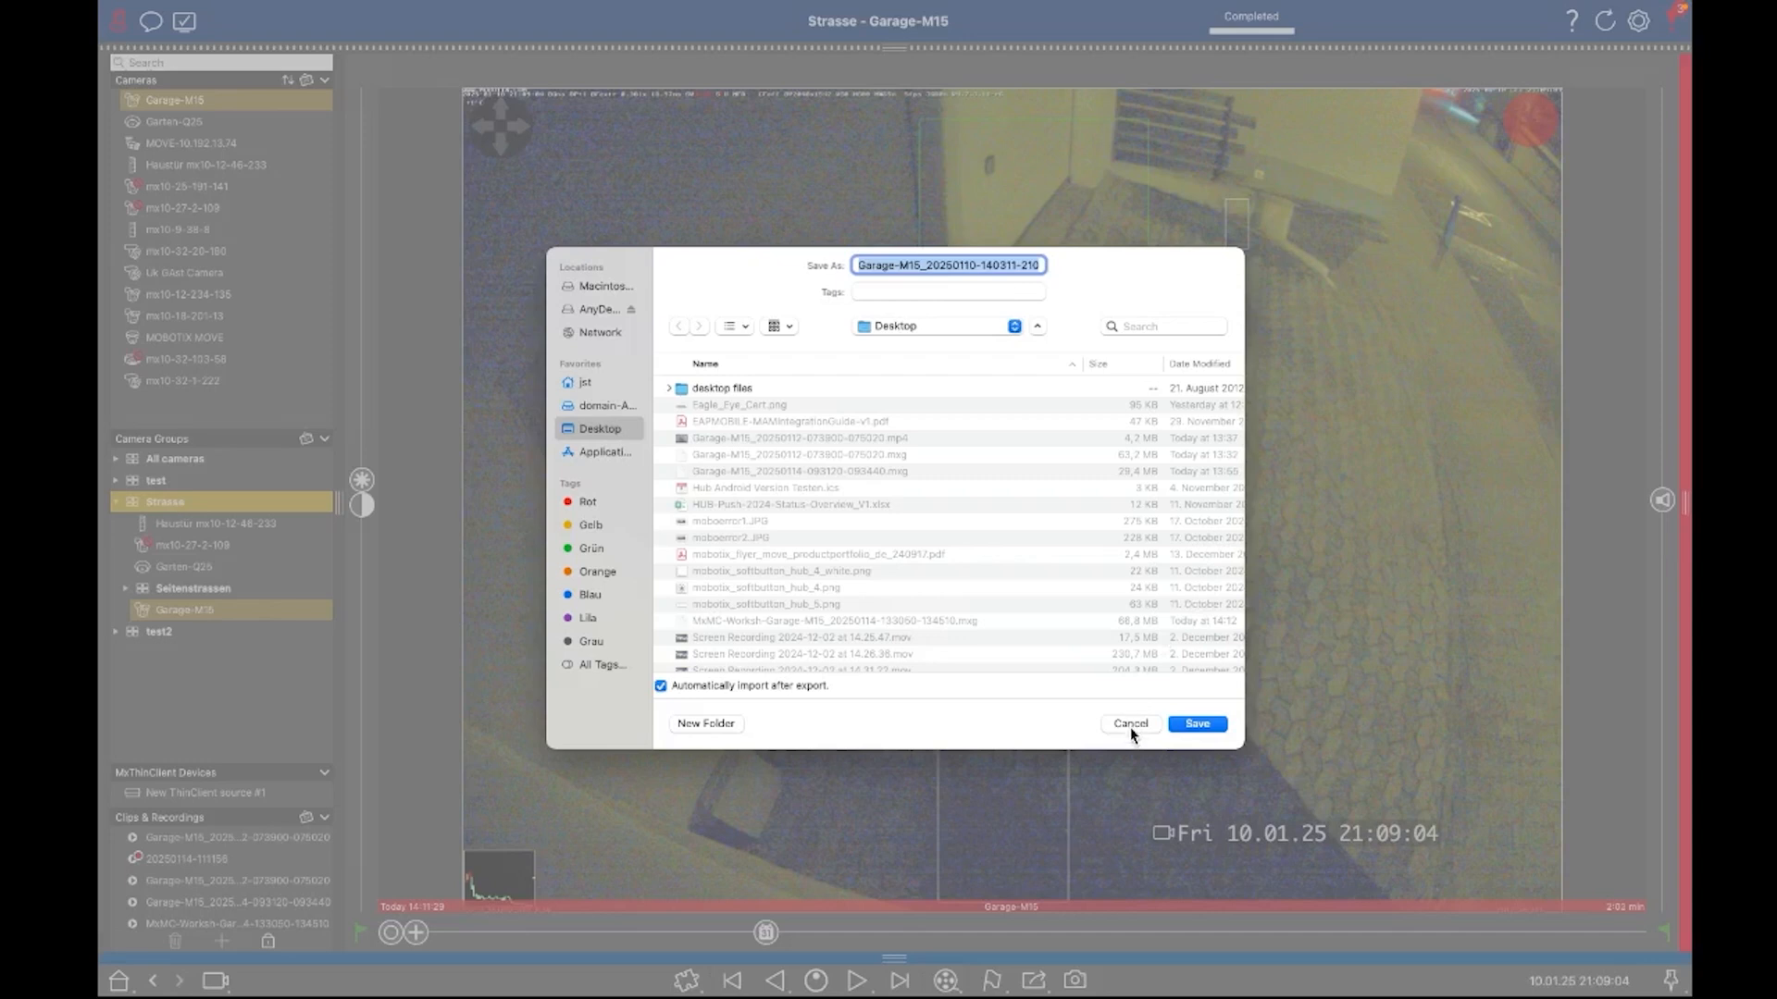
left_click(1196, 724)
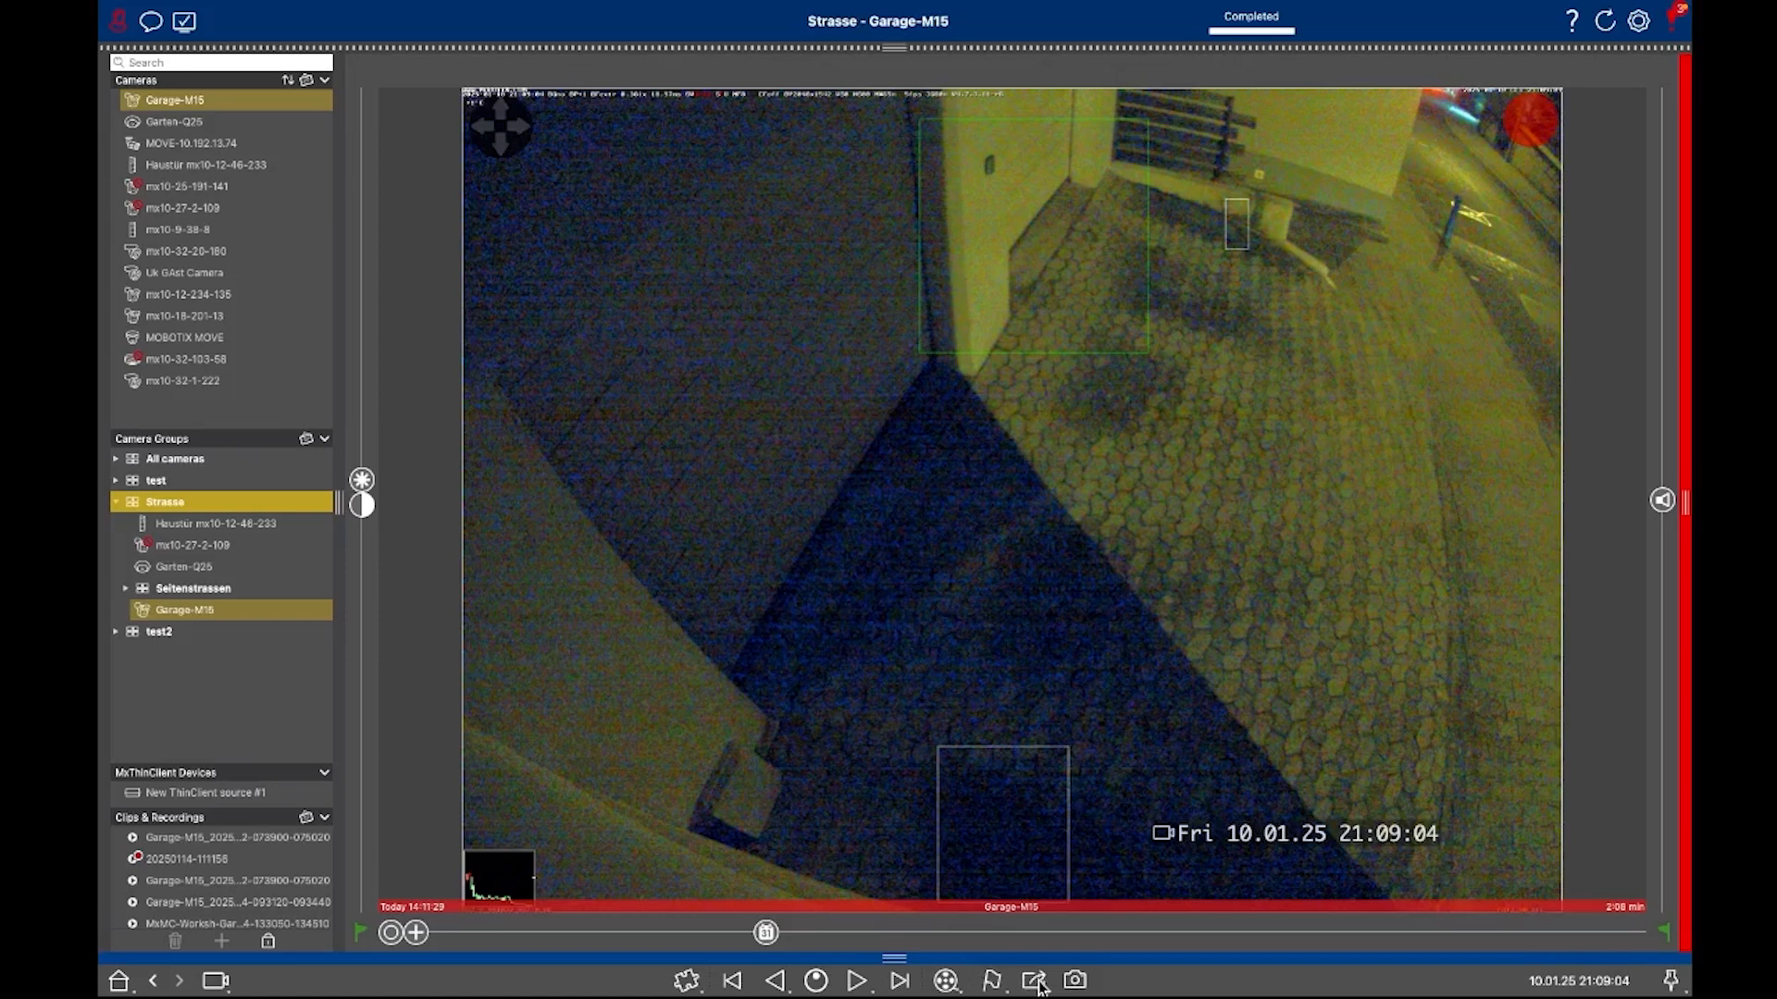
mouse_move(1675, 939)
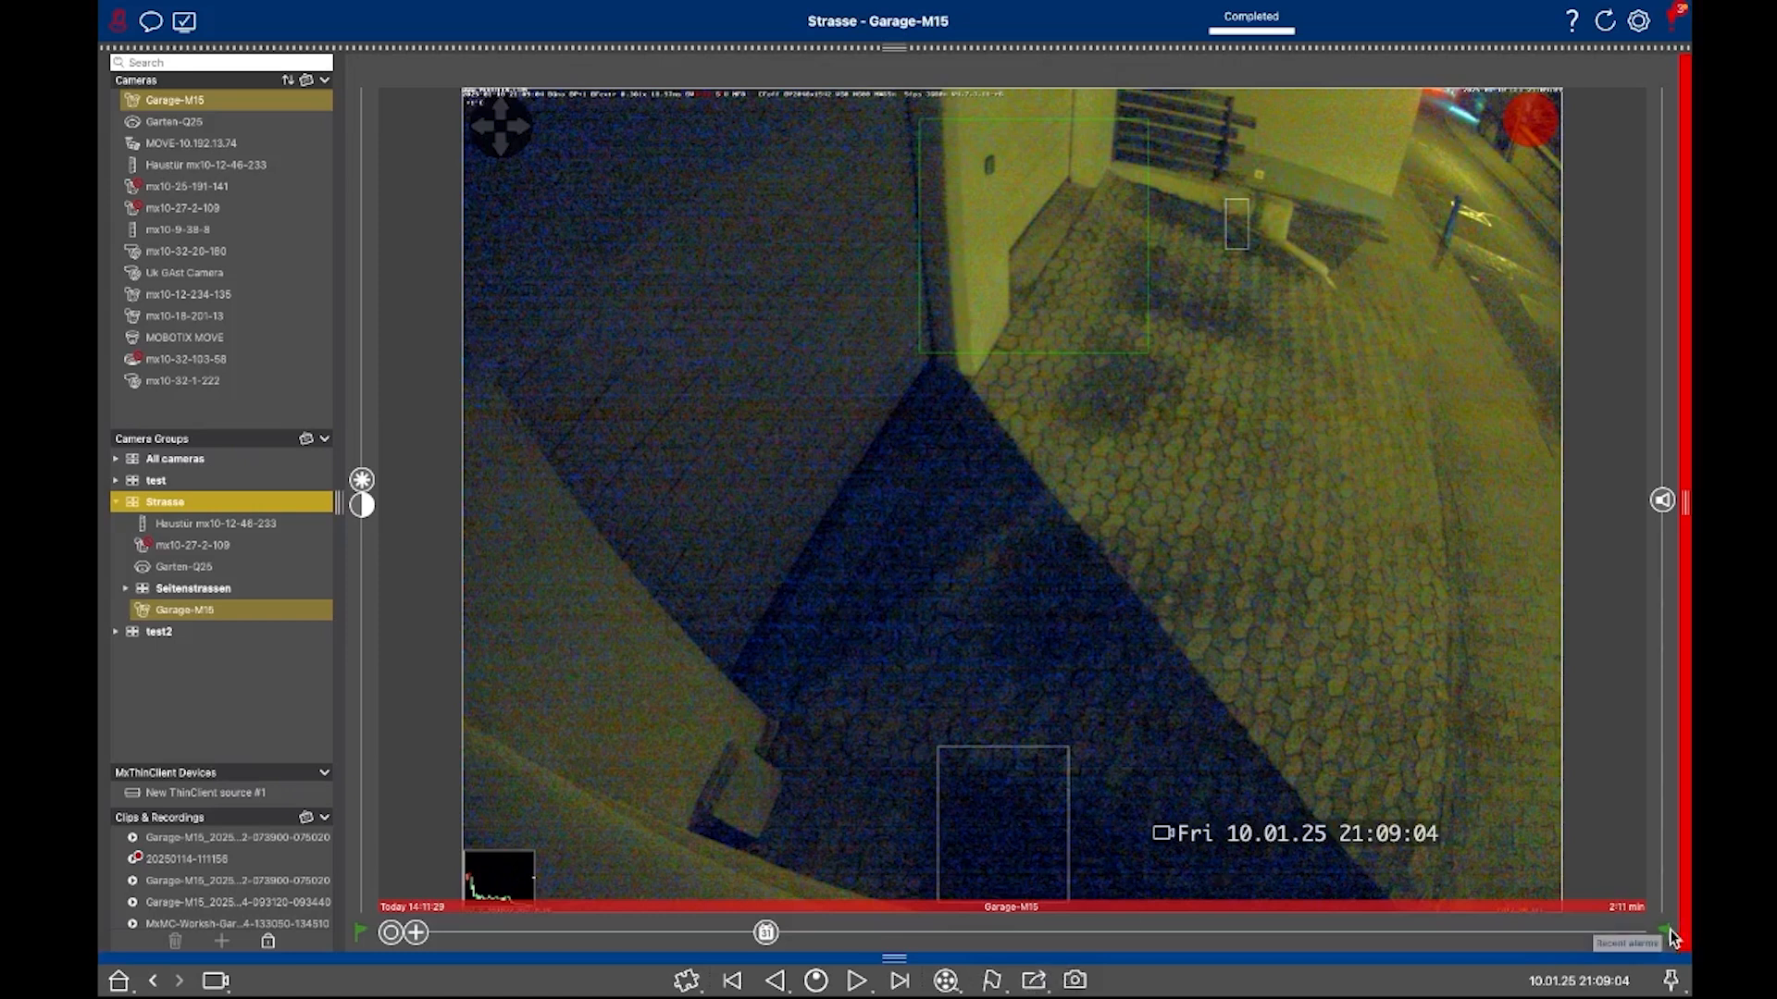
Clear the timeline export range, cancel a new export prompt, and confirm the Garage-M15 export completed in Progress Details.
left_click(1665, 929)
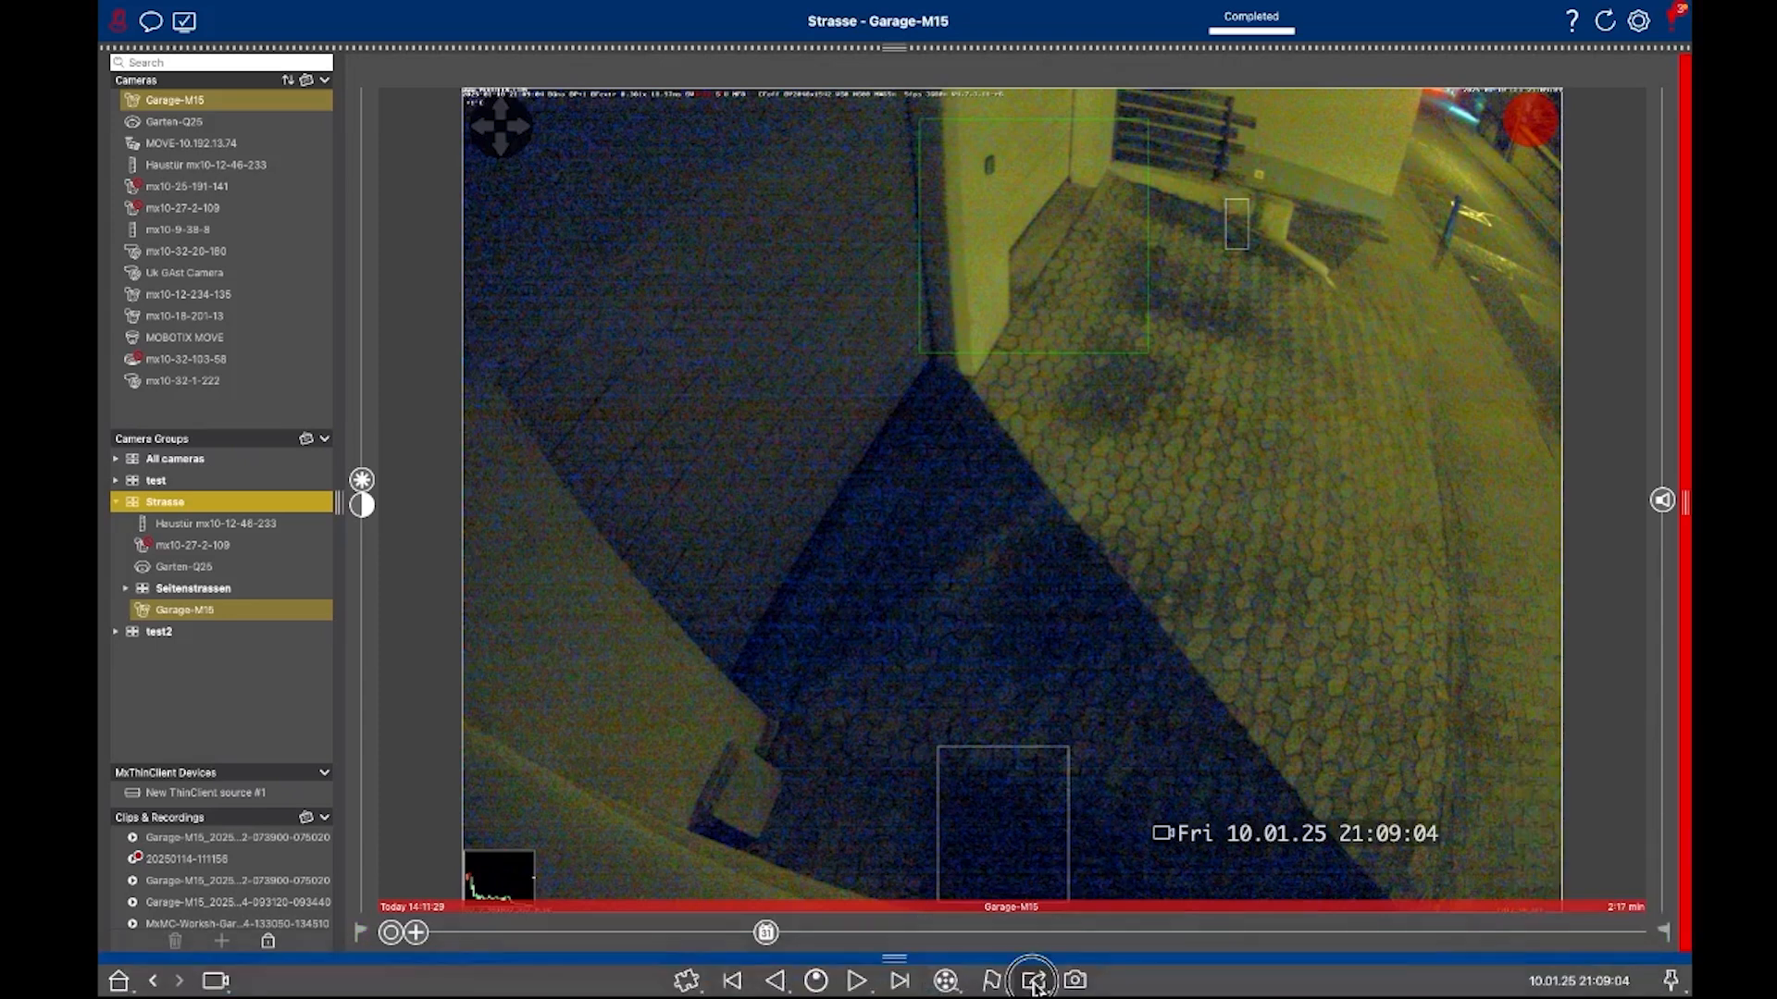
left_click(1032, 981)
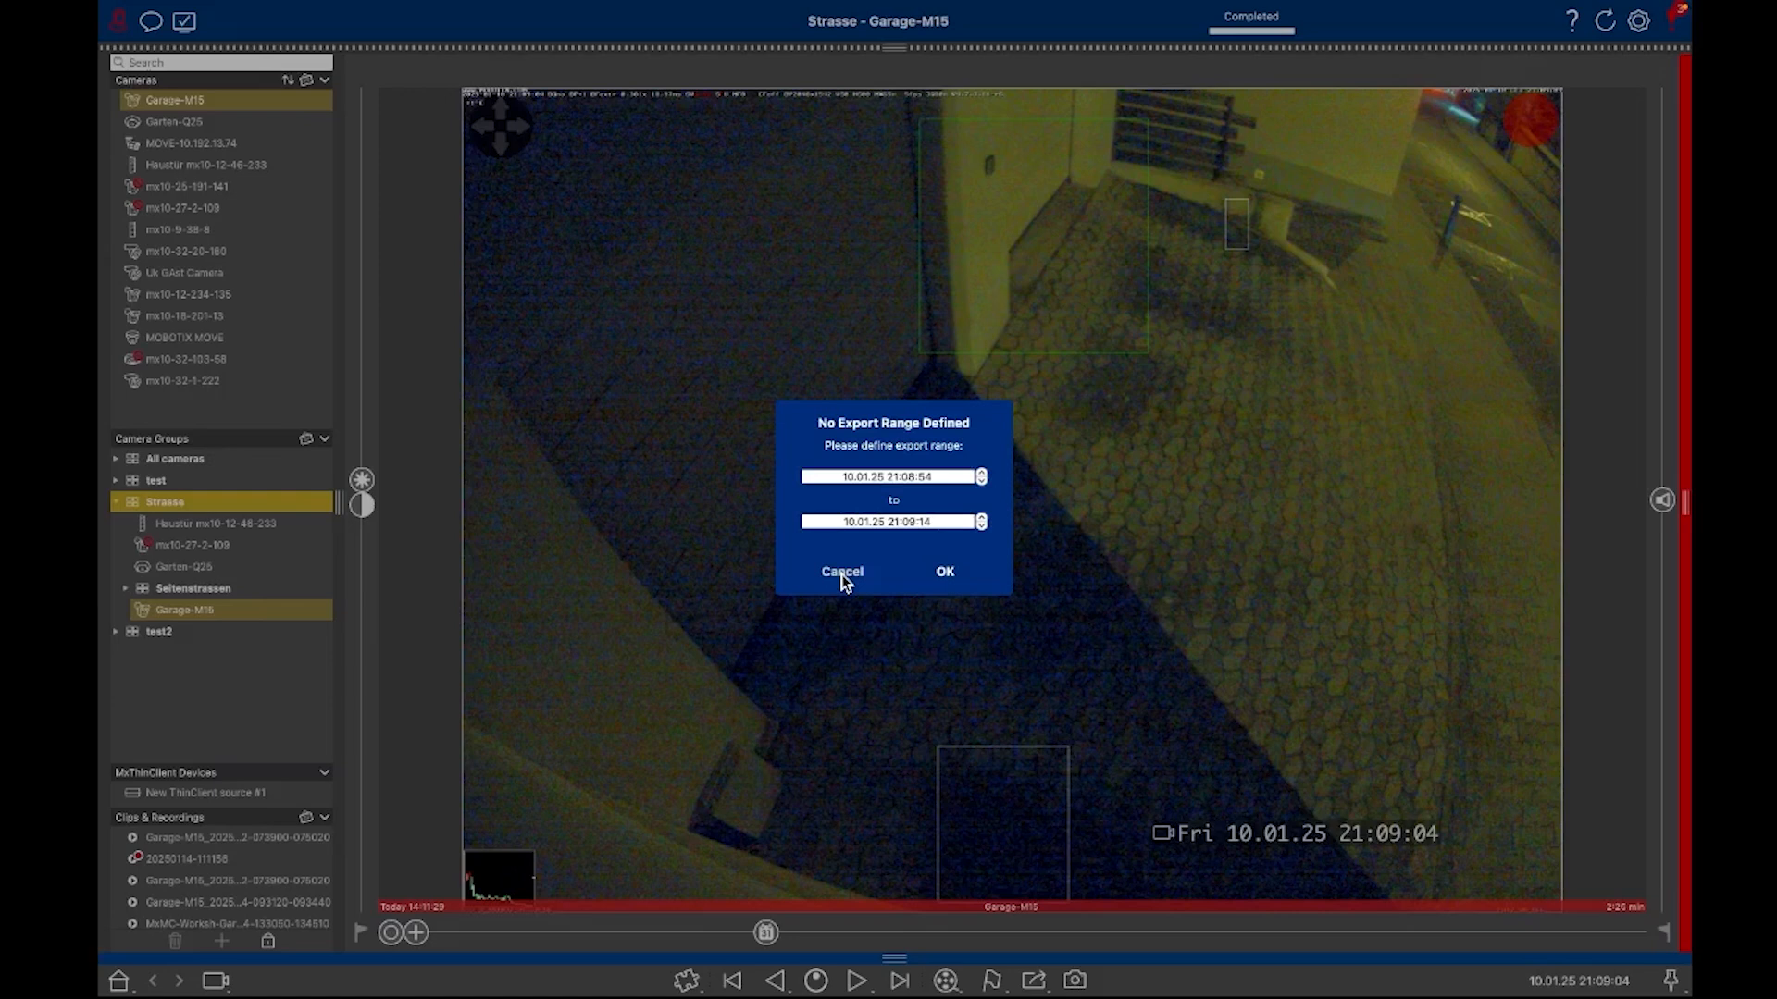
left_click(840, 572)
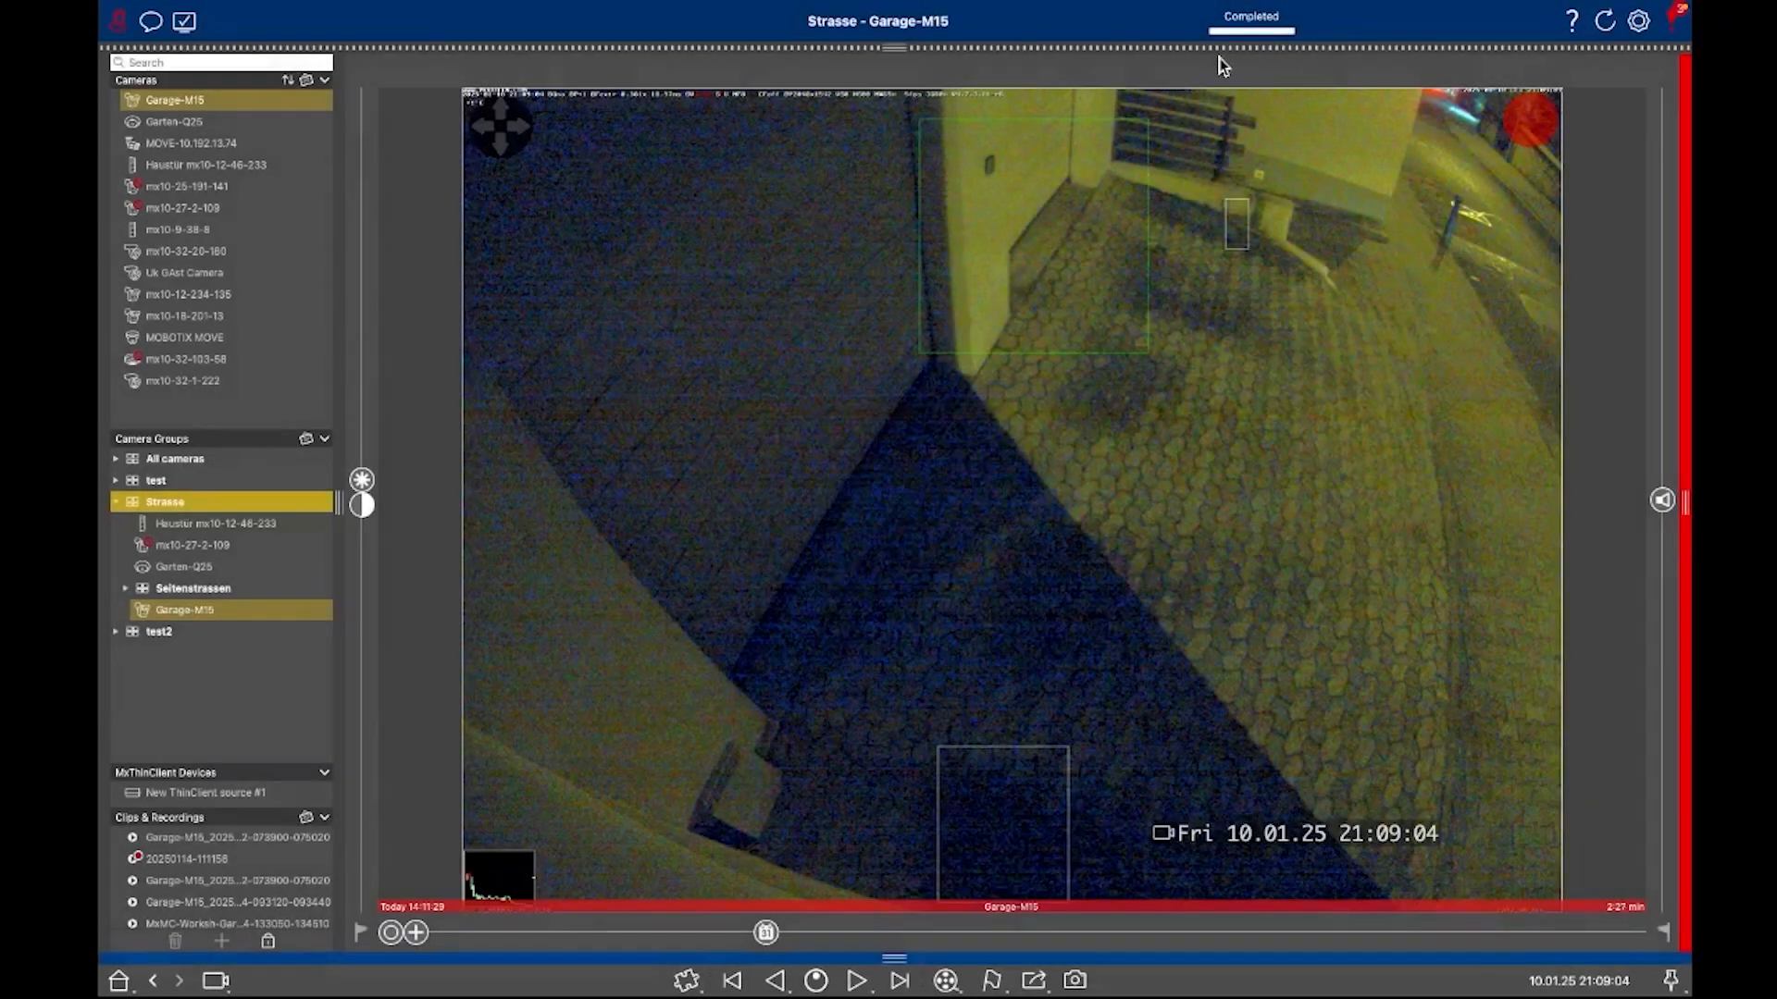
left_click(1249, 17)
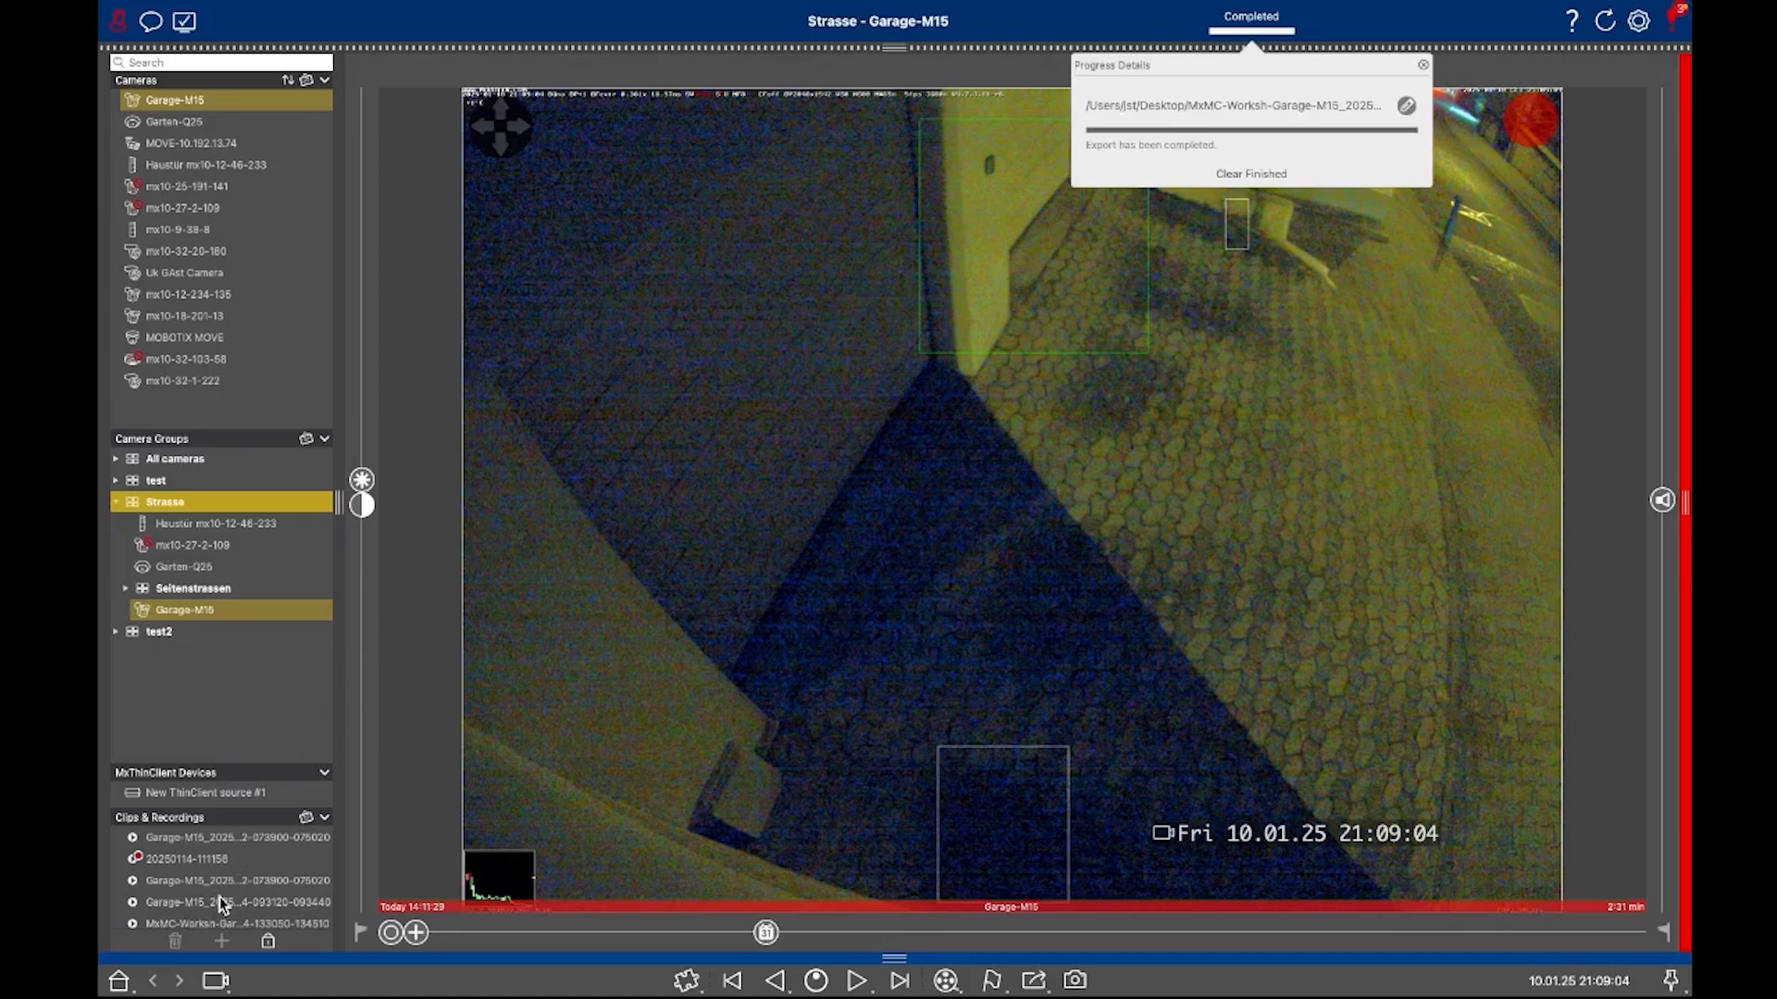
mouse_move(174, 933)
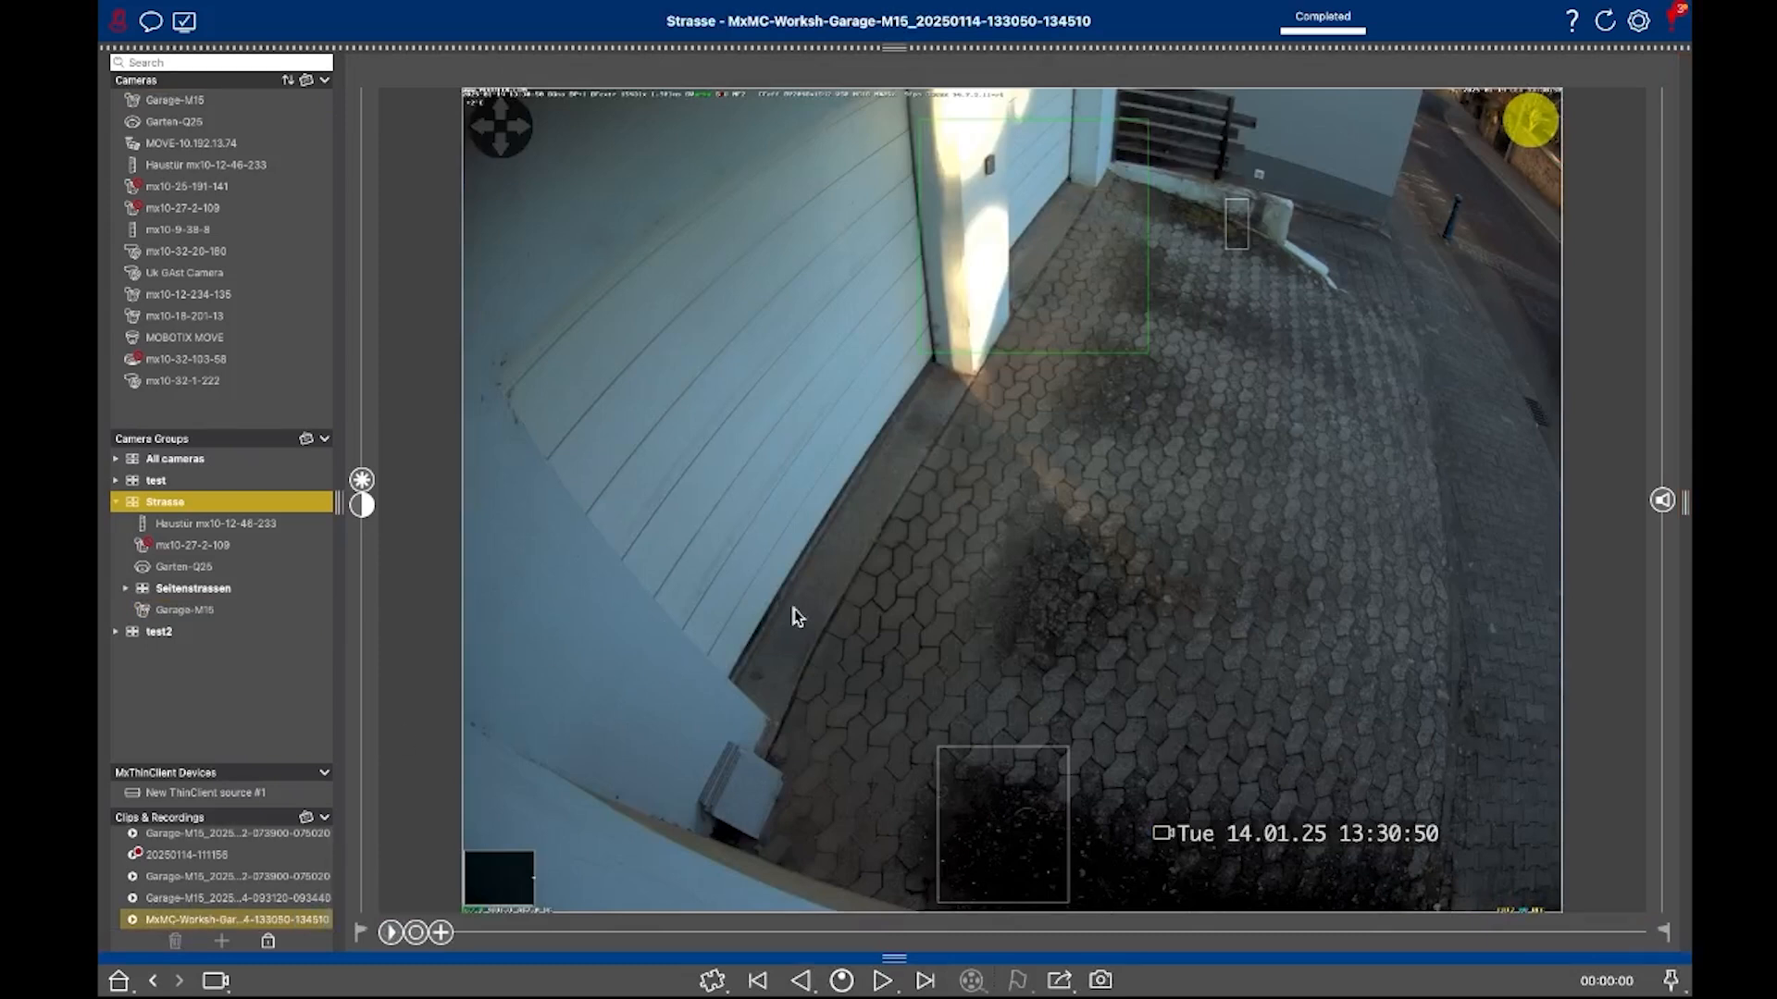
Play the workshop Garage-M15 clip to position the 00:00:16–00:01:18 export range.
left_click(881, 980)
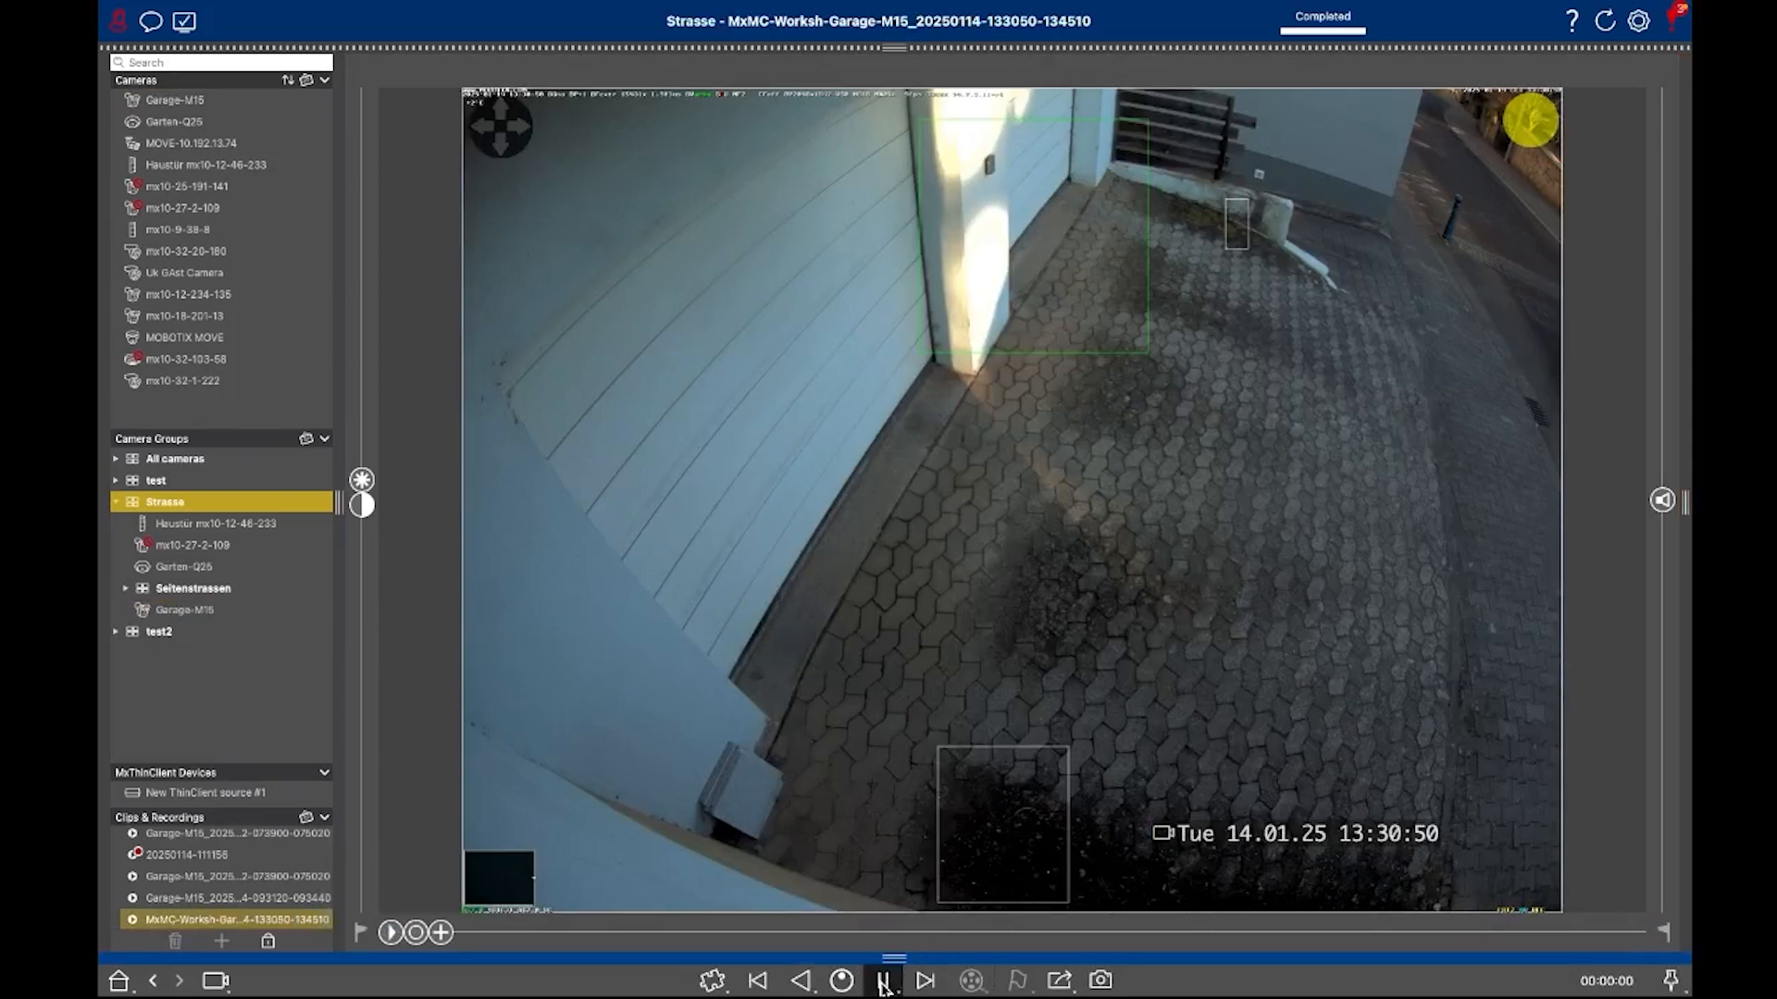
left_click(883, 981)
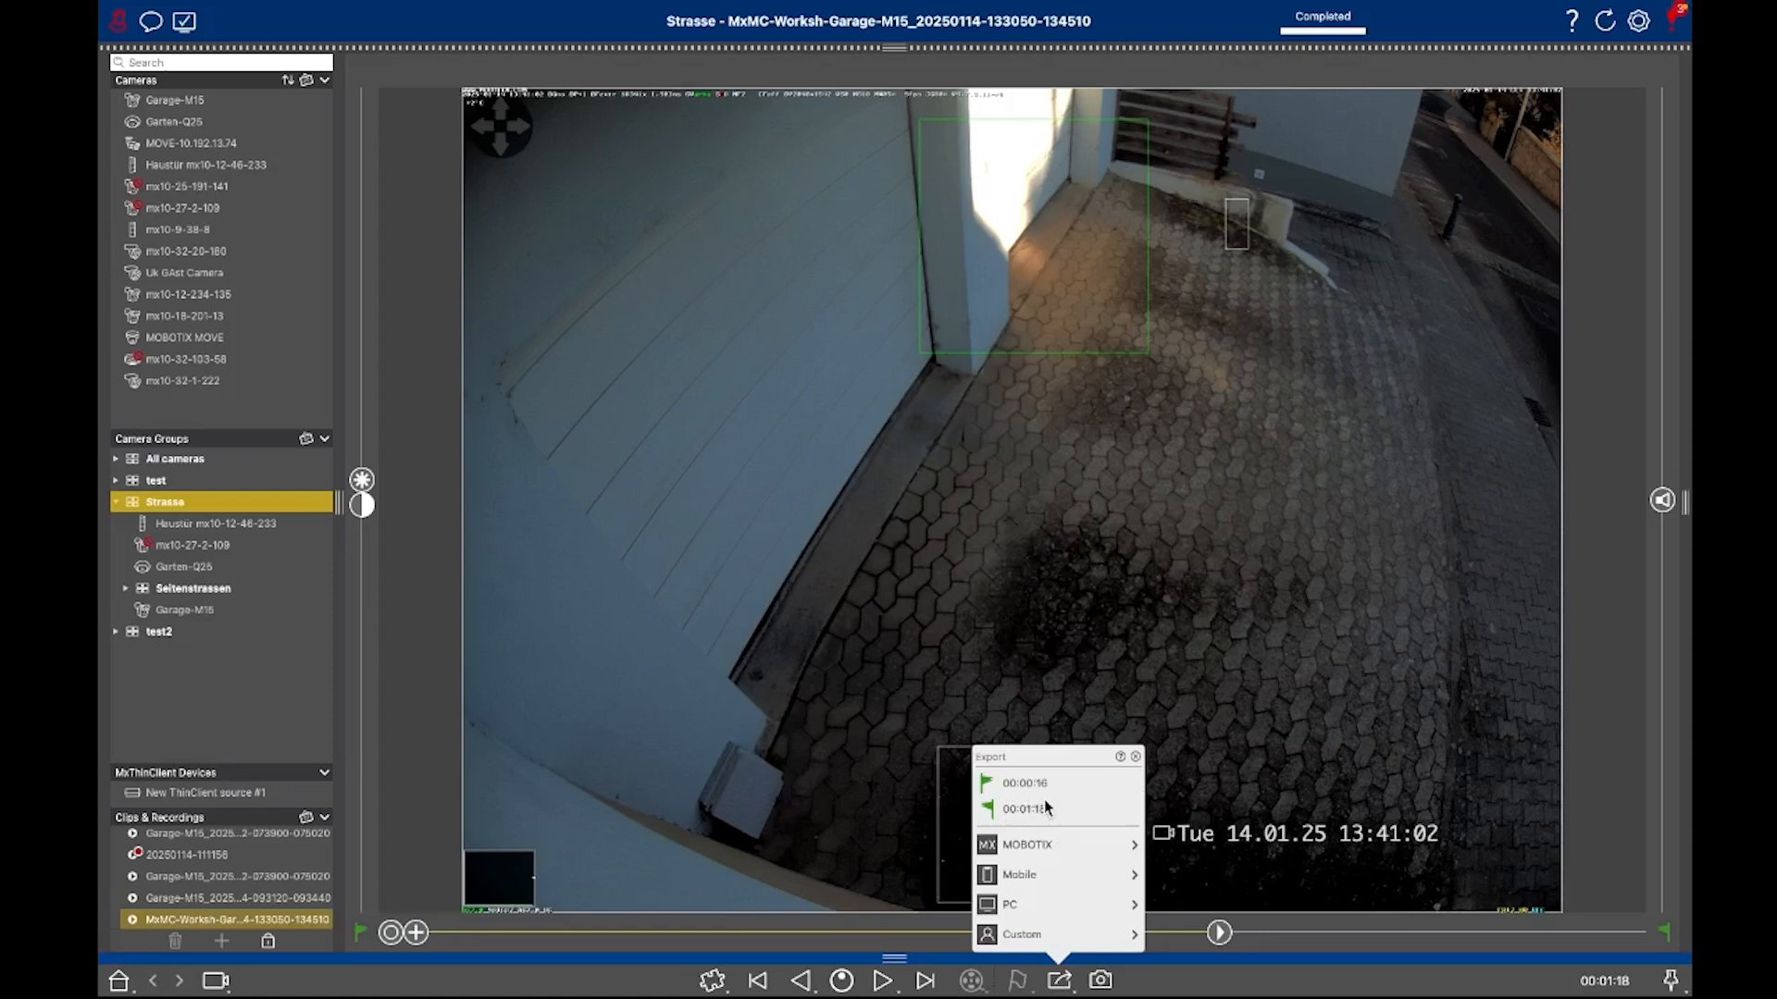
mouse_move(1031, 850)
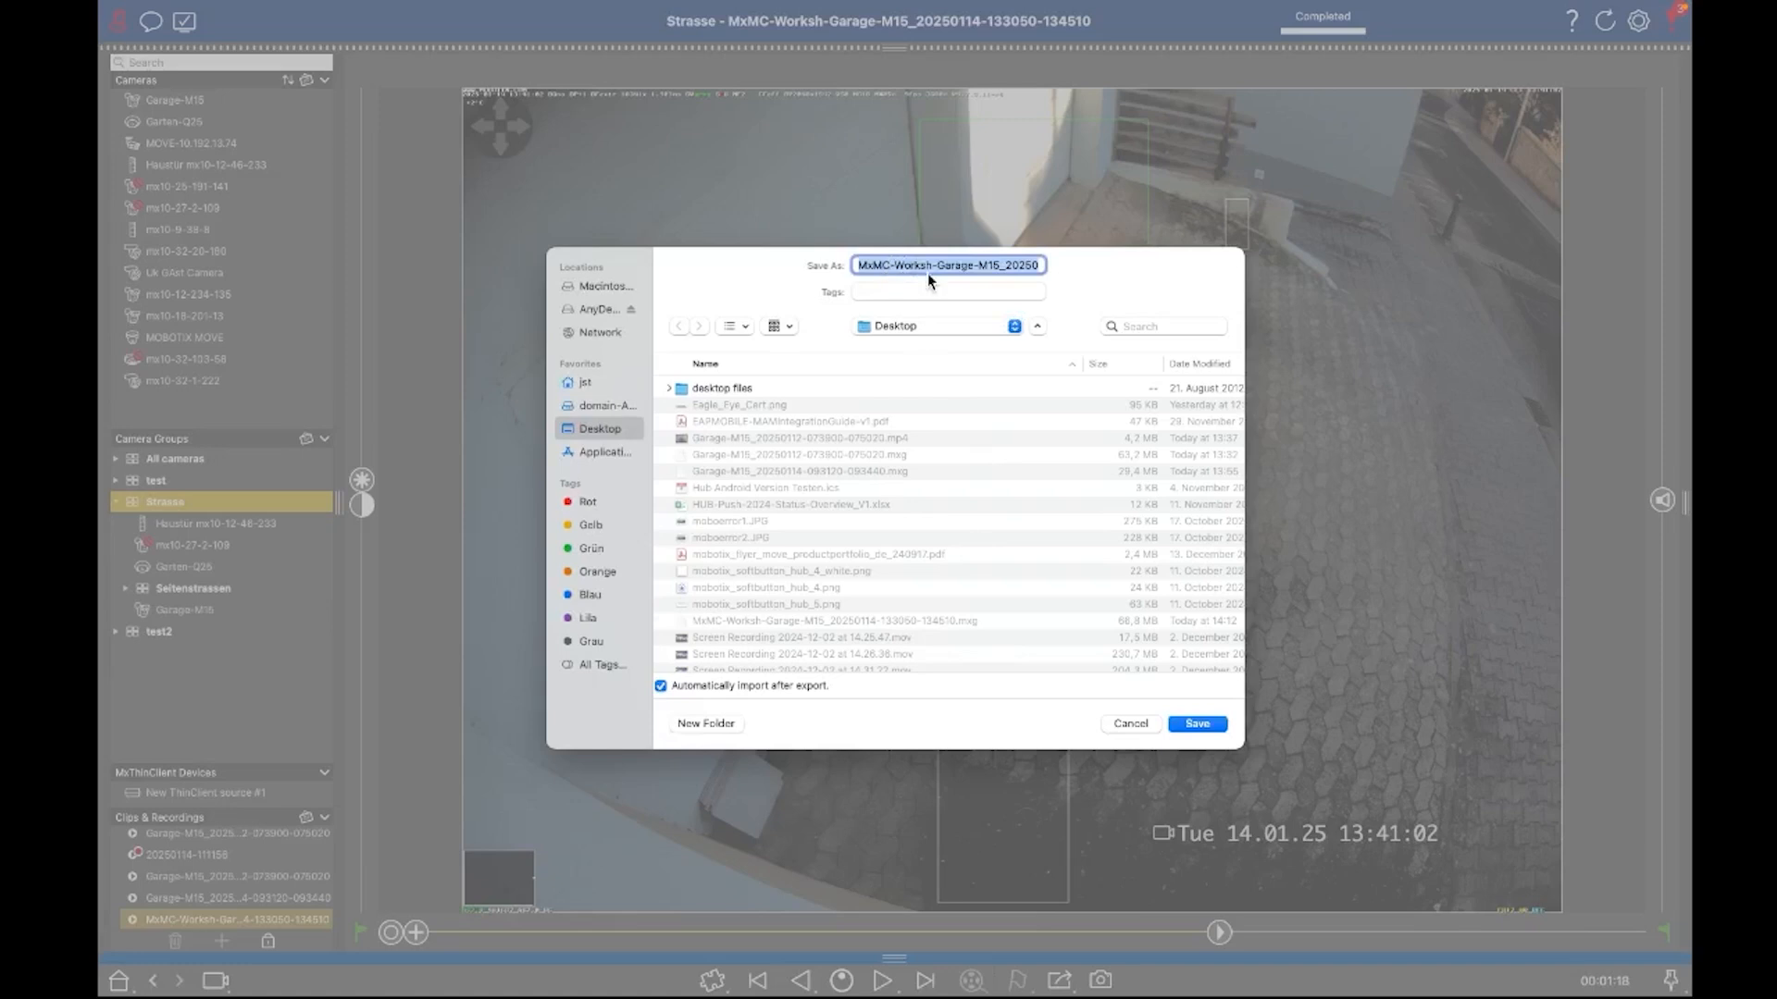
mouse_move(989, 290)
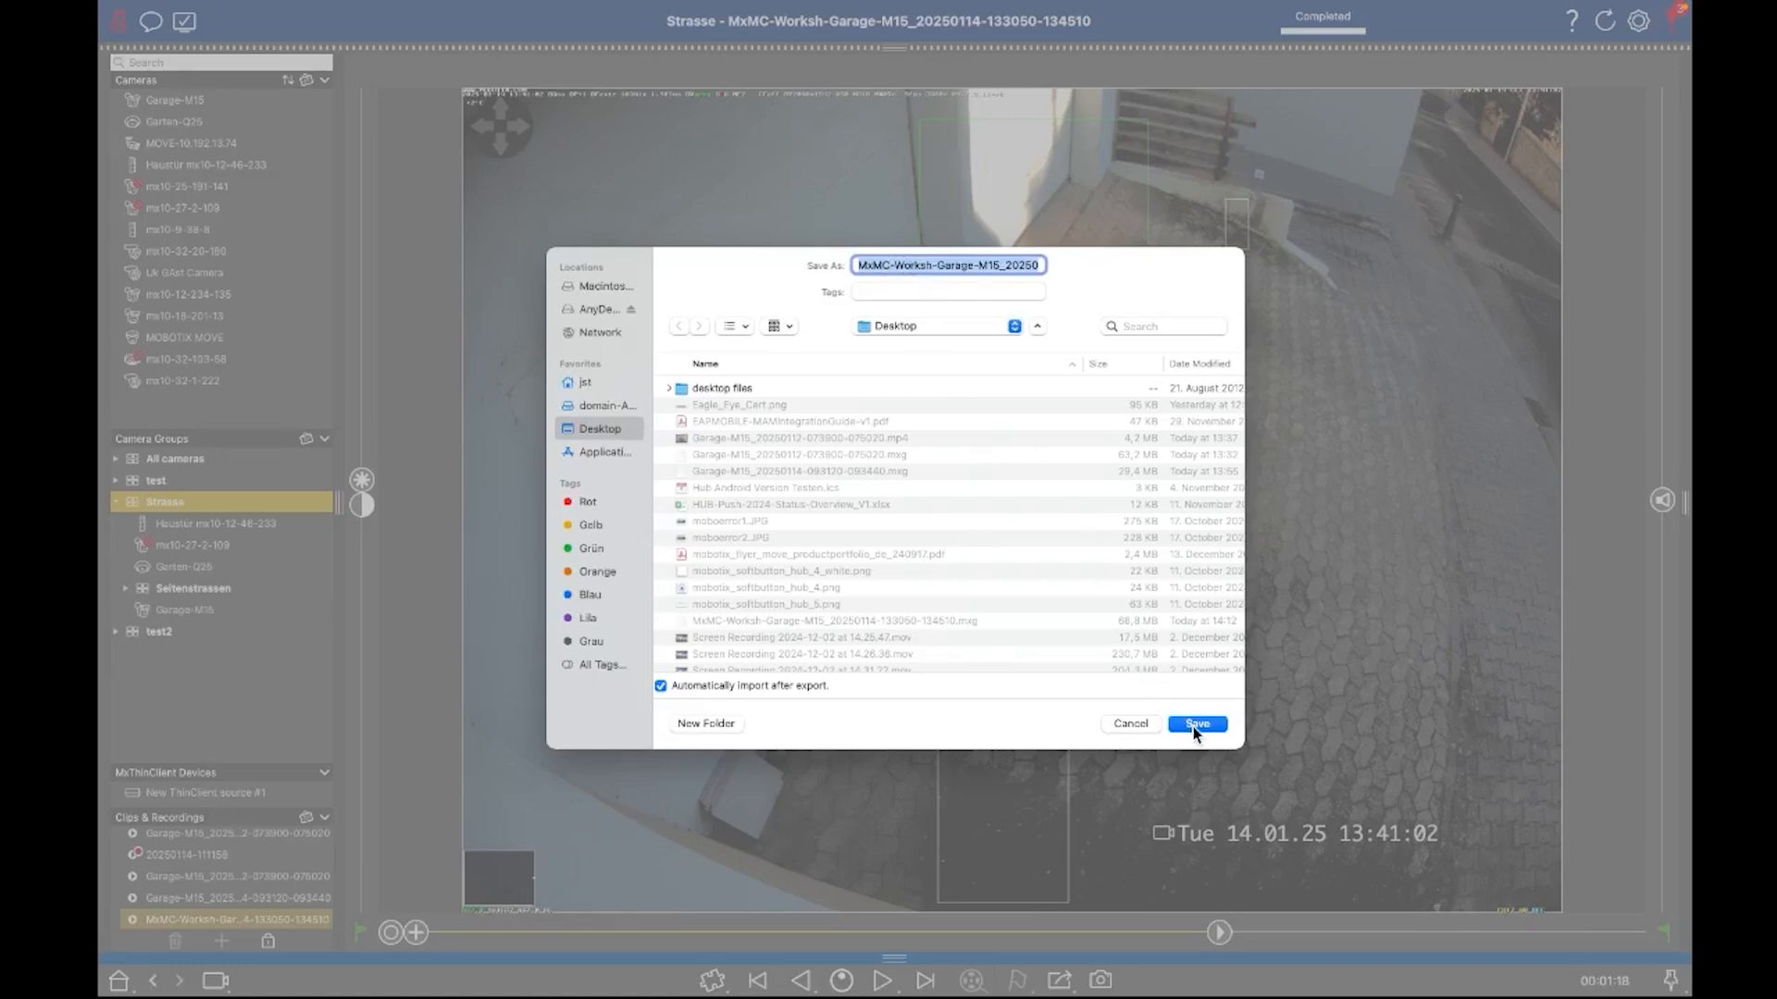
Save the marked range as an export to the Desktop and bring the export choices back.
left_click(1196, 724)
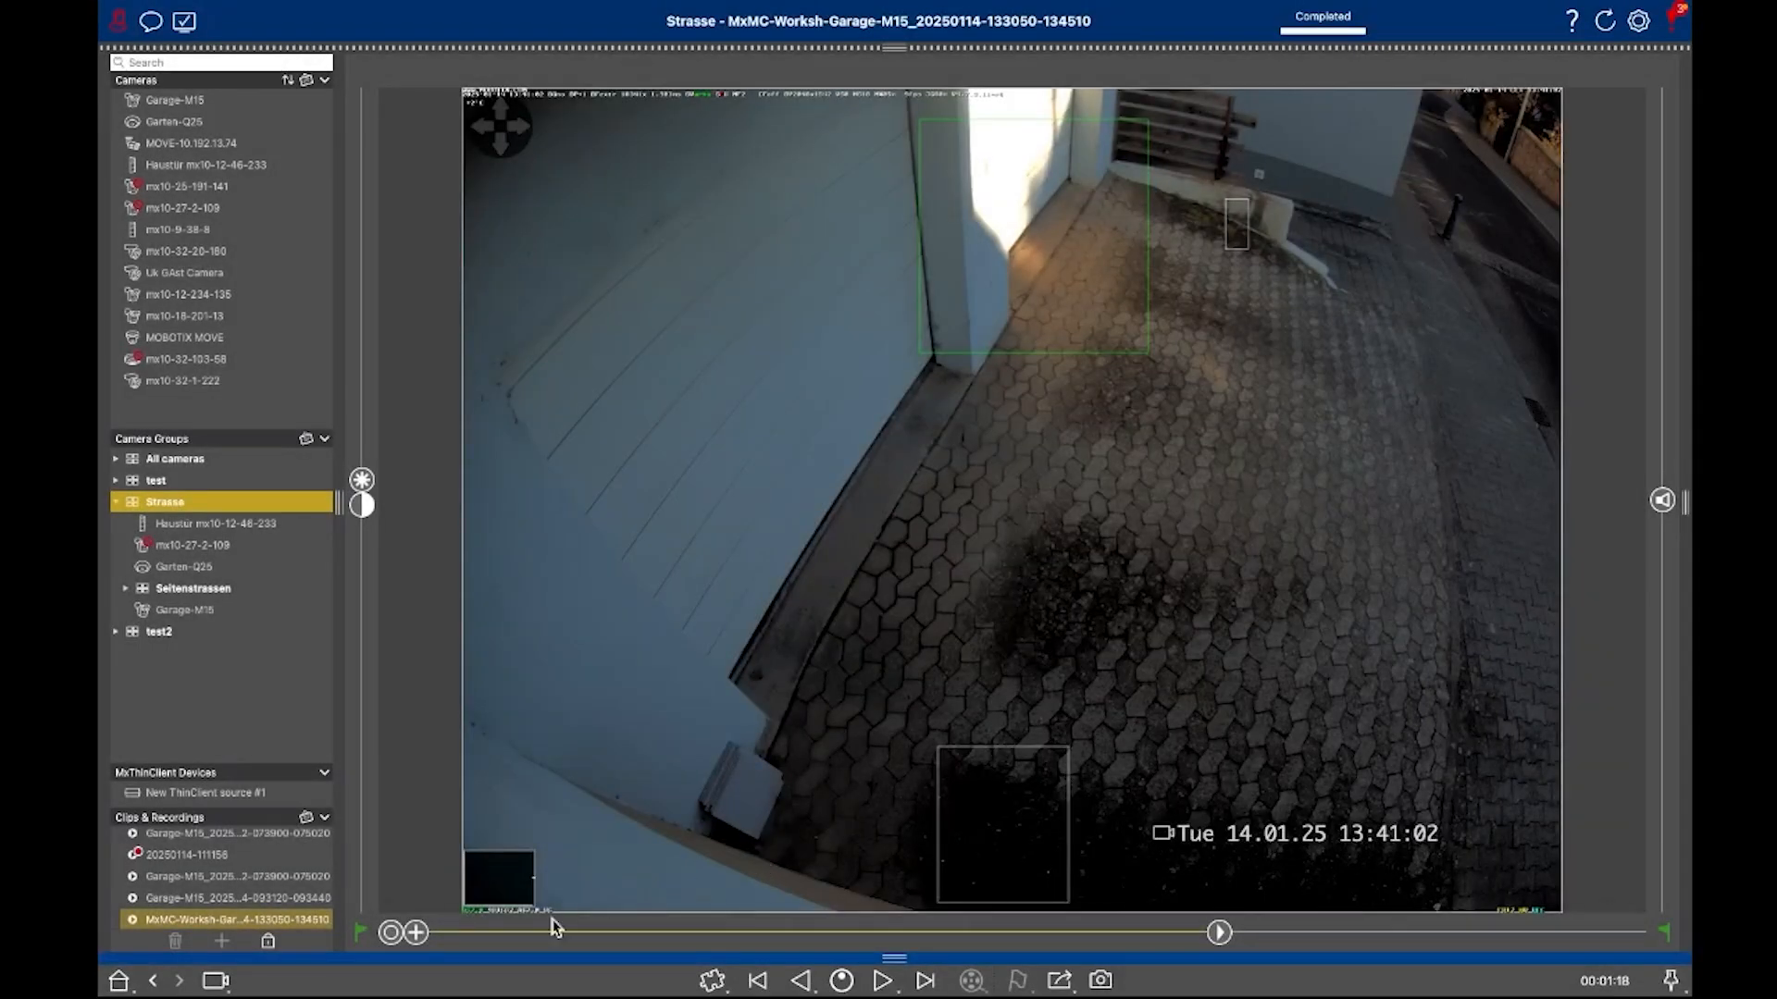
mouse_move(1031, 972)
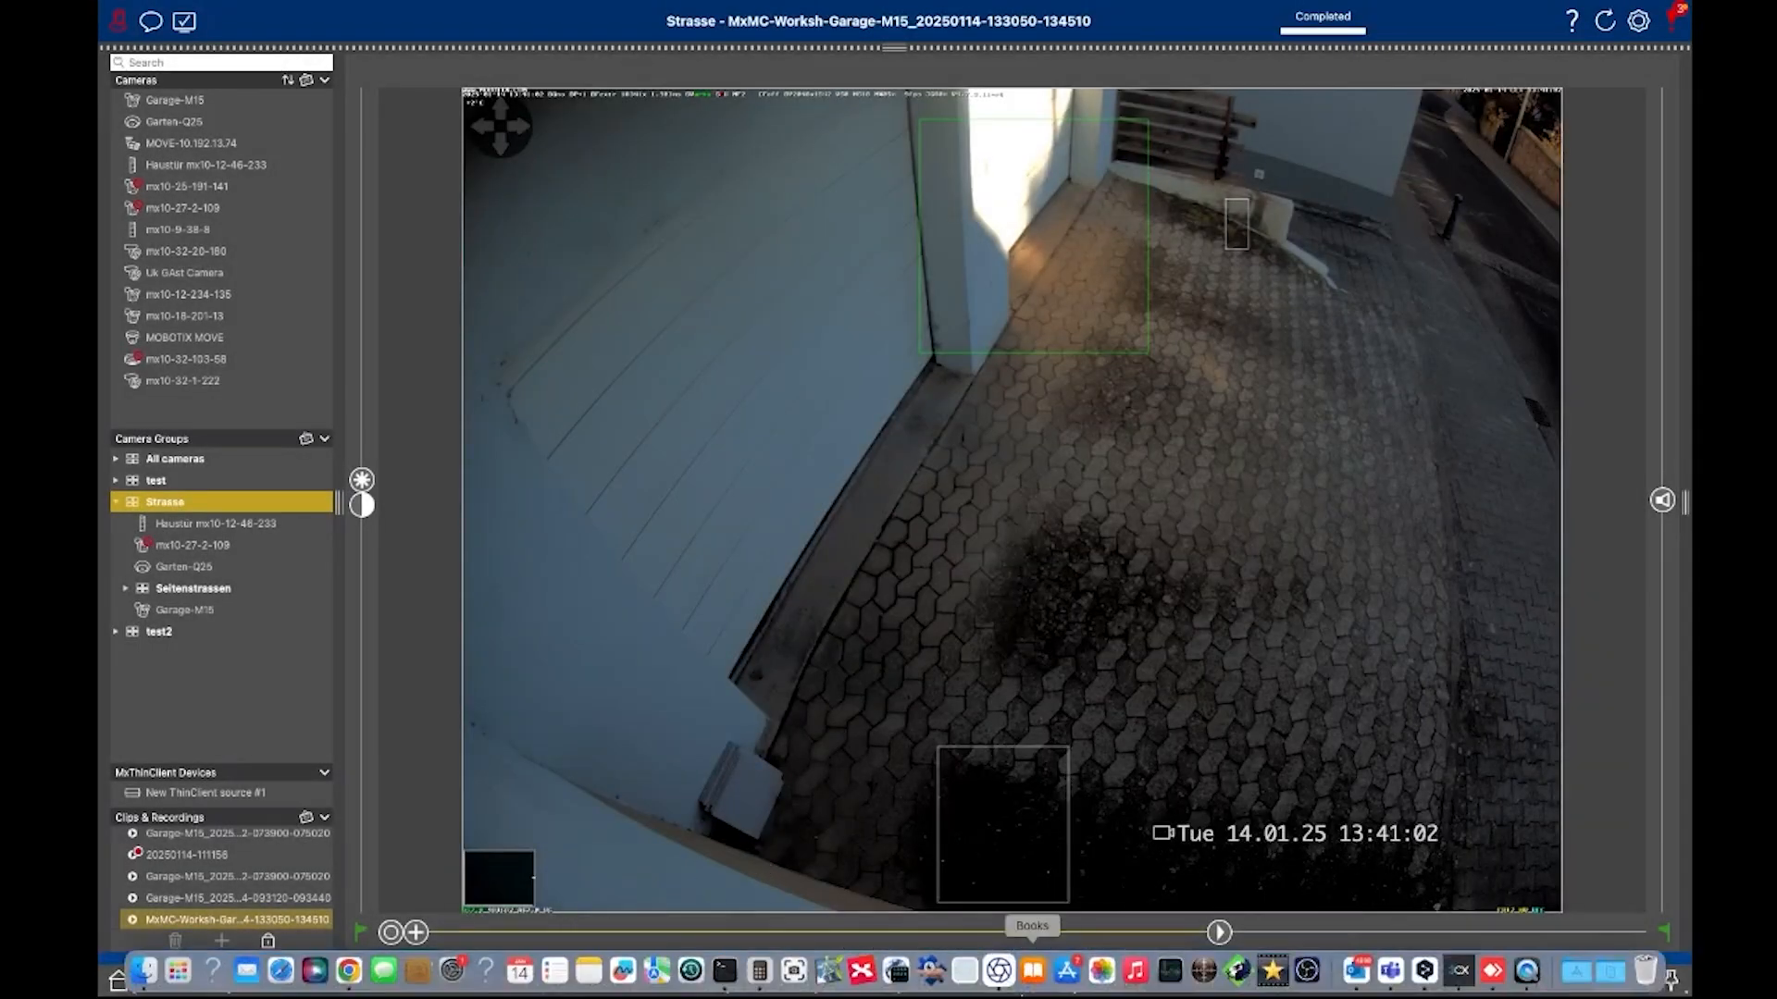
left_click(1059, 981)
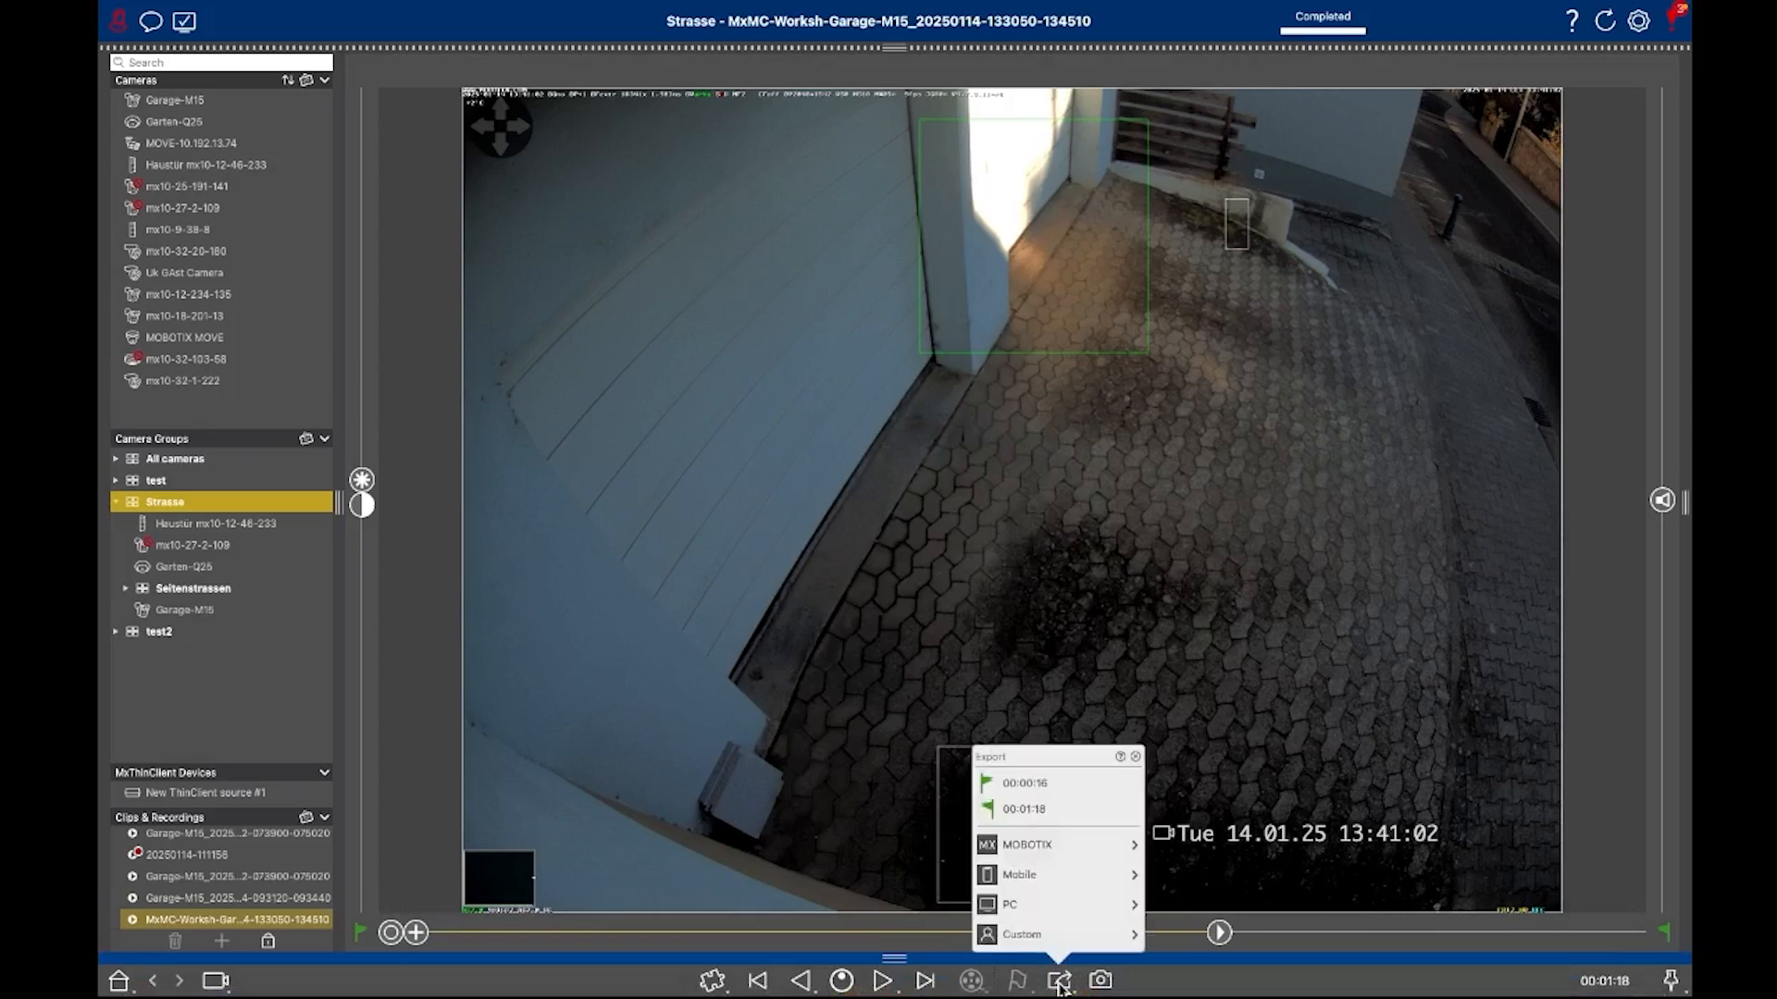
mouse_move(1045, 853)
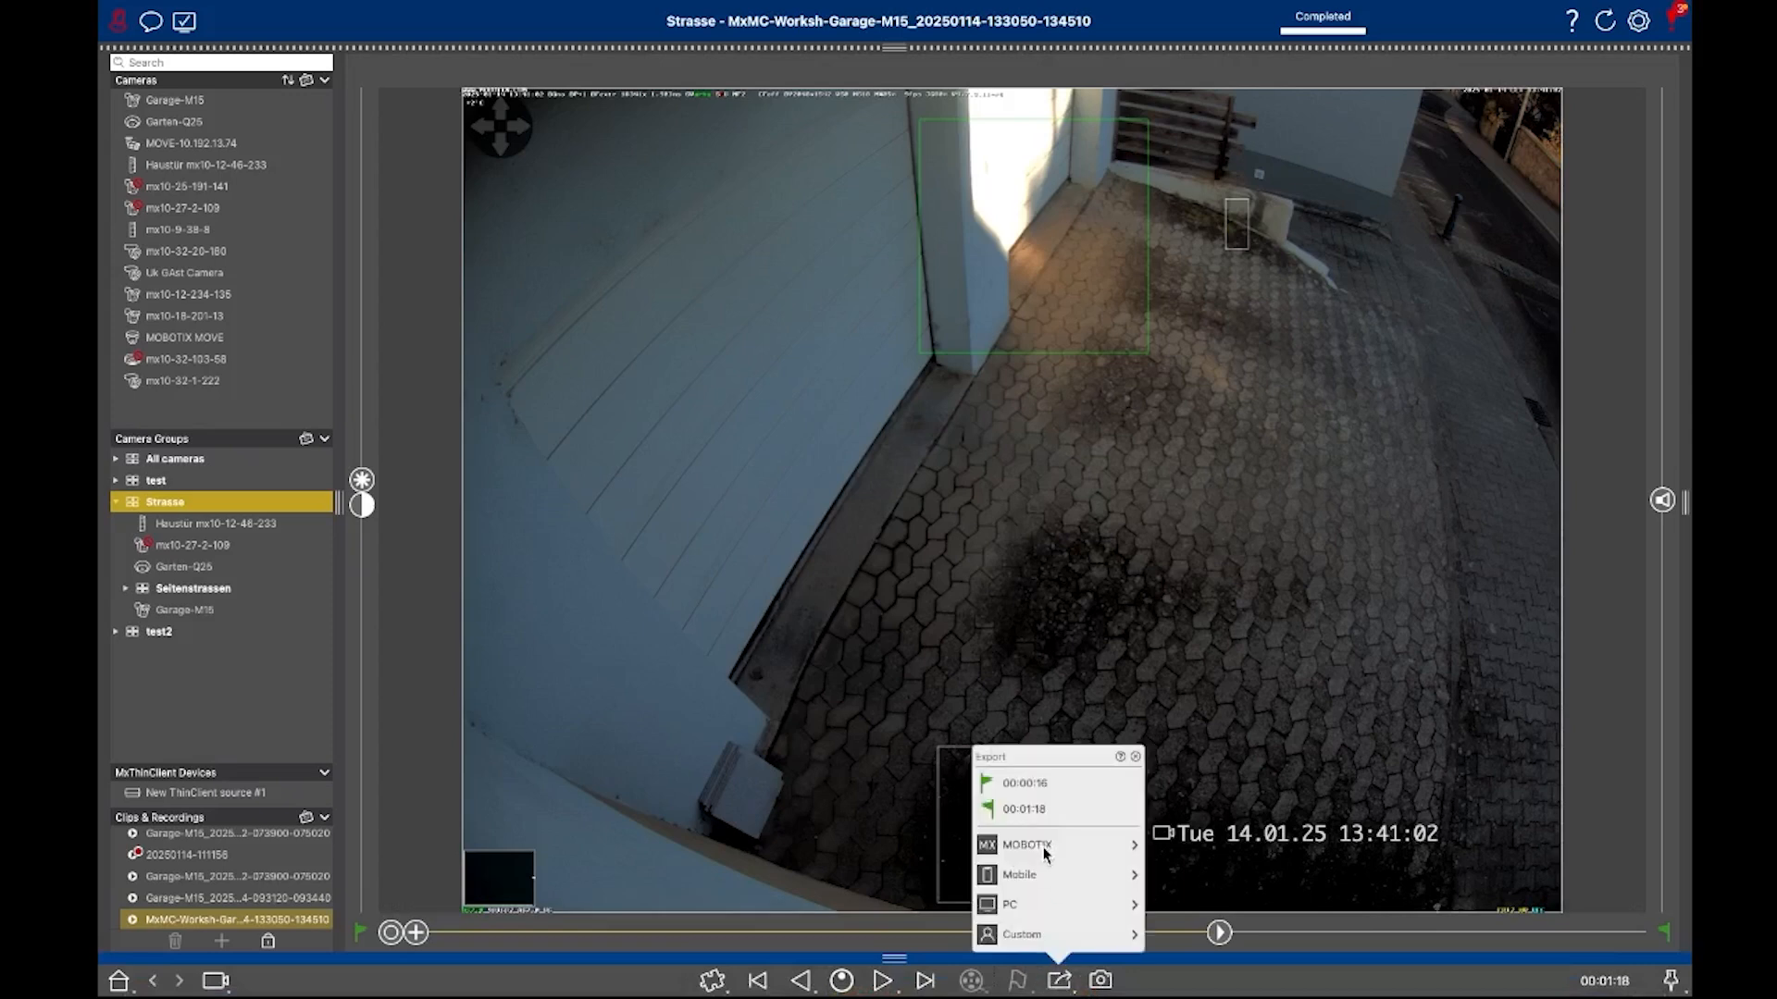
mouse_move(1027, 874)
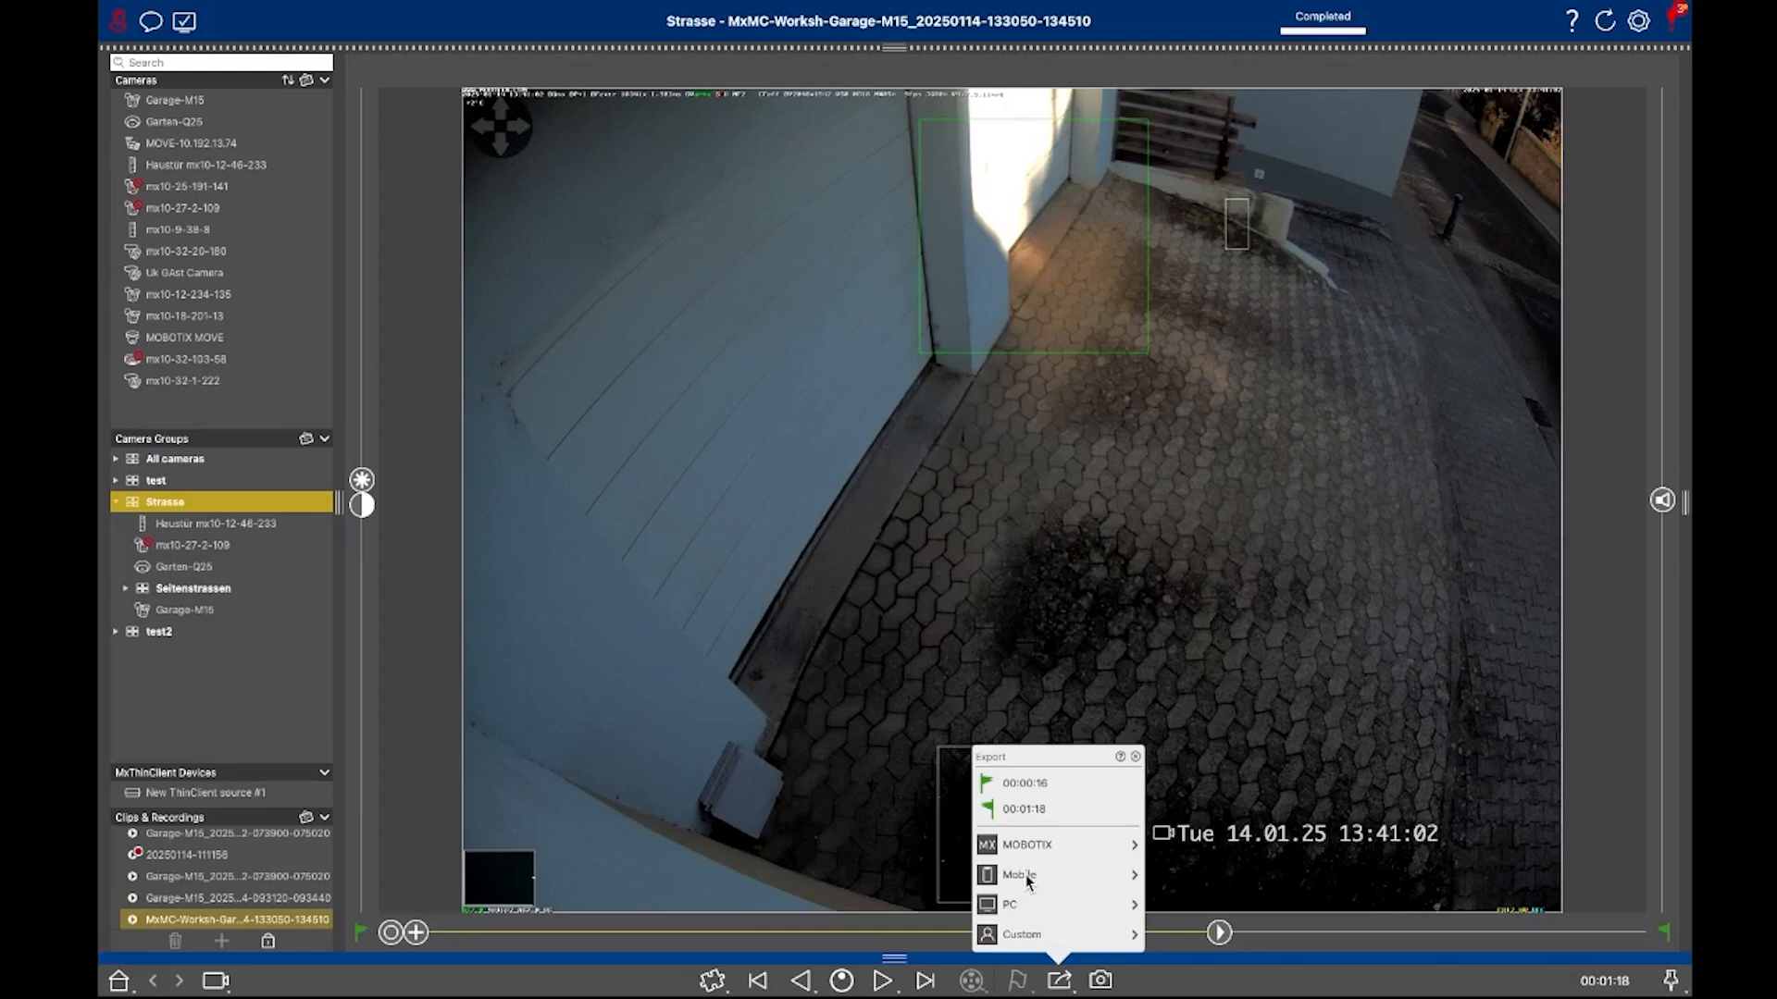
mouse_move(1142, 887)
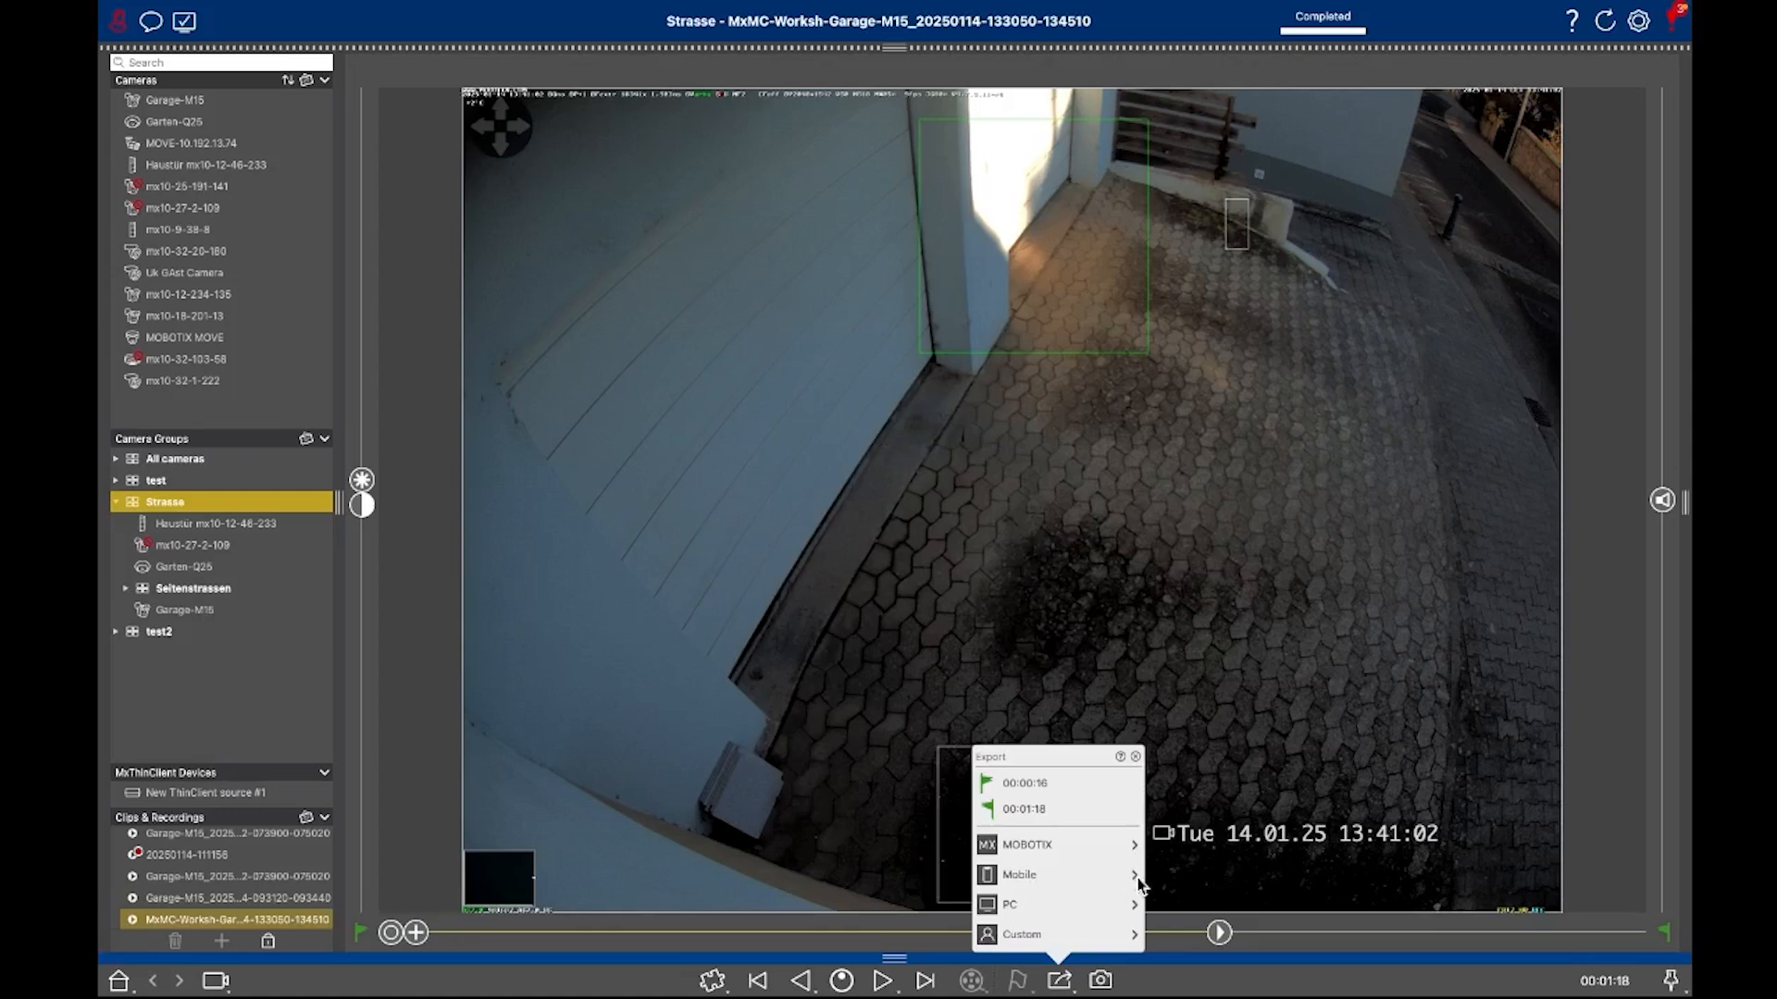
Change the Mobile export profile's format from MP4 via AVI to MKV (h.264, 240p, 6 fps).
left_click(1018, 874)
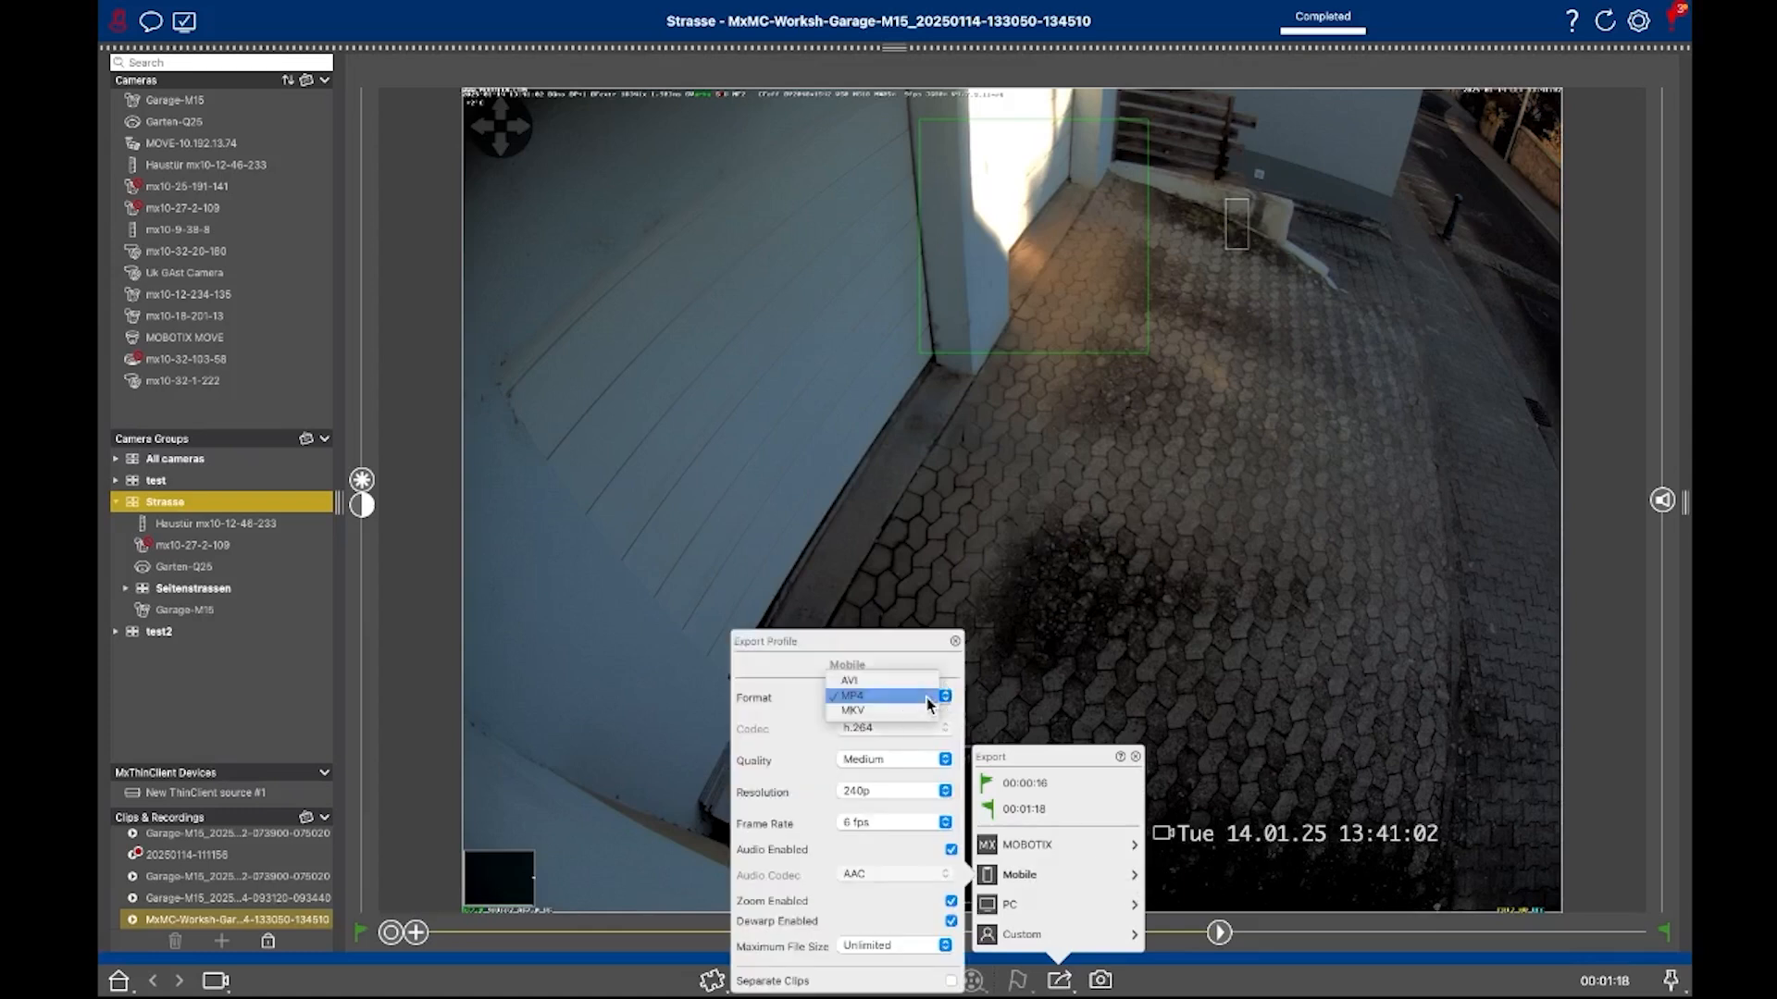
mouse_move(887, 705)
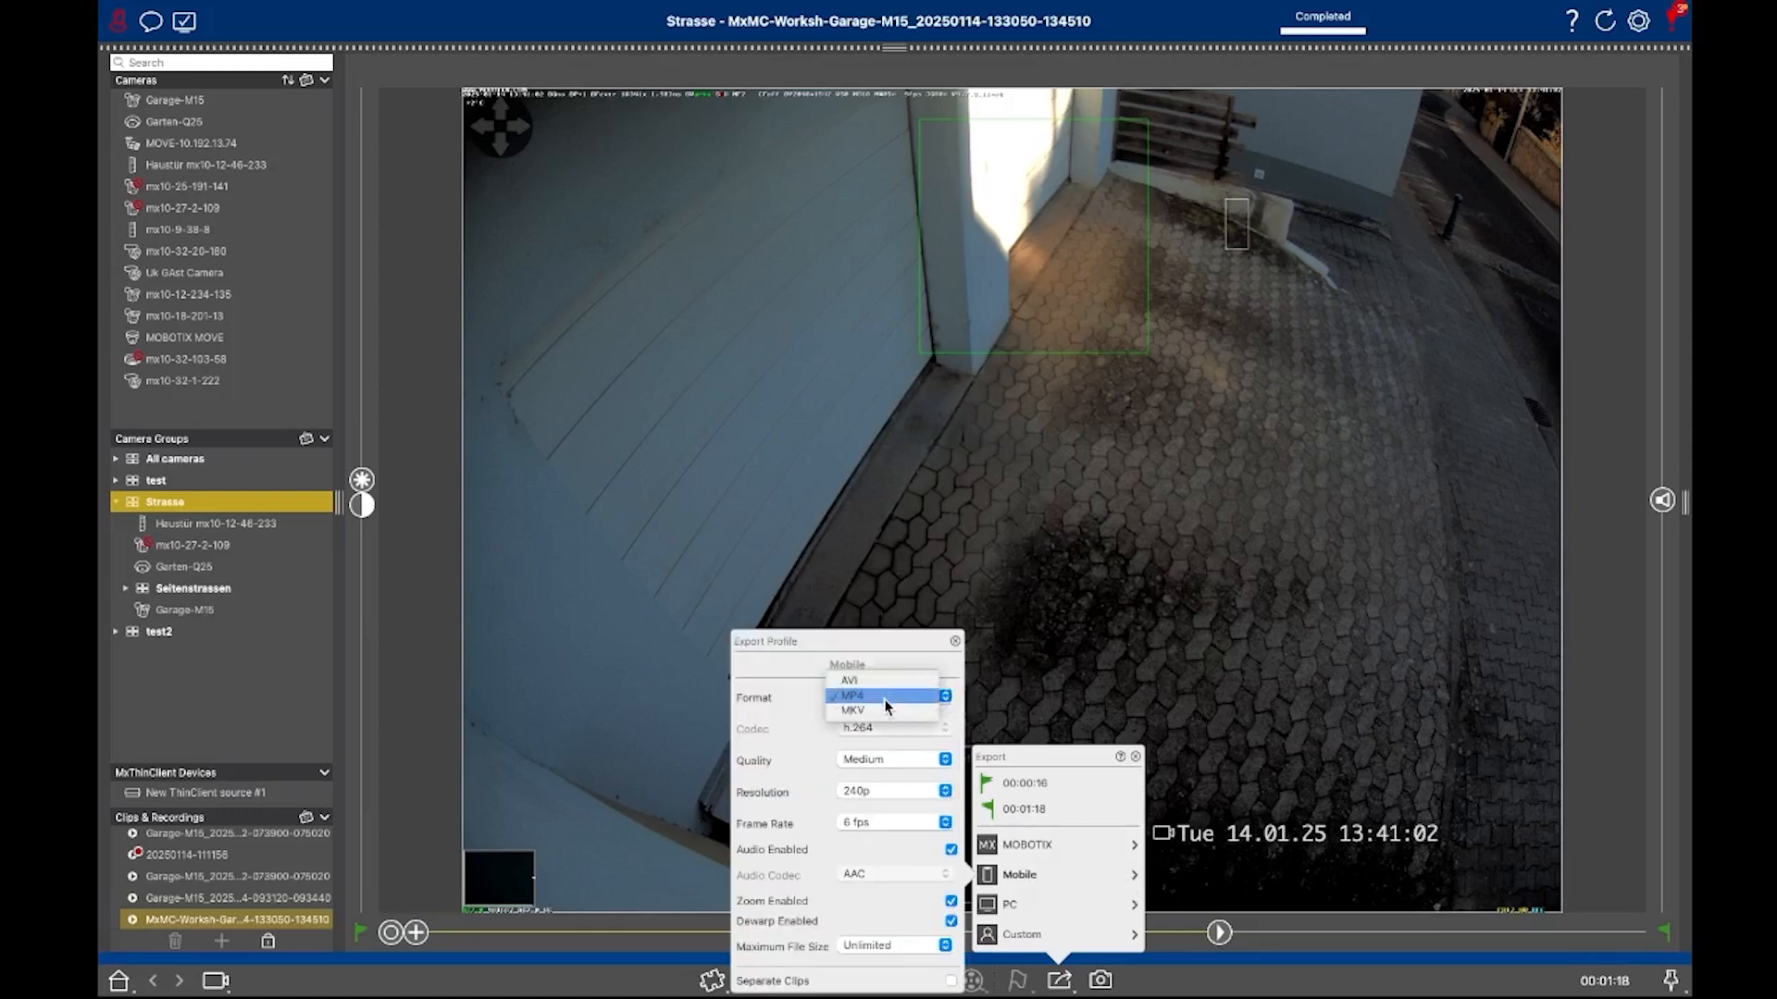
mouse_move(851, 709)
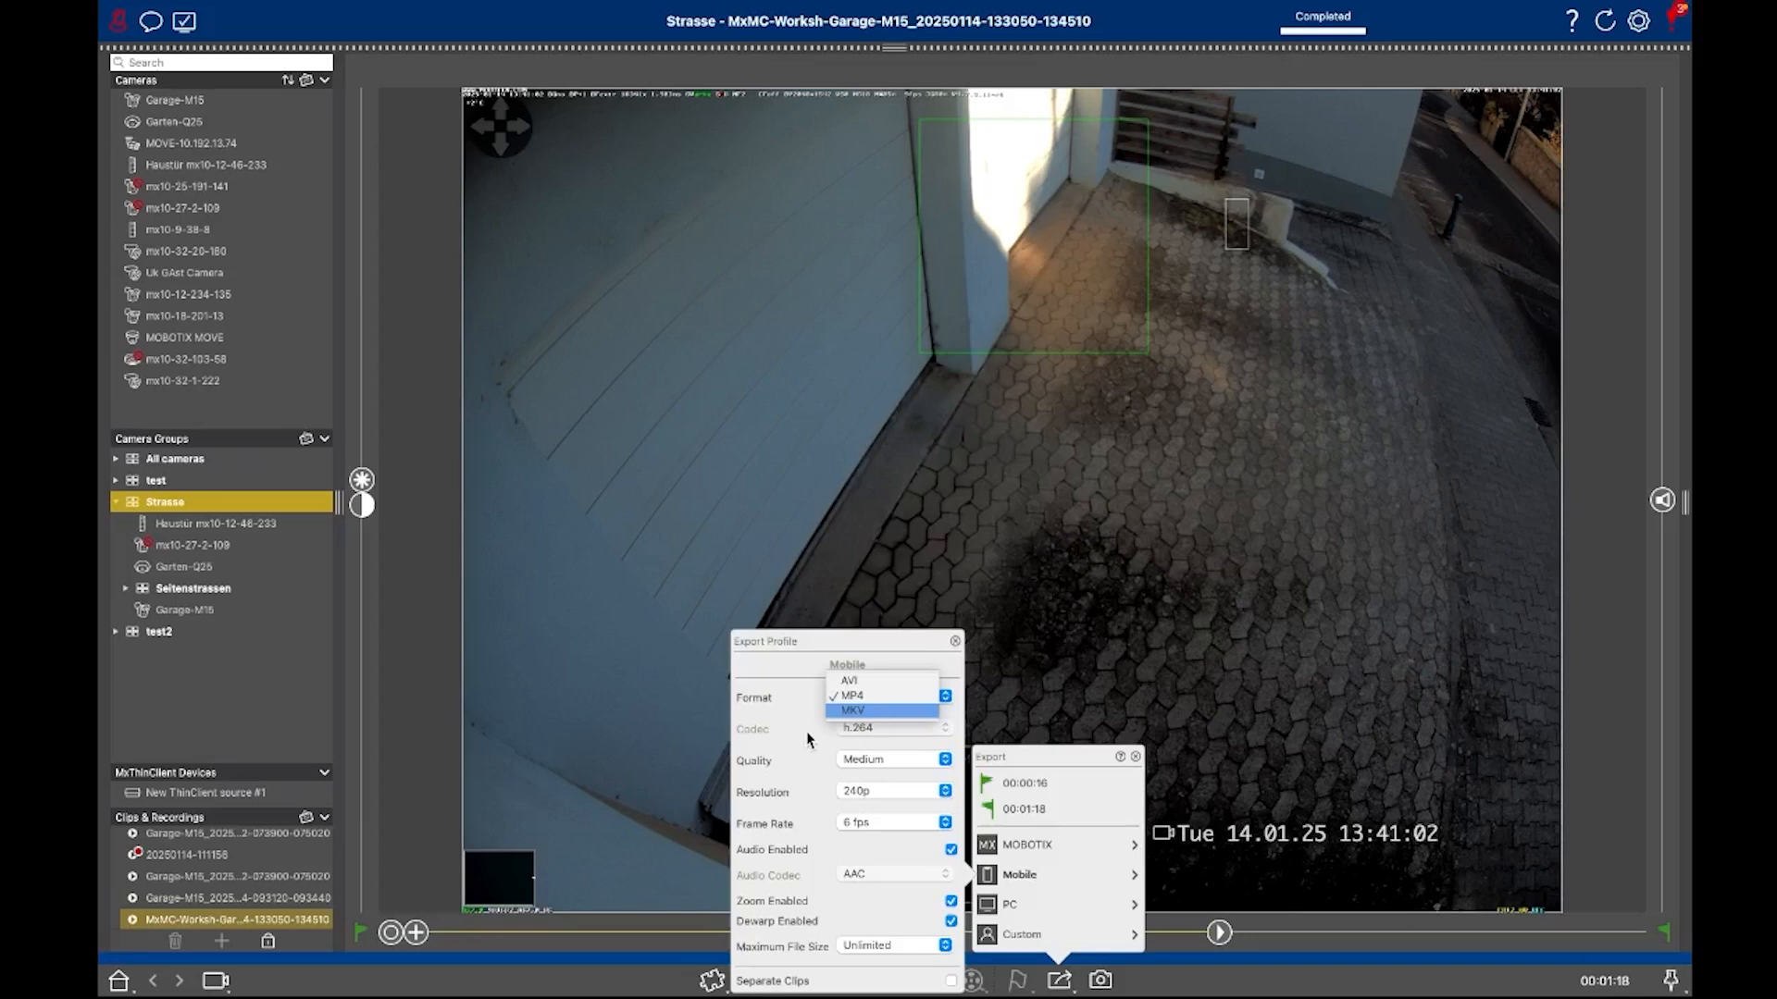
left_click(851, 696)
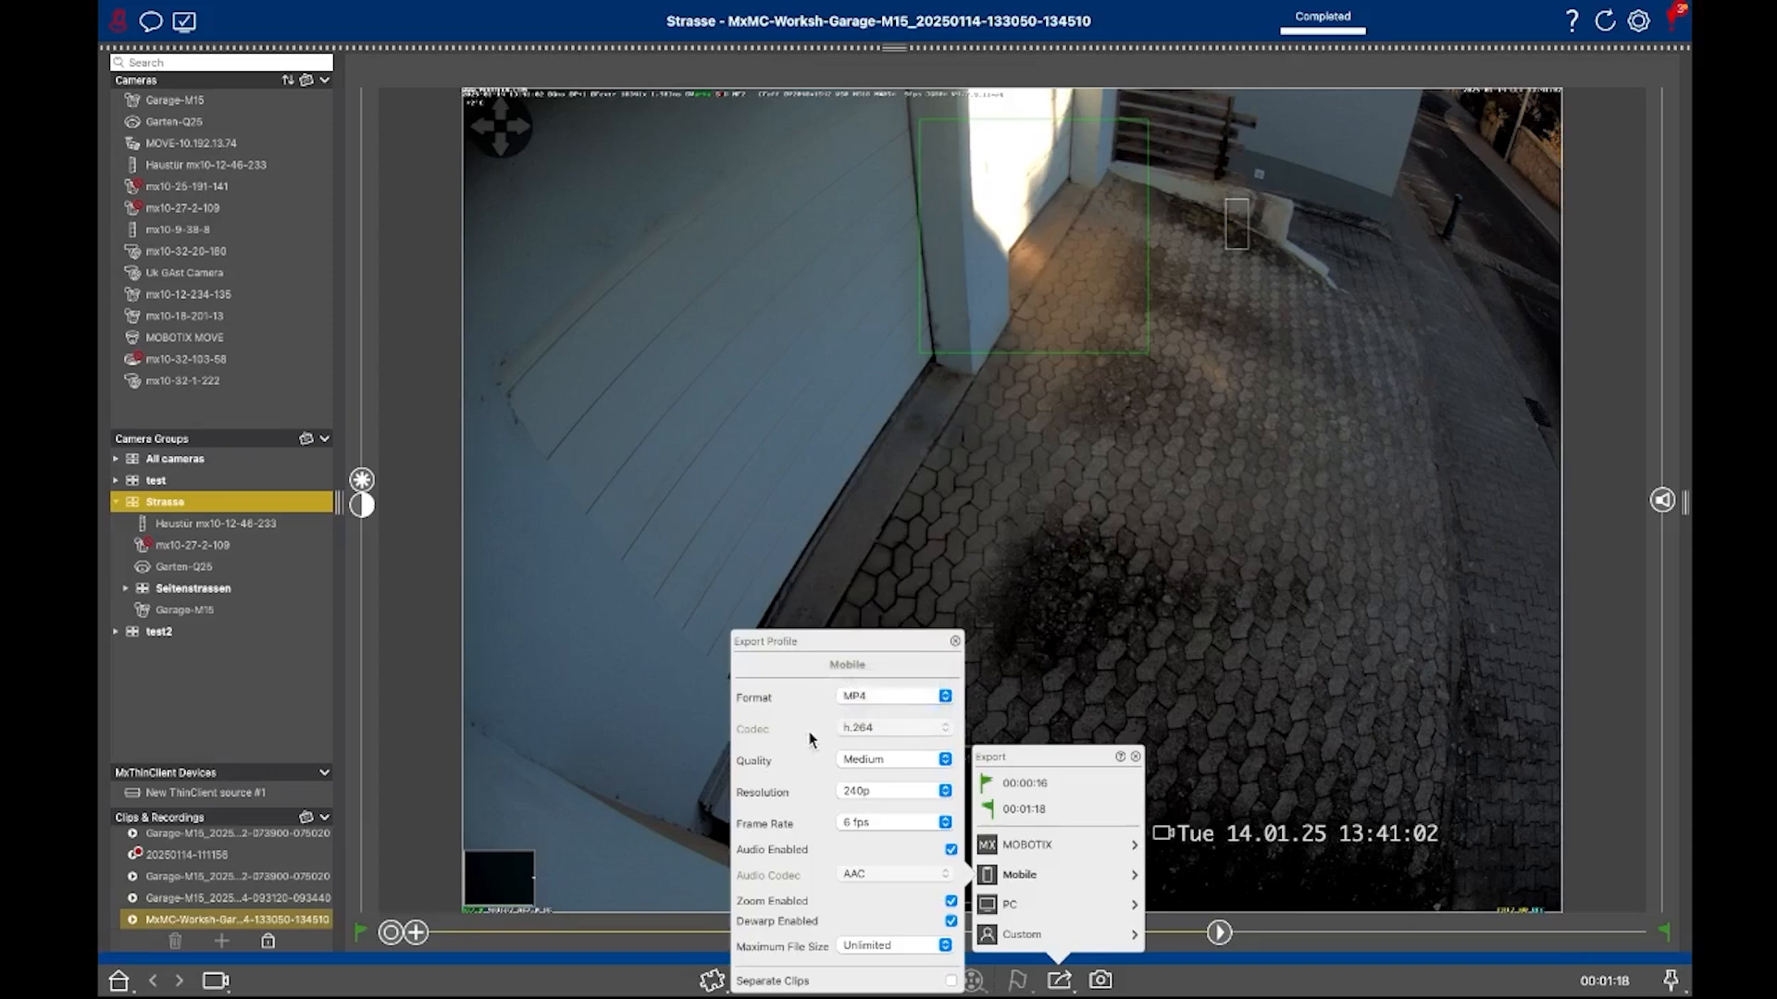
left_click(894, 696)
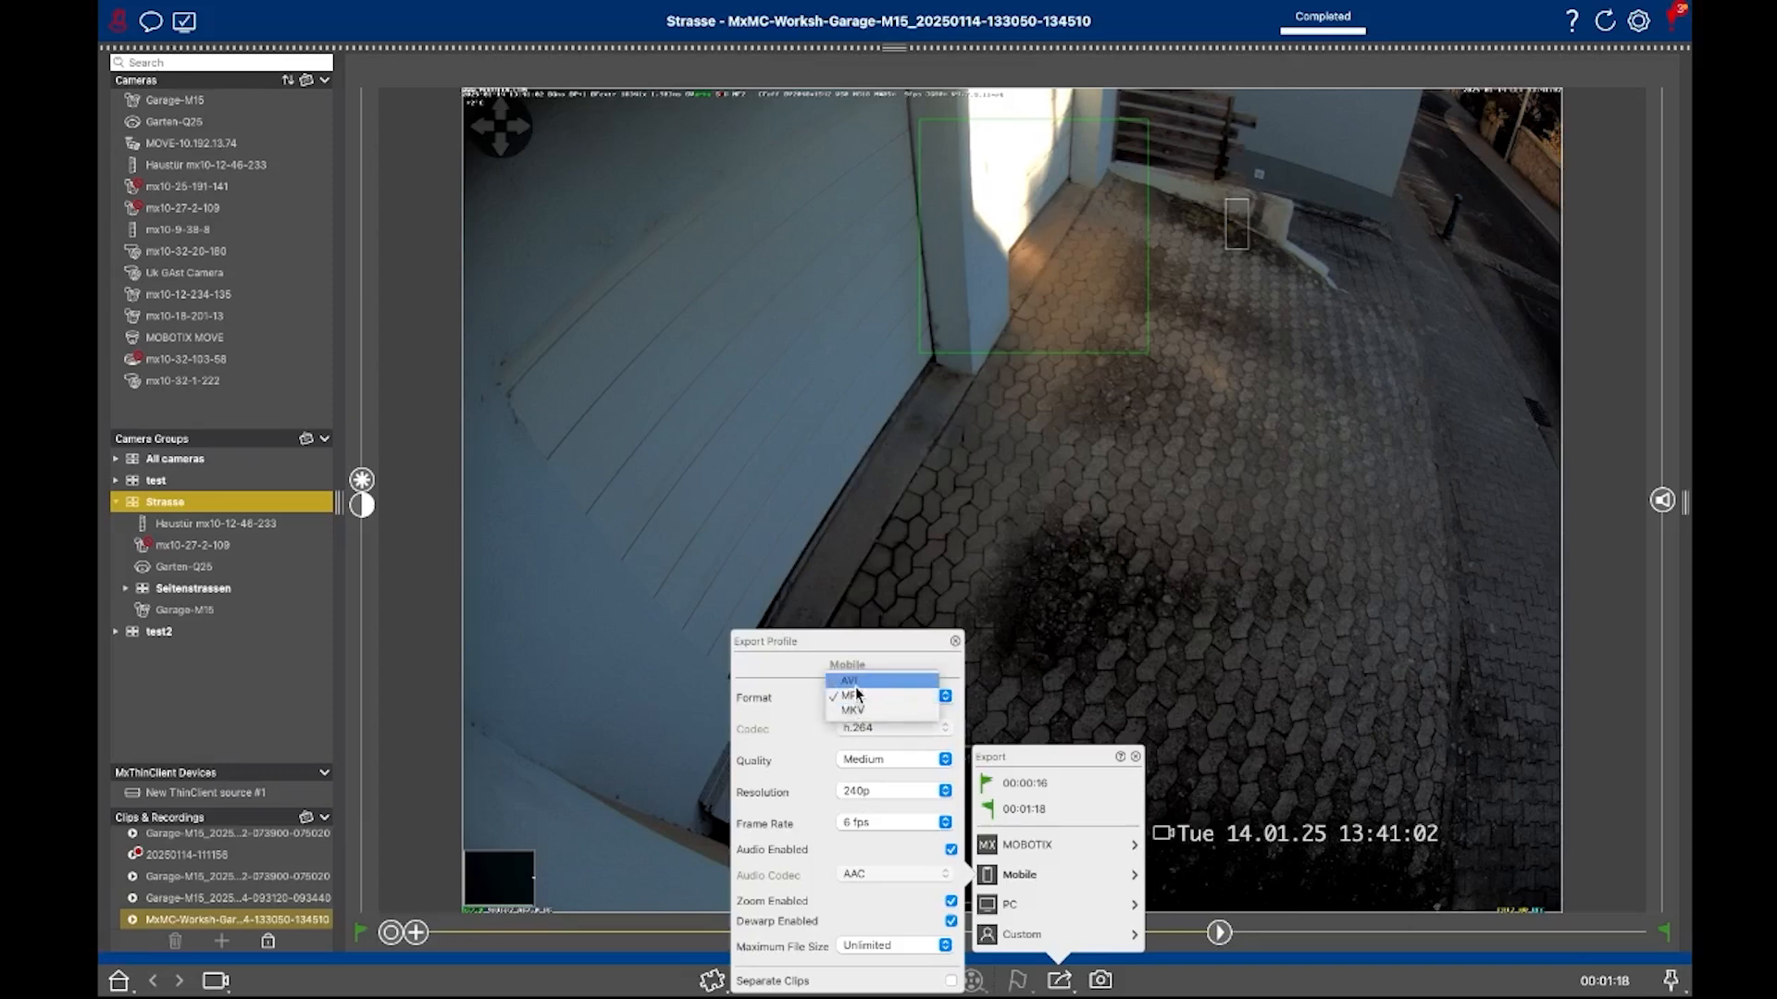
left_click(849, 681)
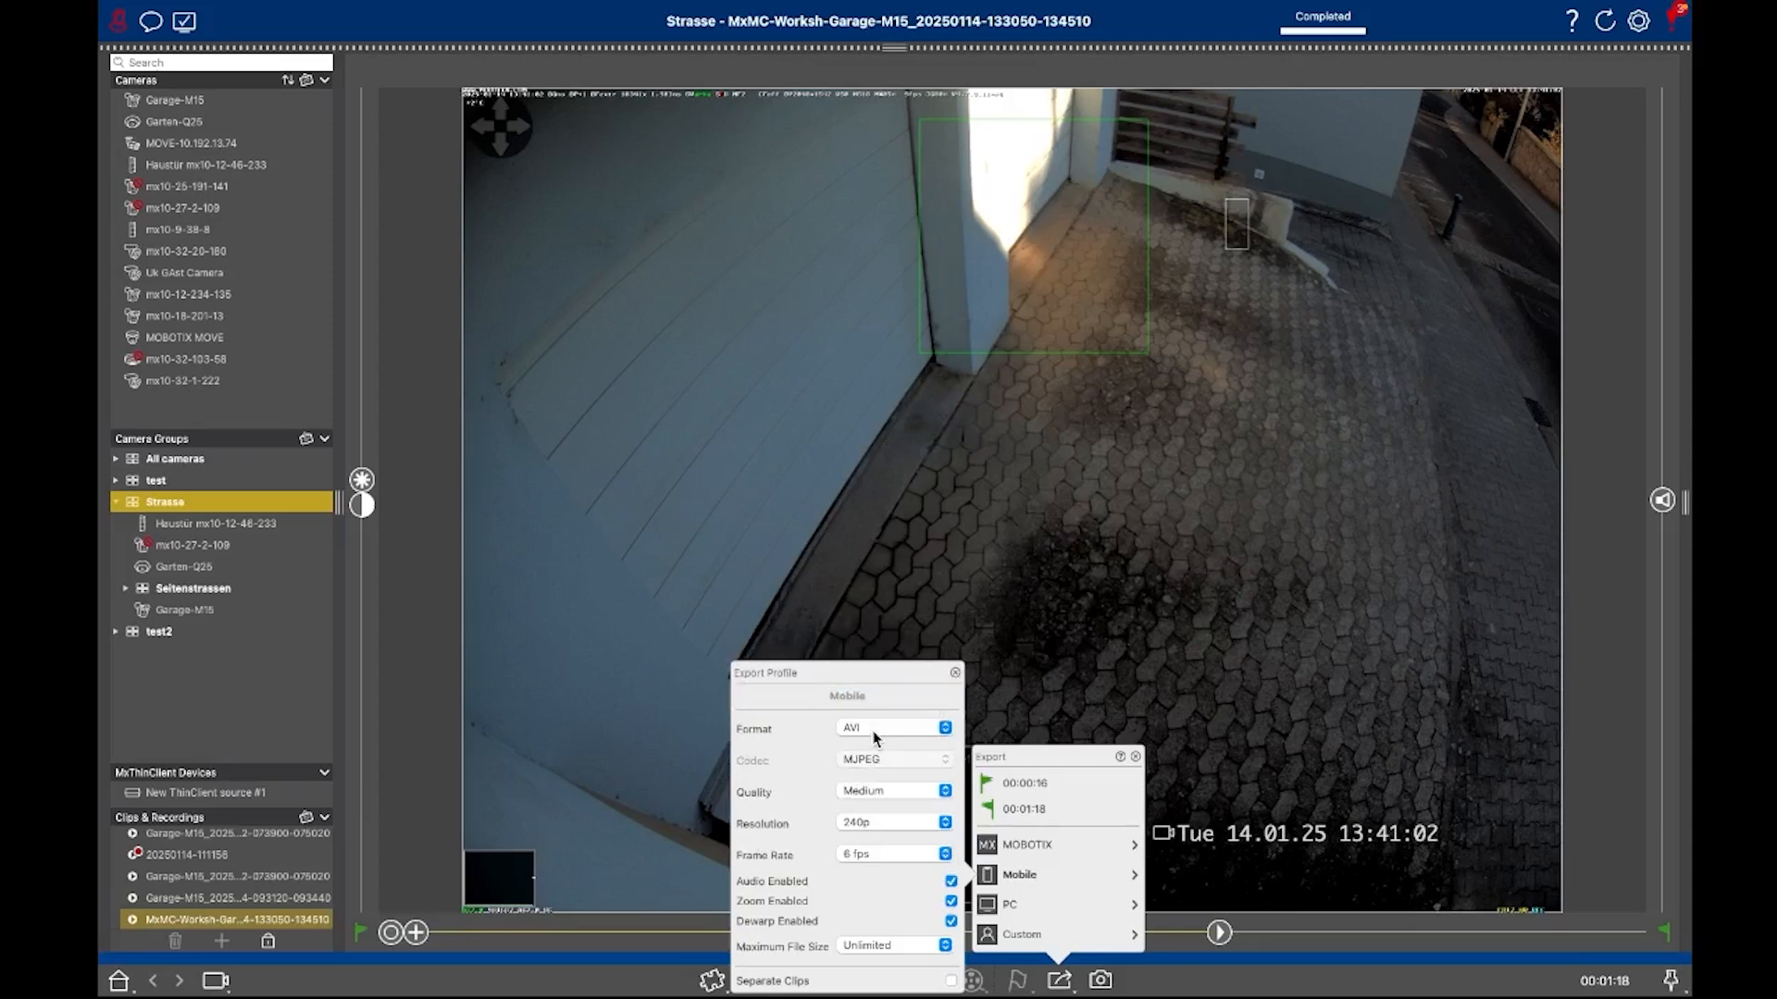
left_click(890, 727)
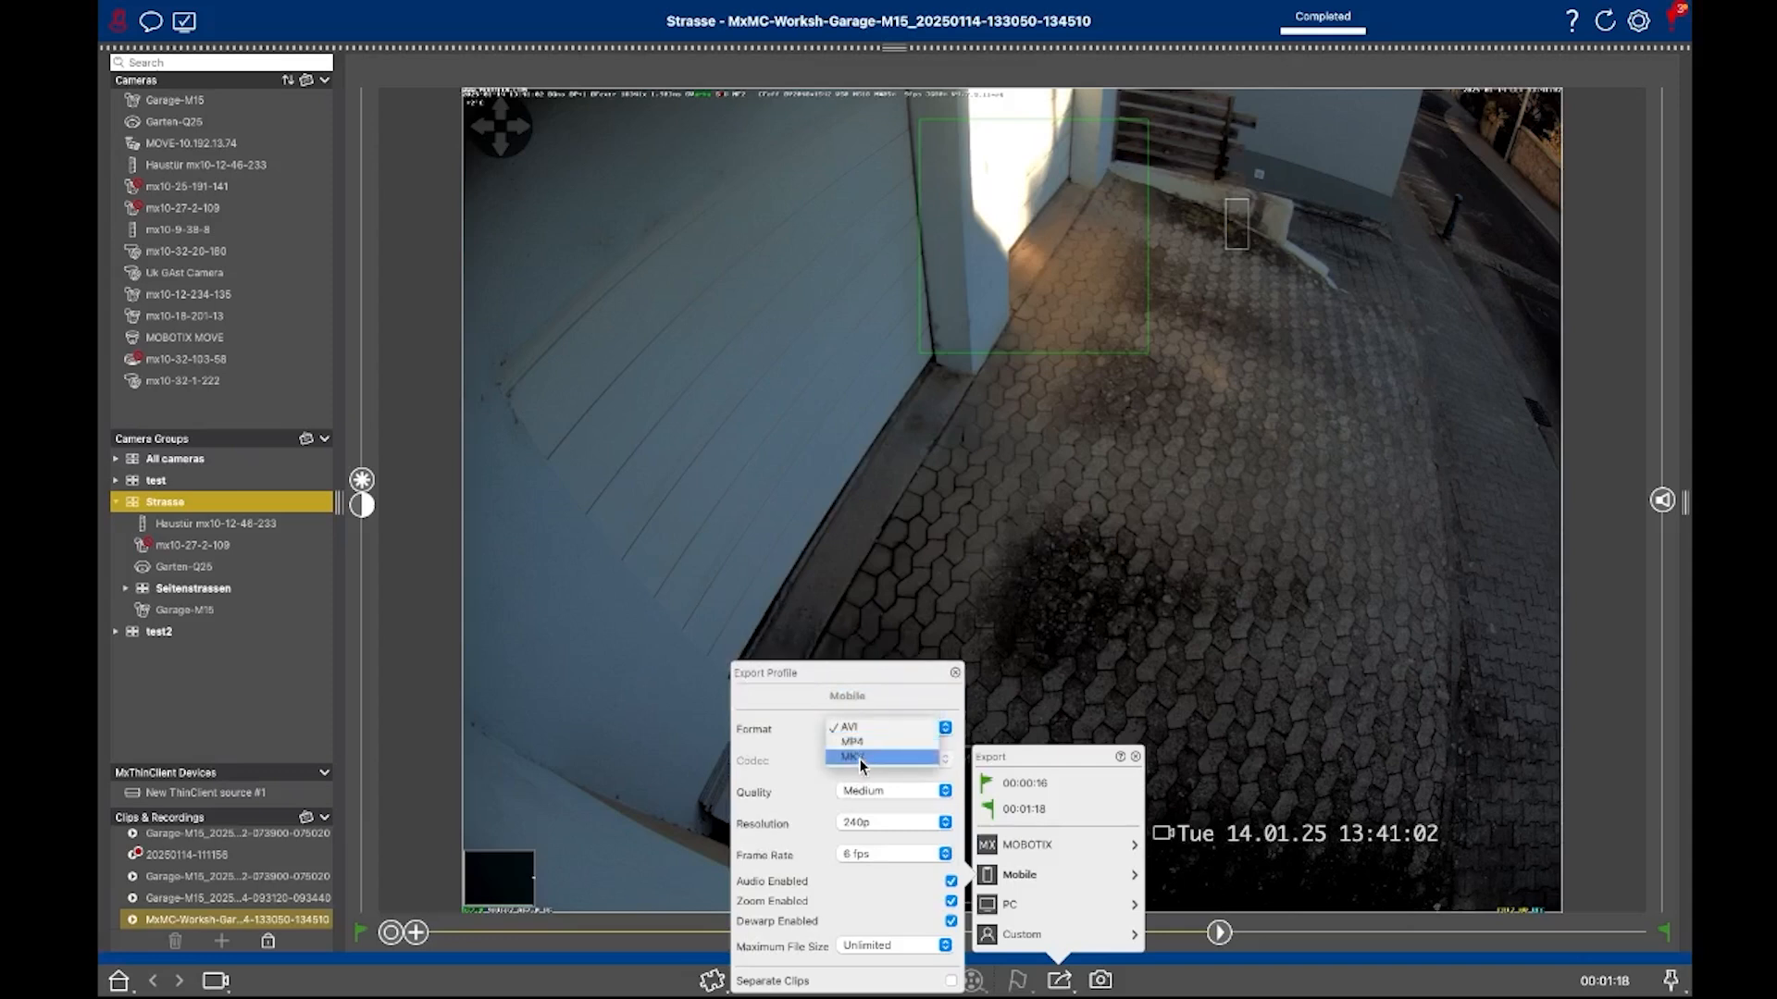
left_click(851, 757)
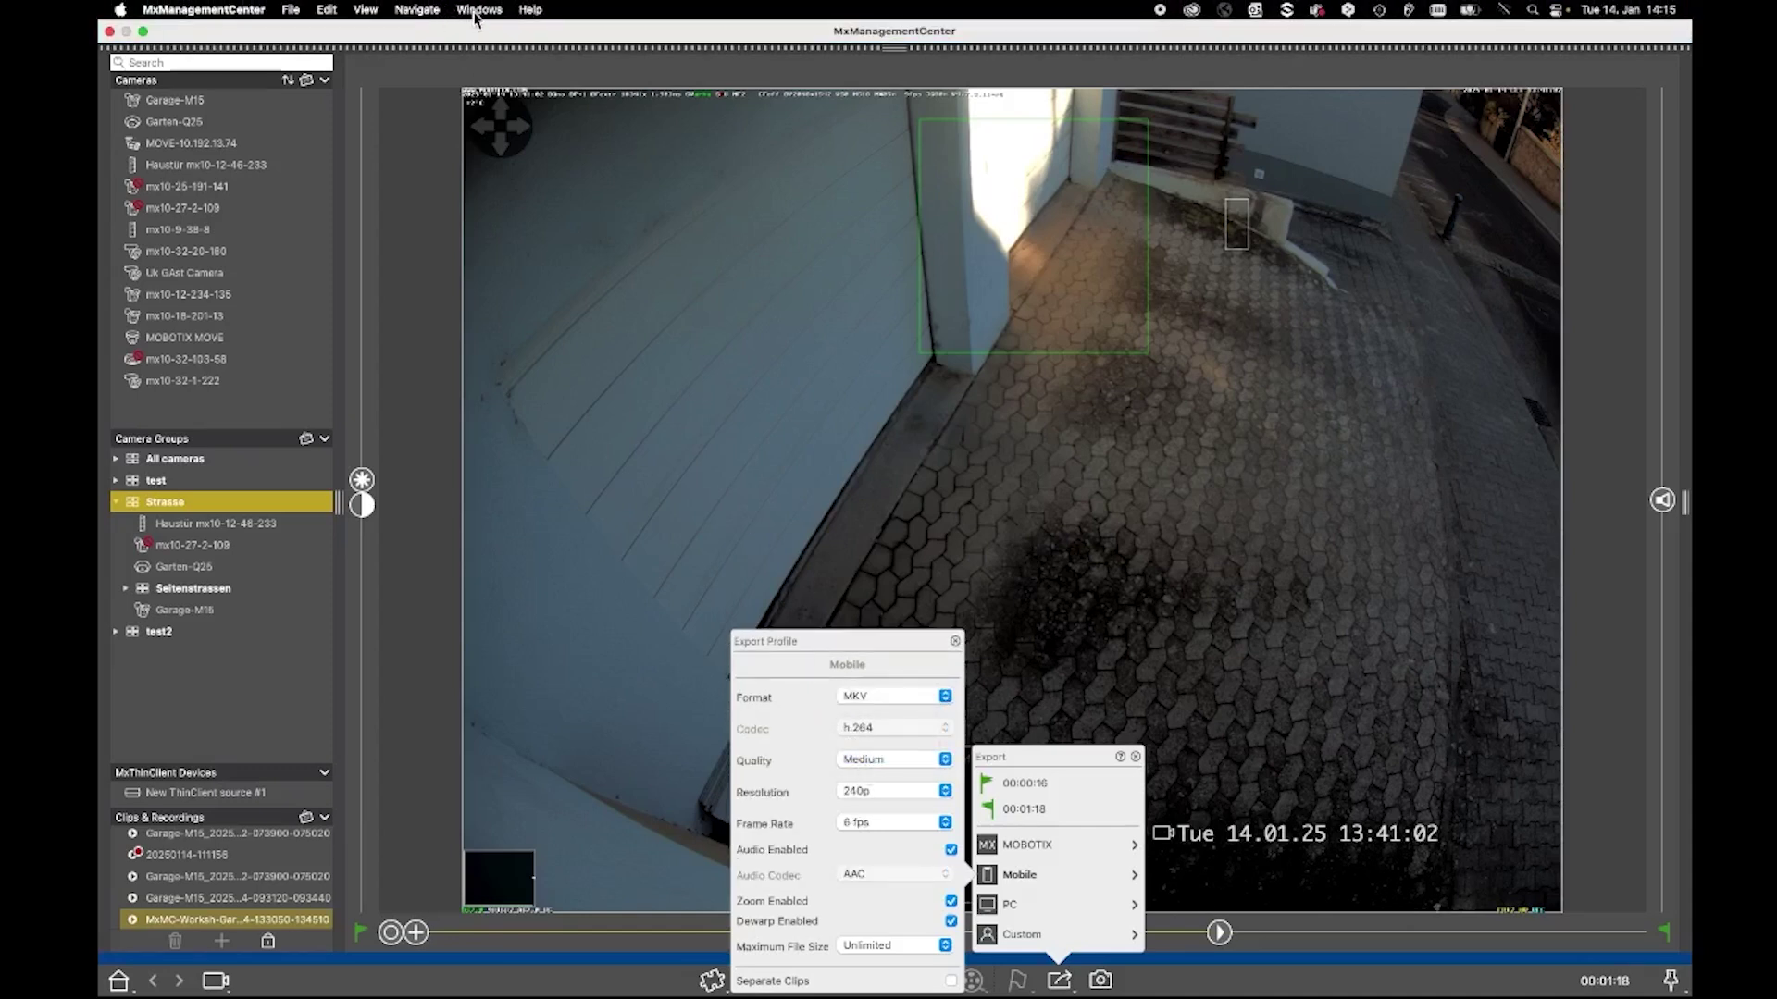
View the three permanent licenses and close the Licenses window again.
left_click(478, 9)
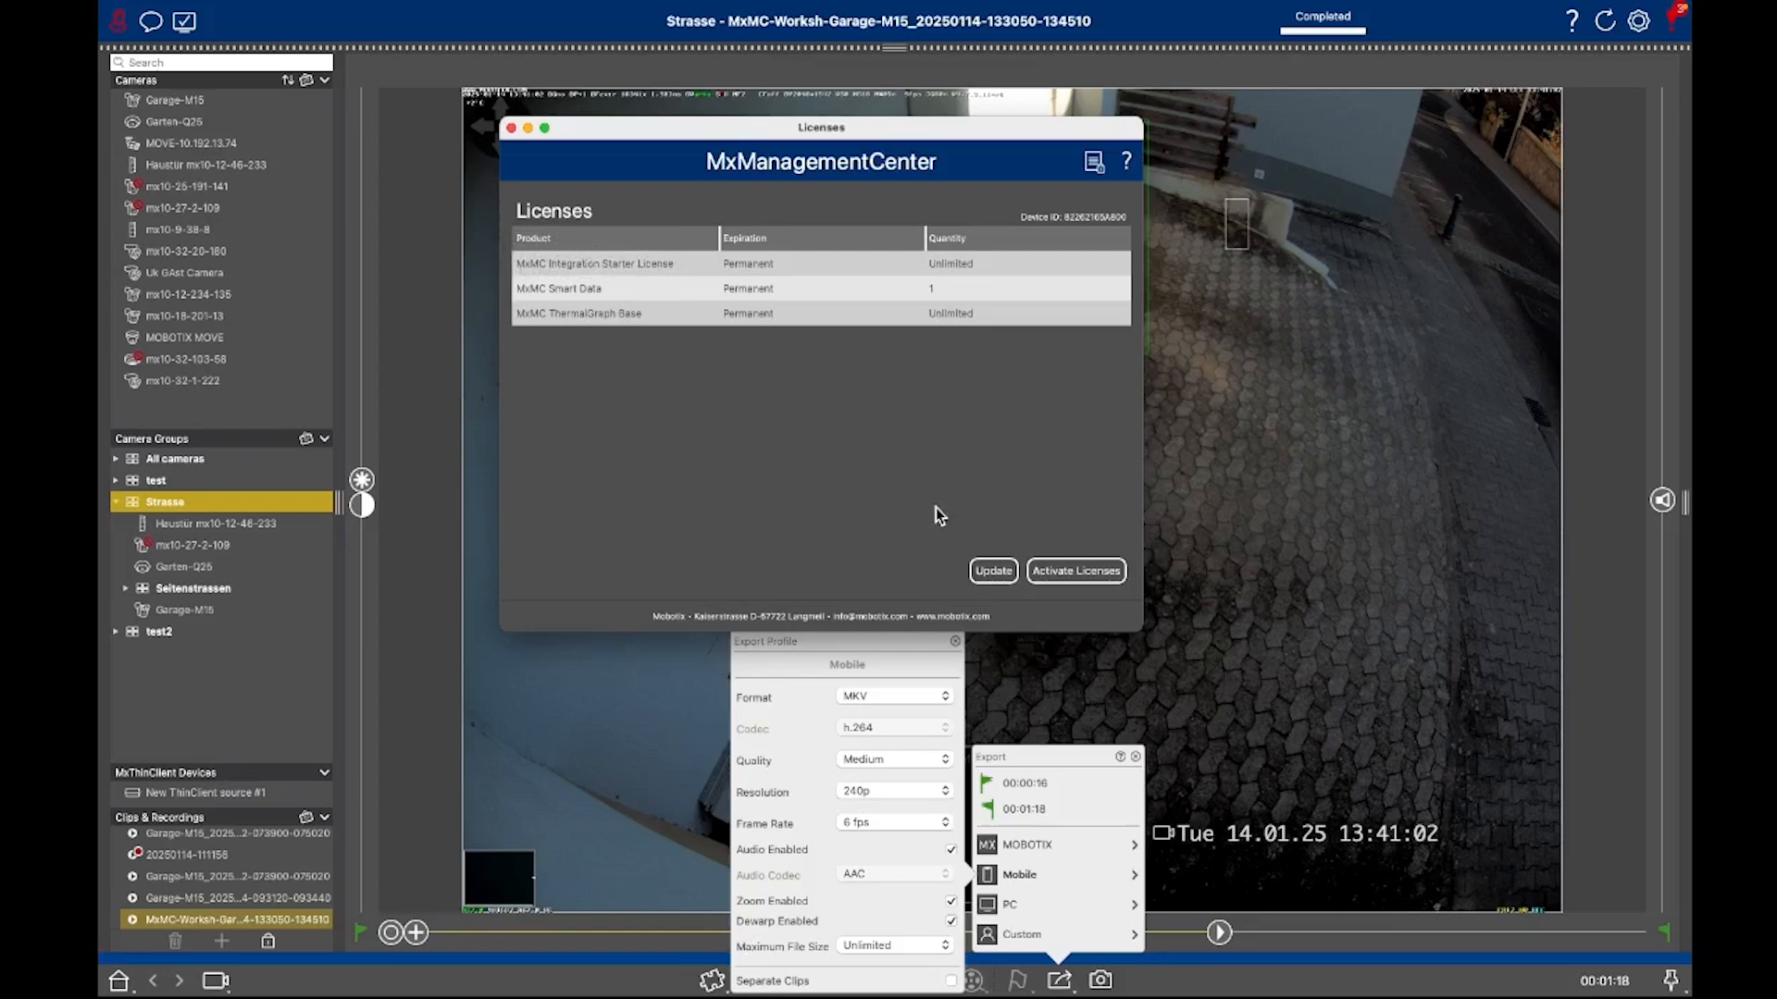
left_click(511, 128)
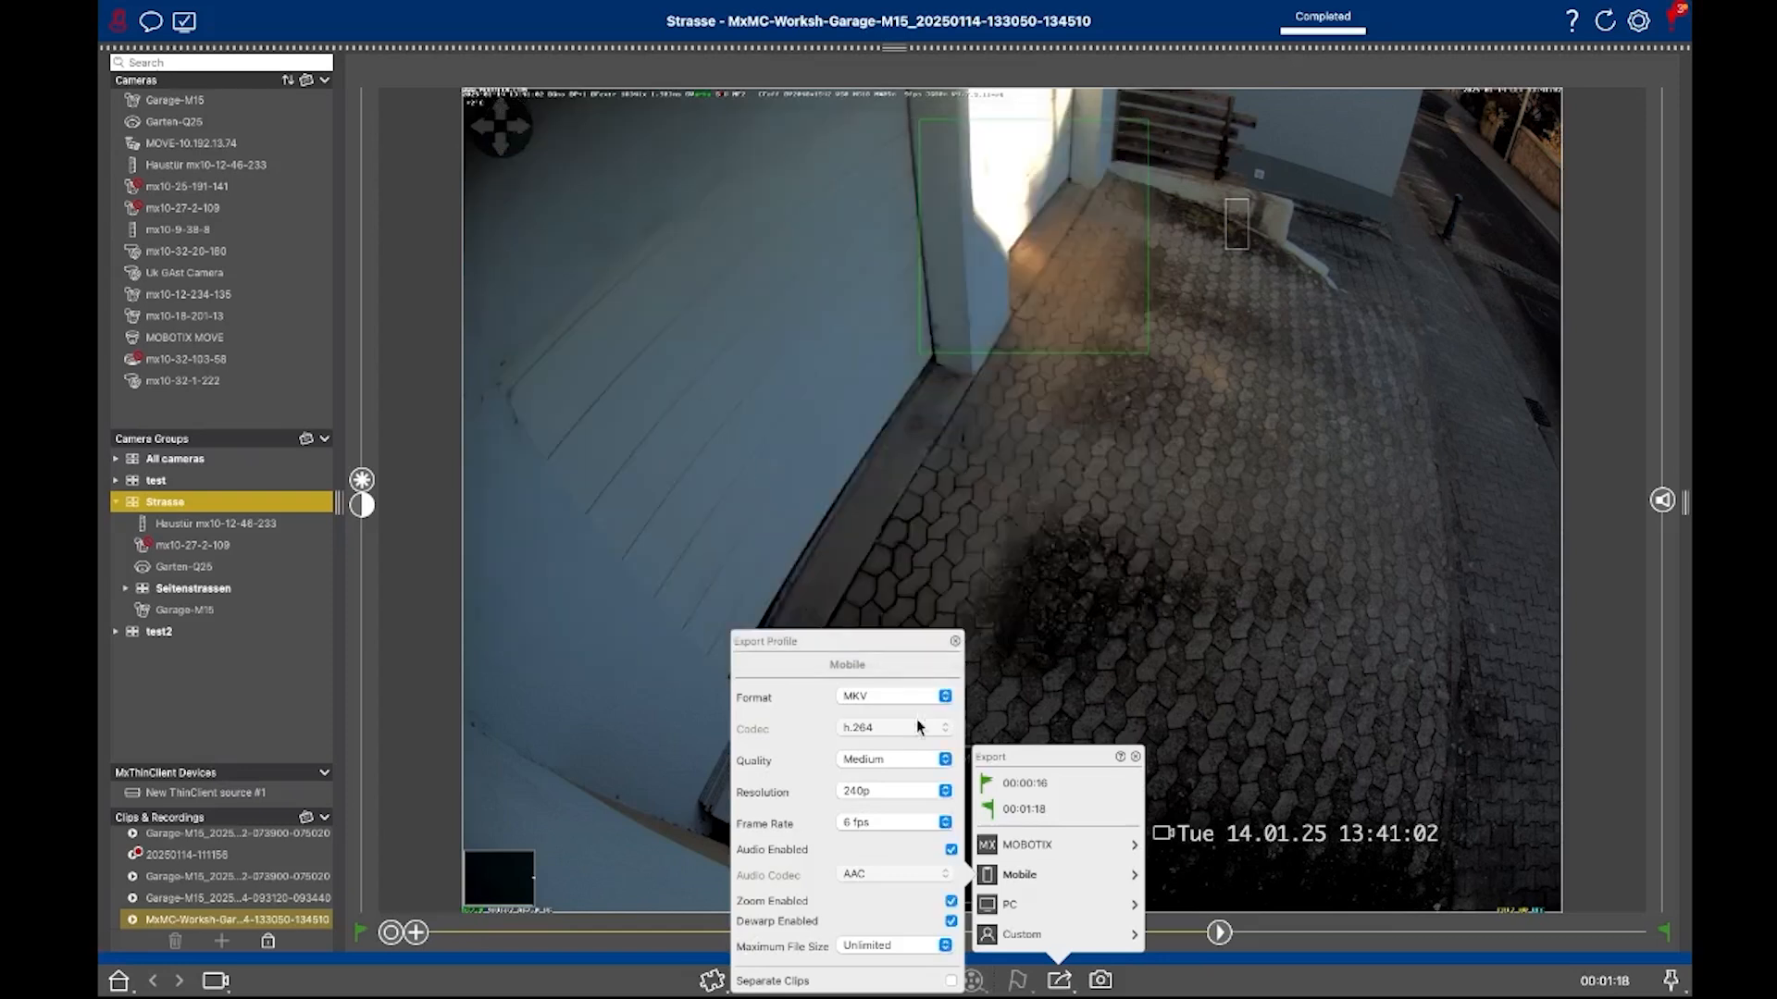
mouse_move(869, 731)
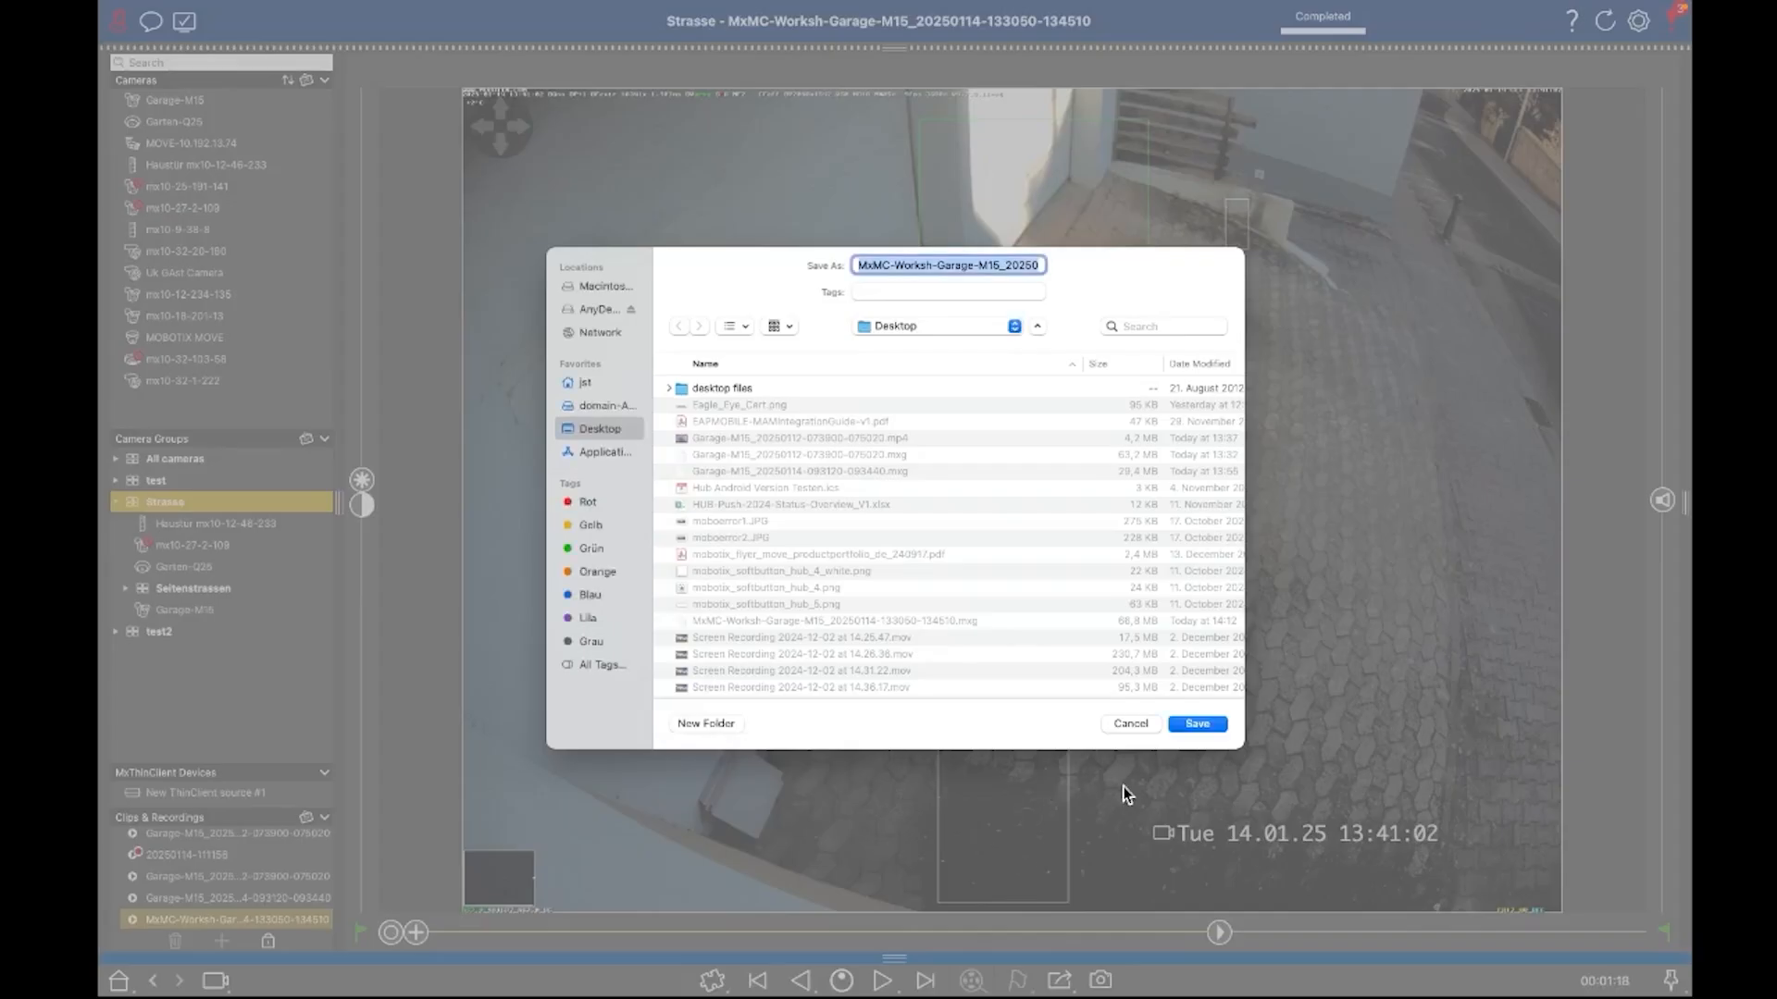
Save the MKV export to the Desktop and check Progress Details until it shows Completed.
left_click(1195, 724)
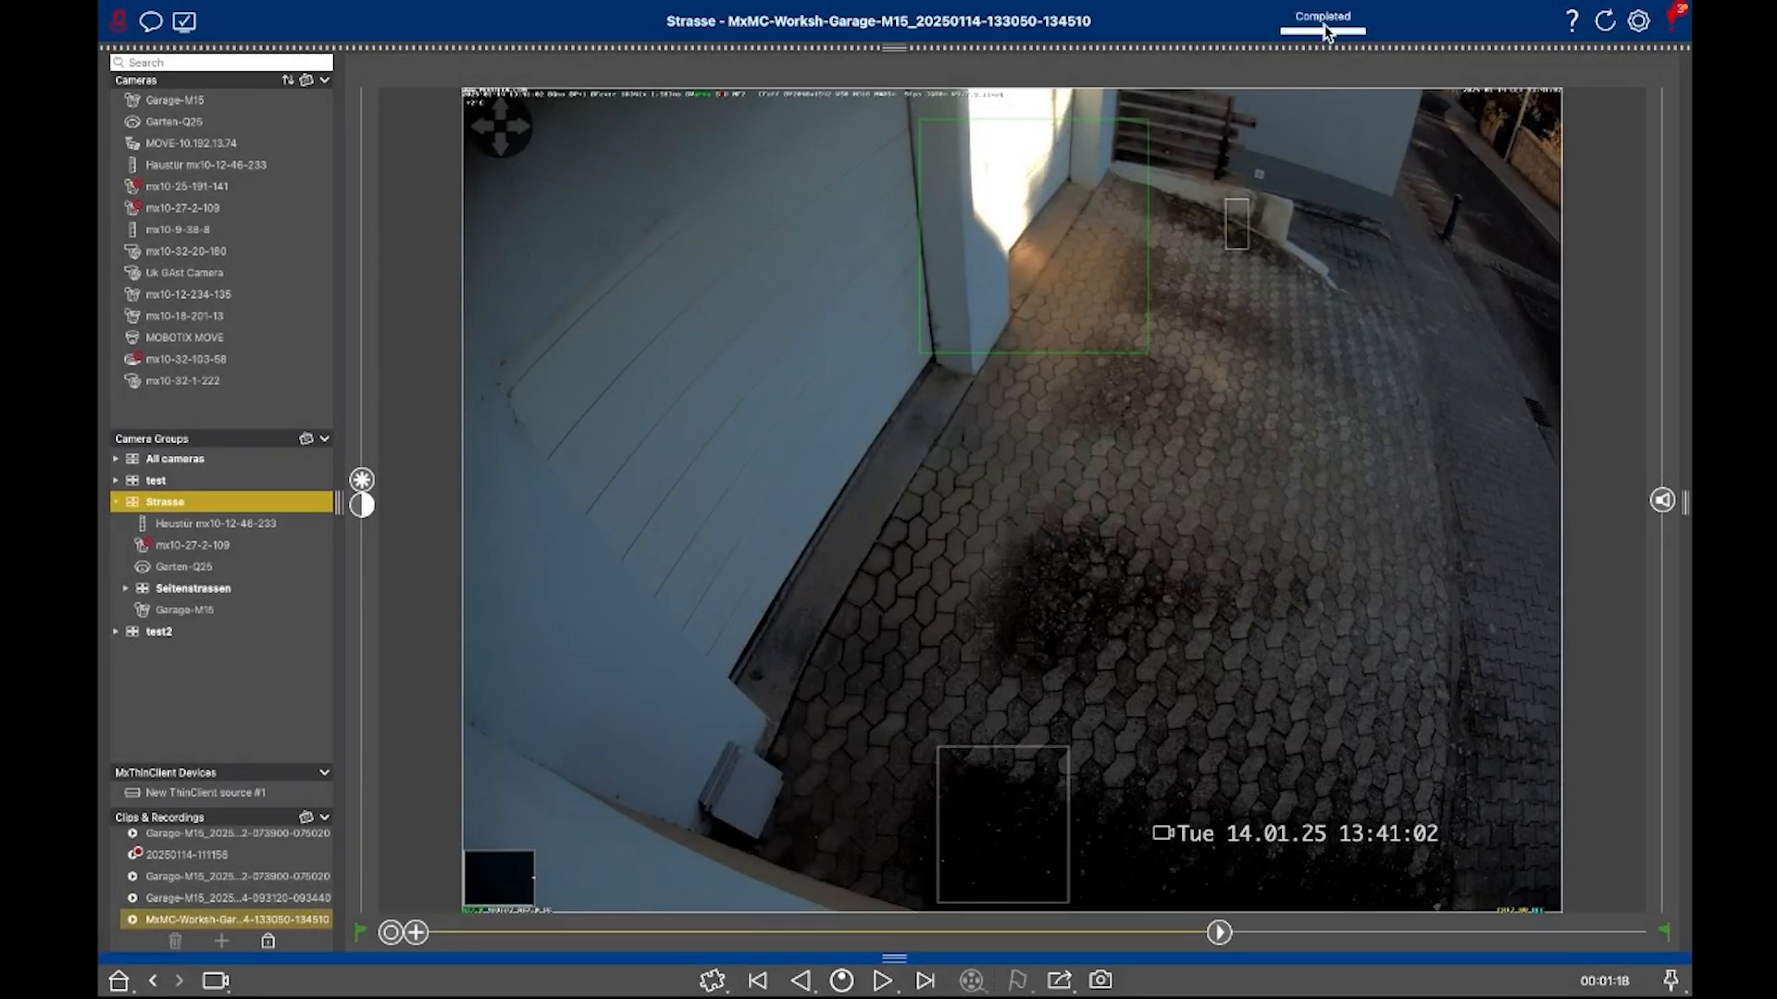
left_click(1322, 20)
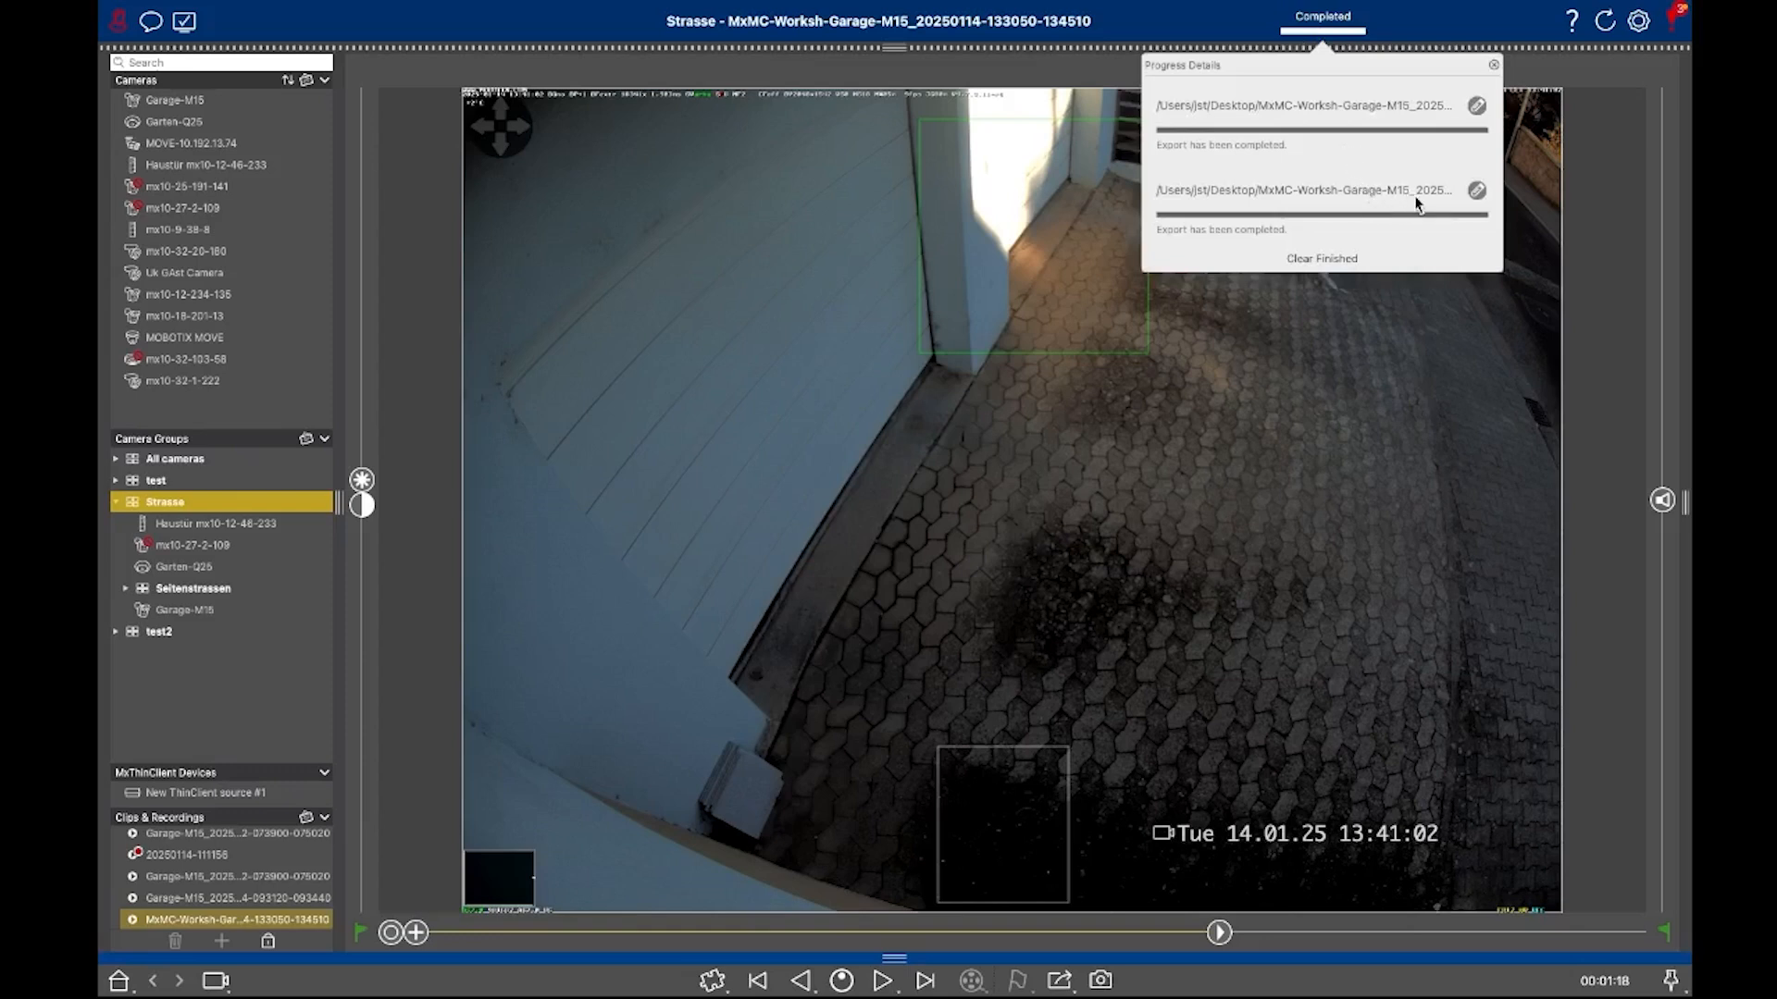
mouse_move(1285, 215)
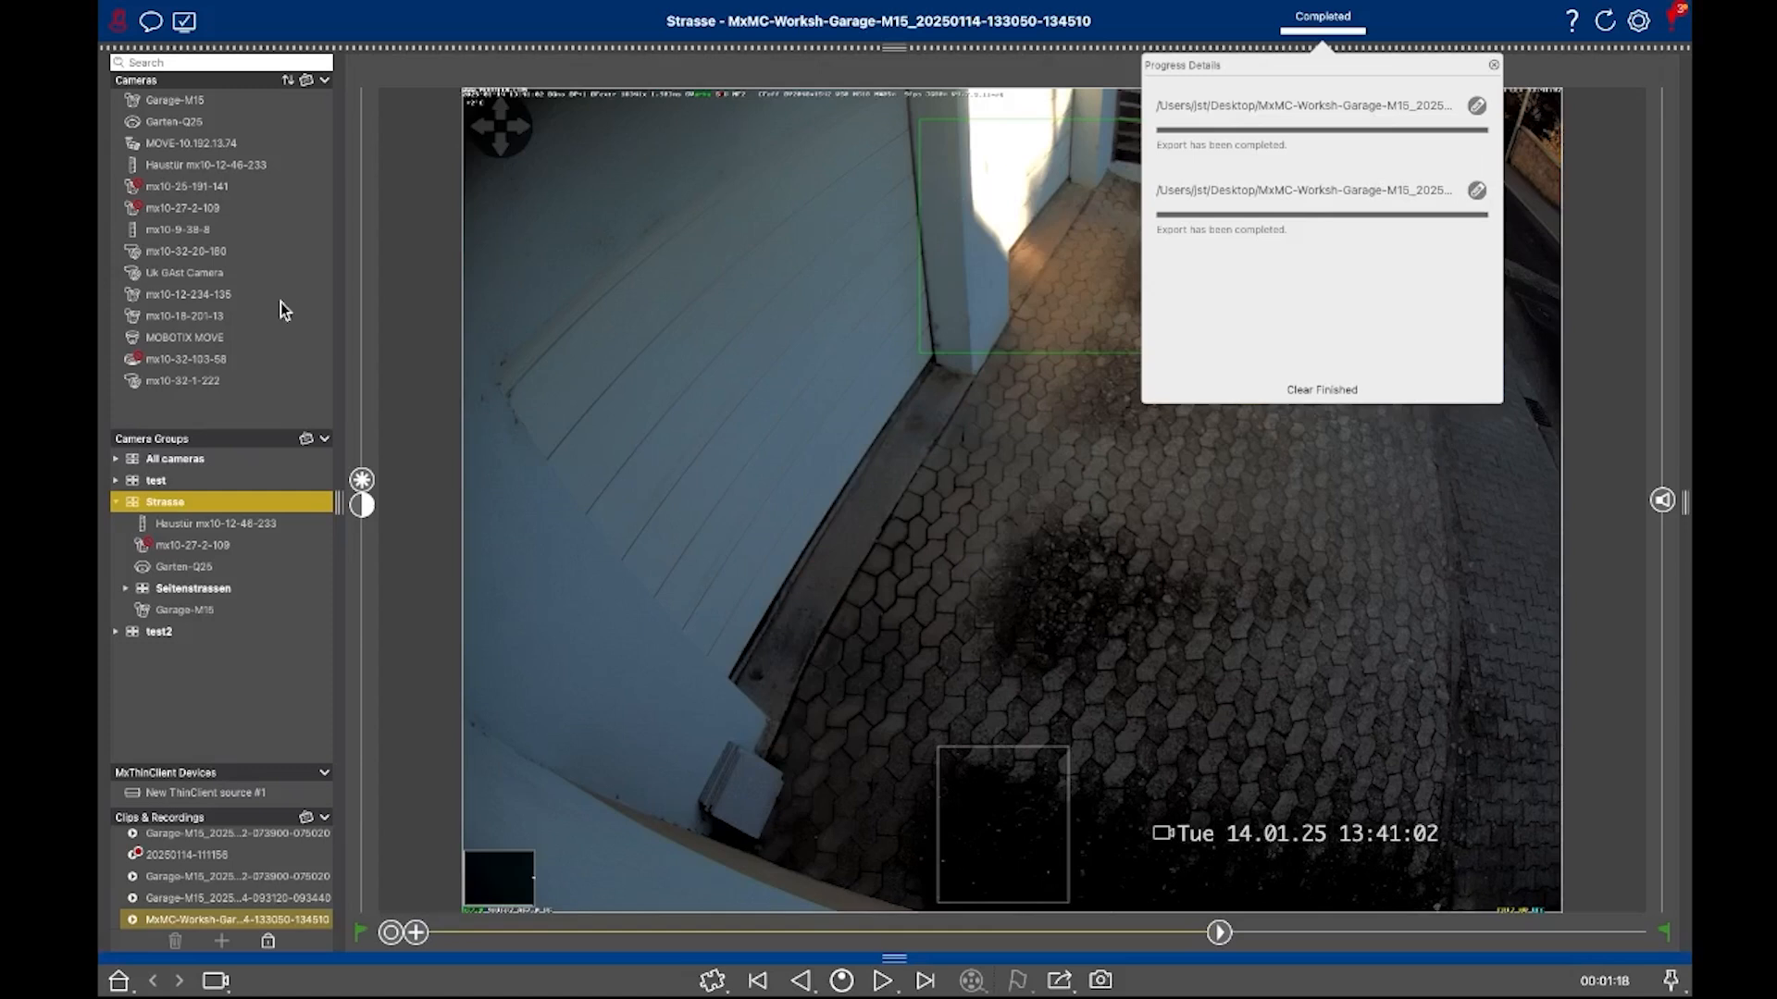
left_click(1494, 65)
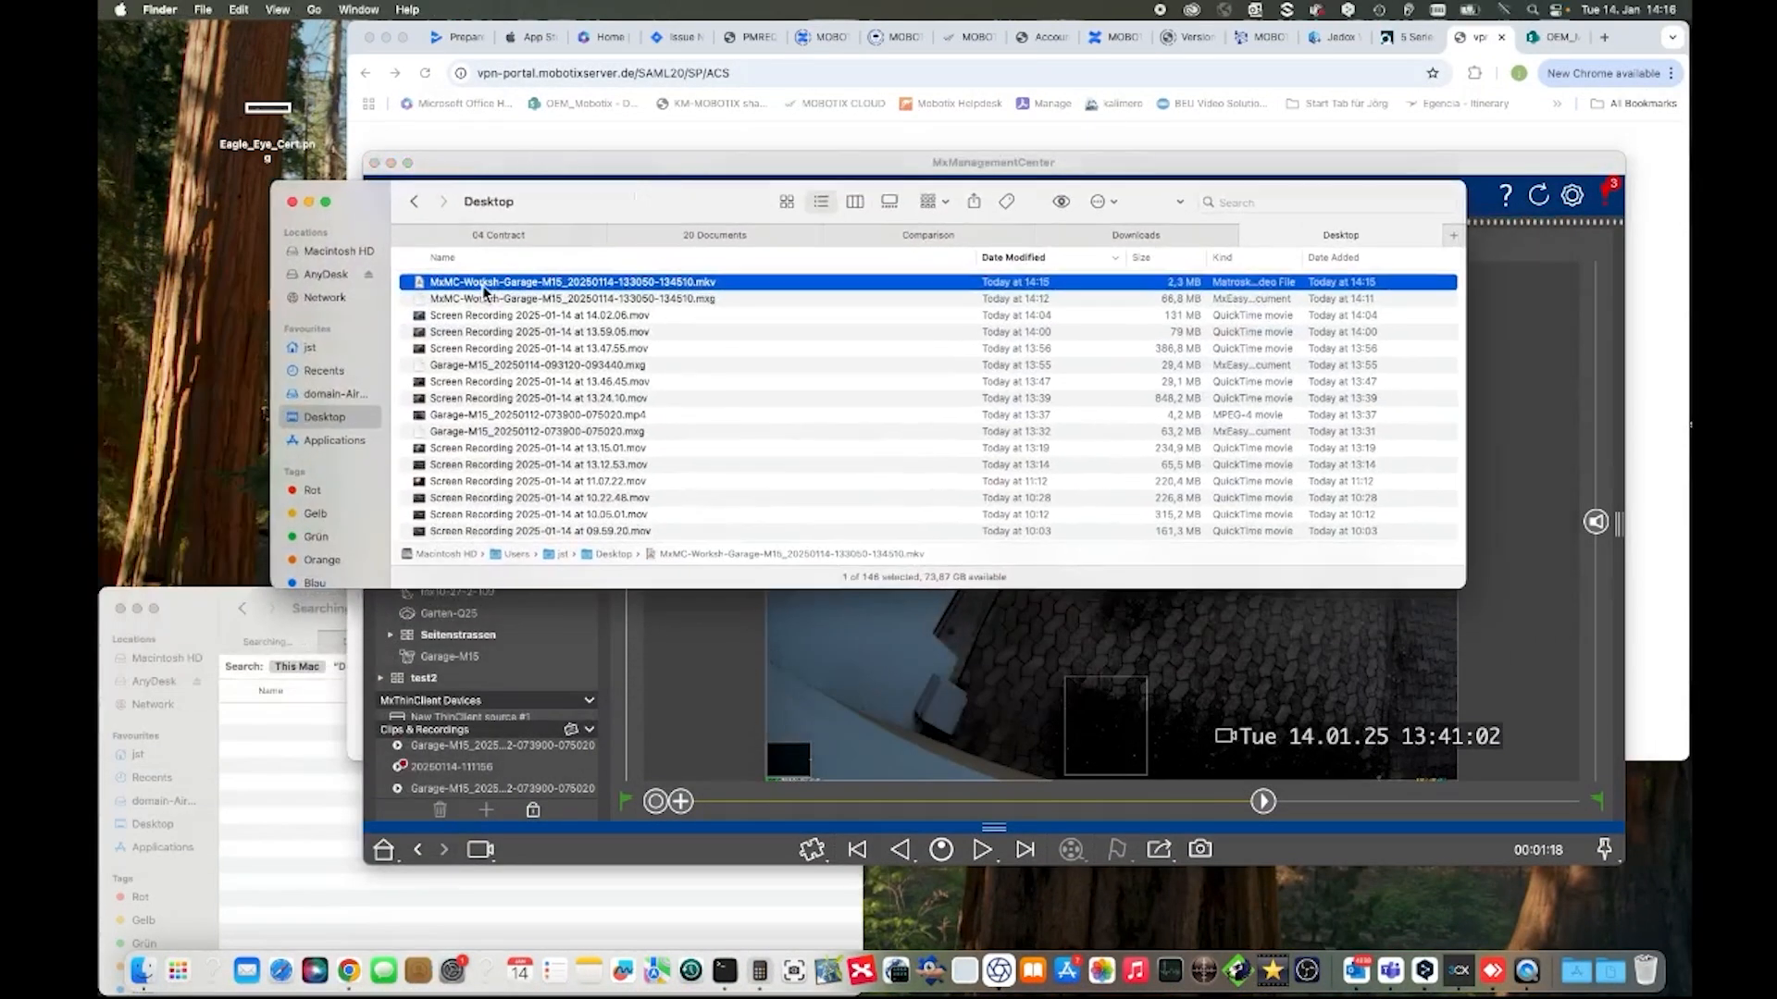
mouse_move(719, 305)
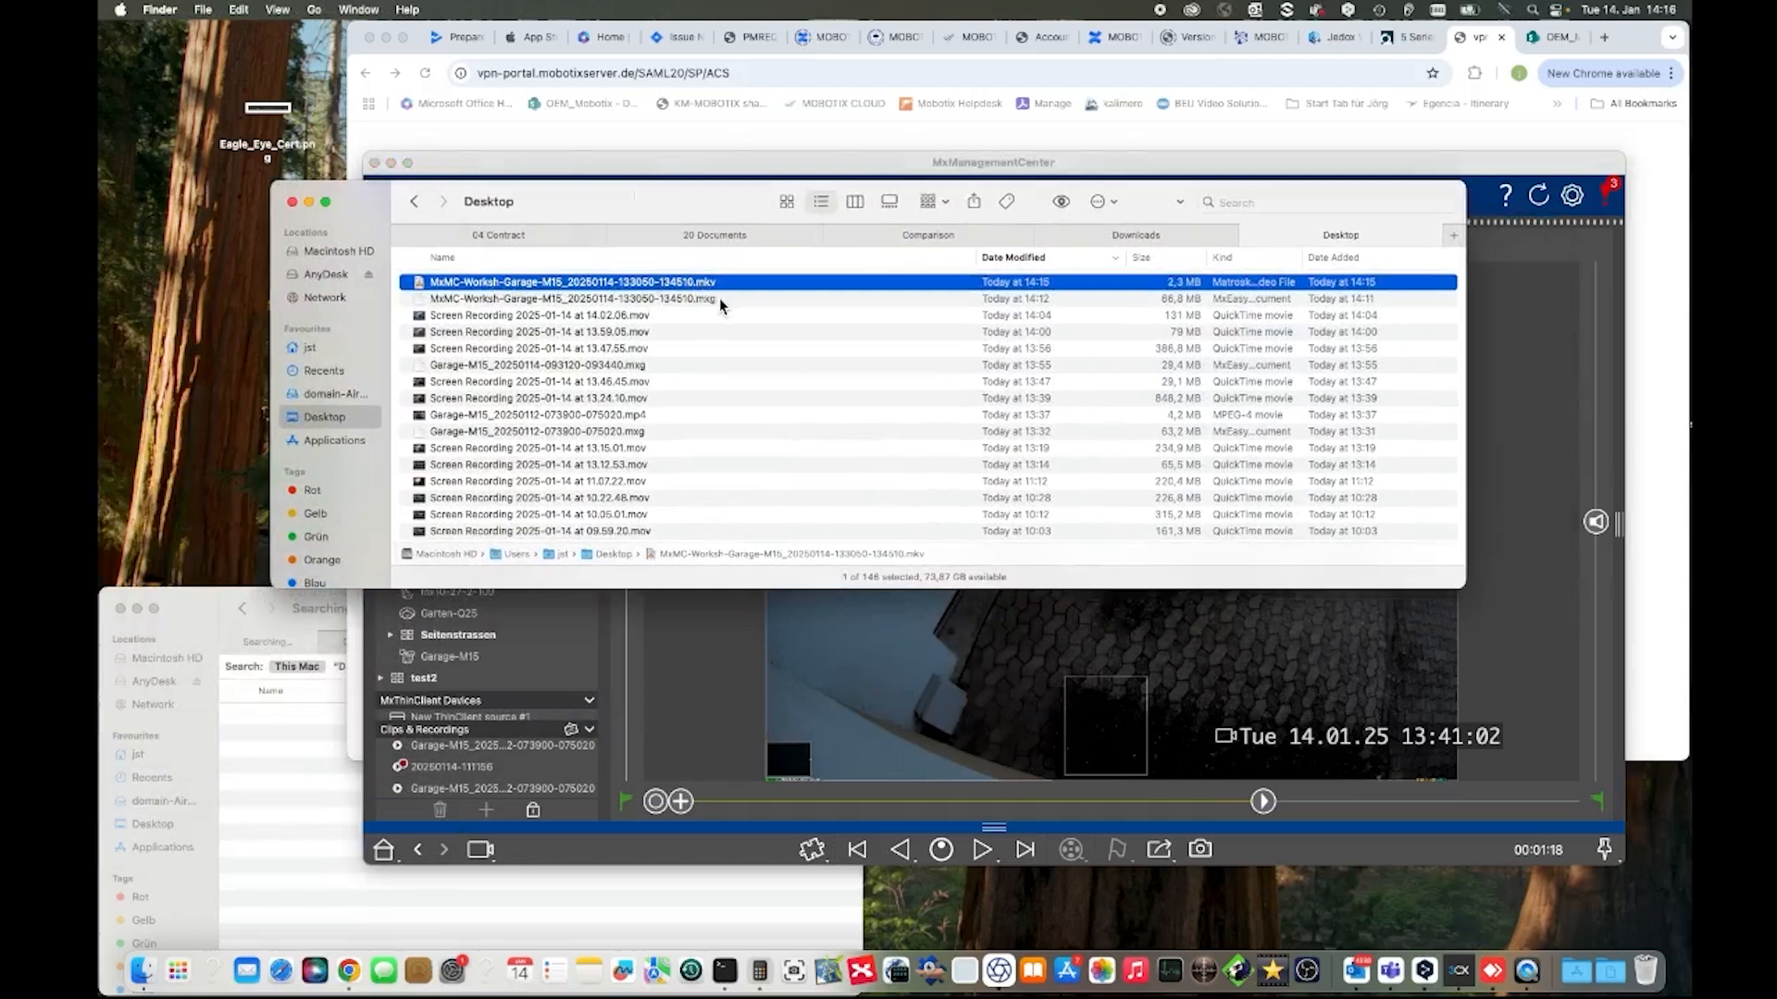
mouse_move(633, 293)
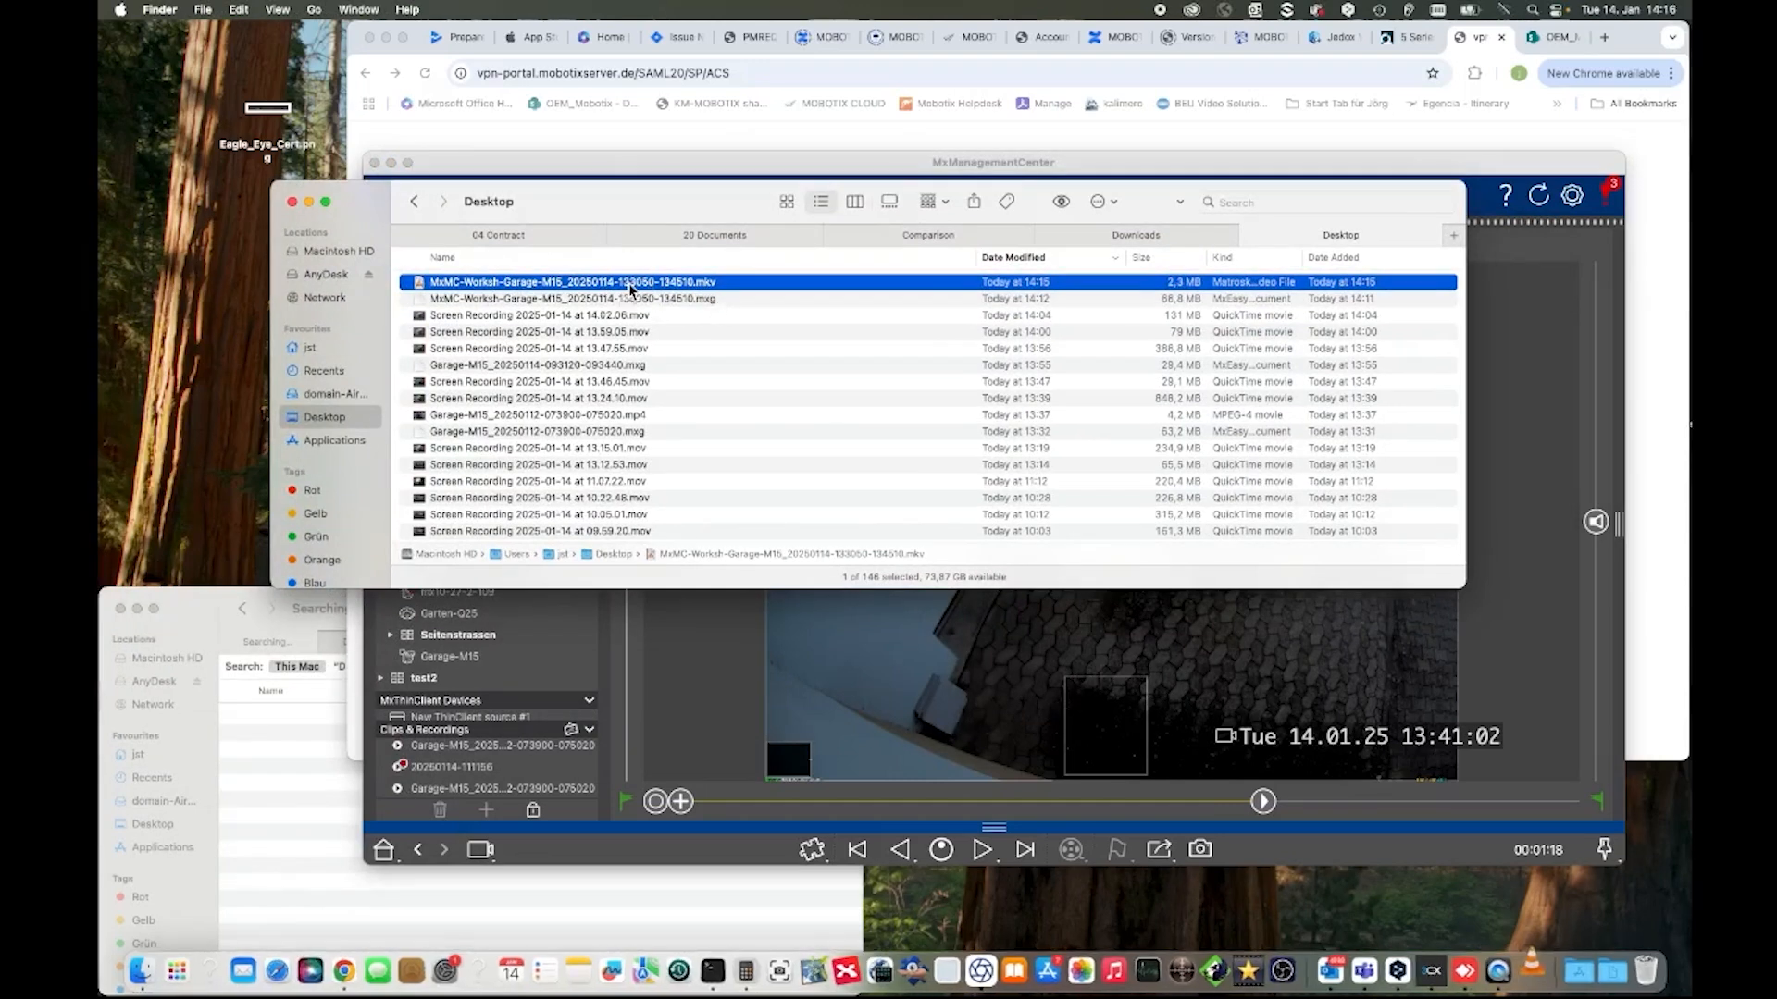
Play the exported .mkv in VLC from the Desktop, close VLC and return MxMC to full screen.
double_click(572, 281)
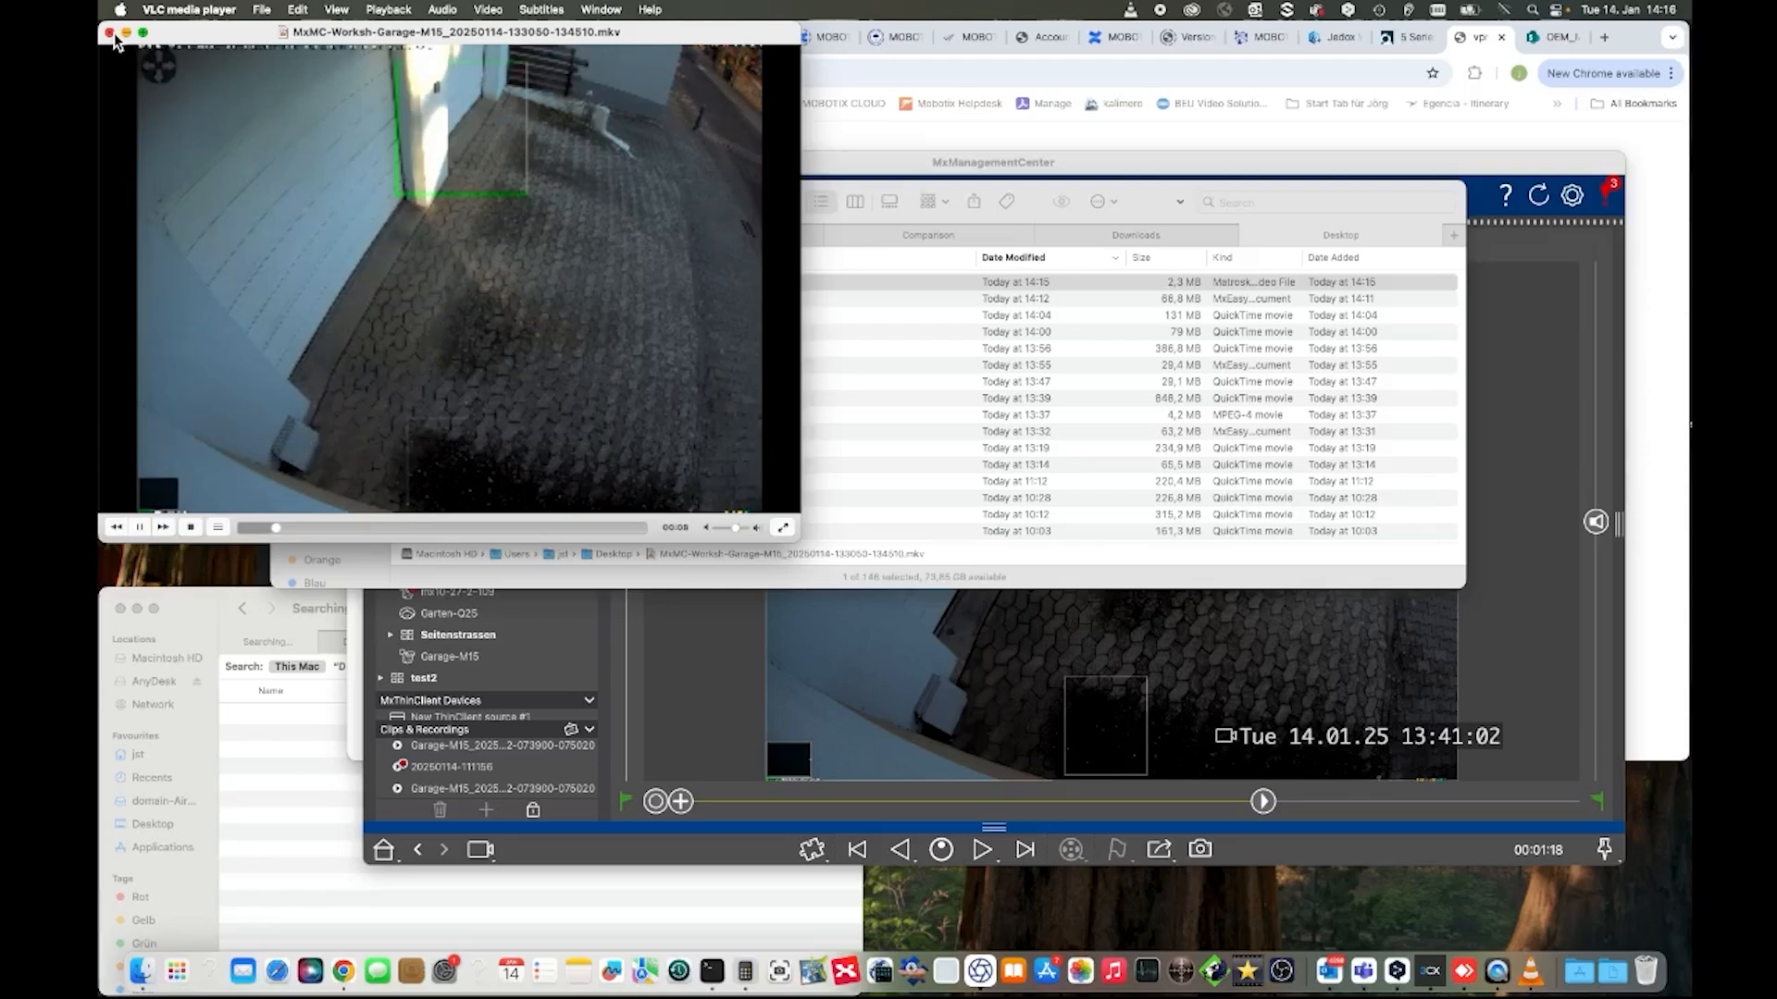
left_click(110, 34)
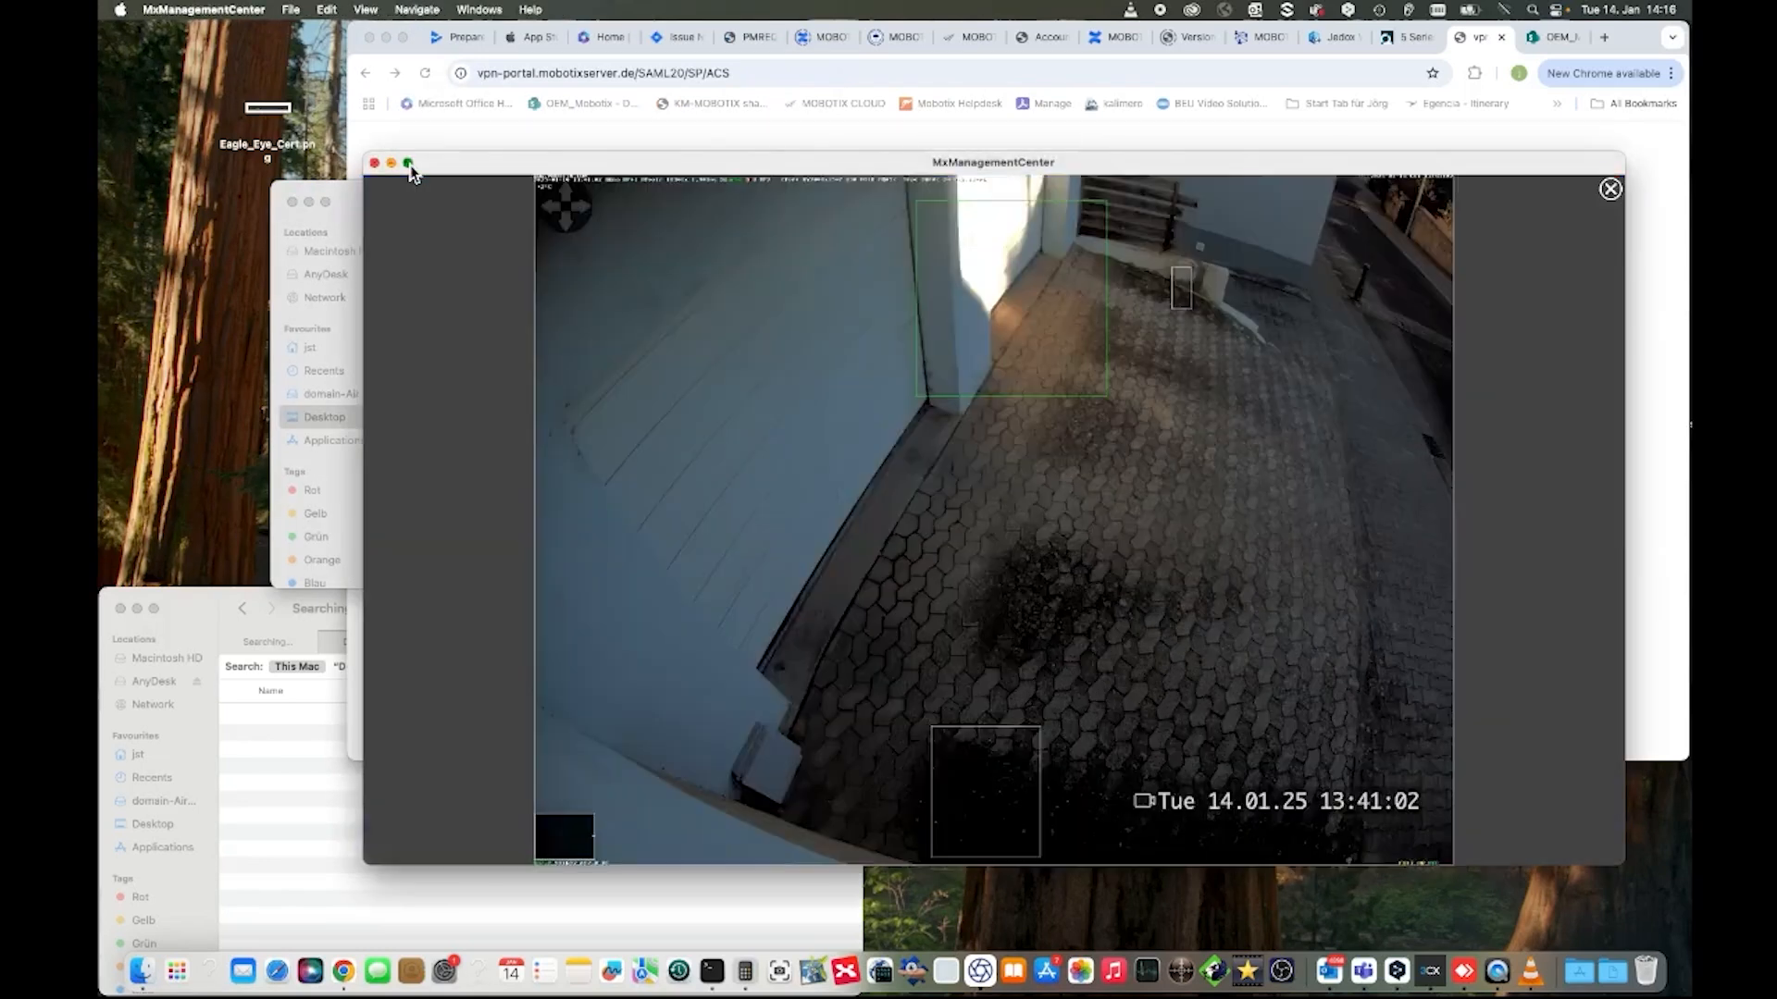
left_click(408, 163)
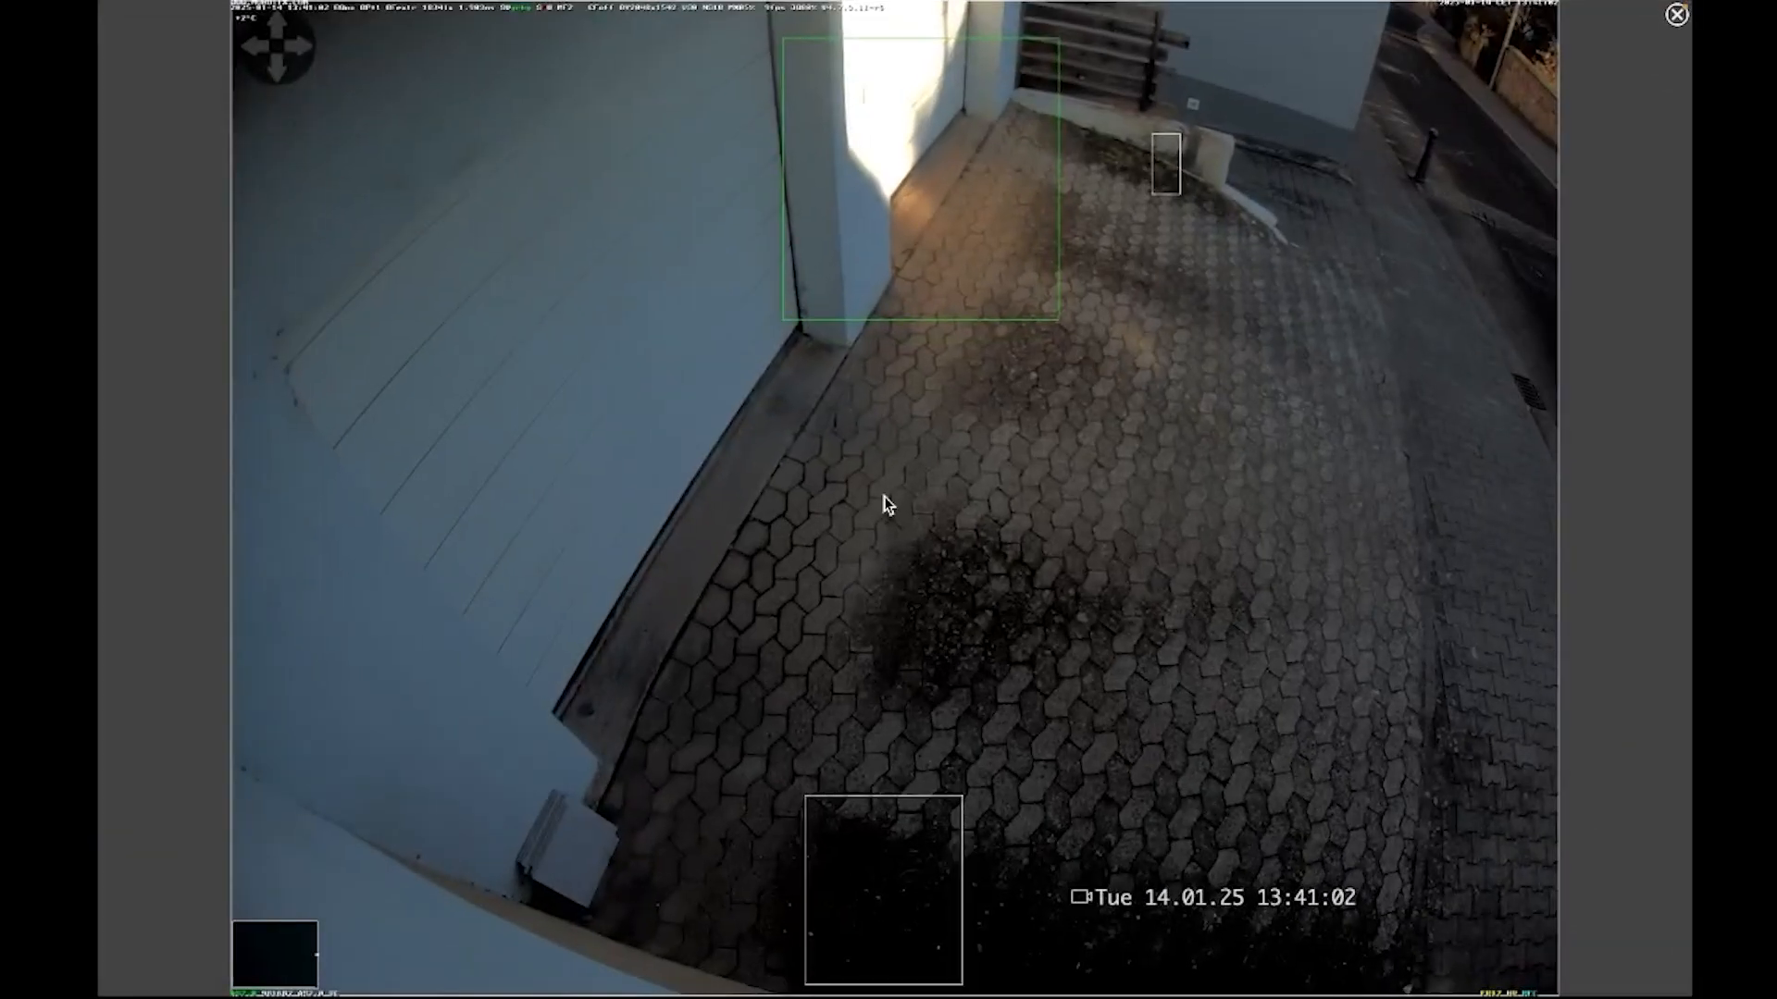
left_click(1677, 13)
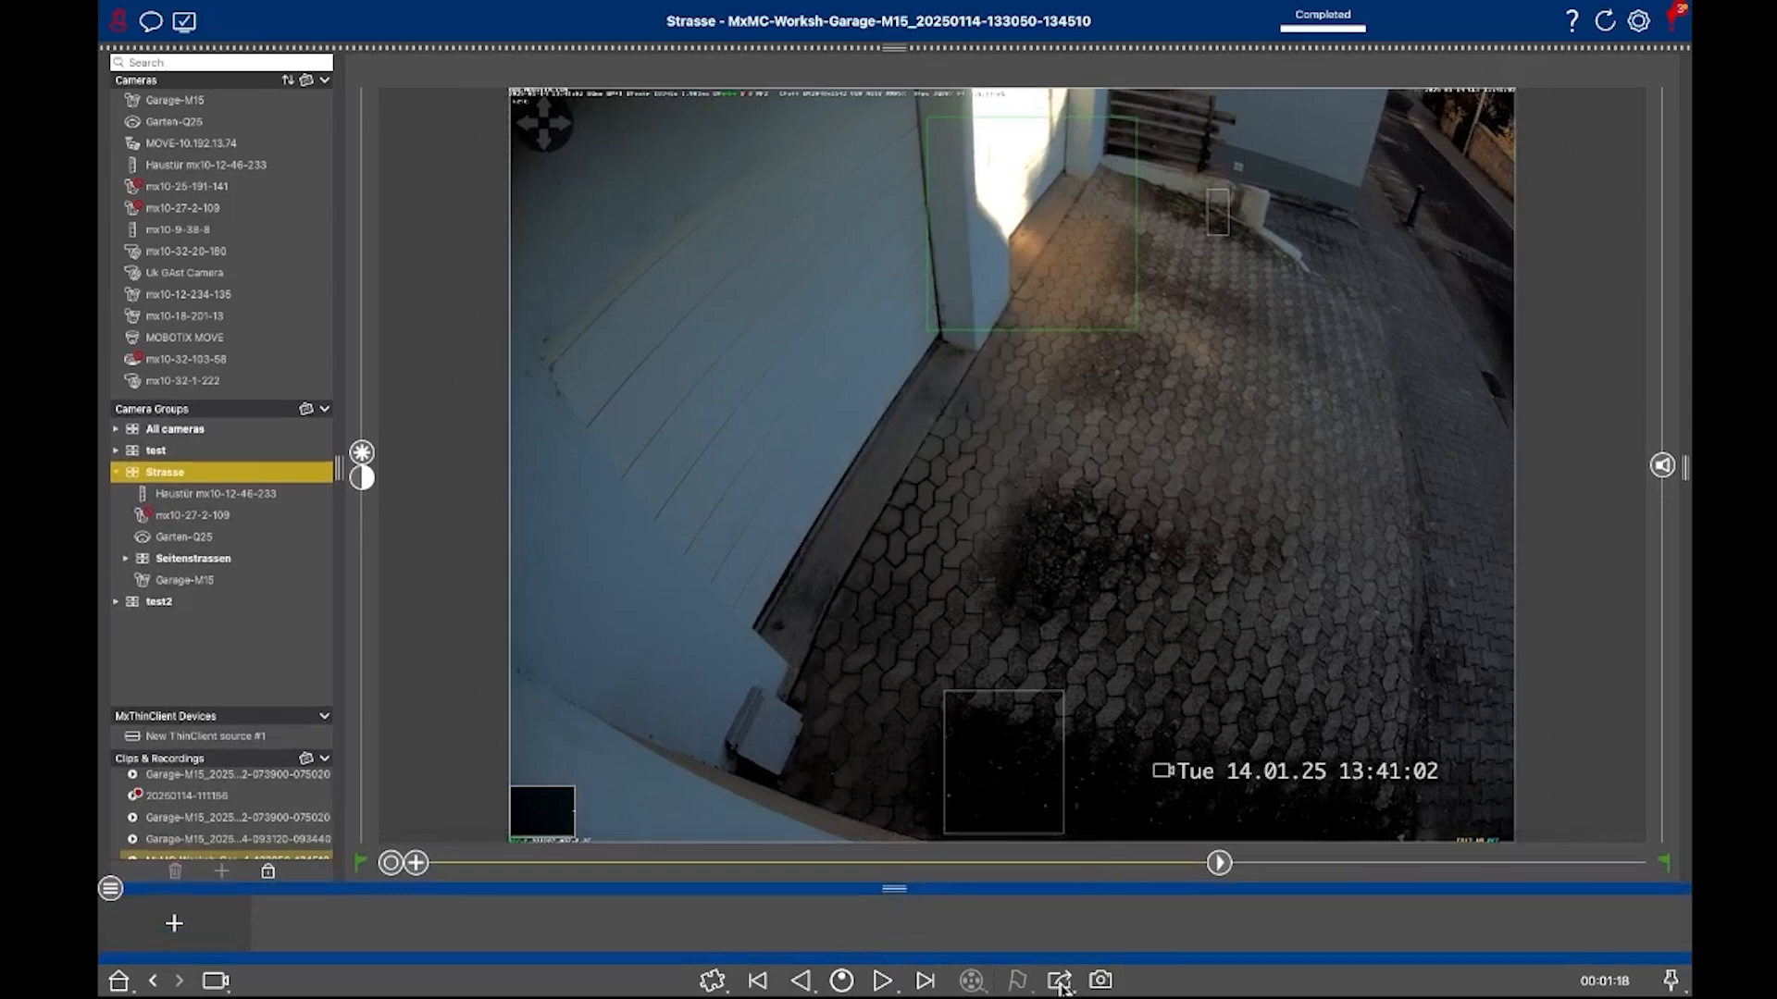
left_click(1057, 981)
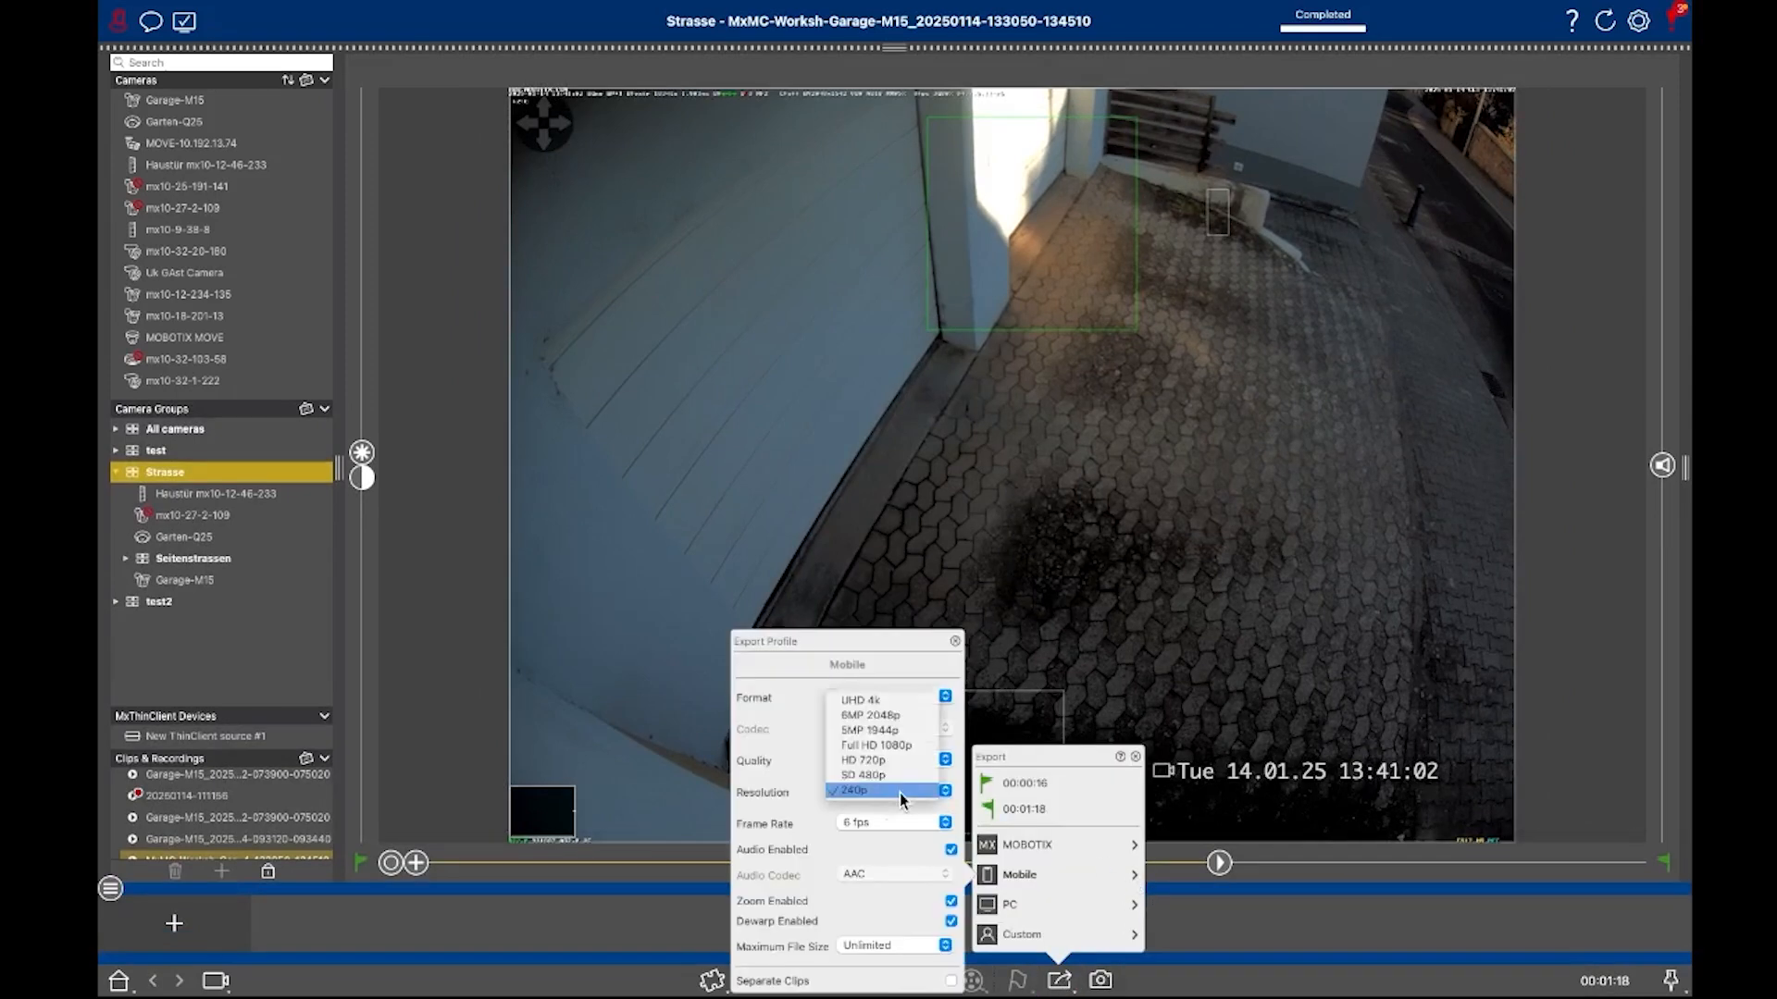
mouse_move(890, 759)
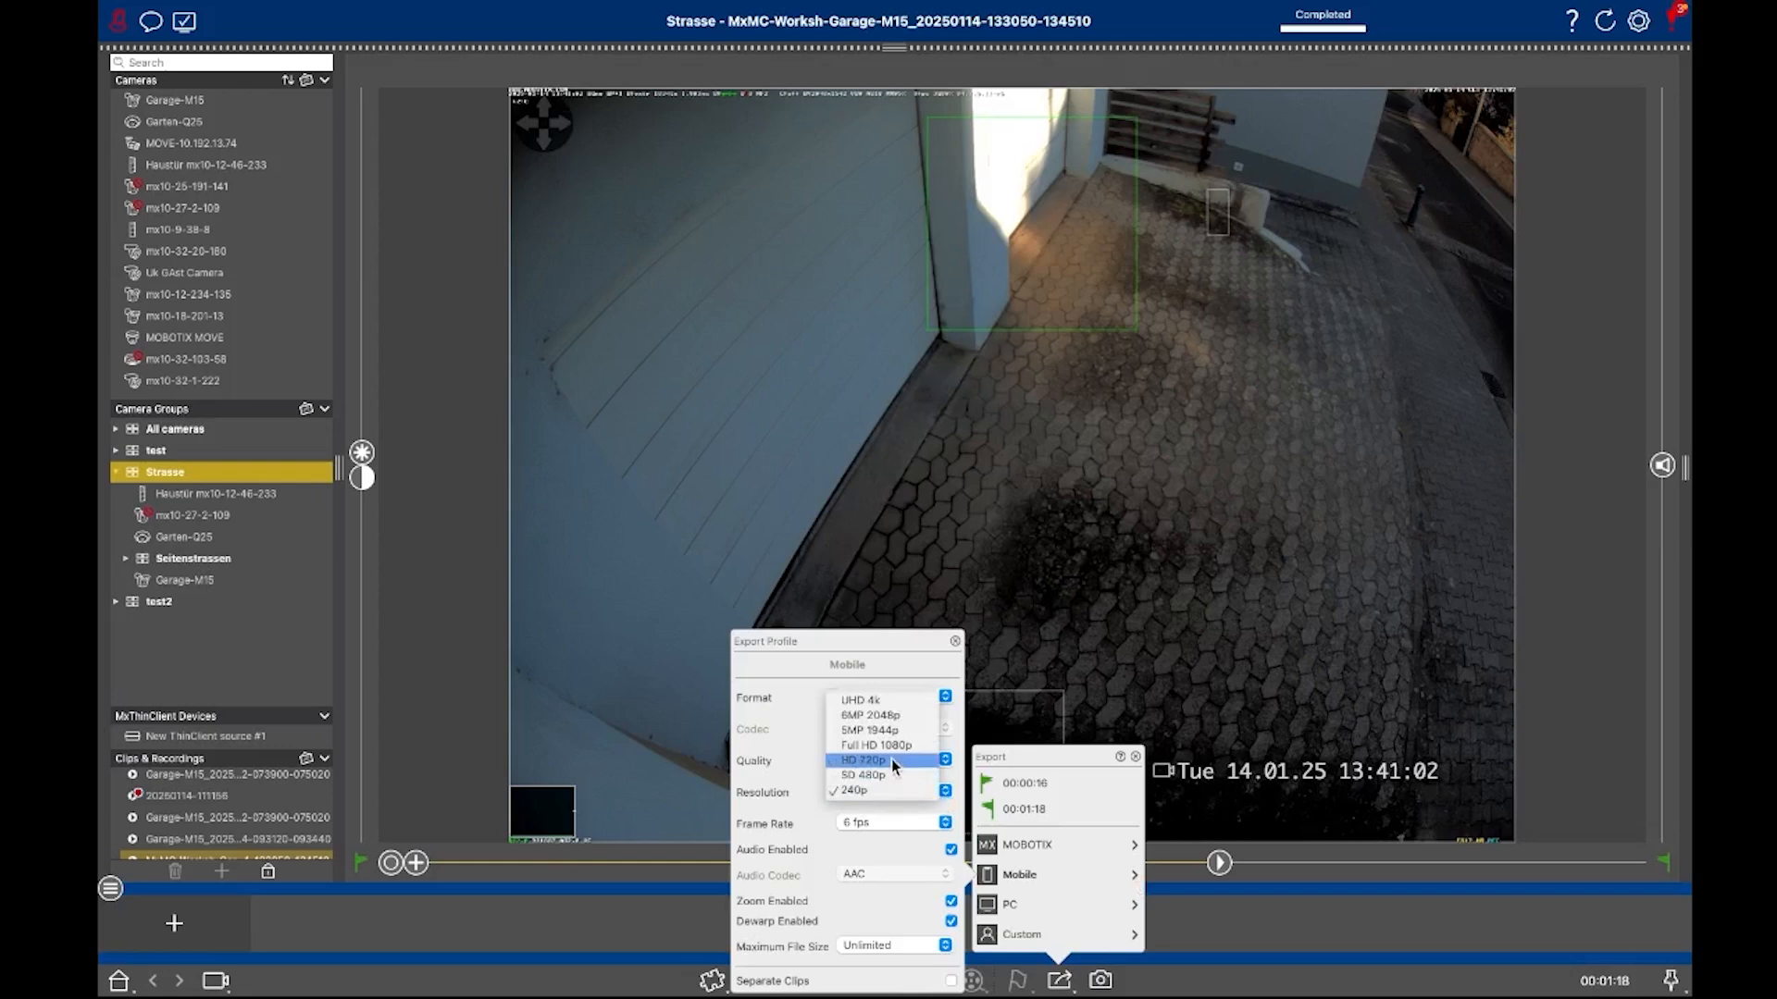
mouse_move(887, 700)
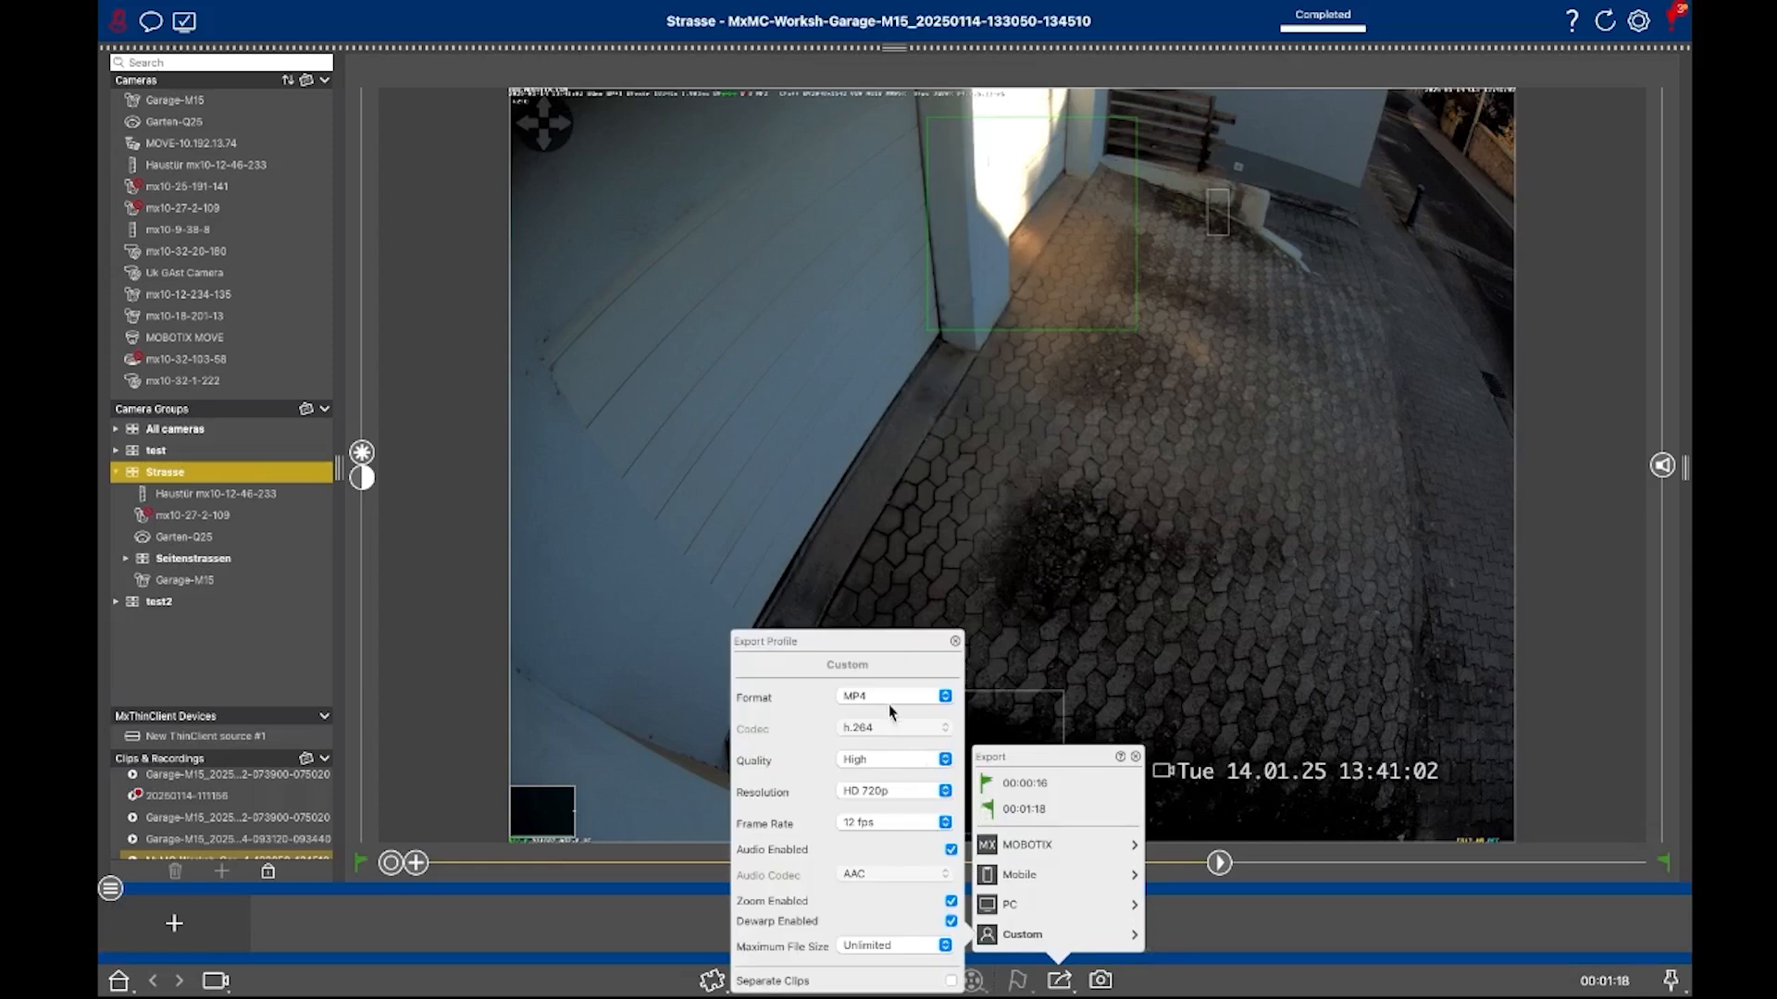
left_click(892, 790)
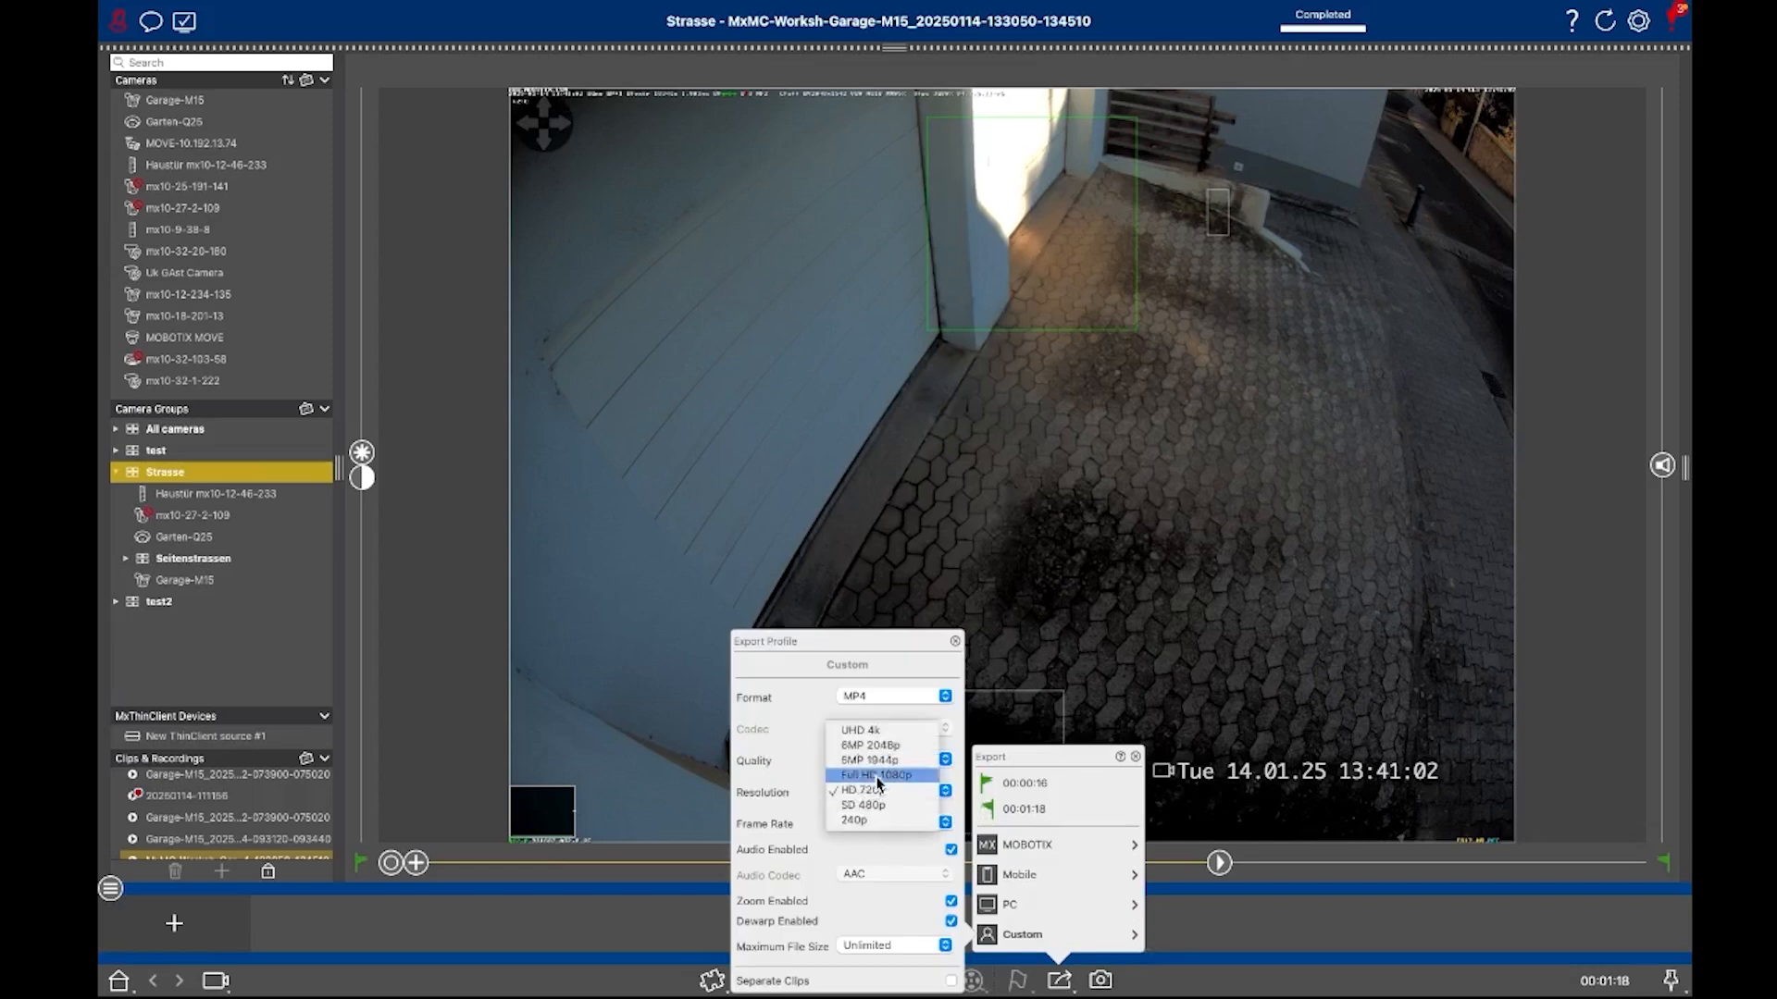
left_click(872, 776)
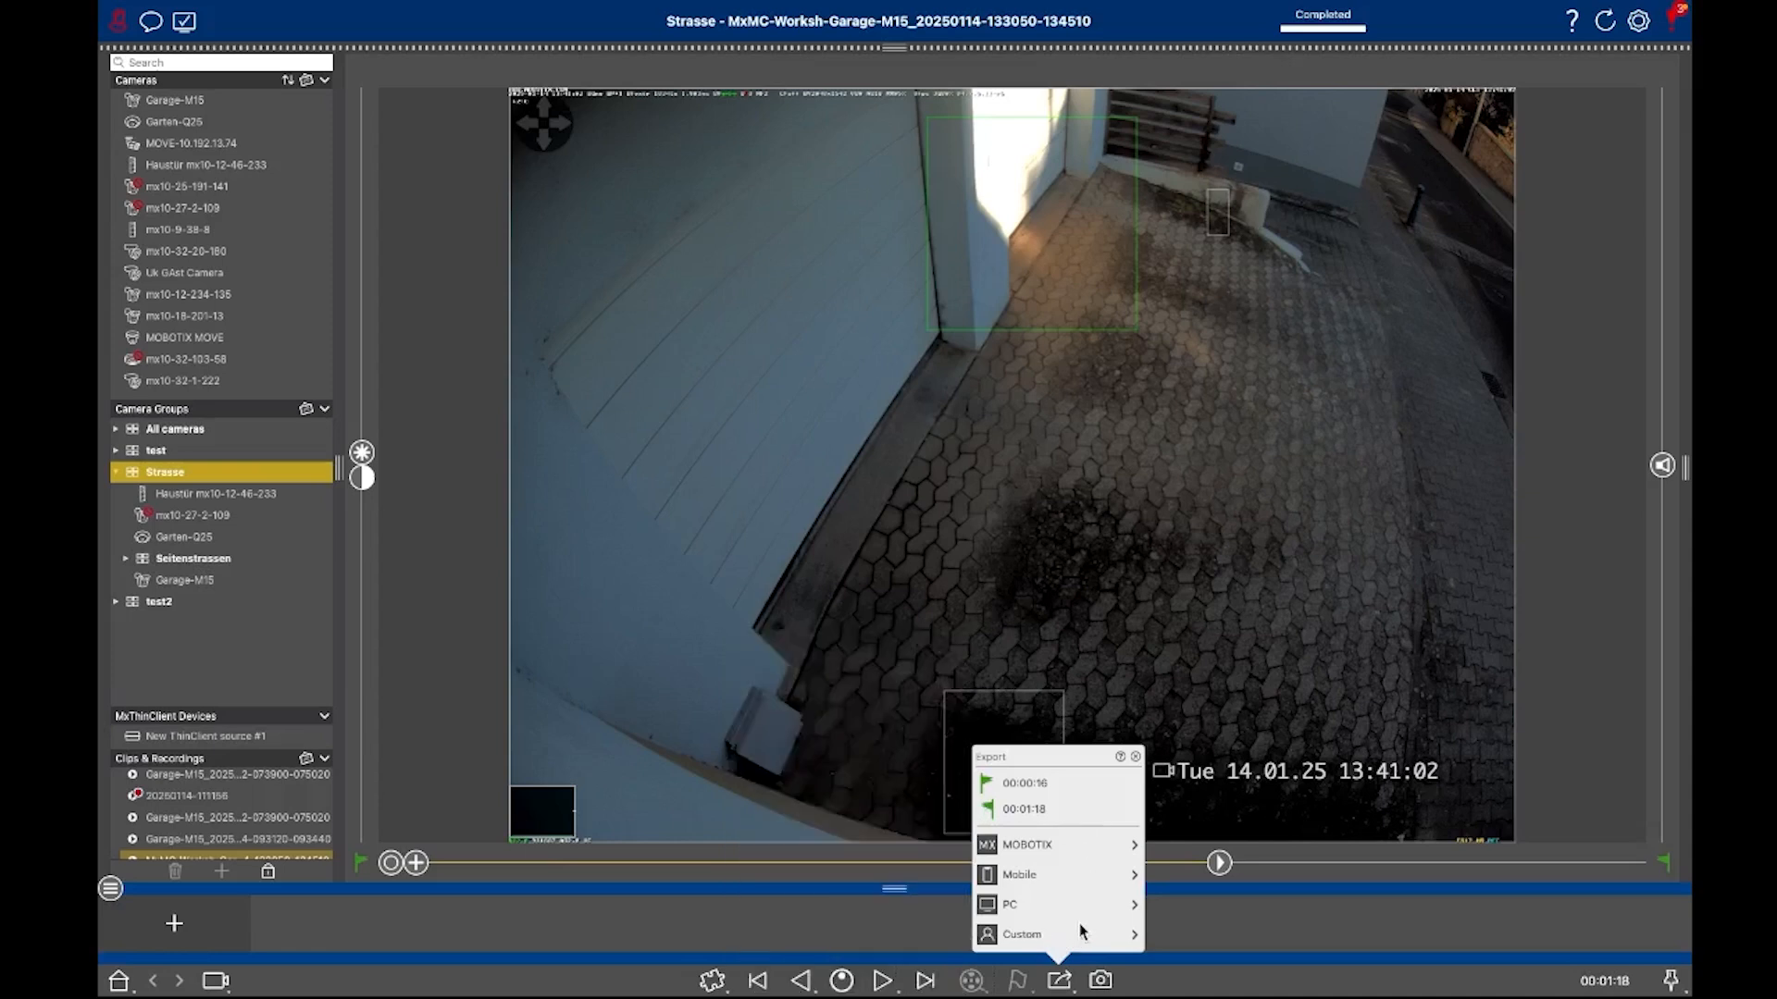
mouse_move(1183, 922)
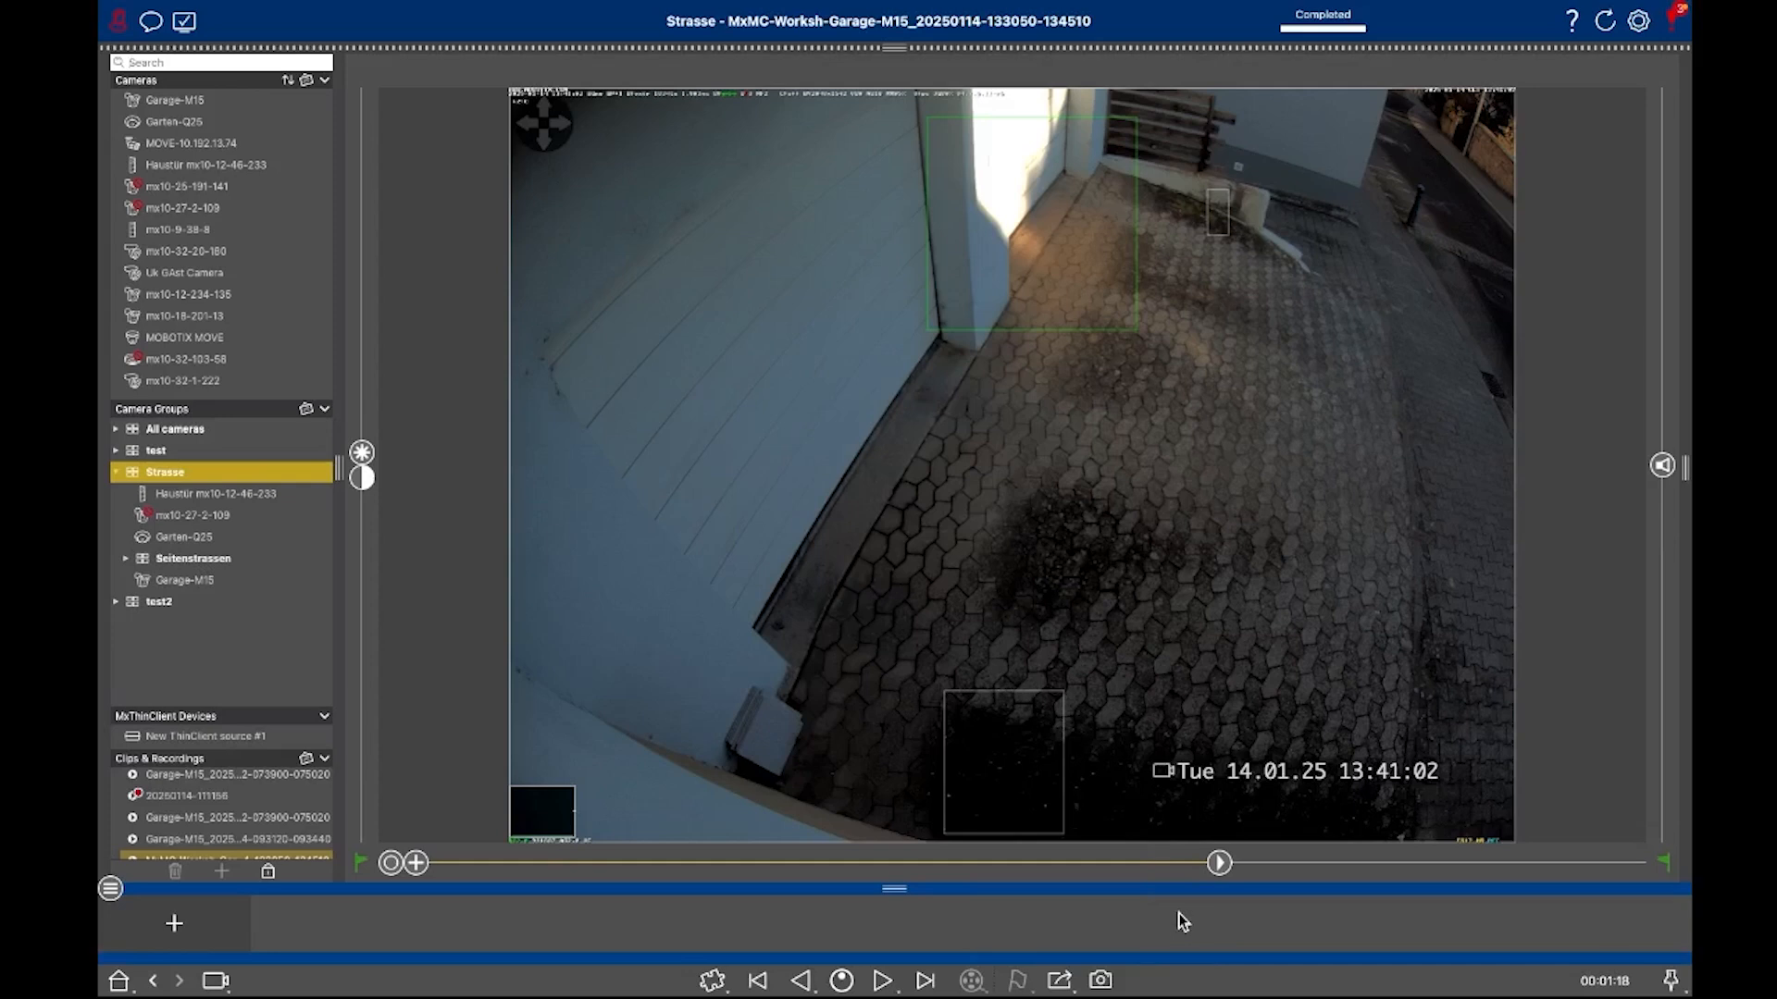
mouse_move(477, 724)
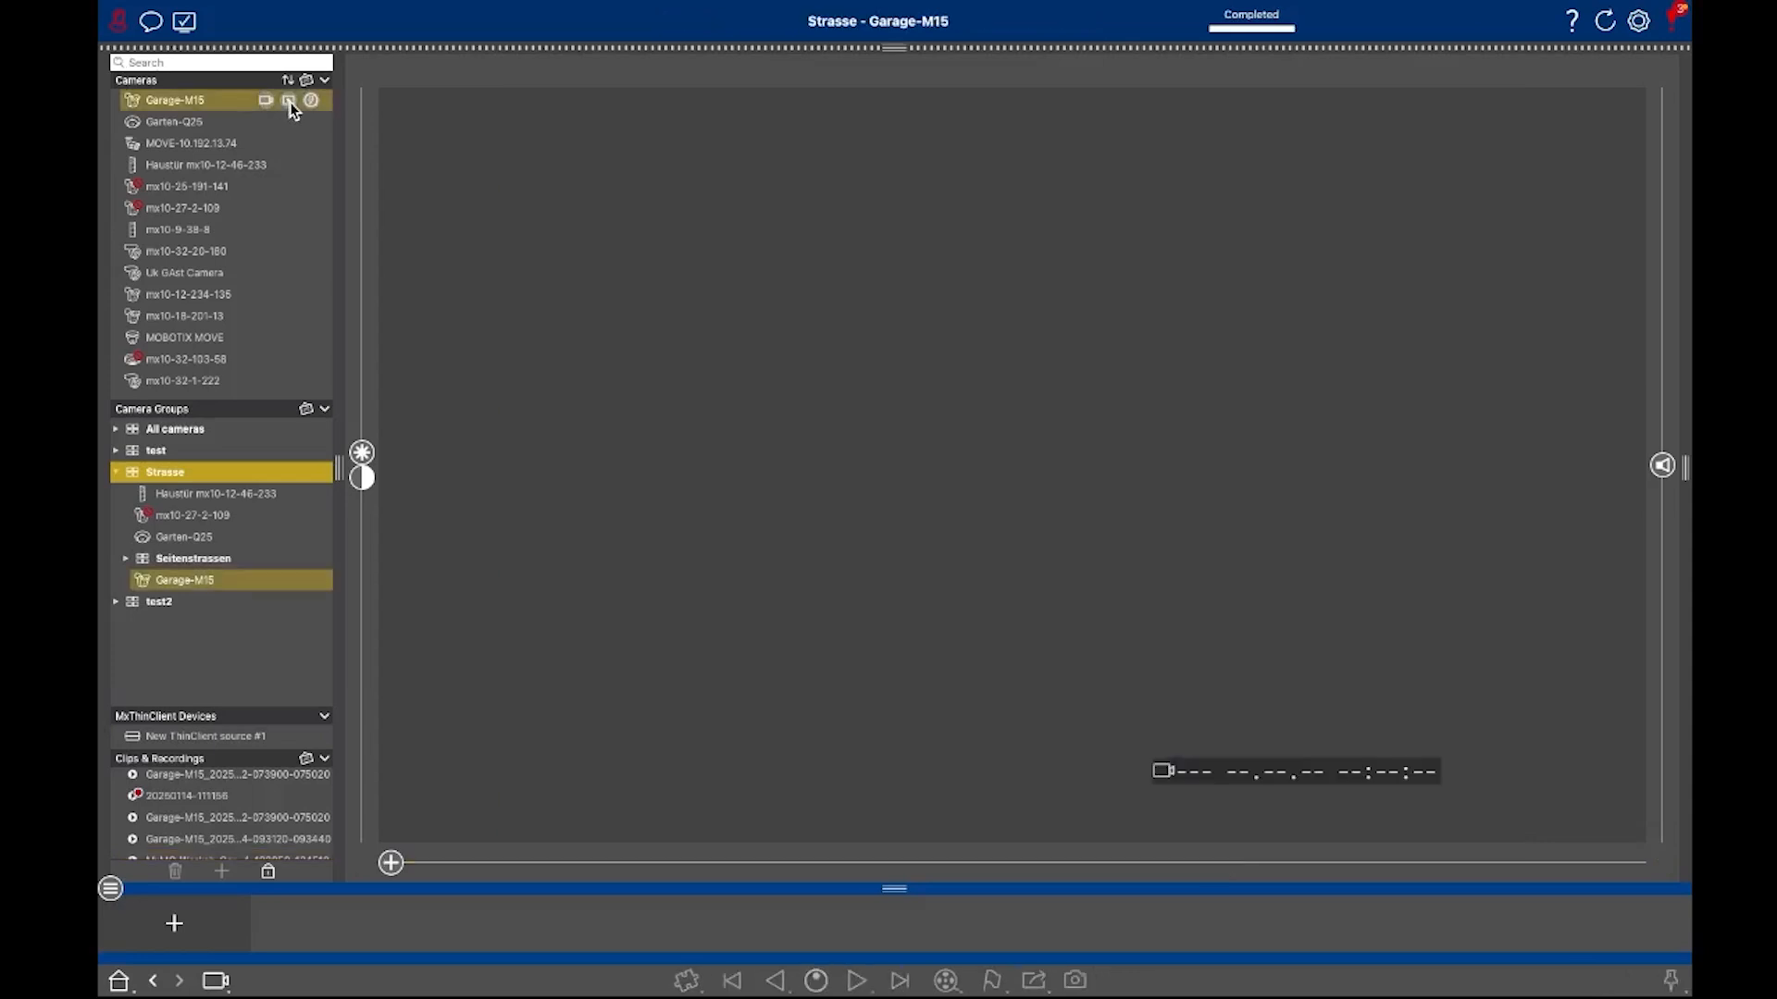
Show Garage-M15's recorded events and add the 13:40:52 event to the Export Bar.
left_click(289, 99)
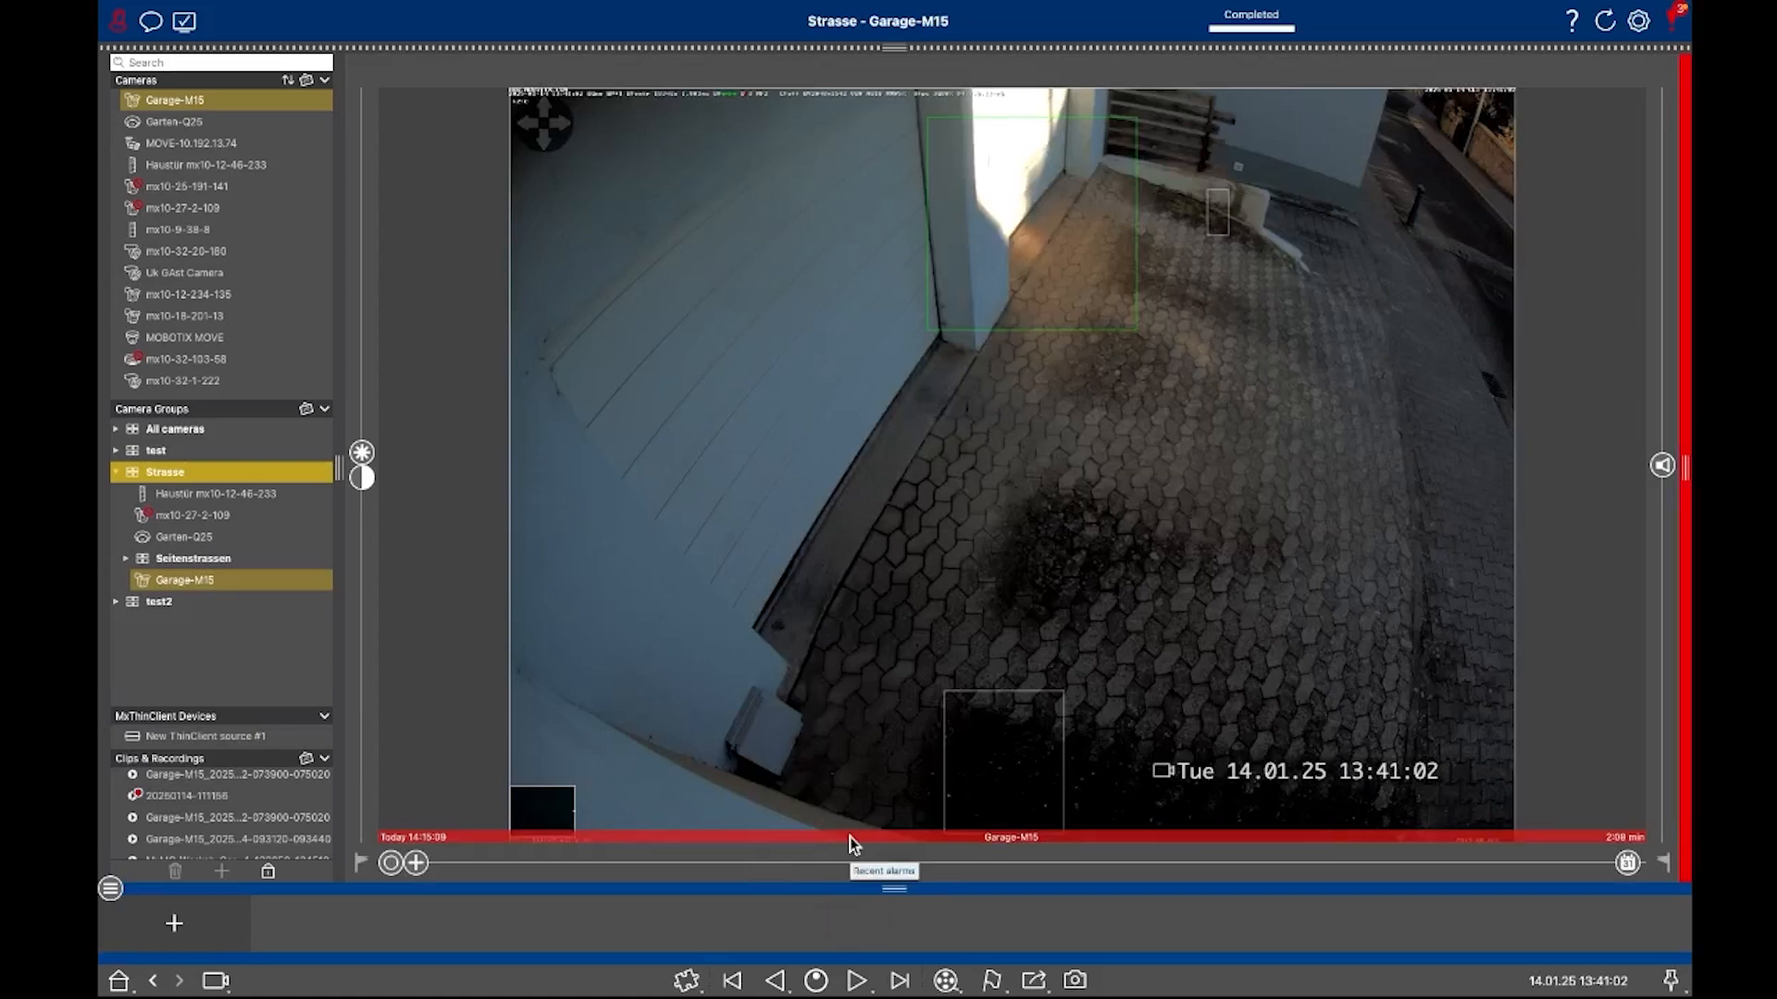
mouse_move(174, 928)
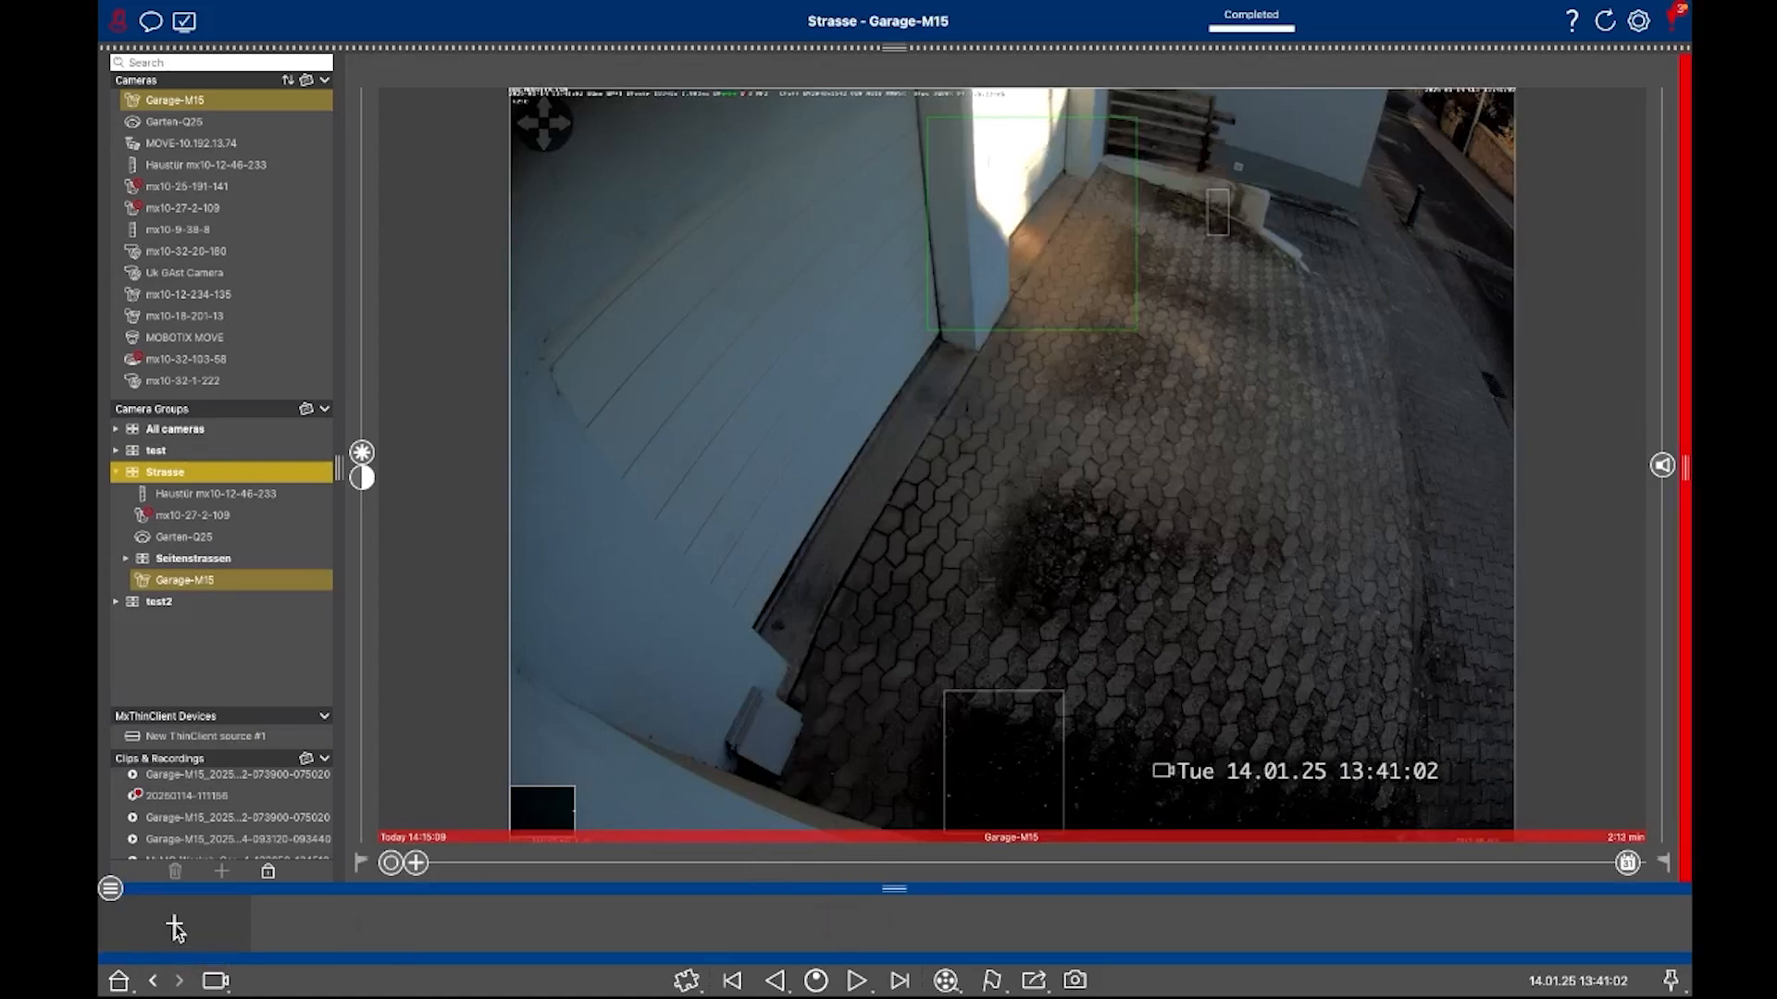
left_click(174, 922)
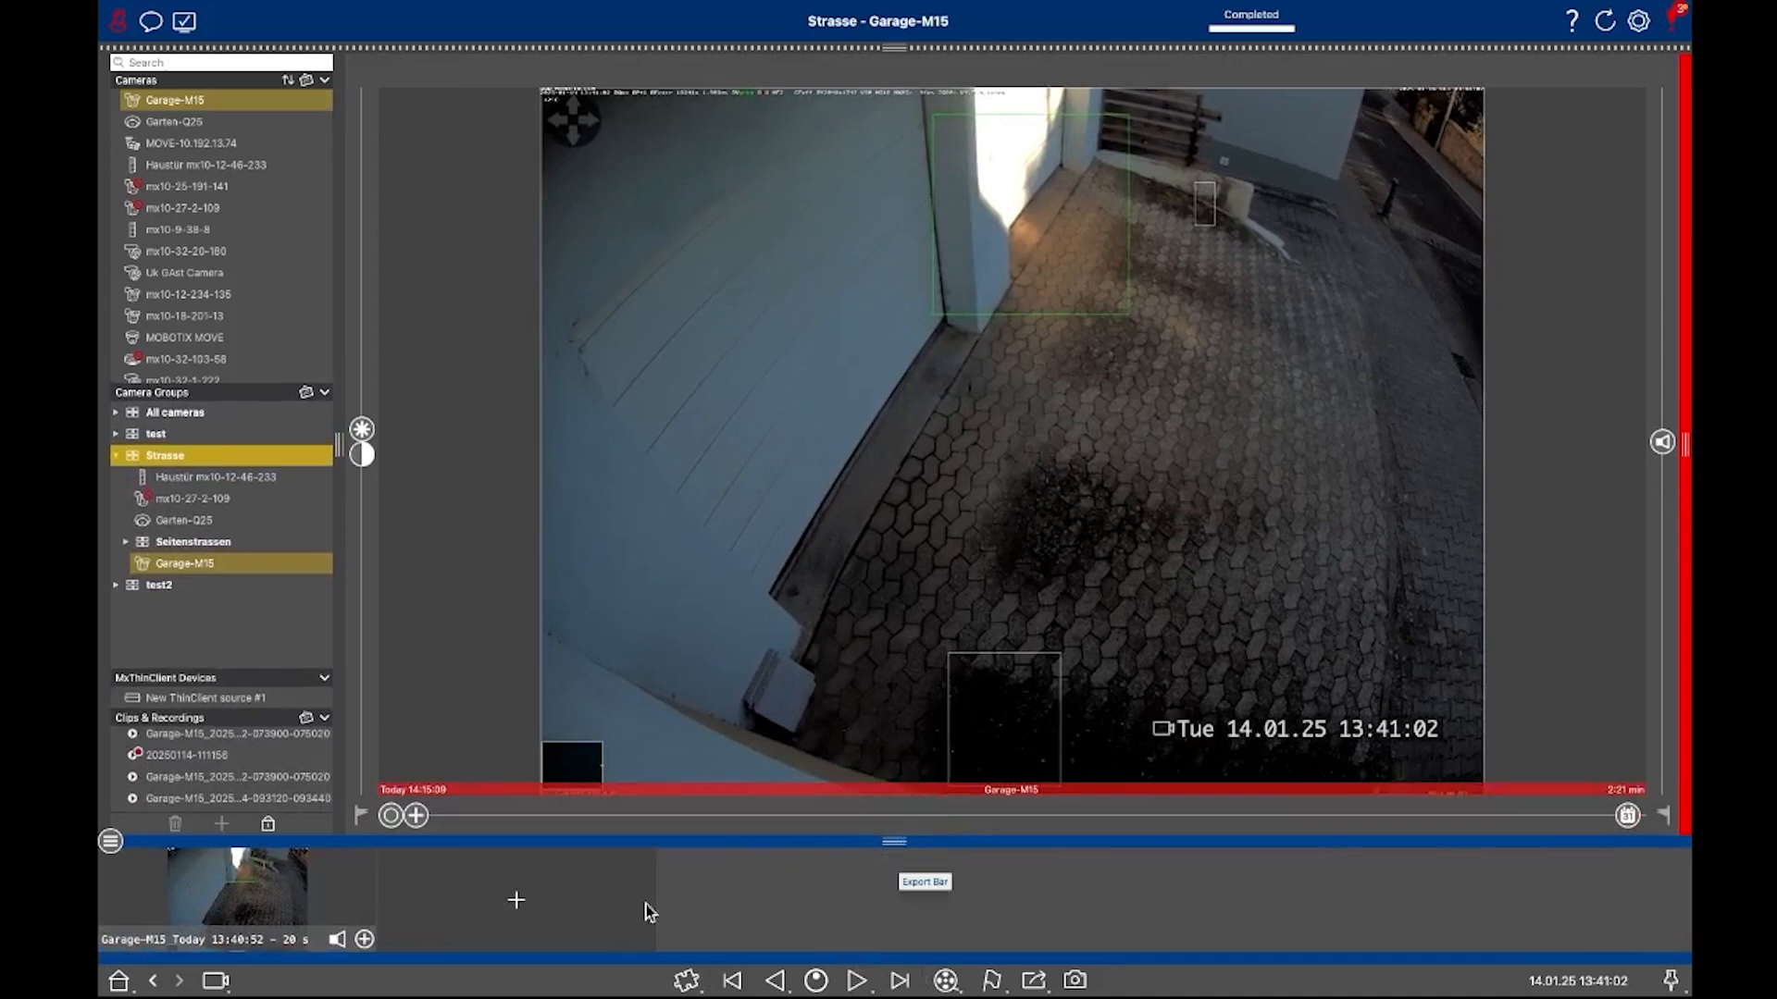
mouse_move(174, 122)
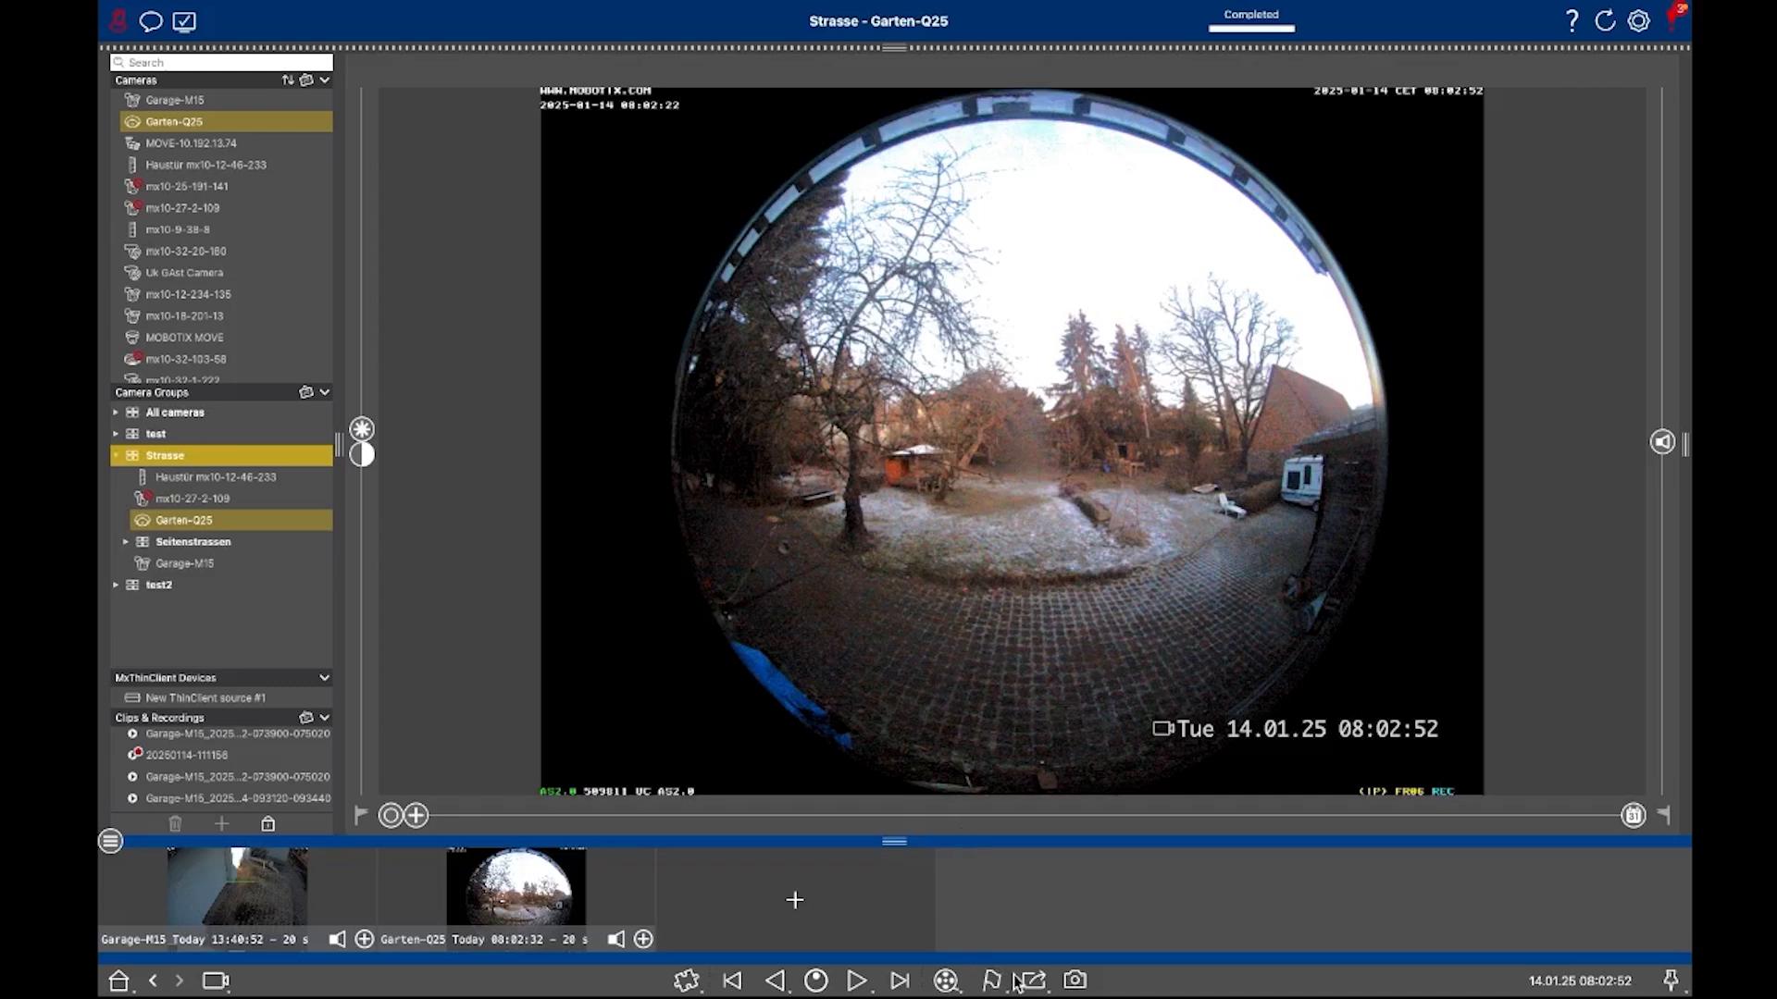
mouse_move(1029, 981)
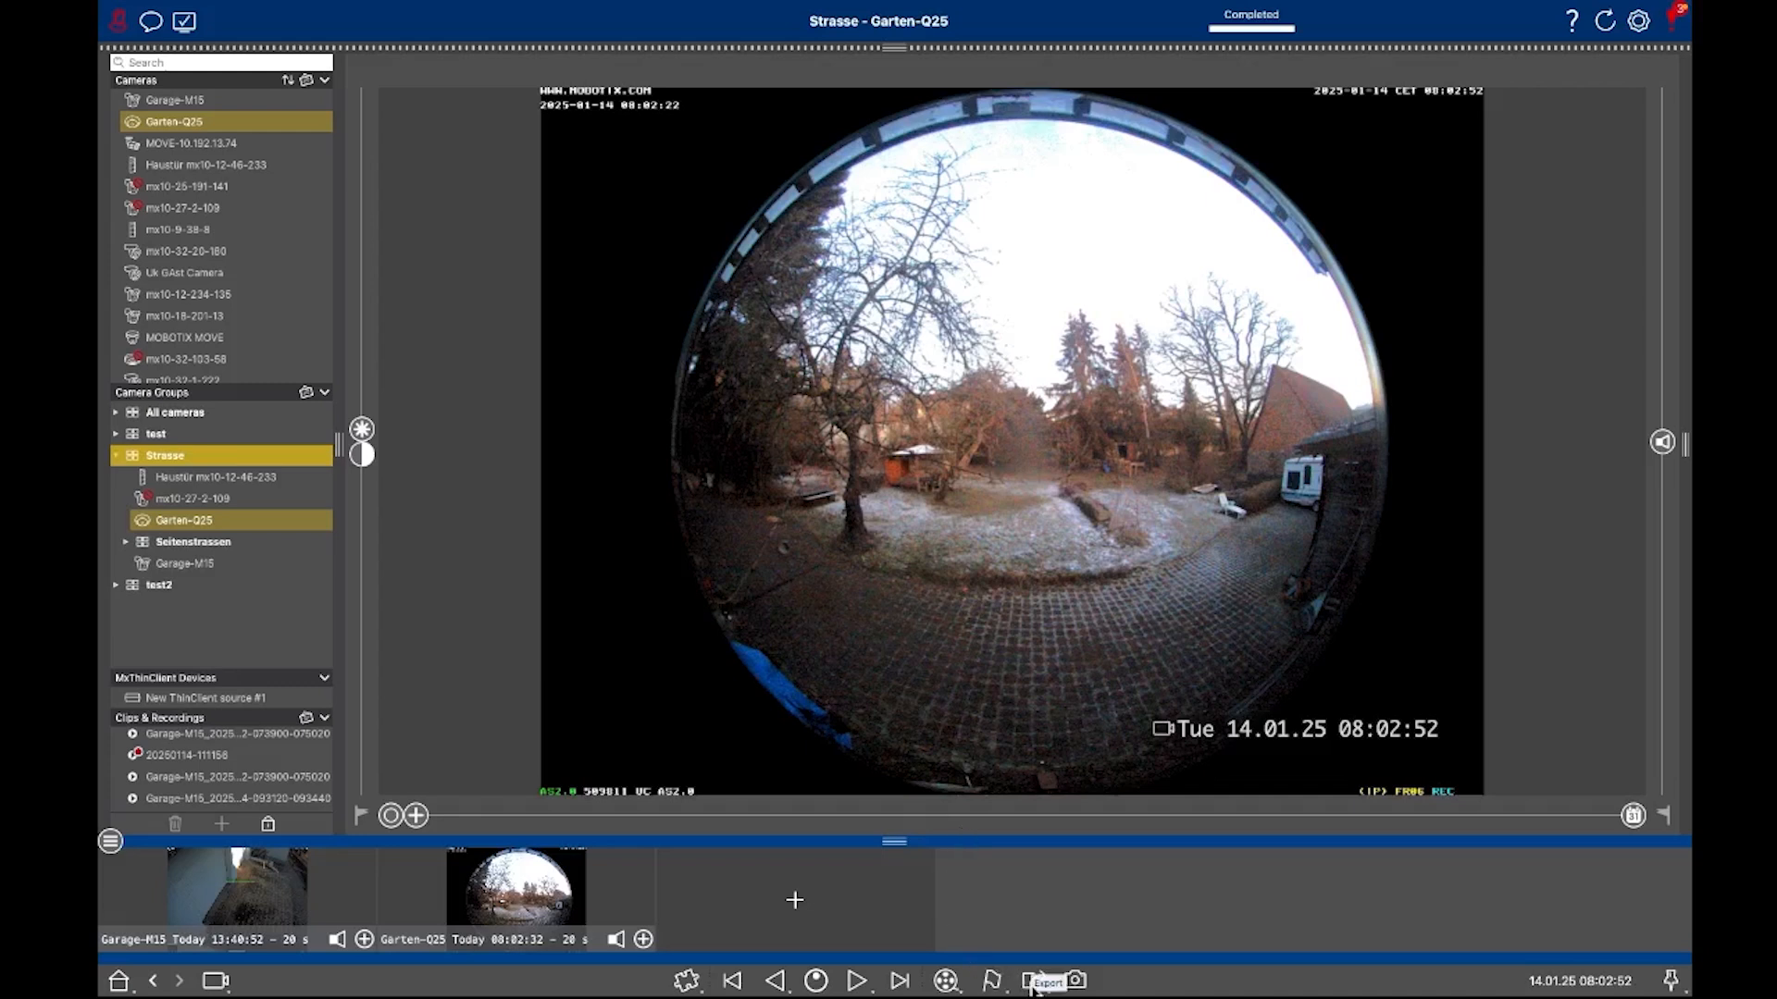
With the Garten-Q25 08:02:32 clip listed, start an Export List export of both clips.
left_click(1033, 981)
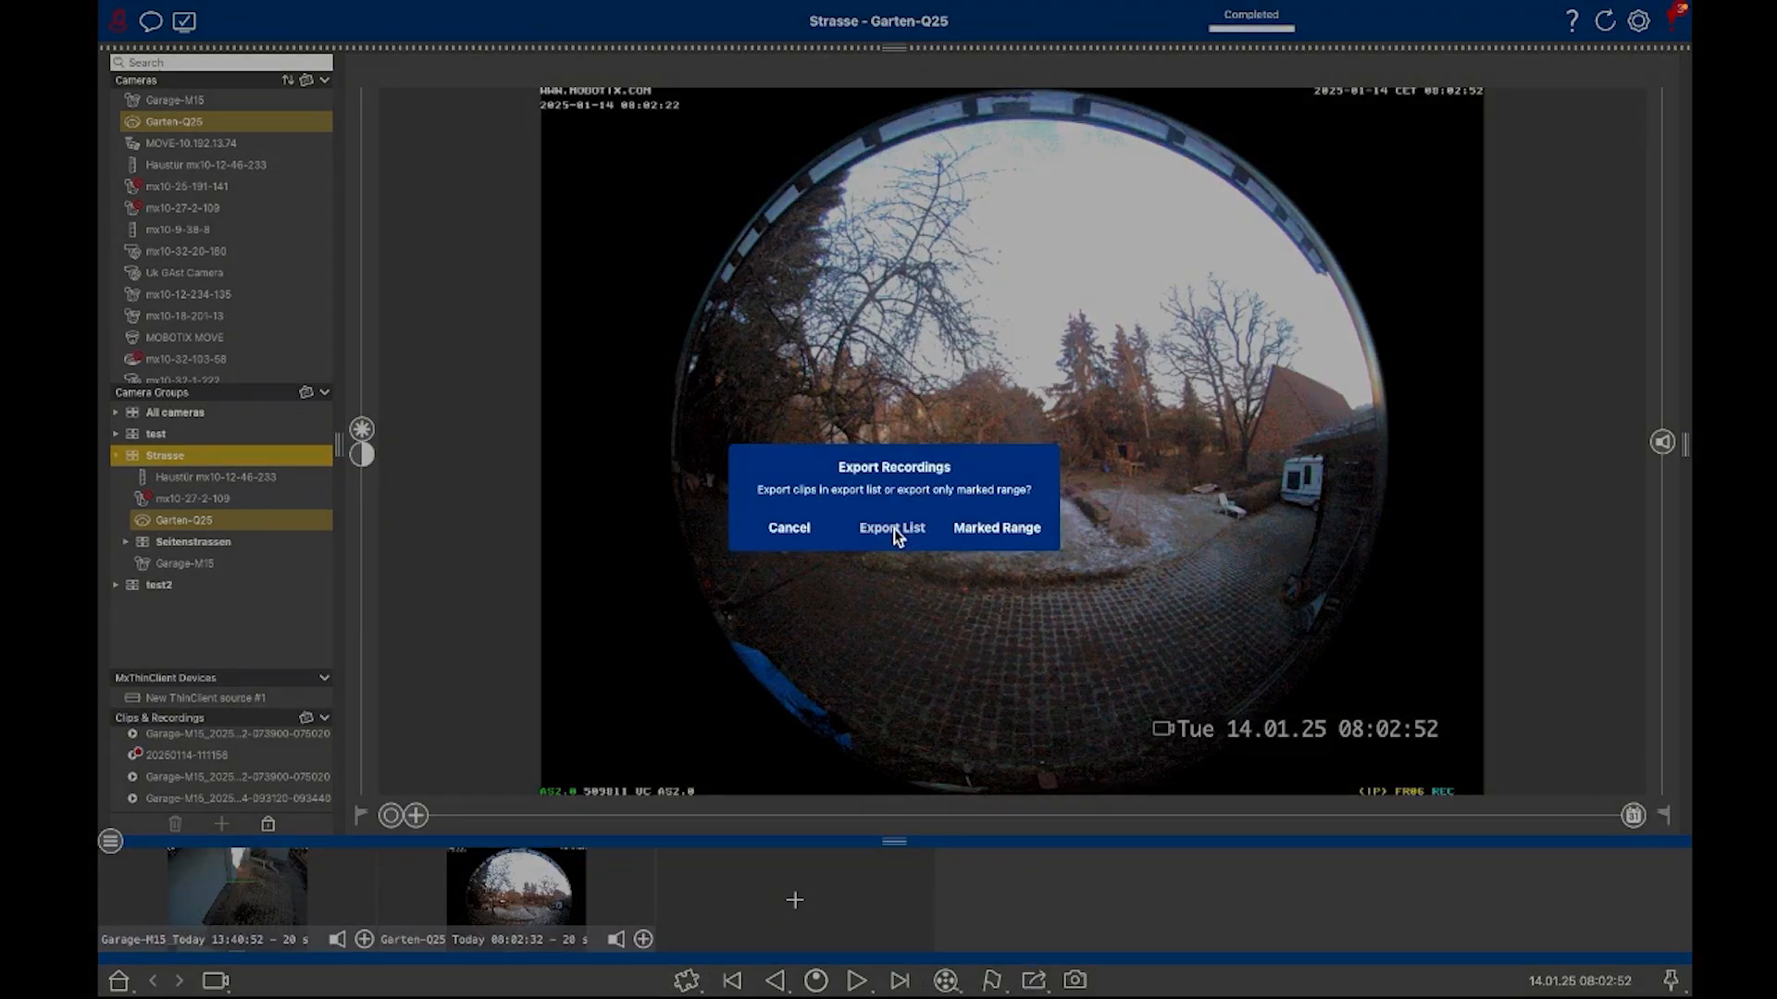
mouse_move(1025, 528)
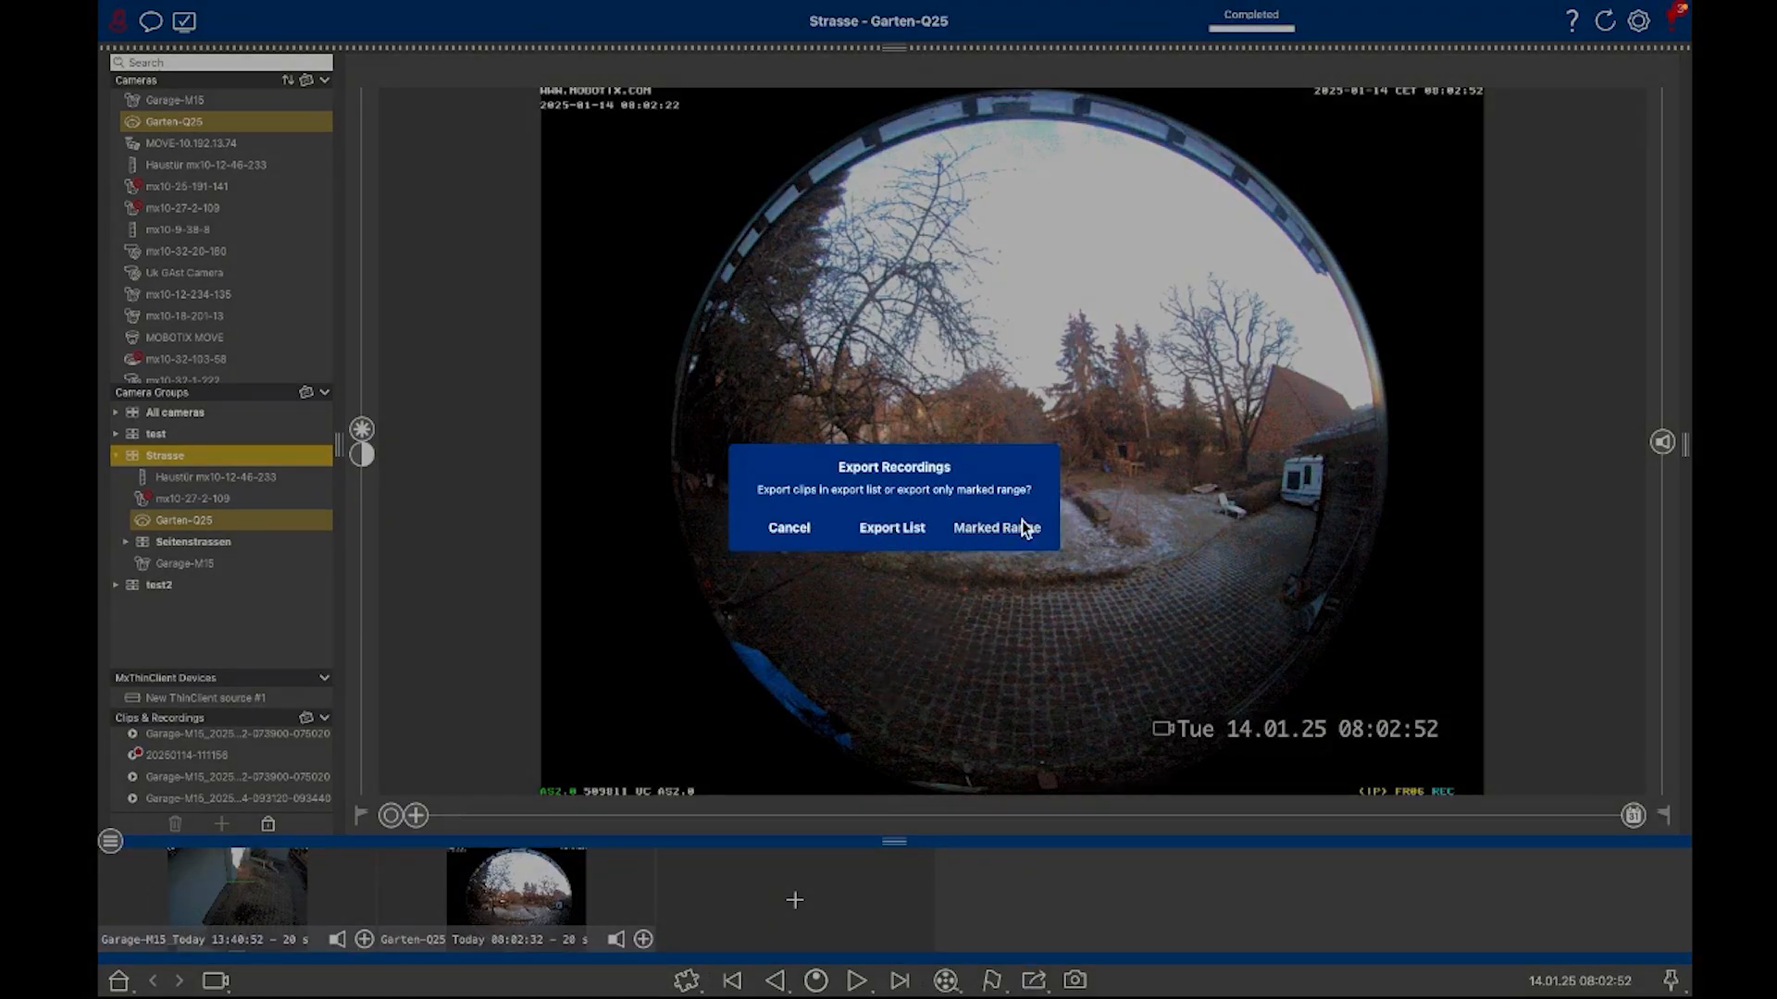
mouse_move(893, 544)
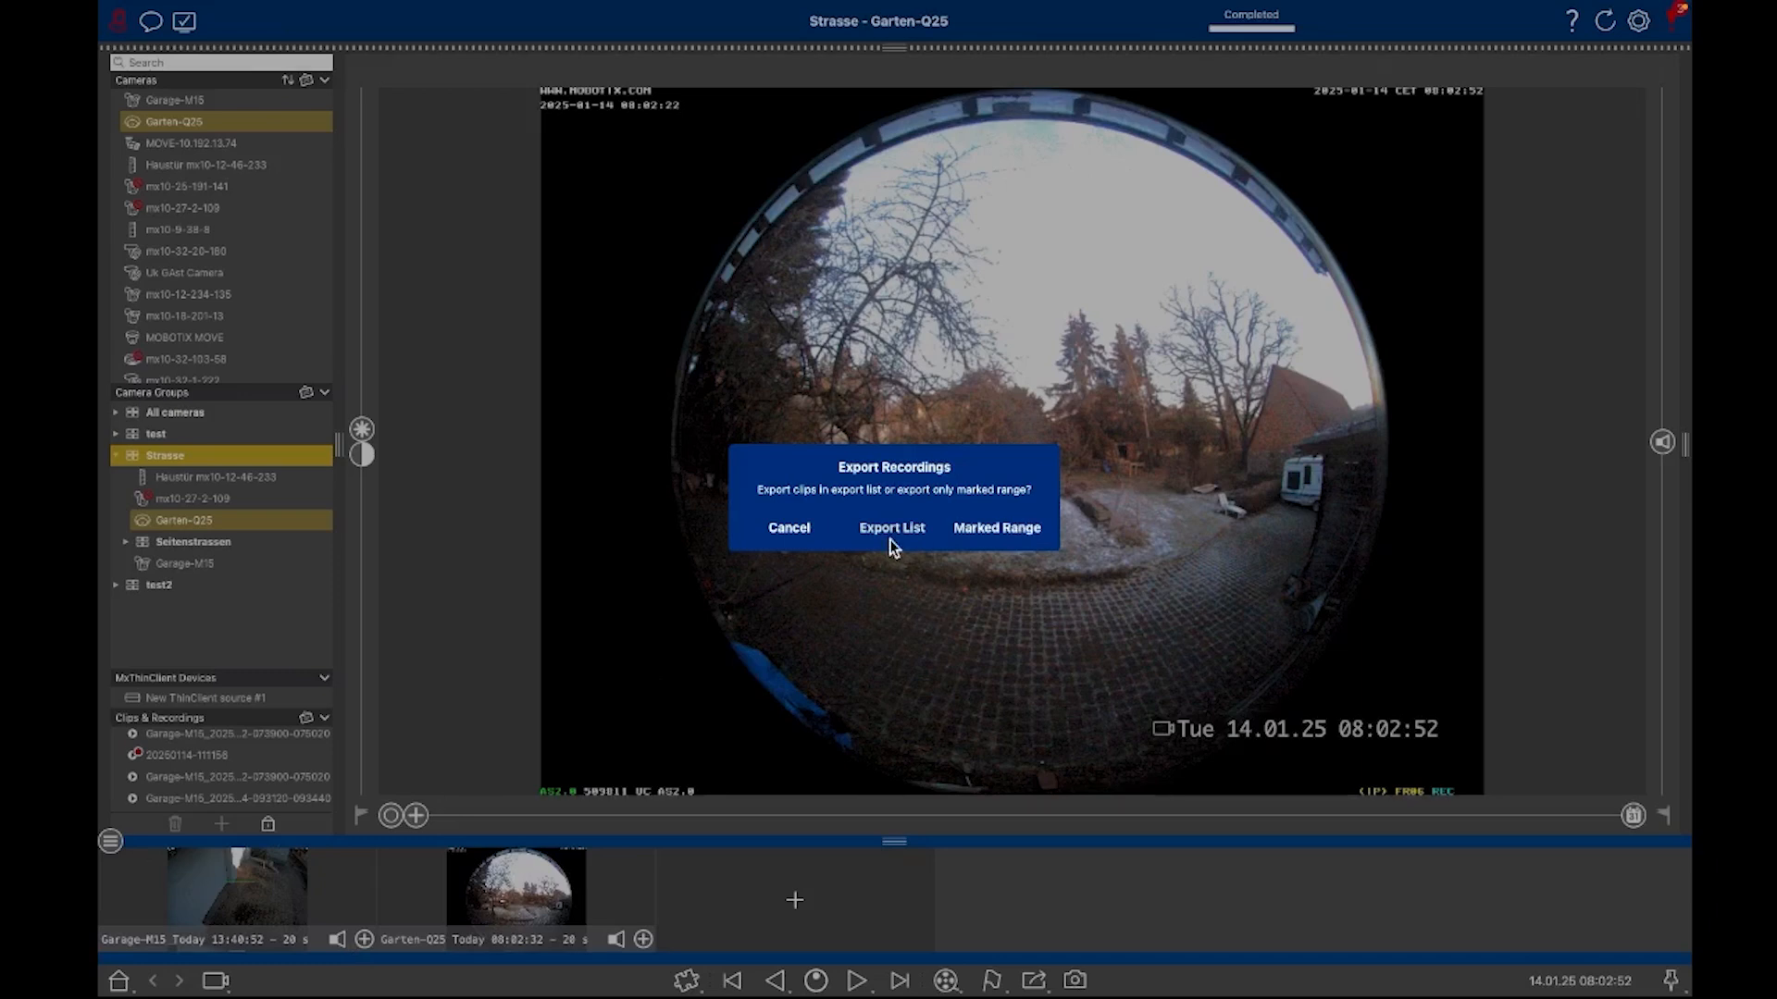
left_click(892, 527)
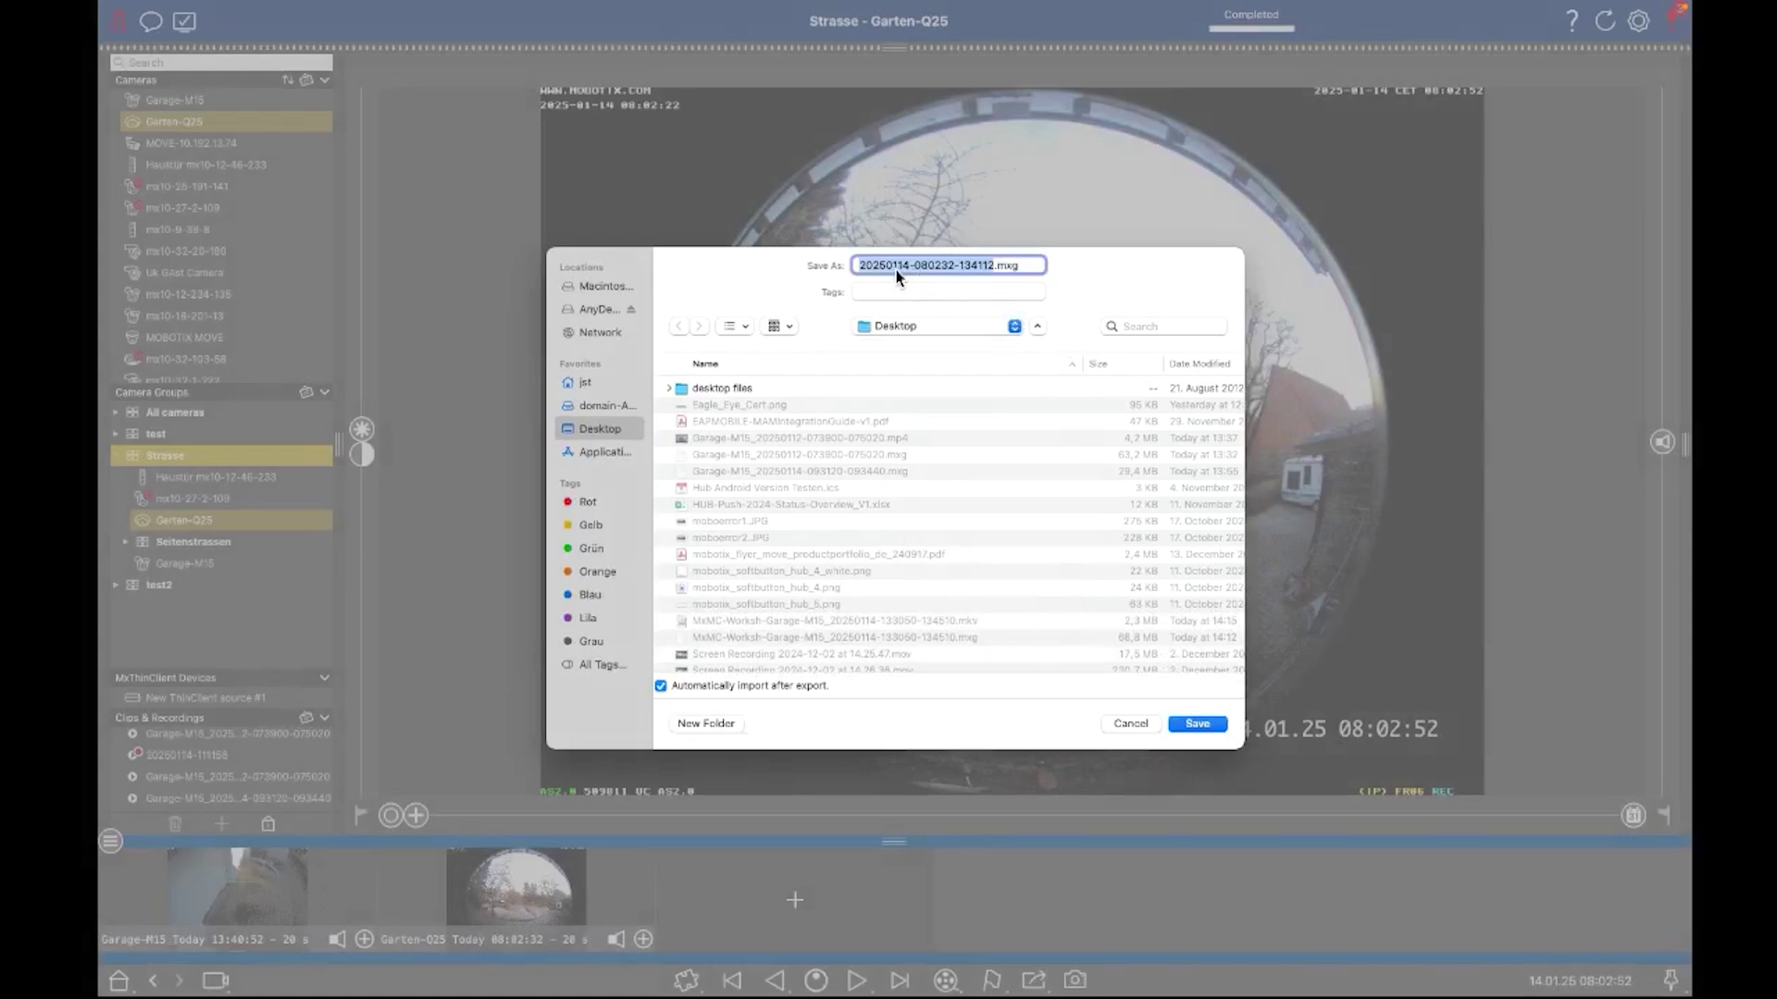
mouse_move(966, 714)
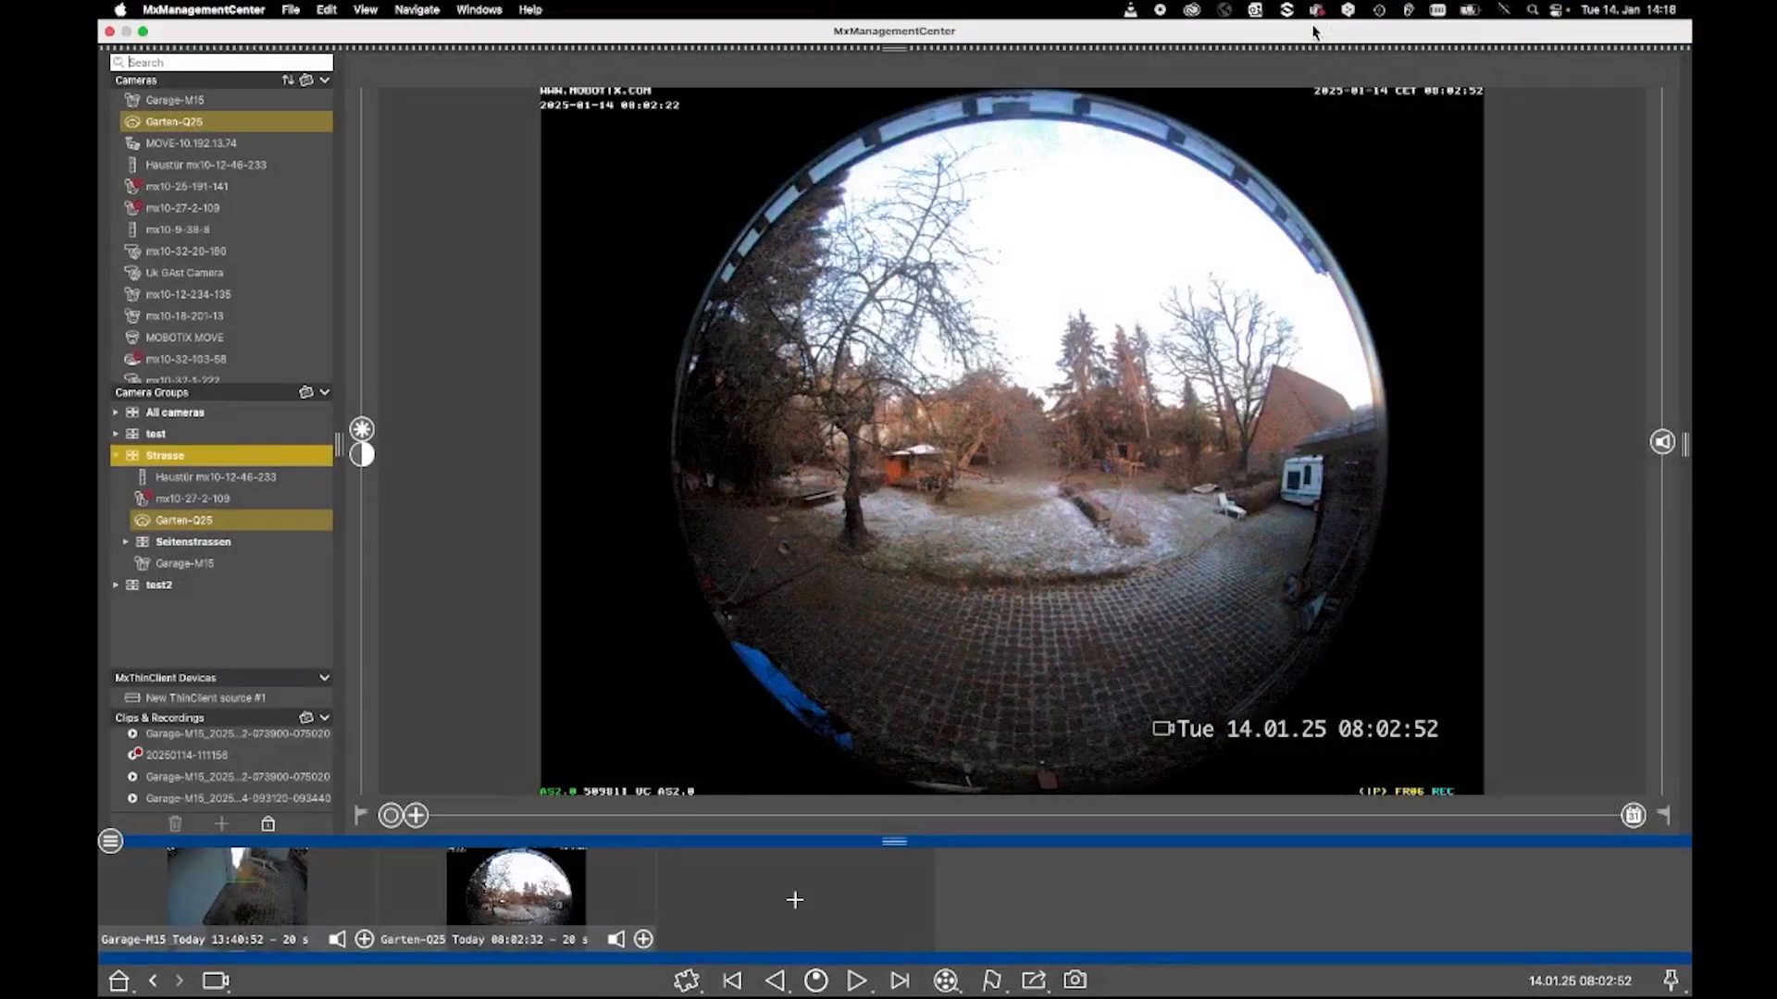
left_click(1250, 15)
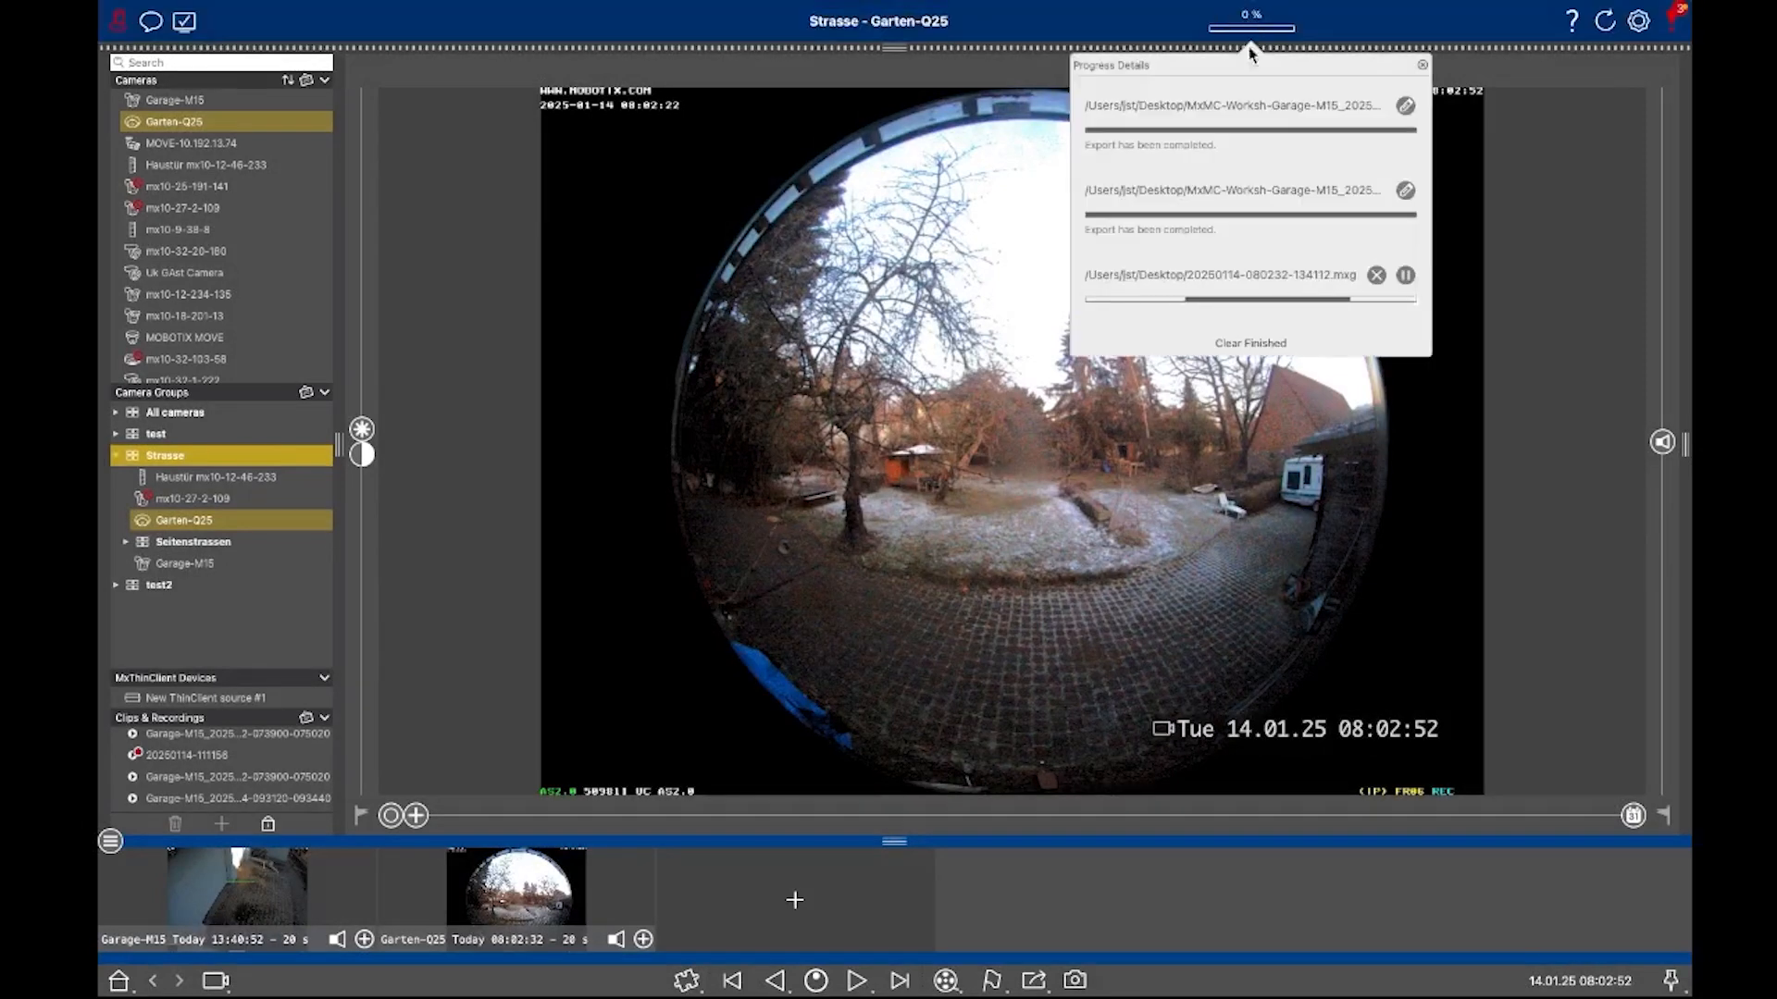
mouse_move(494, 578)
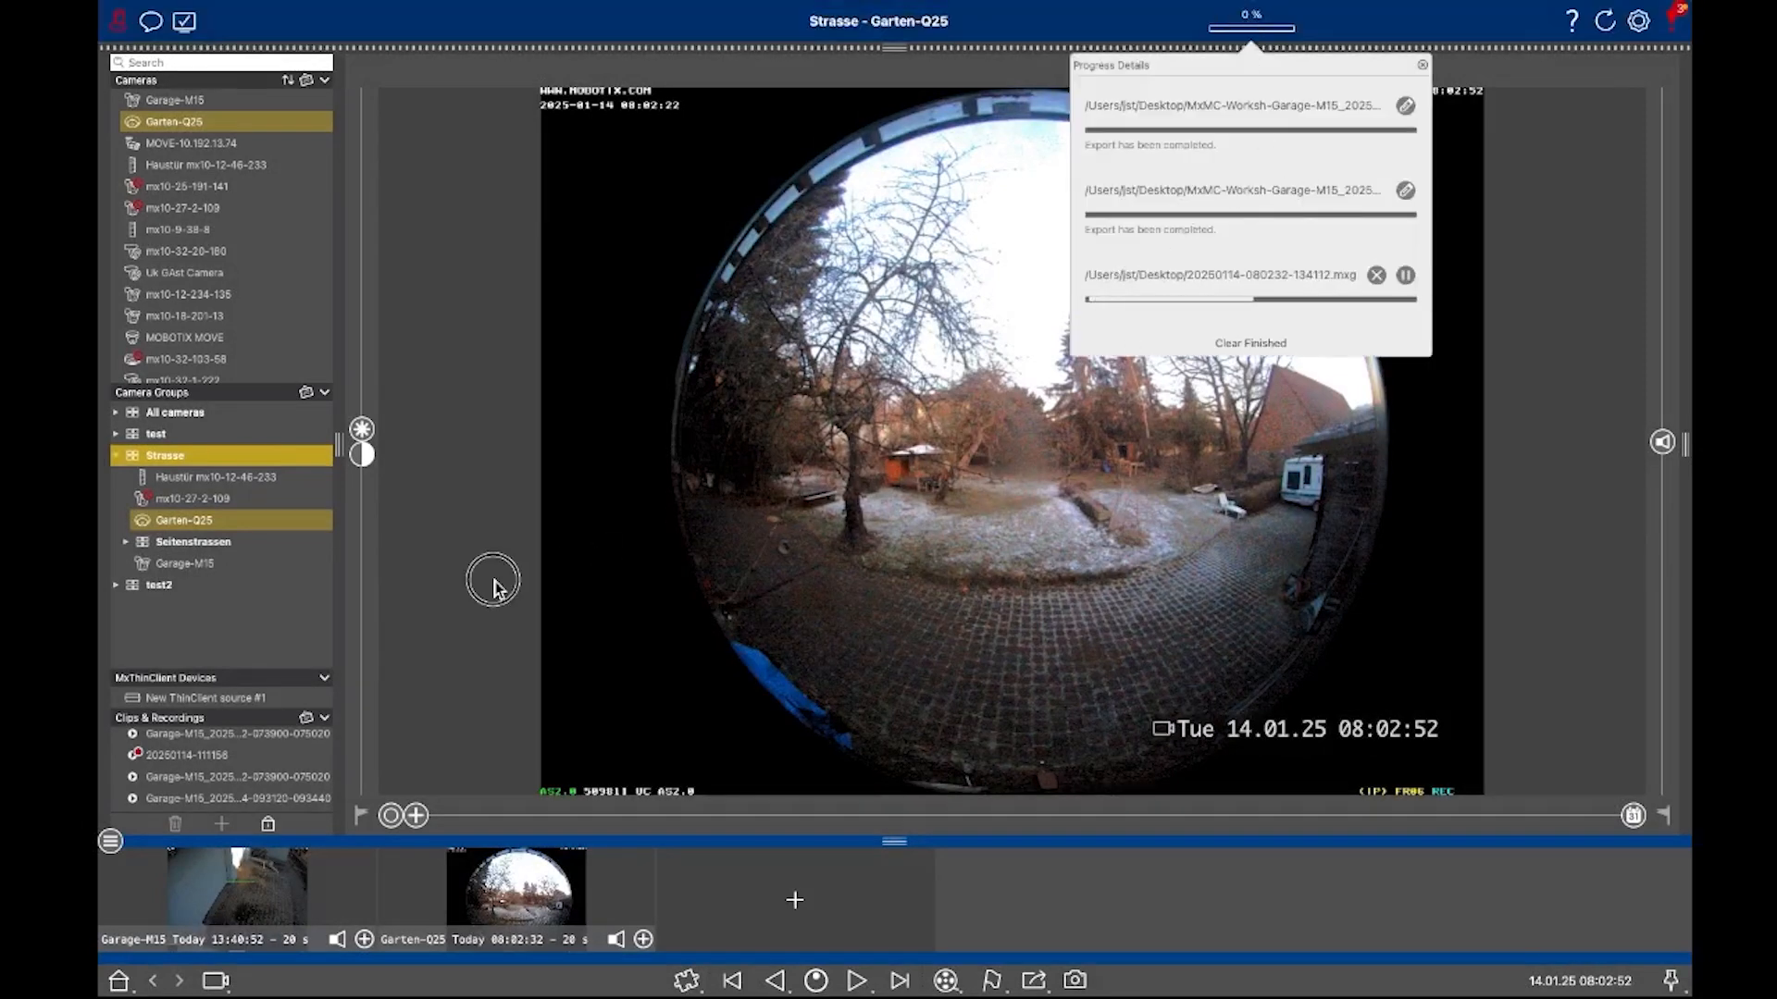